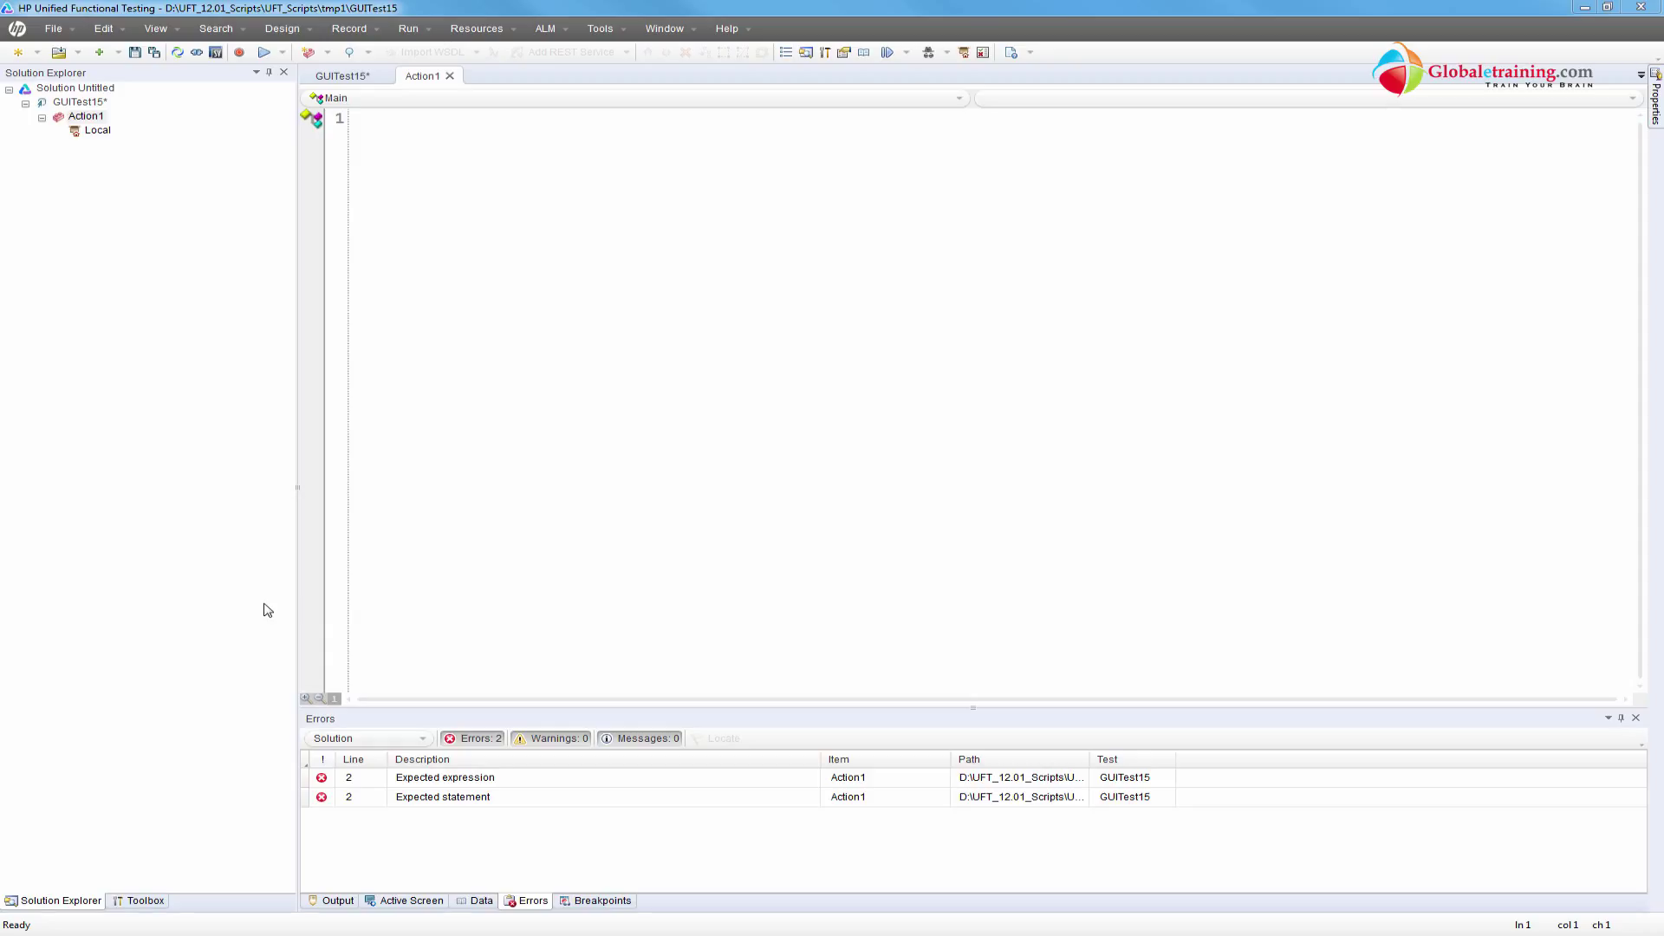
pyautogui.moveTo(133, 263)
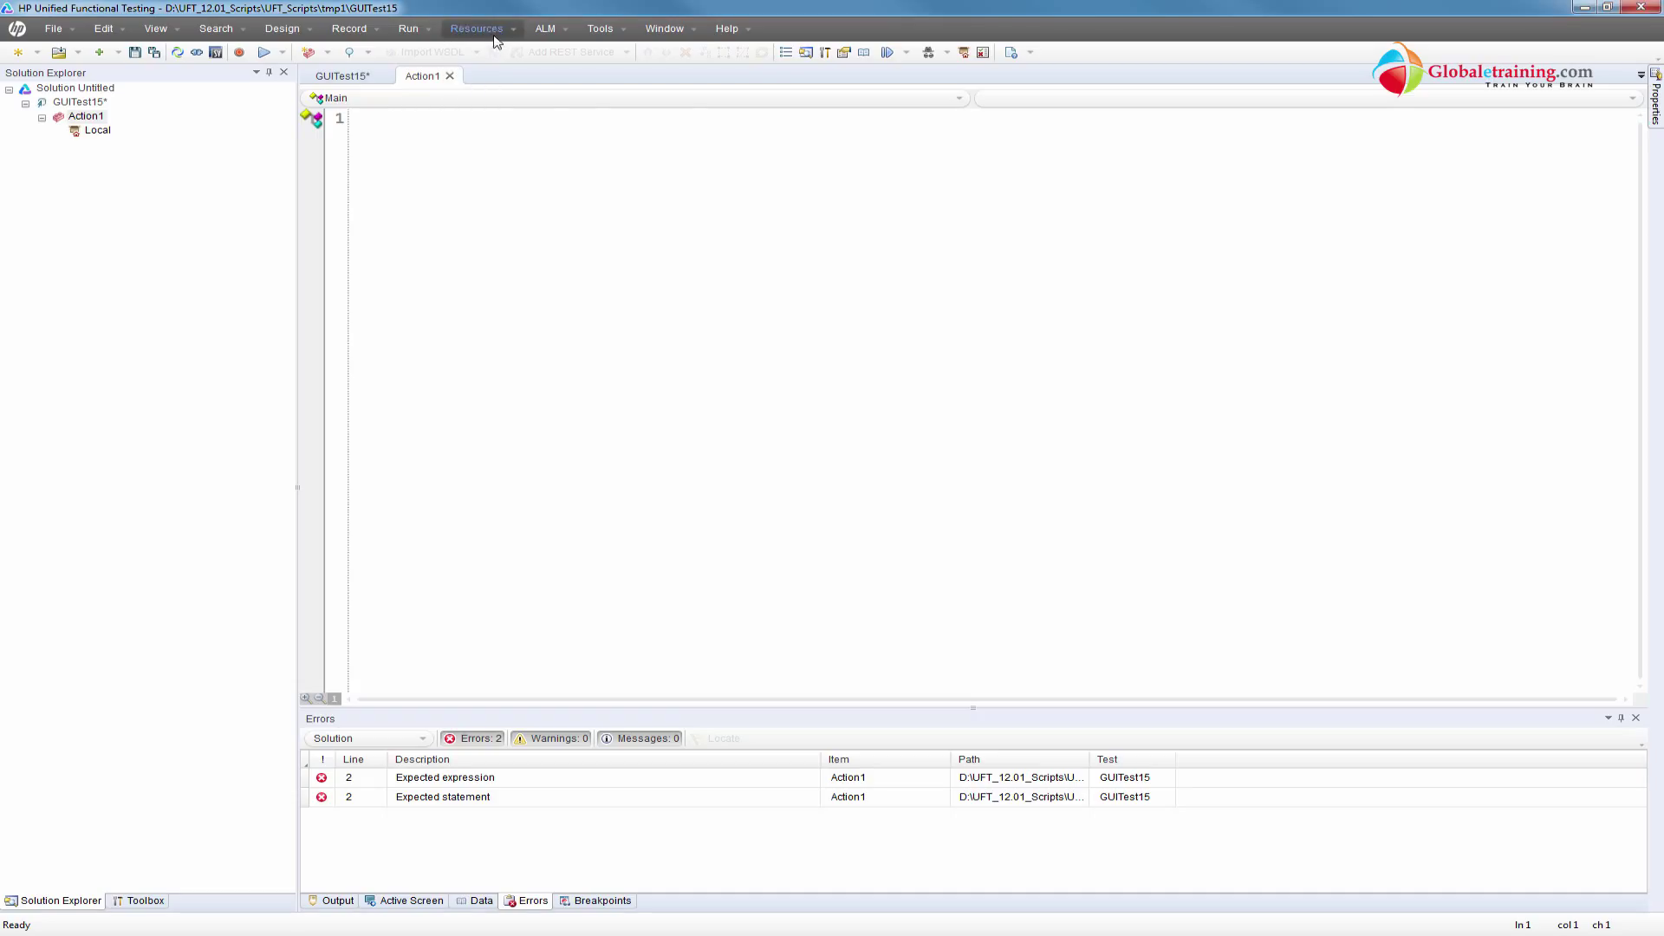
# Briefly view the empty object repository, then save GUITest15 so zero errors remain
pyautogui.click(476, 28)
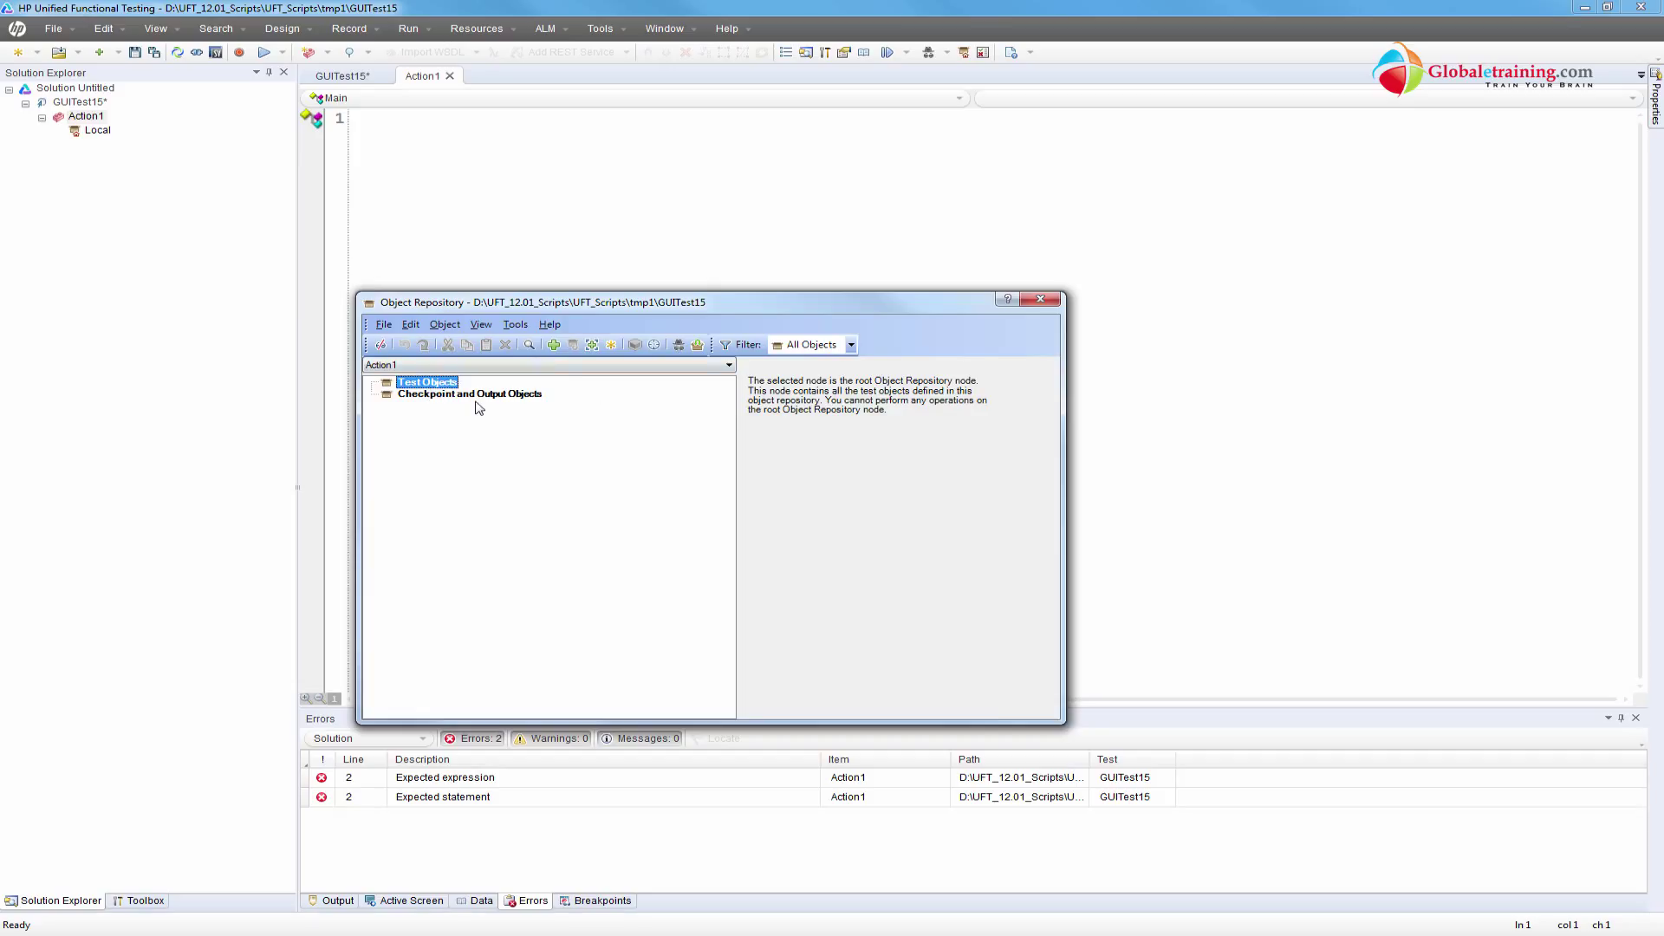
pyautogui.click(1040, 299)
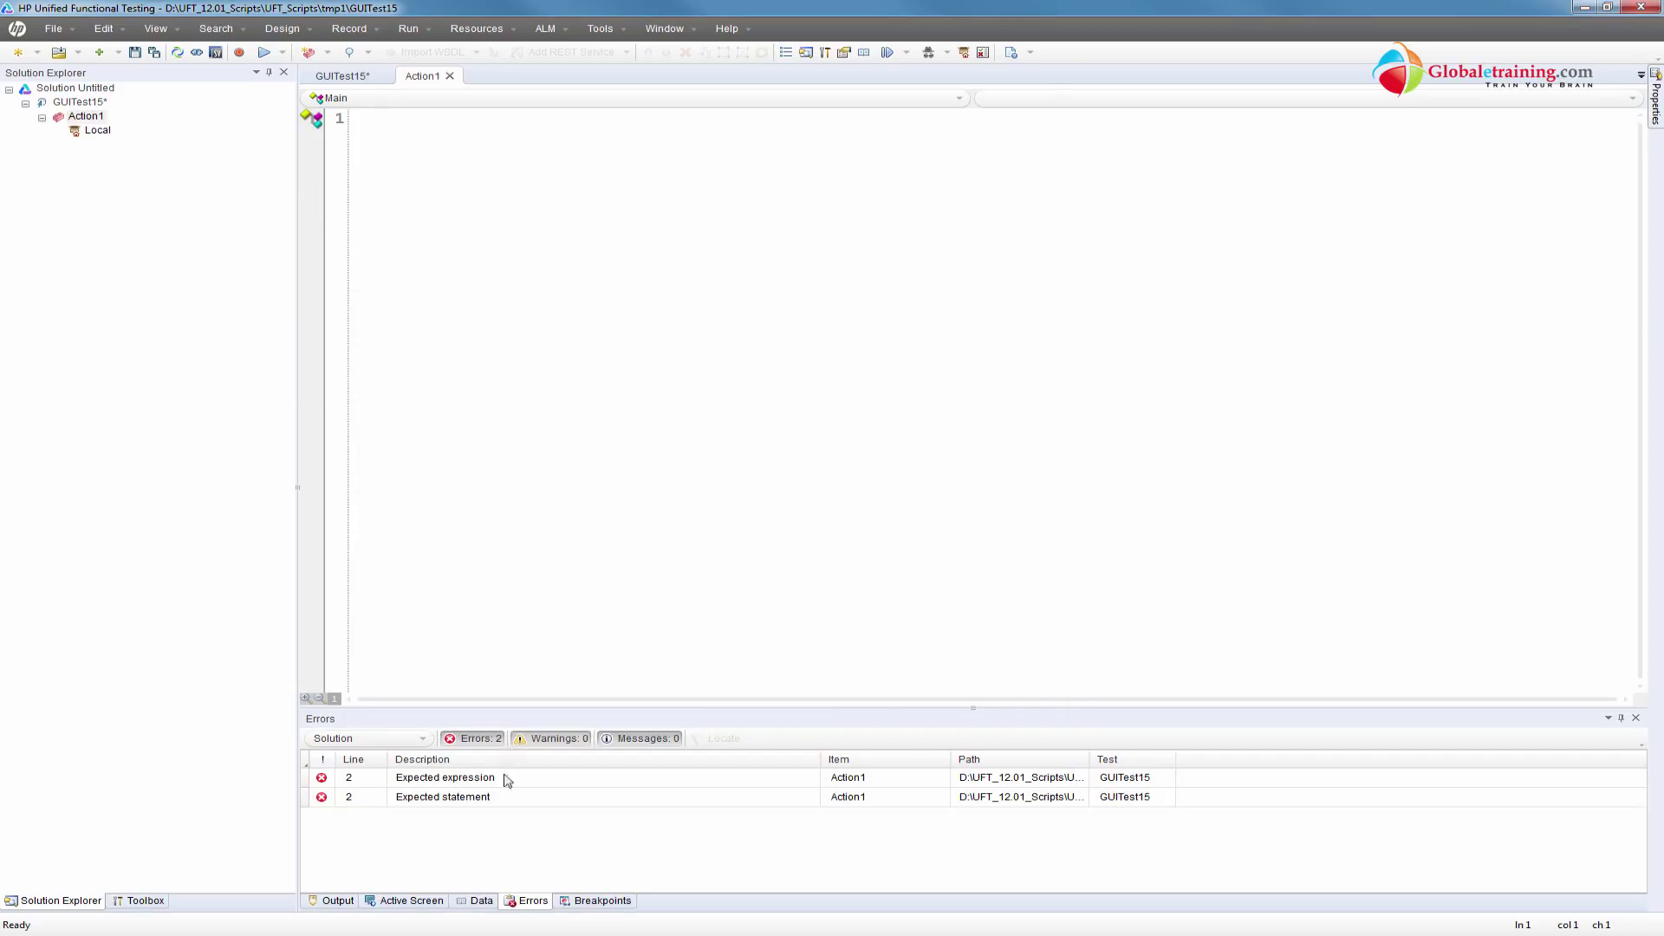
pyautogui.click(441, 796)
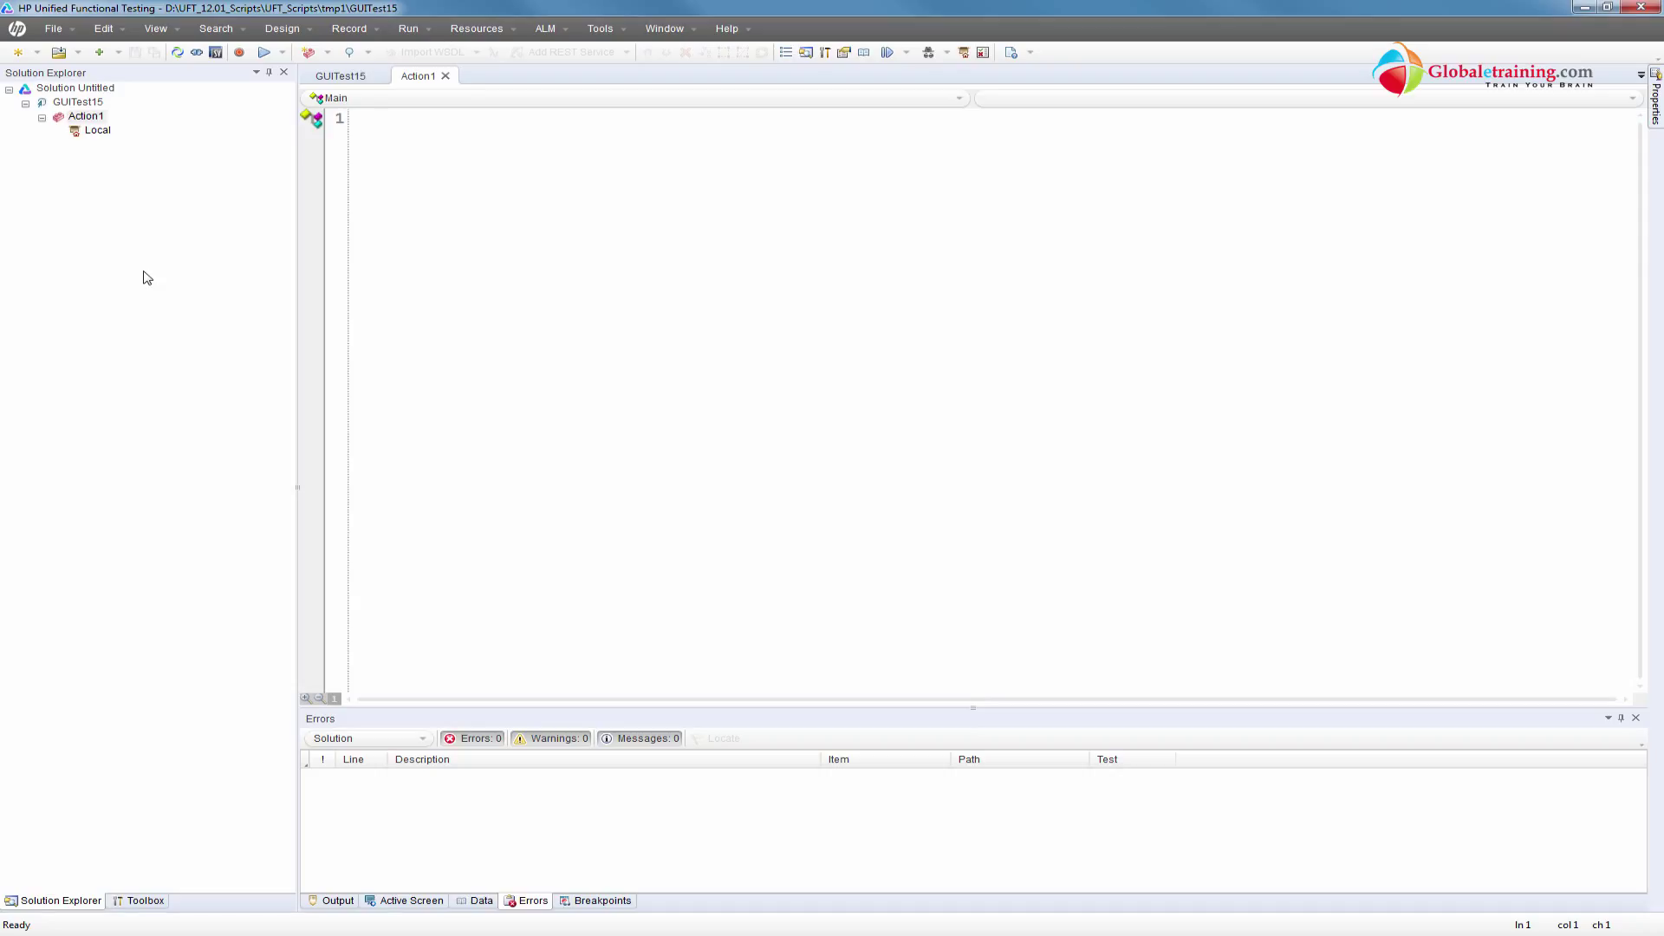
pyautogui.click(376, 118)
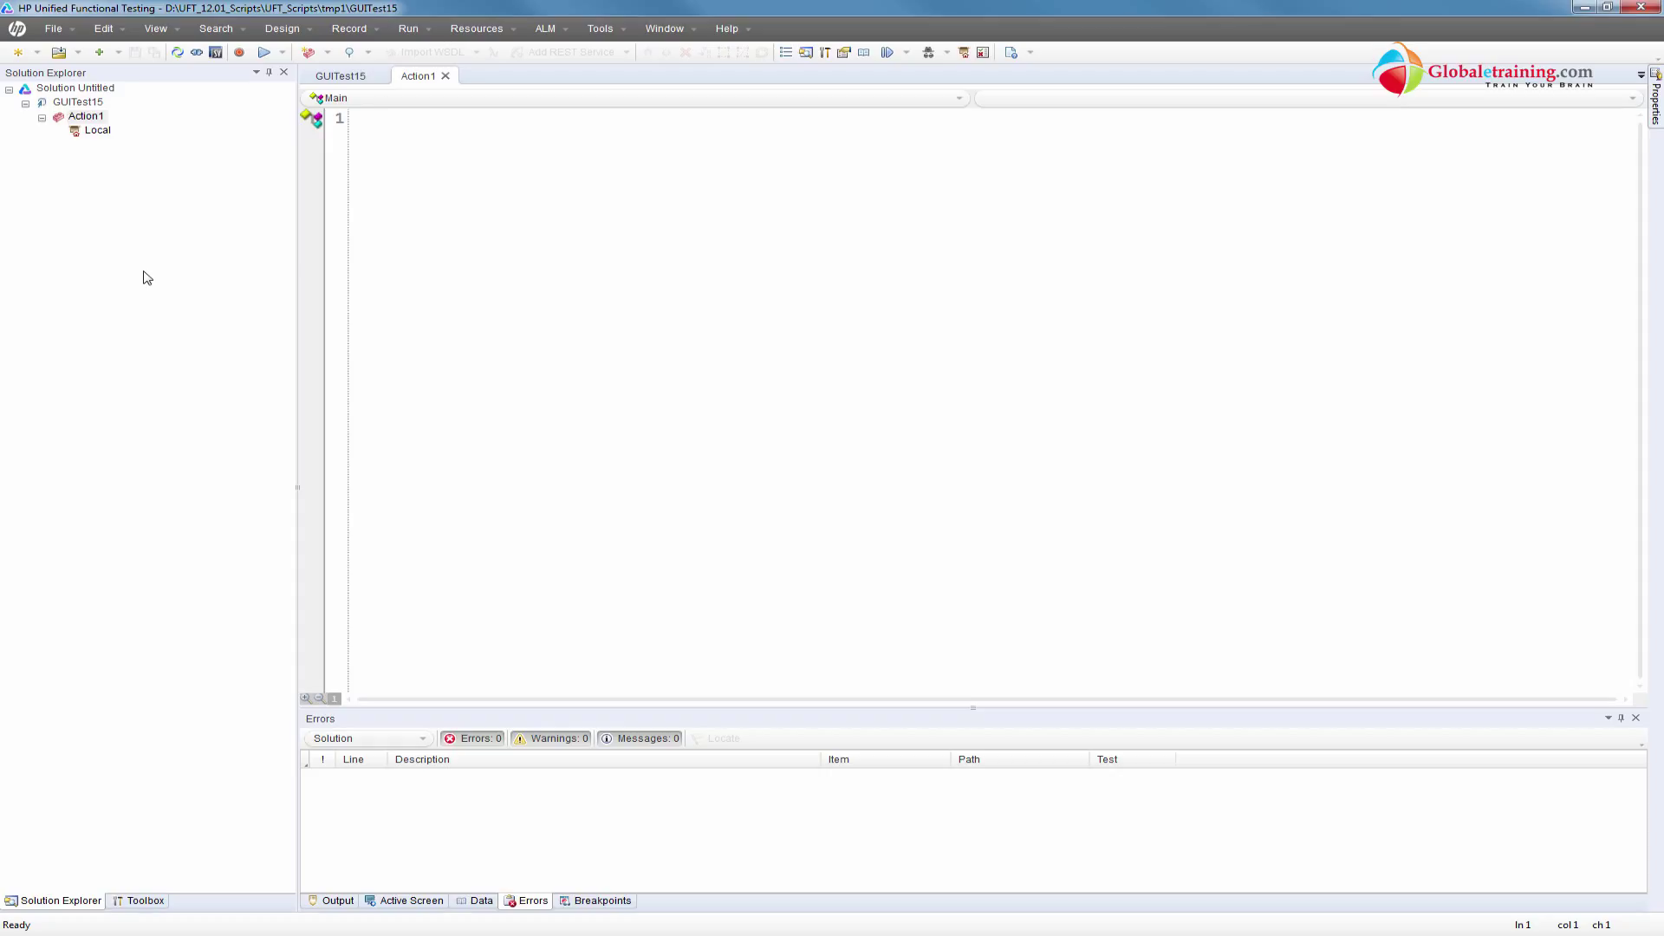
pyautogui.moveTo(378, 172)
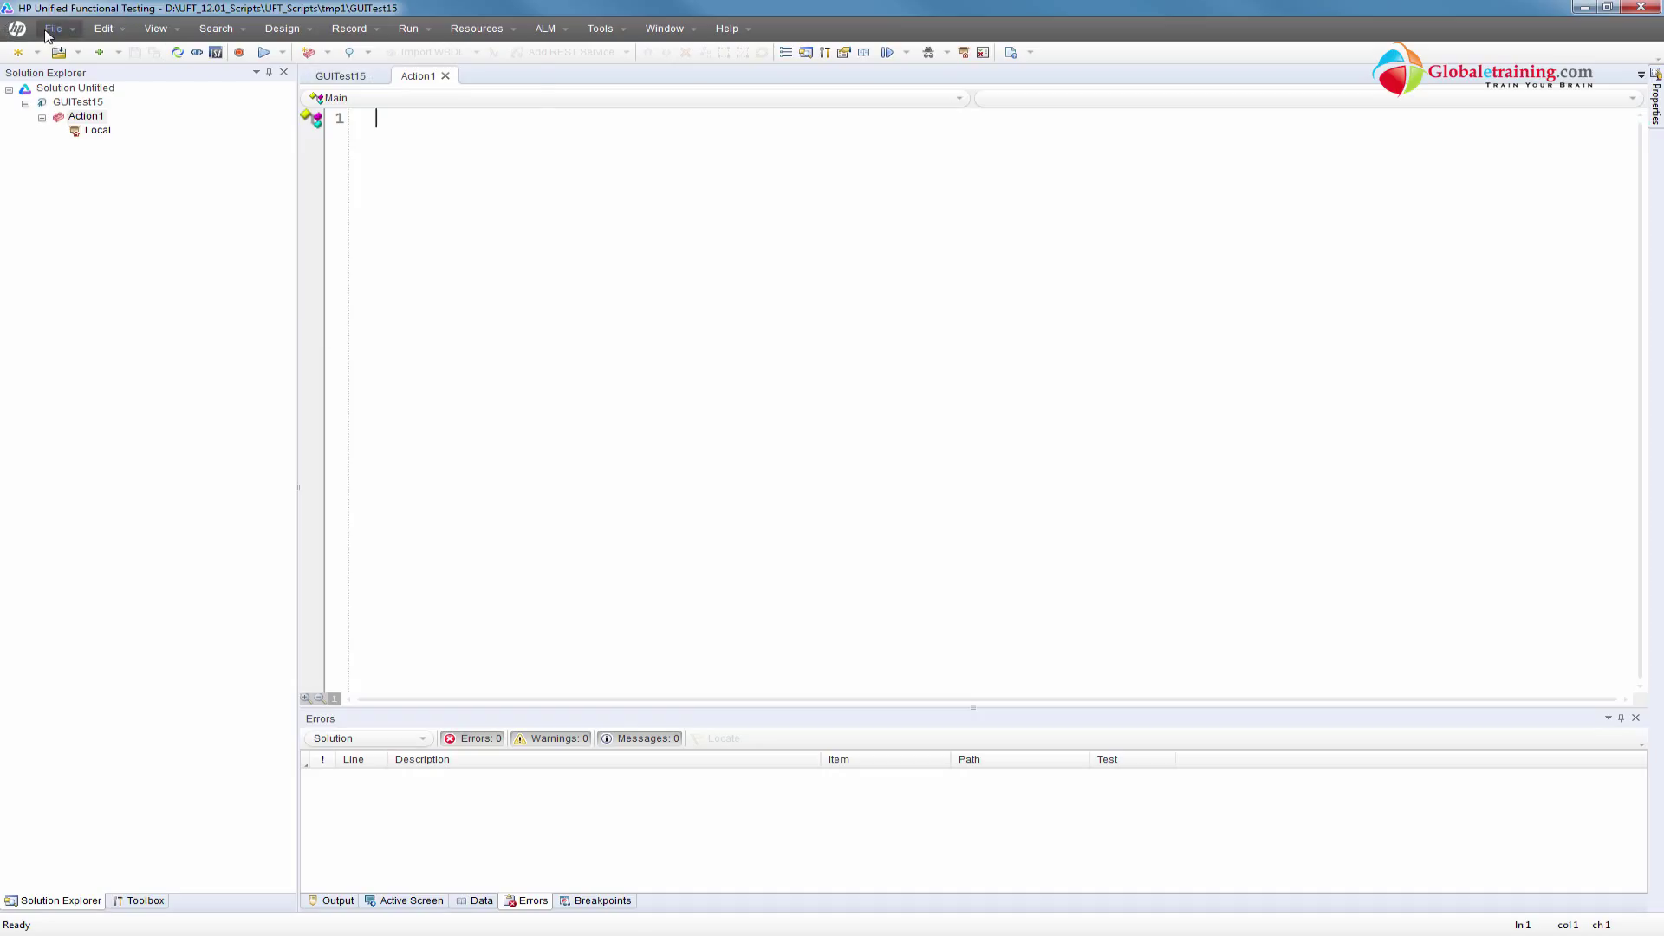
# Open and associate Function_Library_04_WinFlight_BusinessFunctions.qfl with GUITest15
pyautogui.click(56, 29)
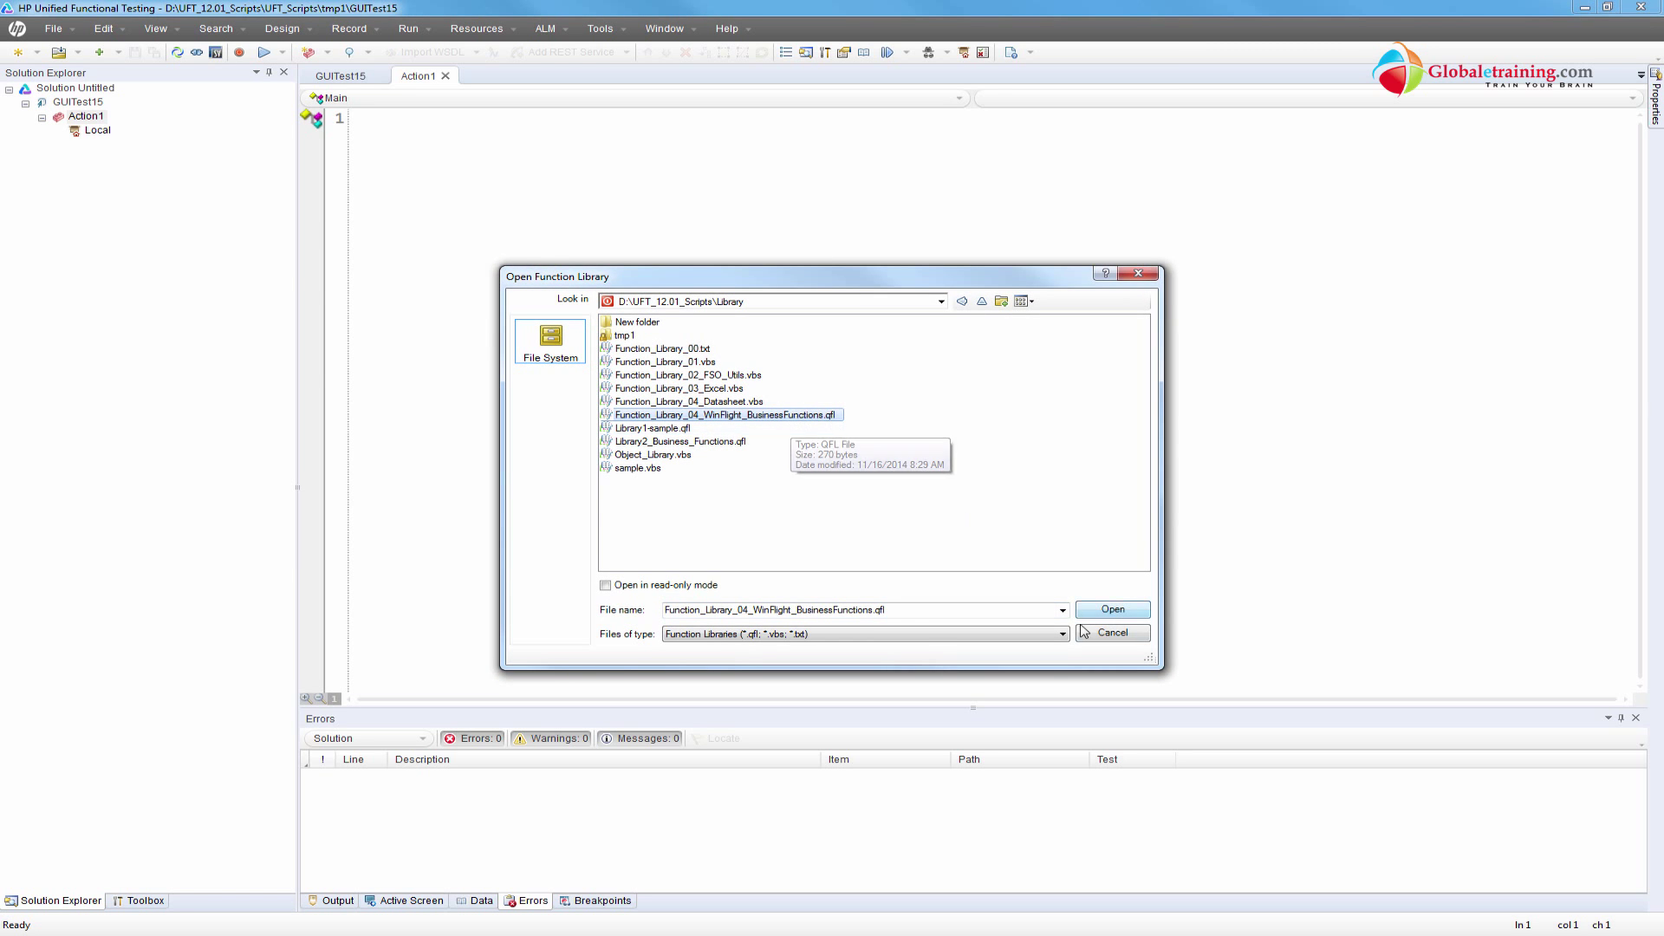
pyautogui.click(1112, 609)
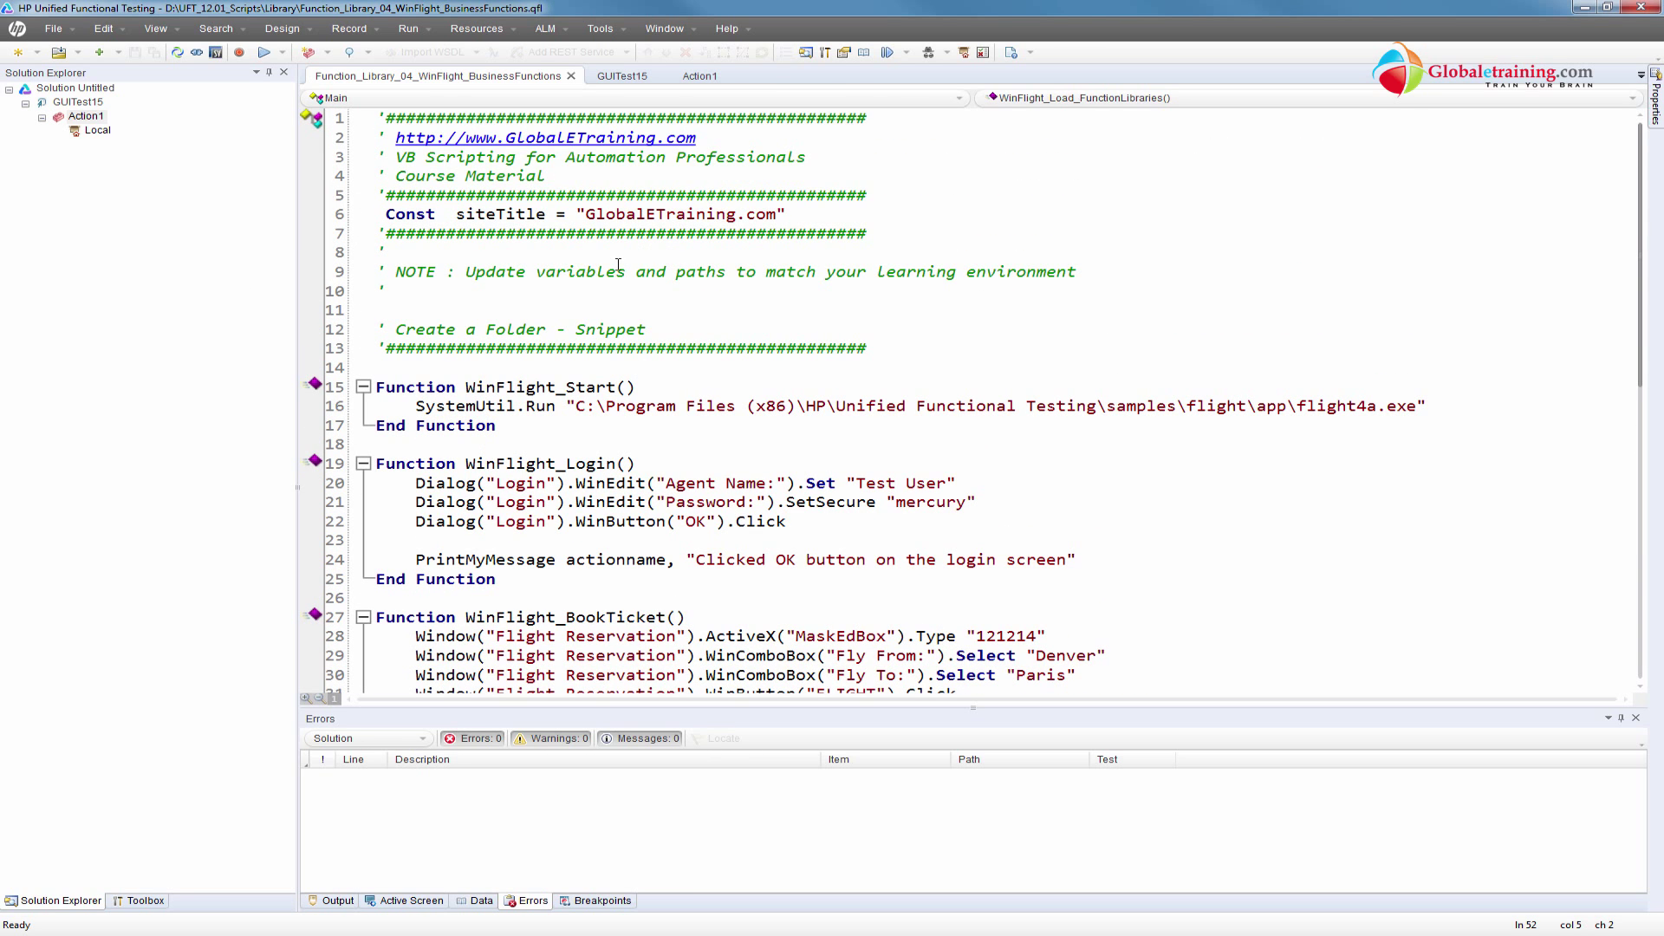
pyautogui.moveTo(706, 80)
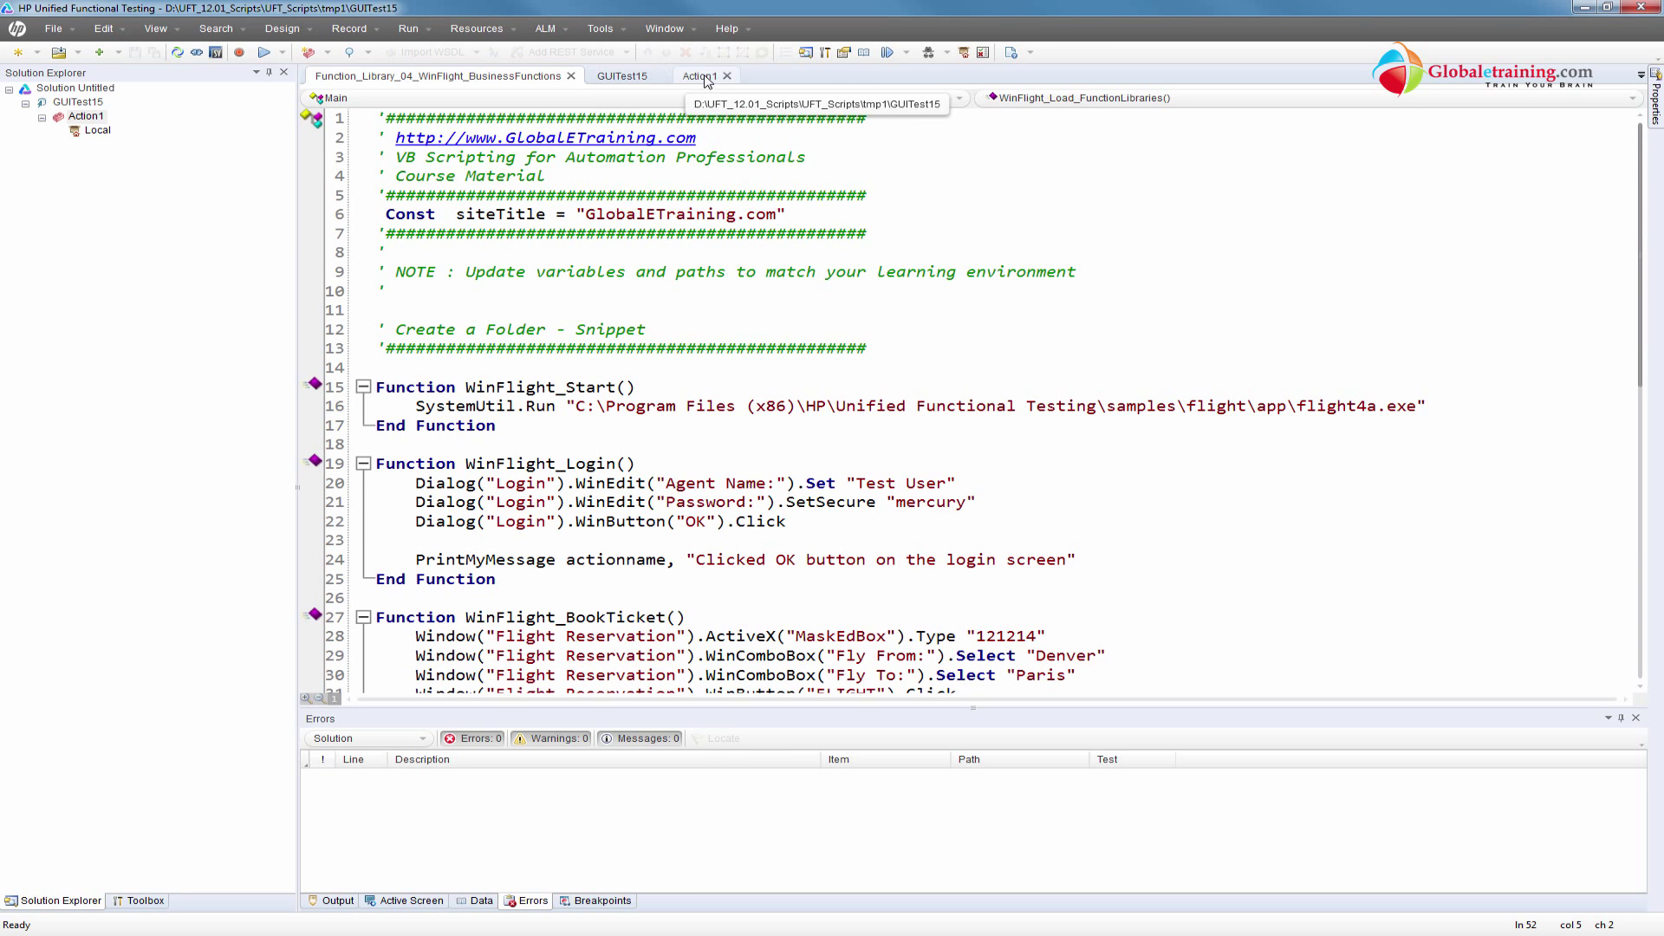
pyautogui.click(697, 75)
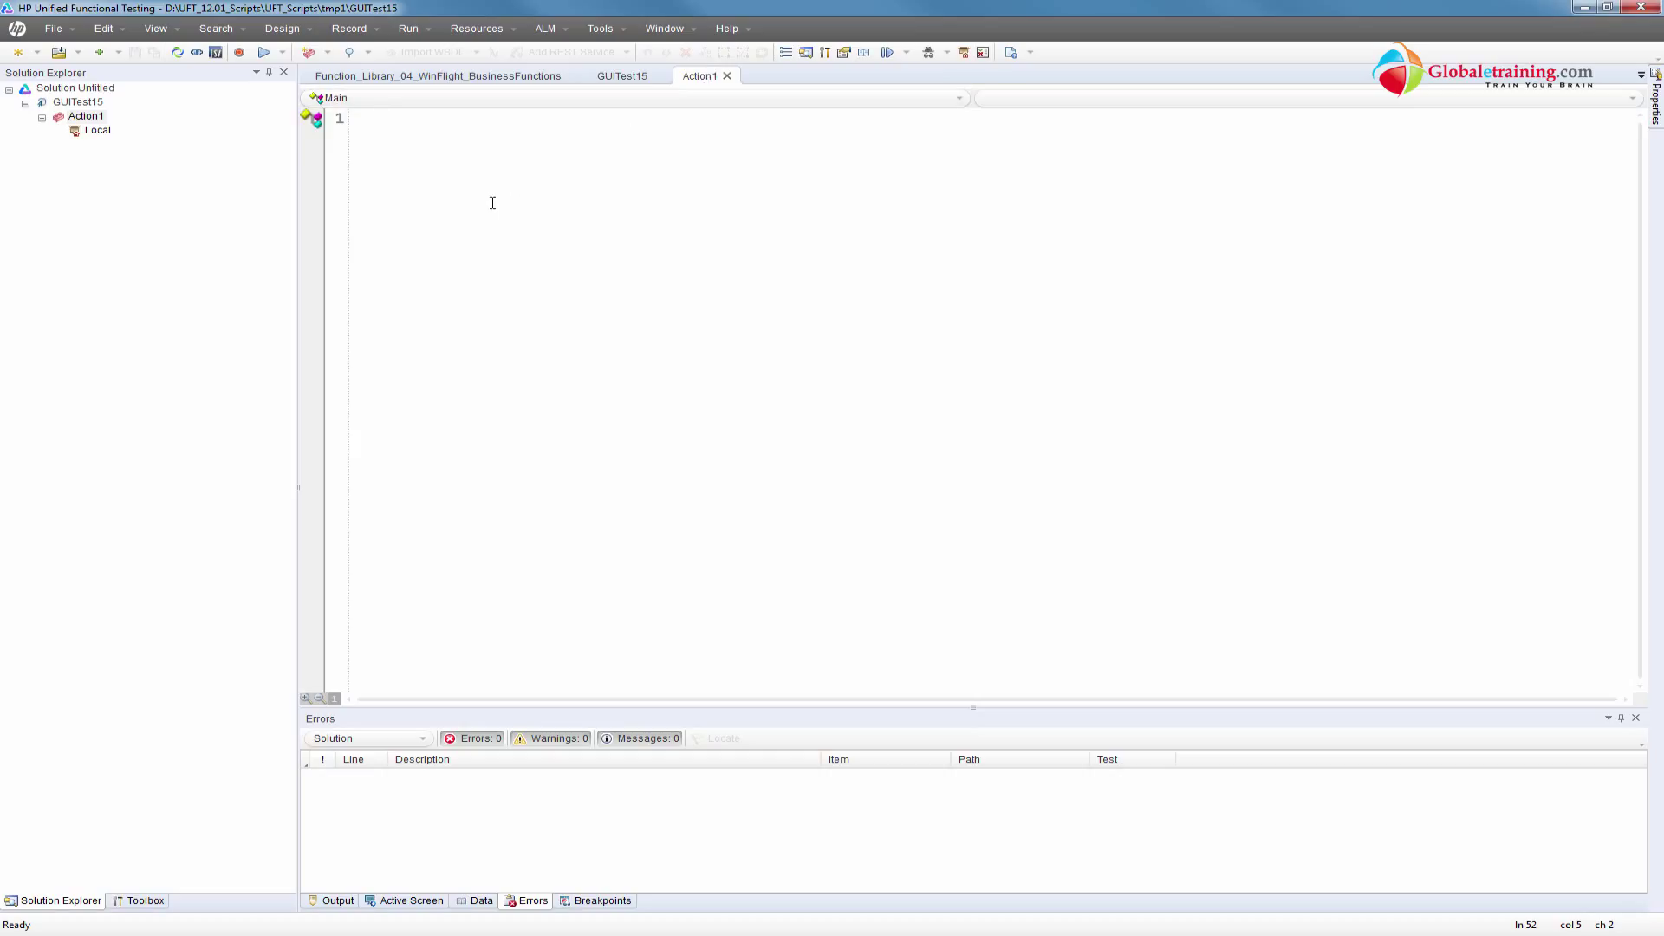
# Add a blank line at the top of Action1 and begin typing 'win'
pyautogui.press('Enter')
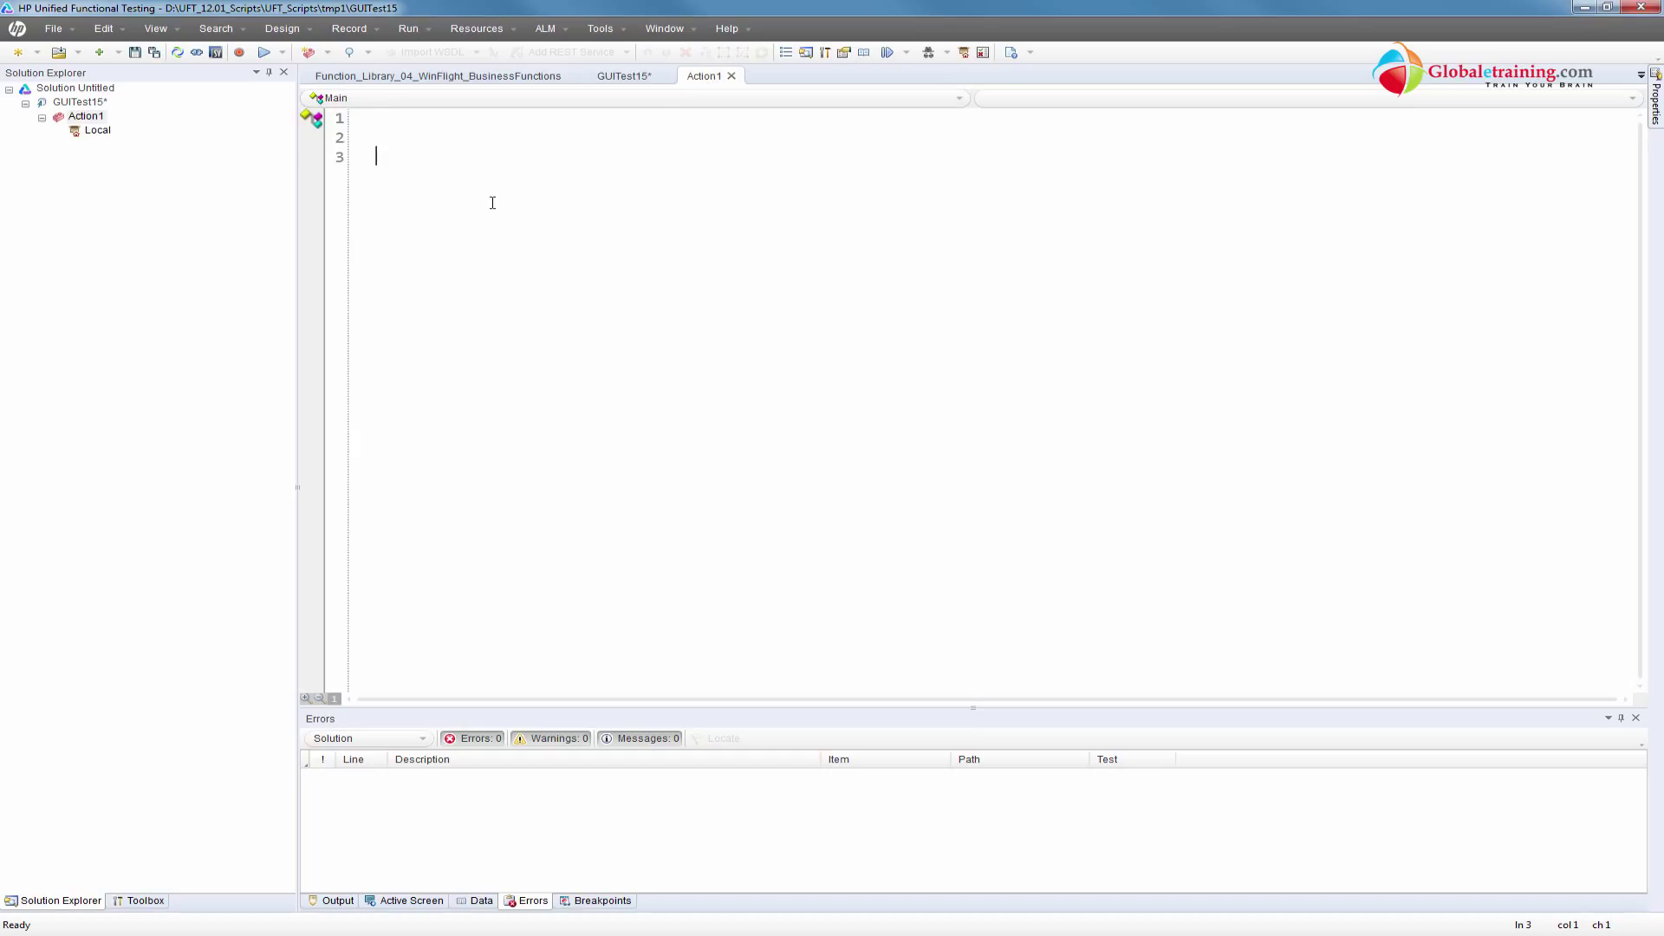
pyautogui.write('w')
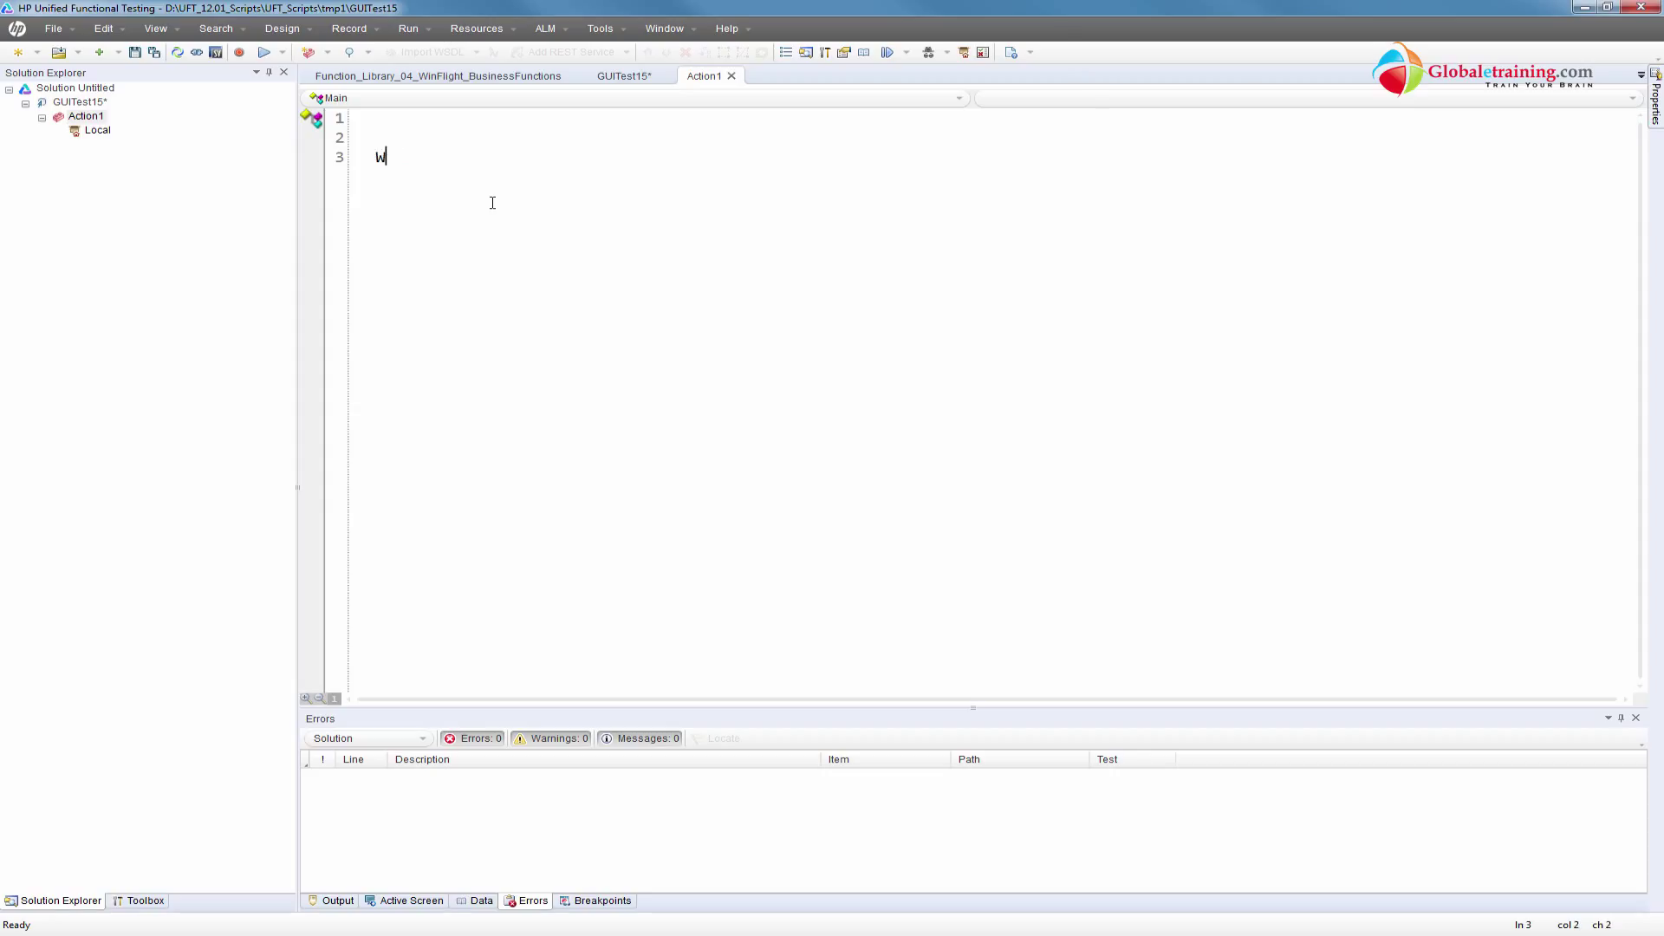
pyautogui.write('in')
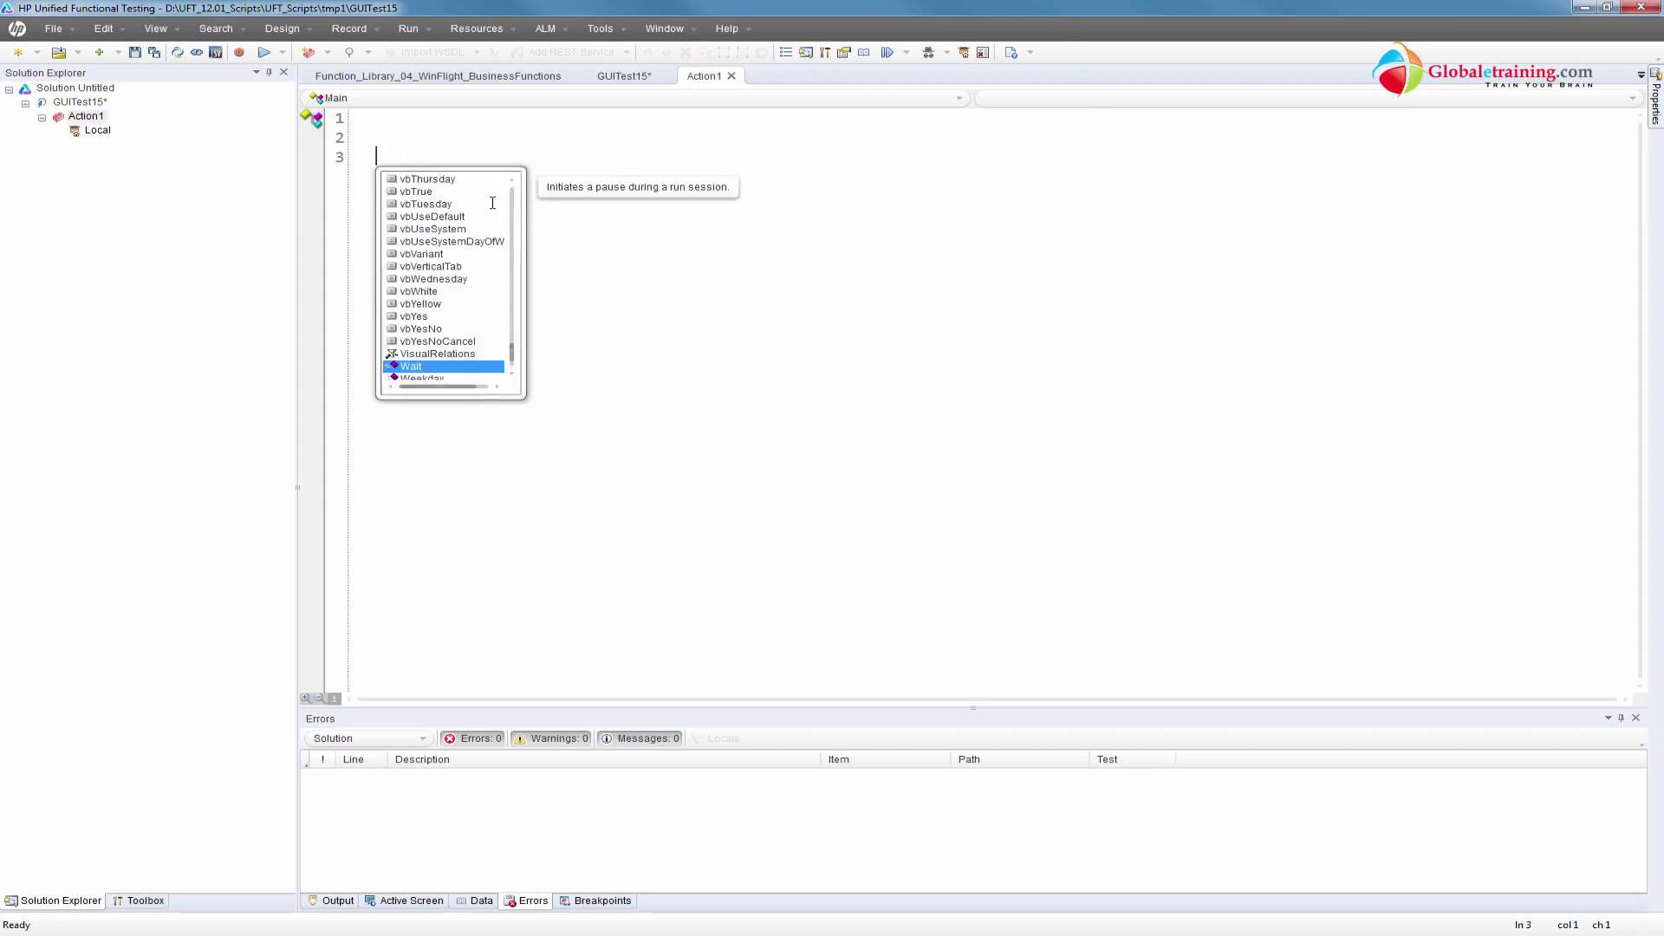
pyautogui.click(444, 75)
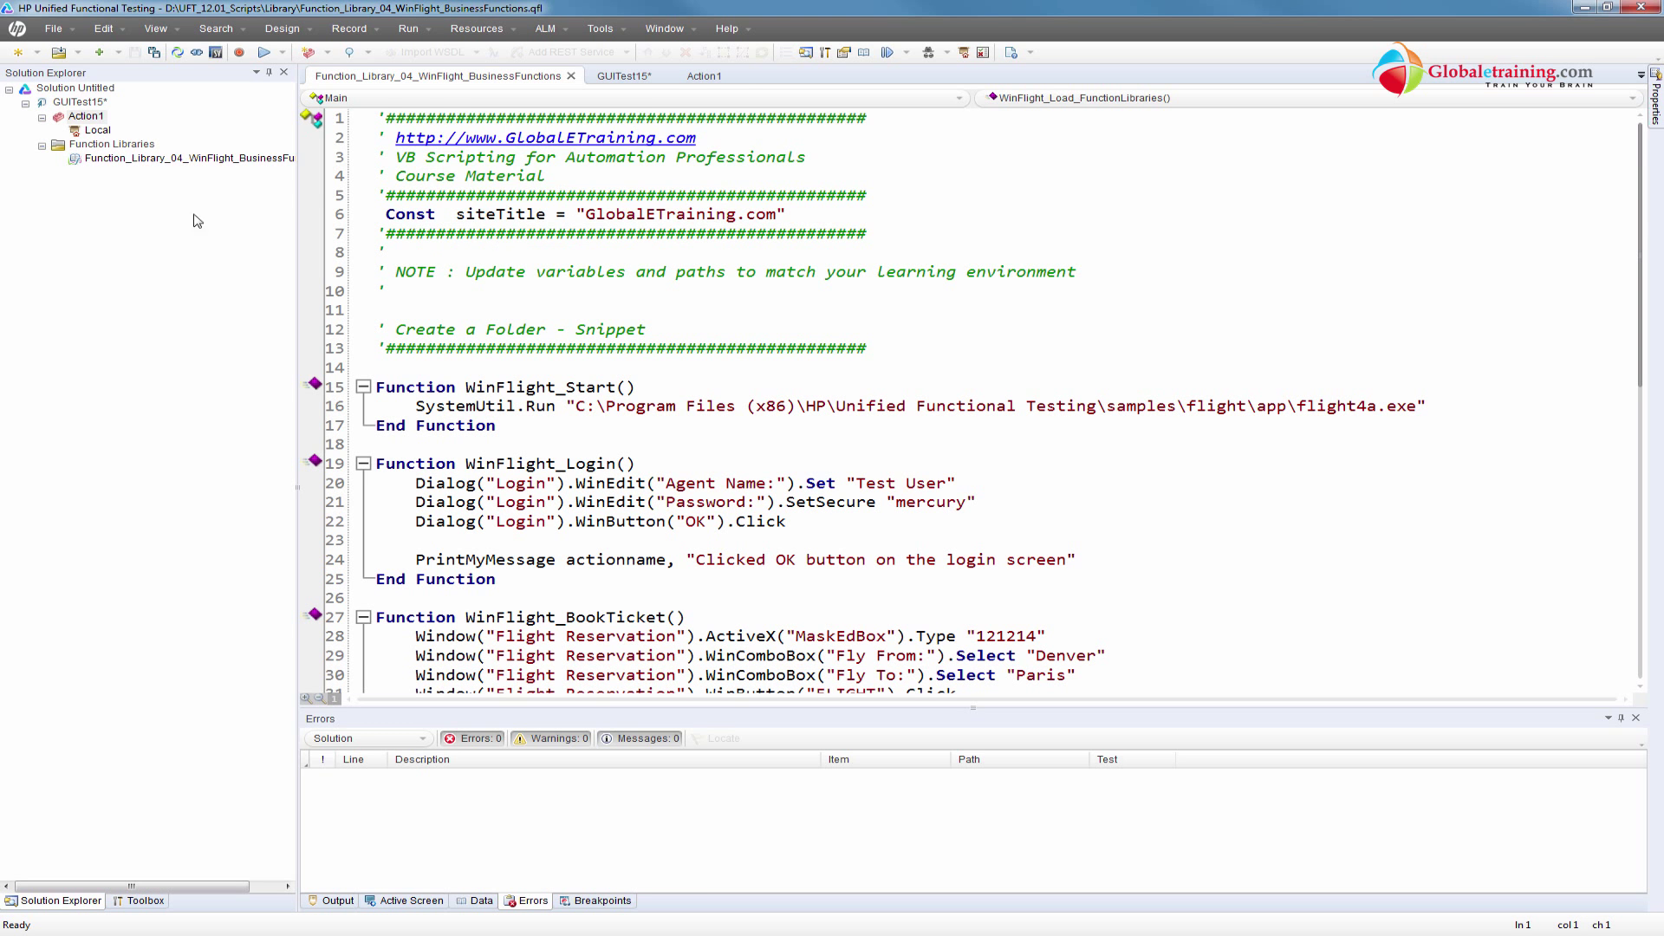
# Insert the WinFlight_Start call in Action1 from the IntelliSense suggestions
pyautogui.click(705, 75)
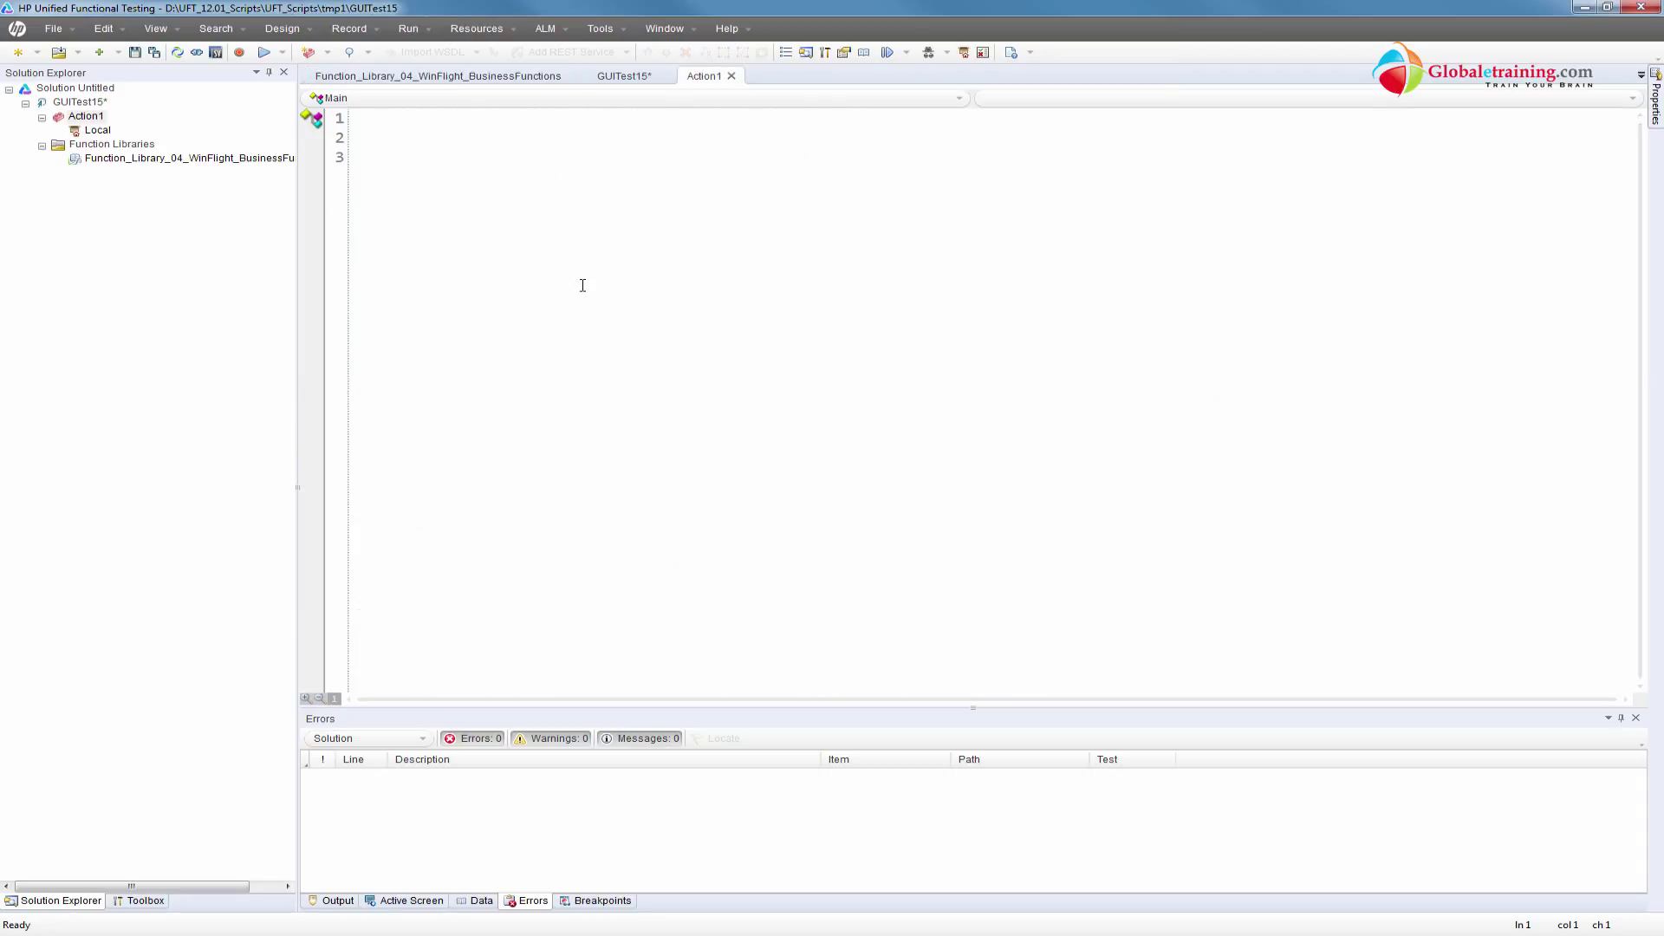
pyautogui.write('Win')
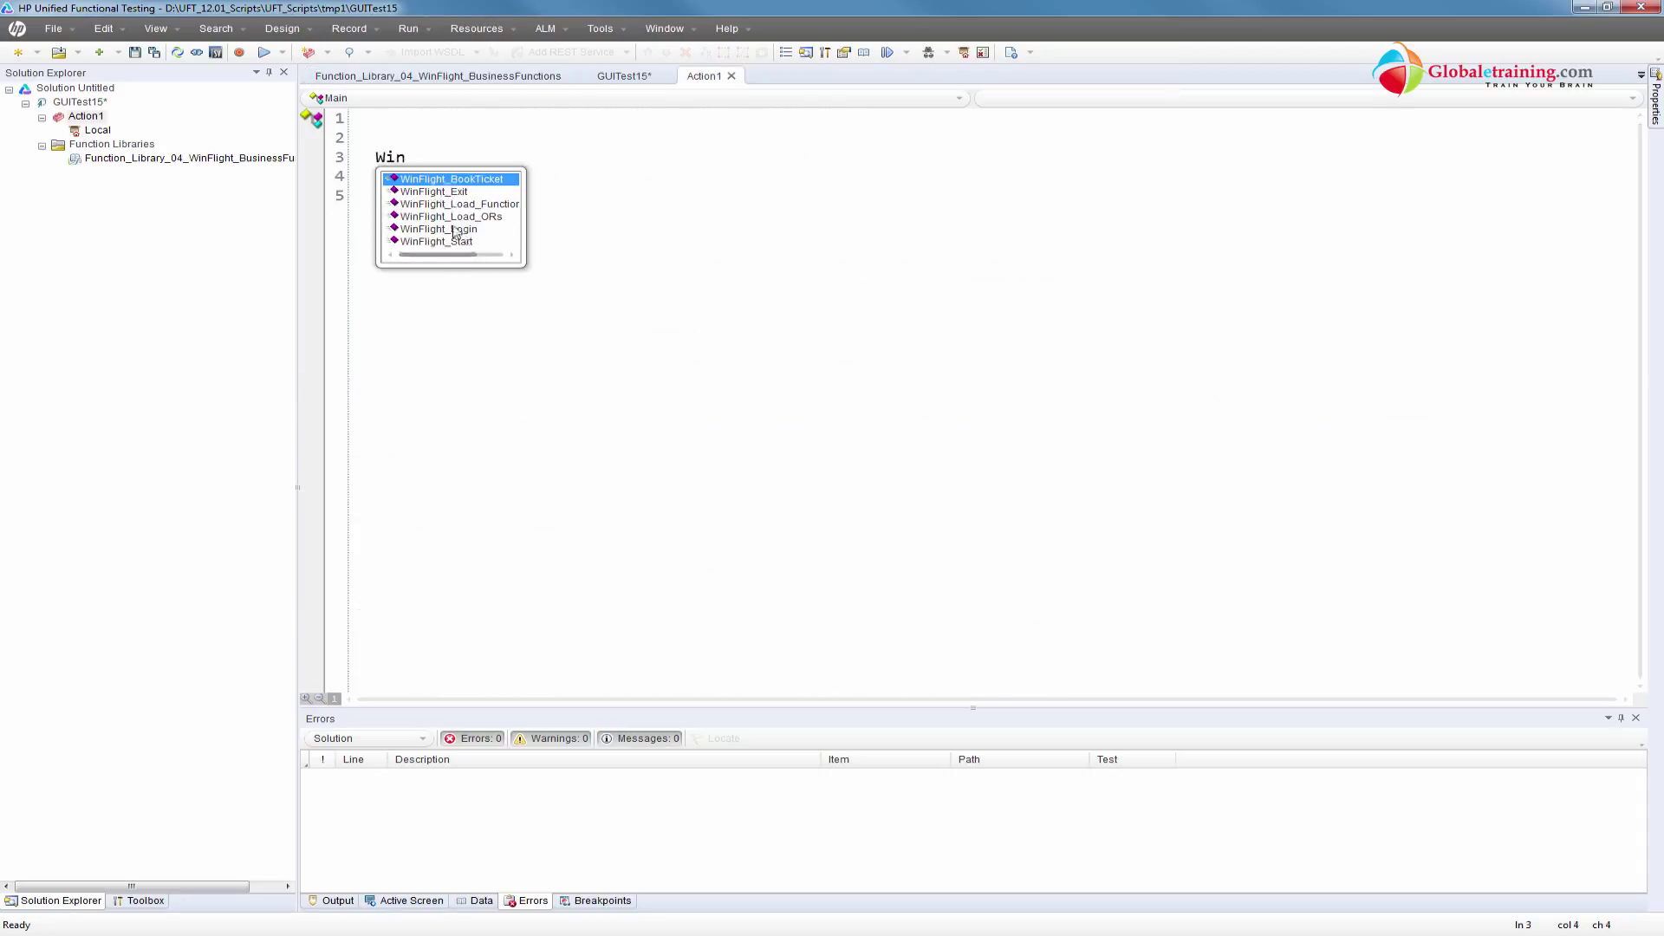
pyautogui.click(438, 75)
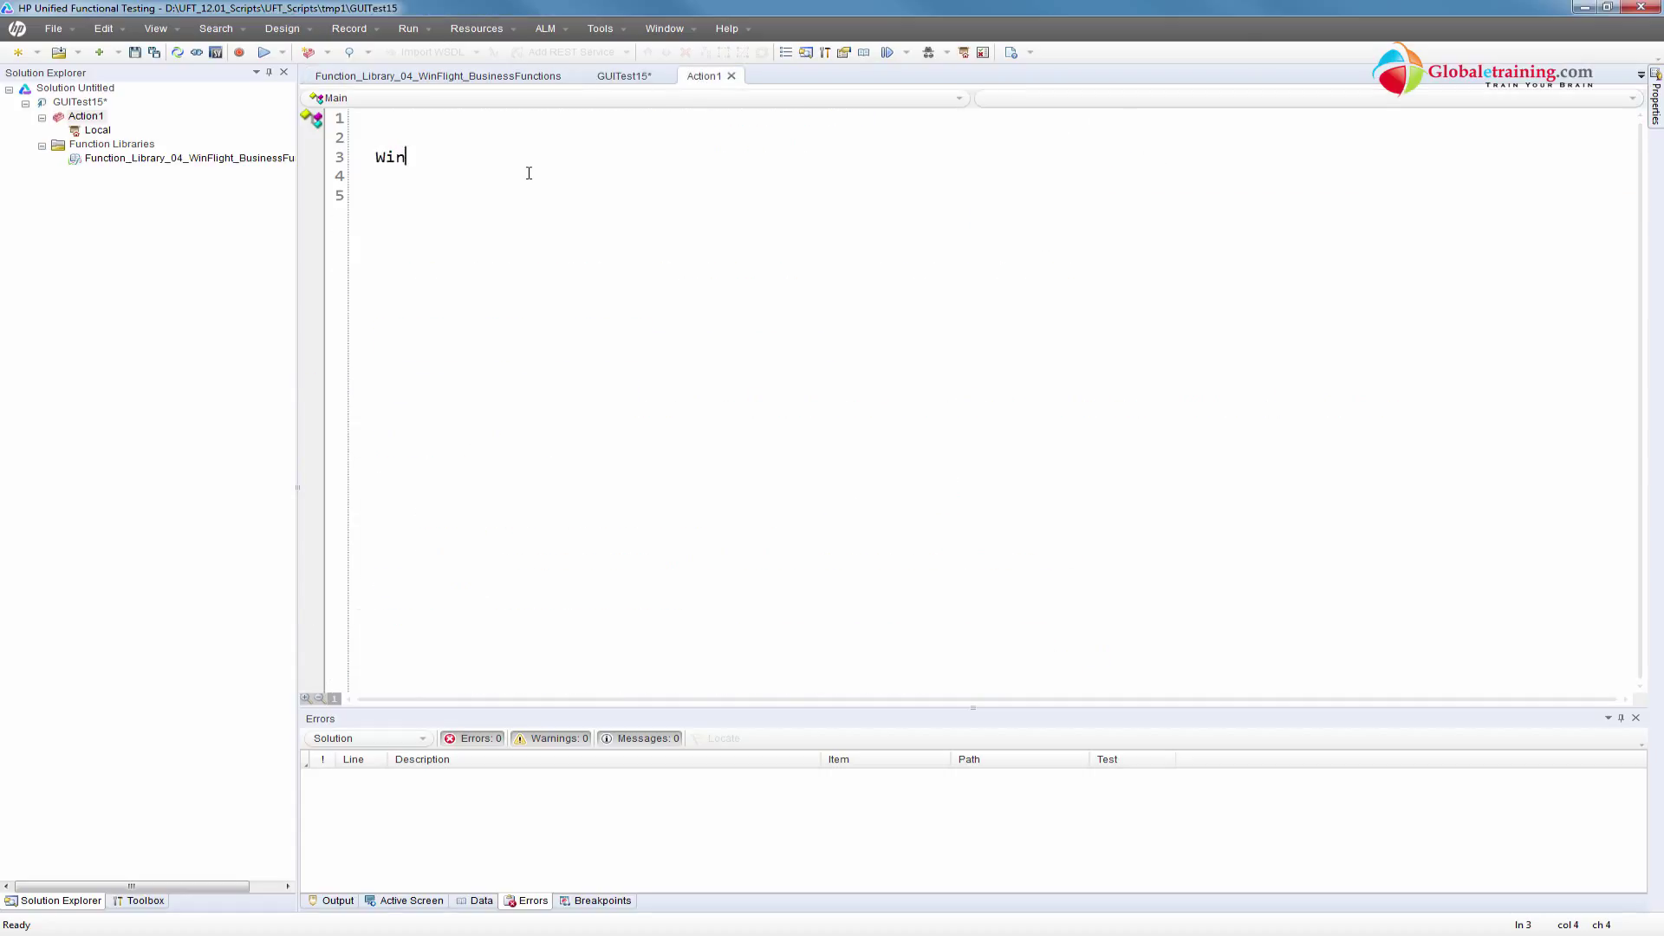
pyautogui.write('n')
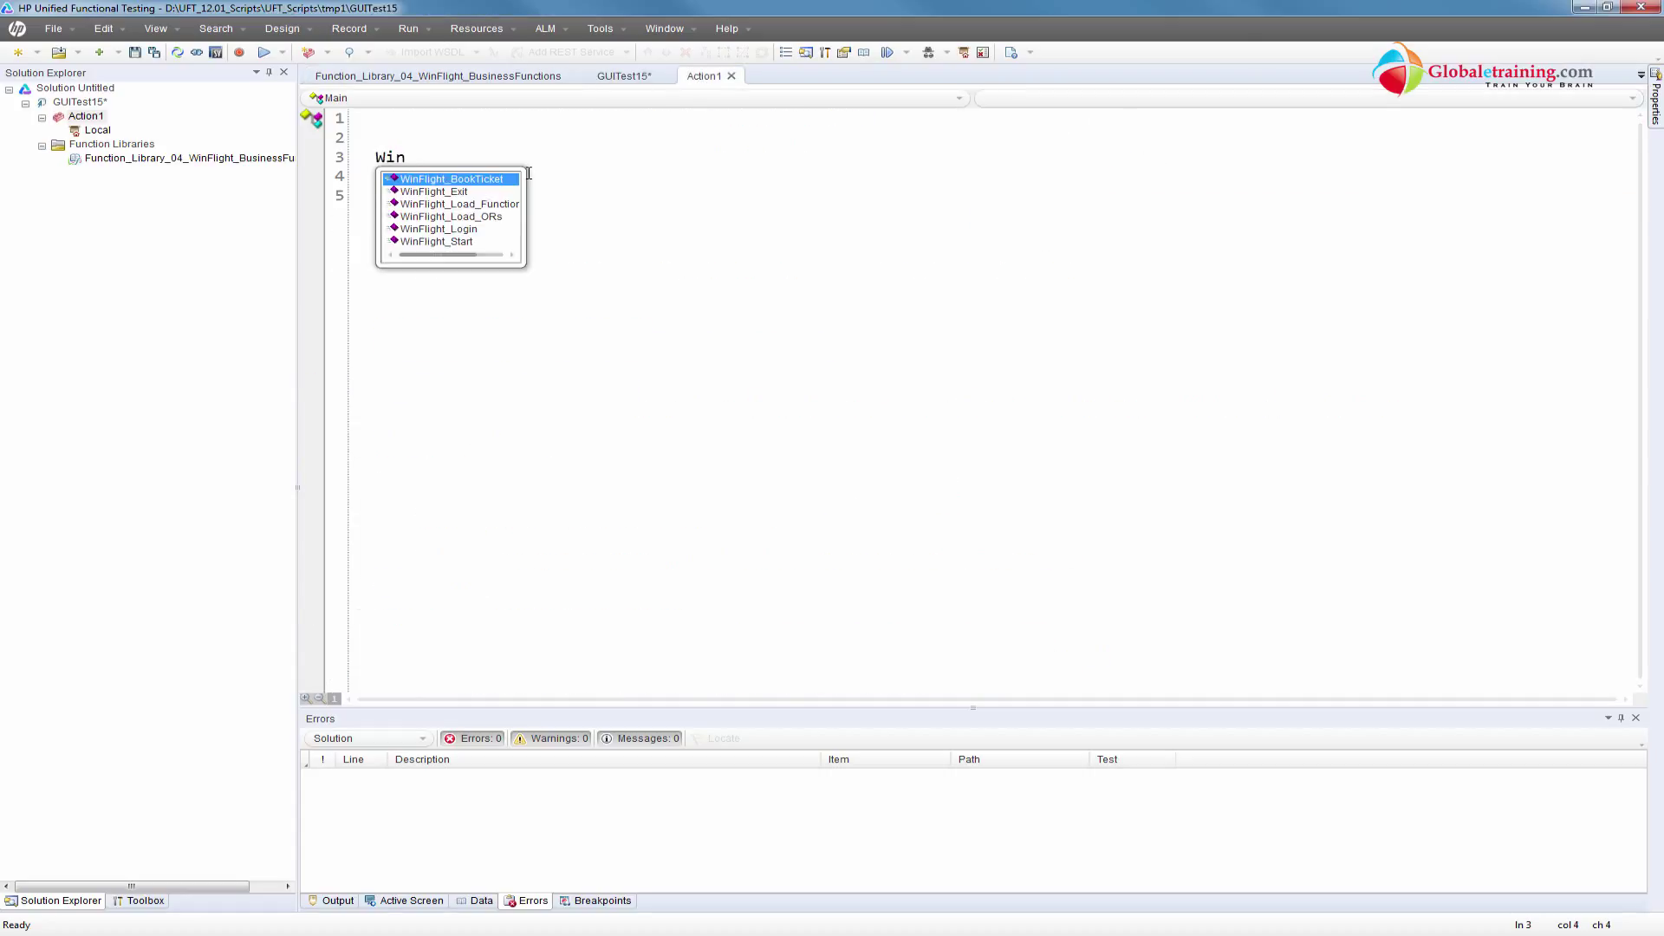
pyautogui.doubleClick(435, 241)
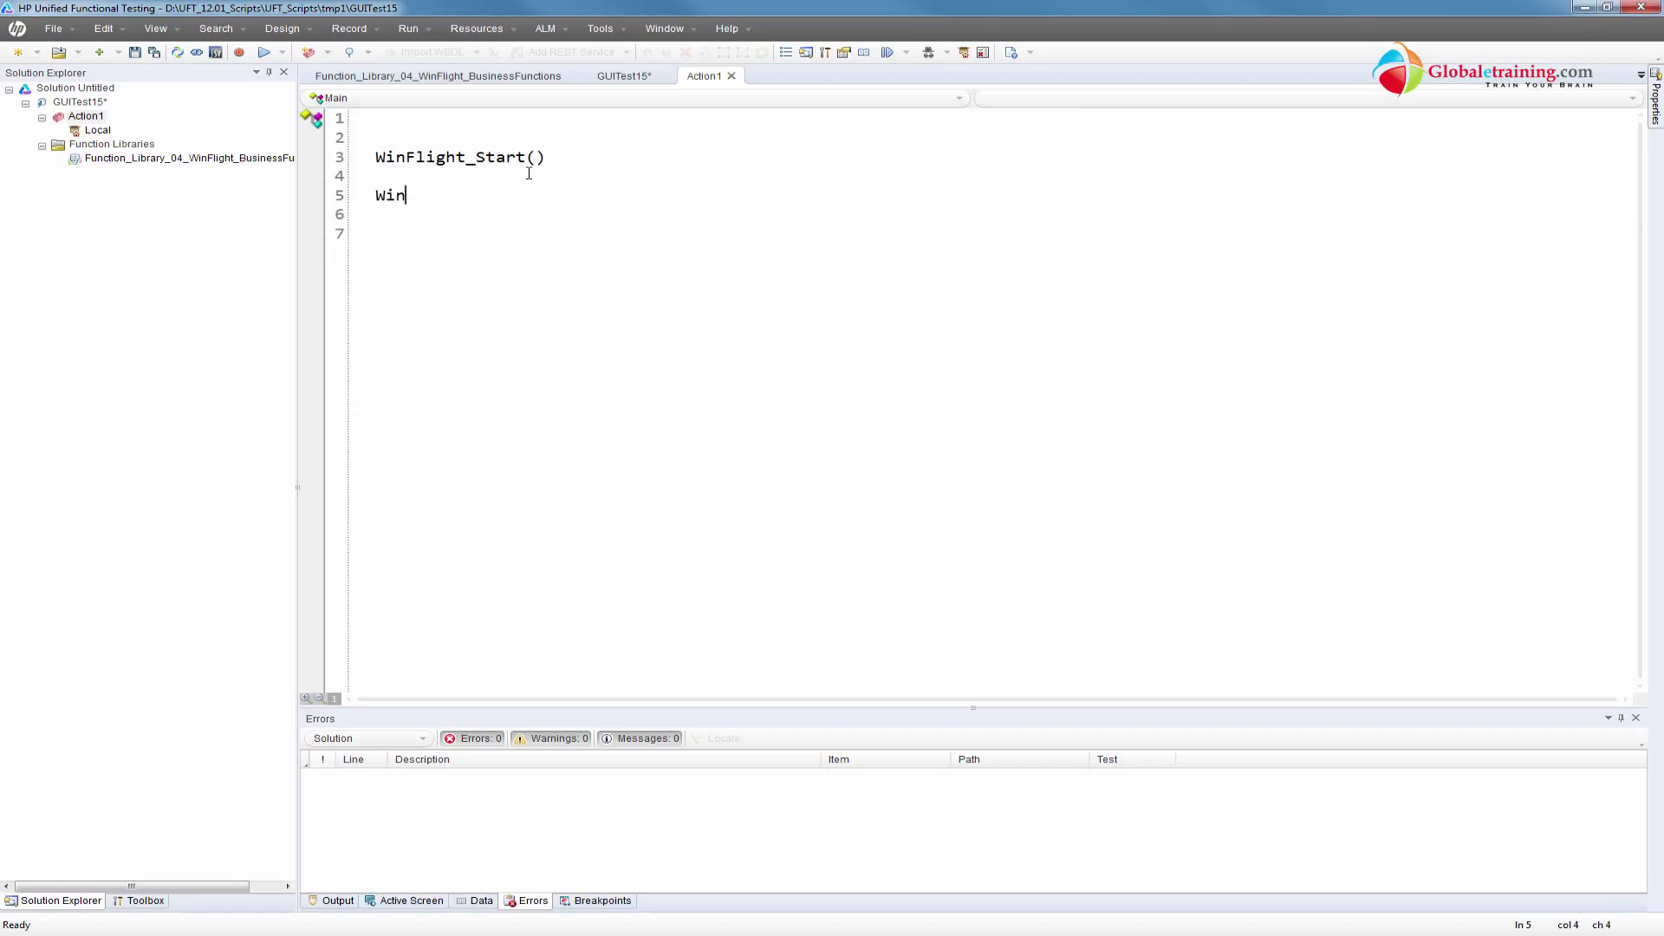
# Add WinFlight_Login (), WinFlight_BookTicket() and WinFlight_Exit() on separate lines
pyautogui.write('Win')
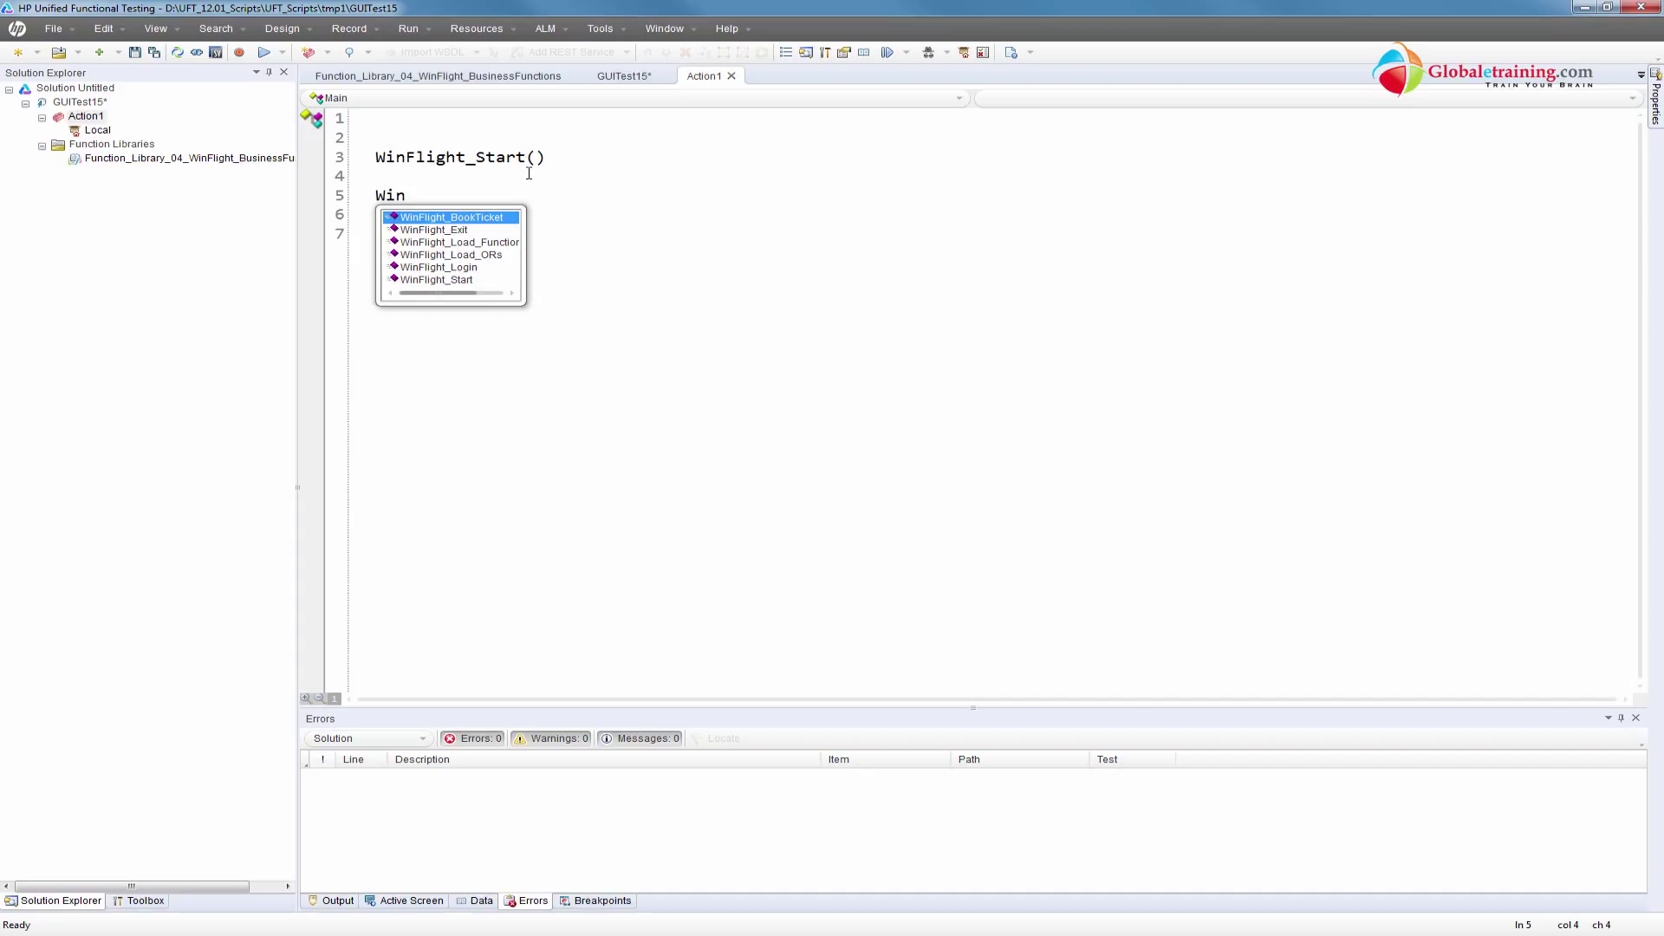
pyautogui.press('Down')
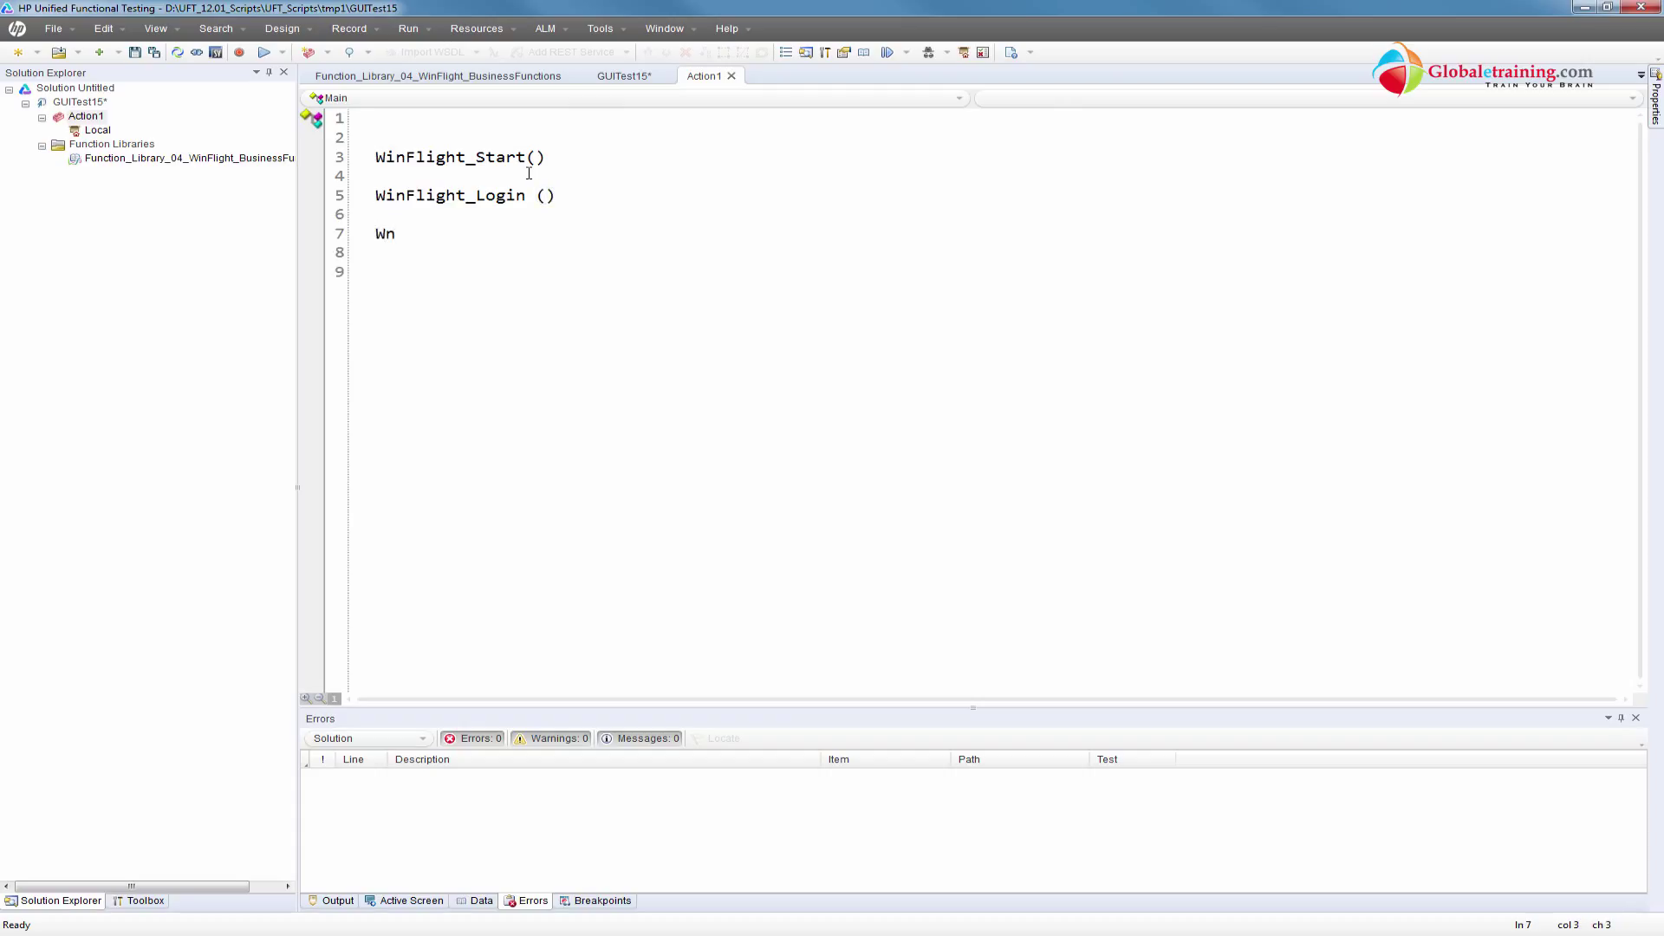
pyautogui.write('inFlight_BookTicket')
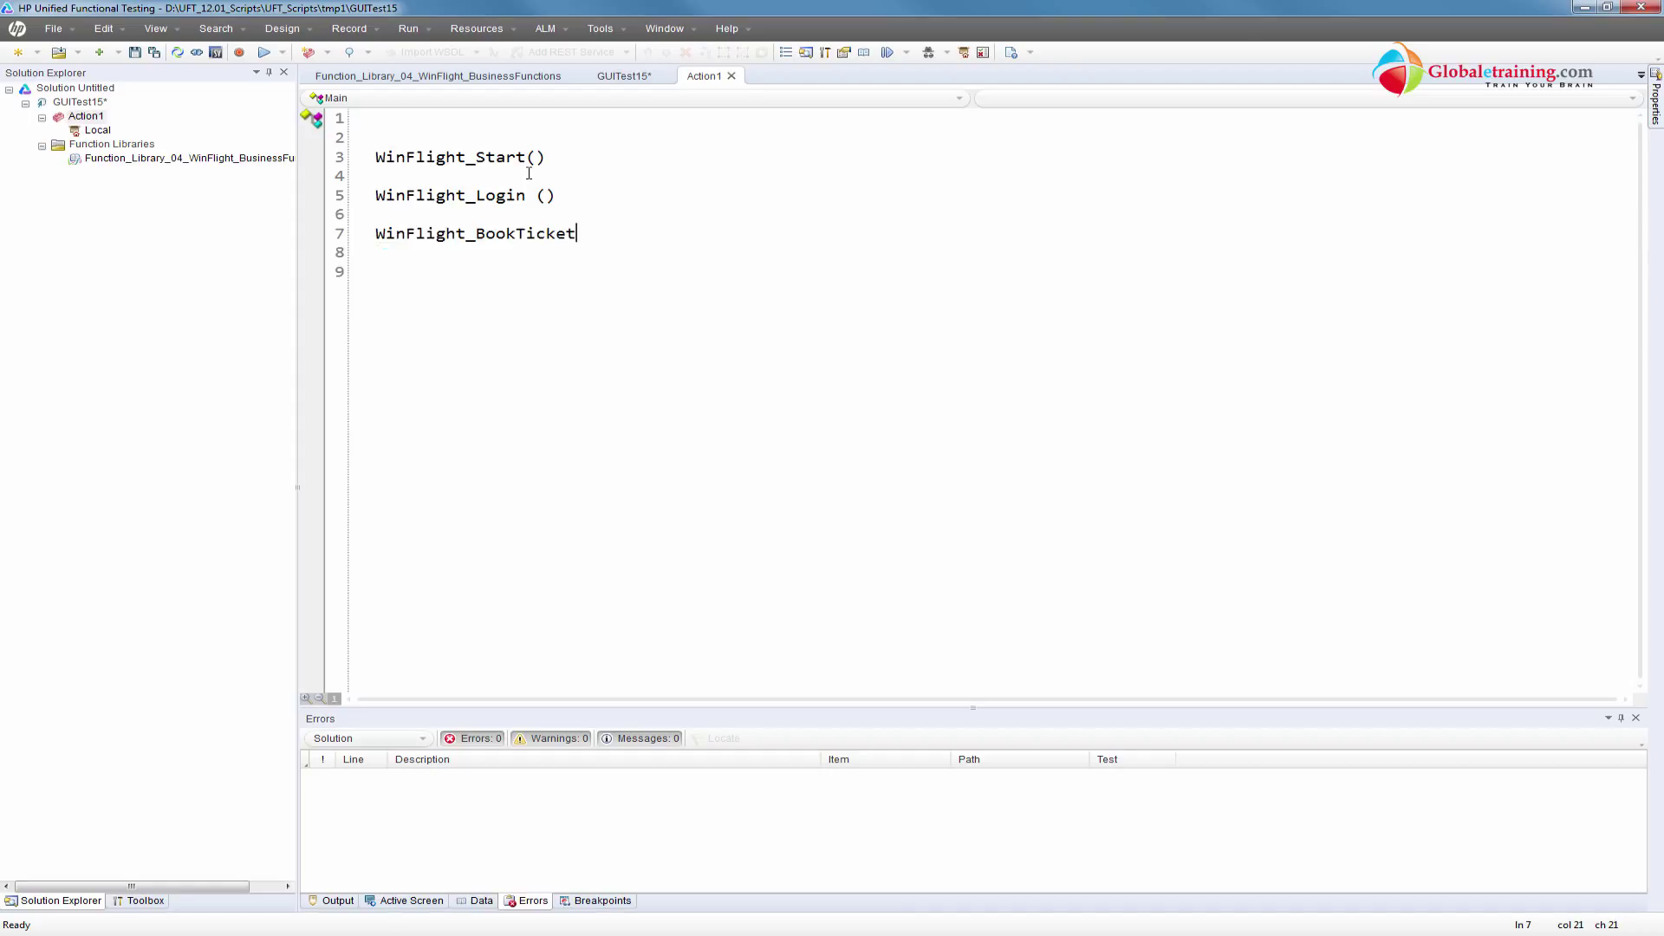
pyautogui.write('(')
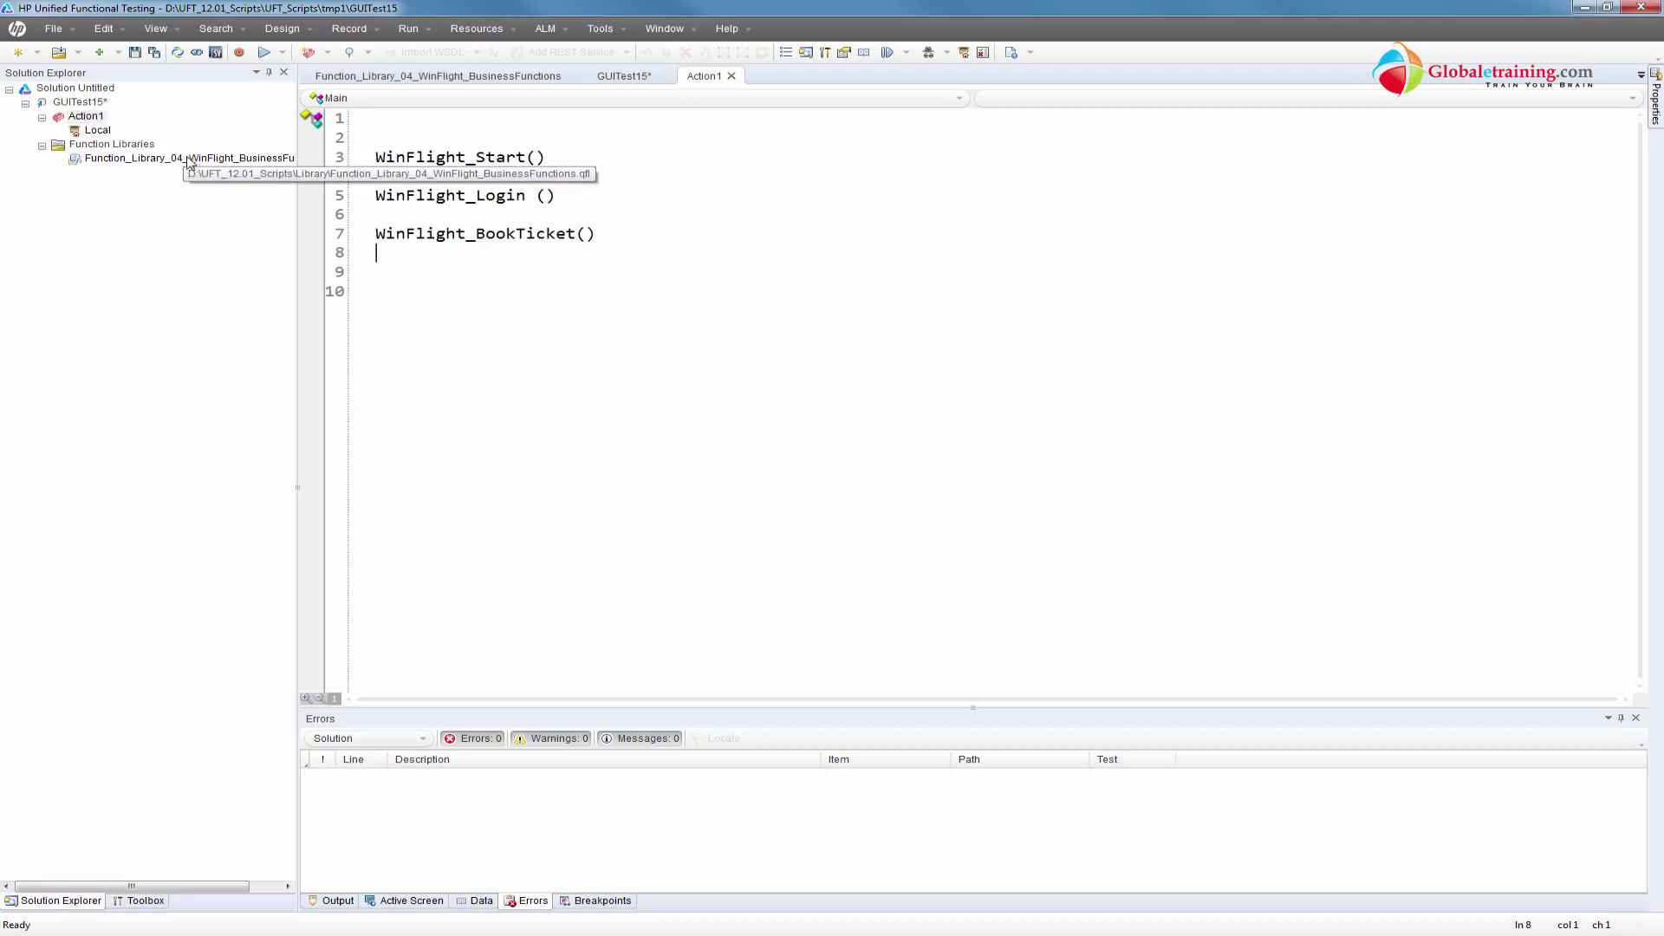
pyautogui.moveTo(452, 264)
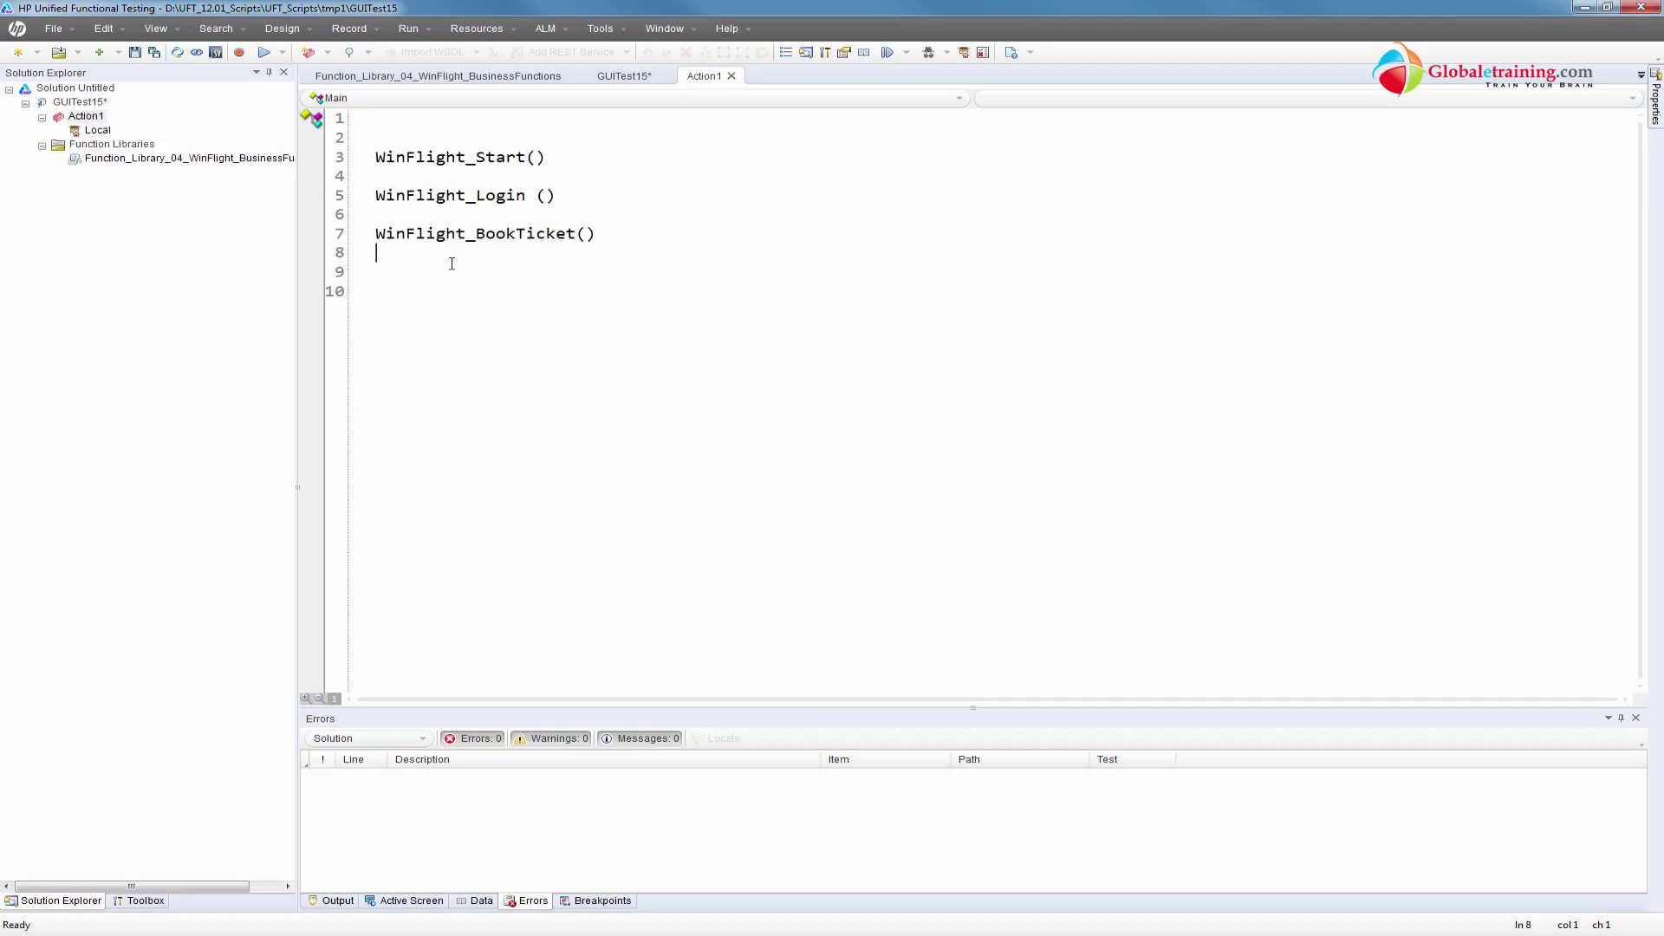
pyautogui.write('WinFlight_Exit')
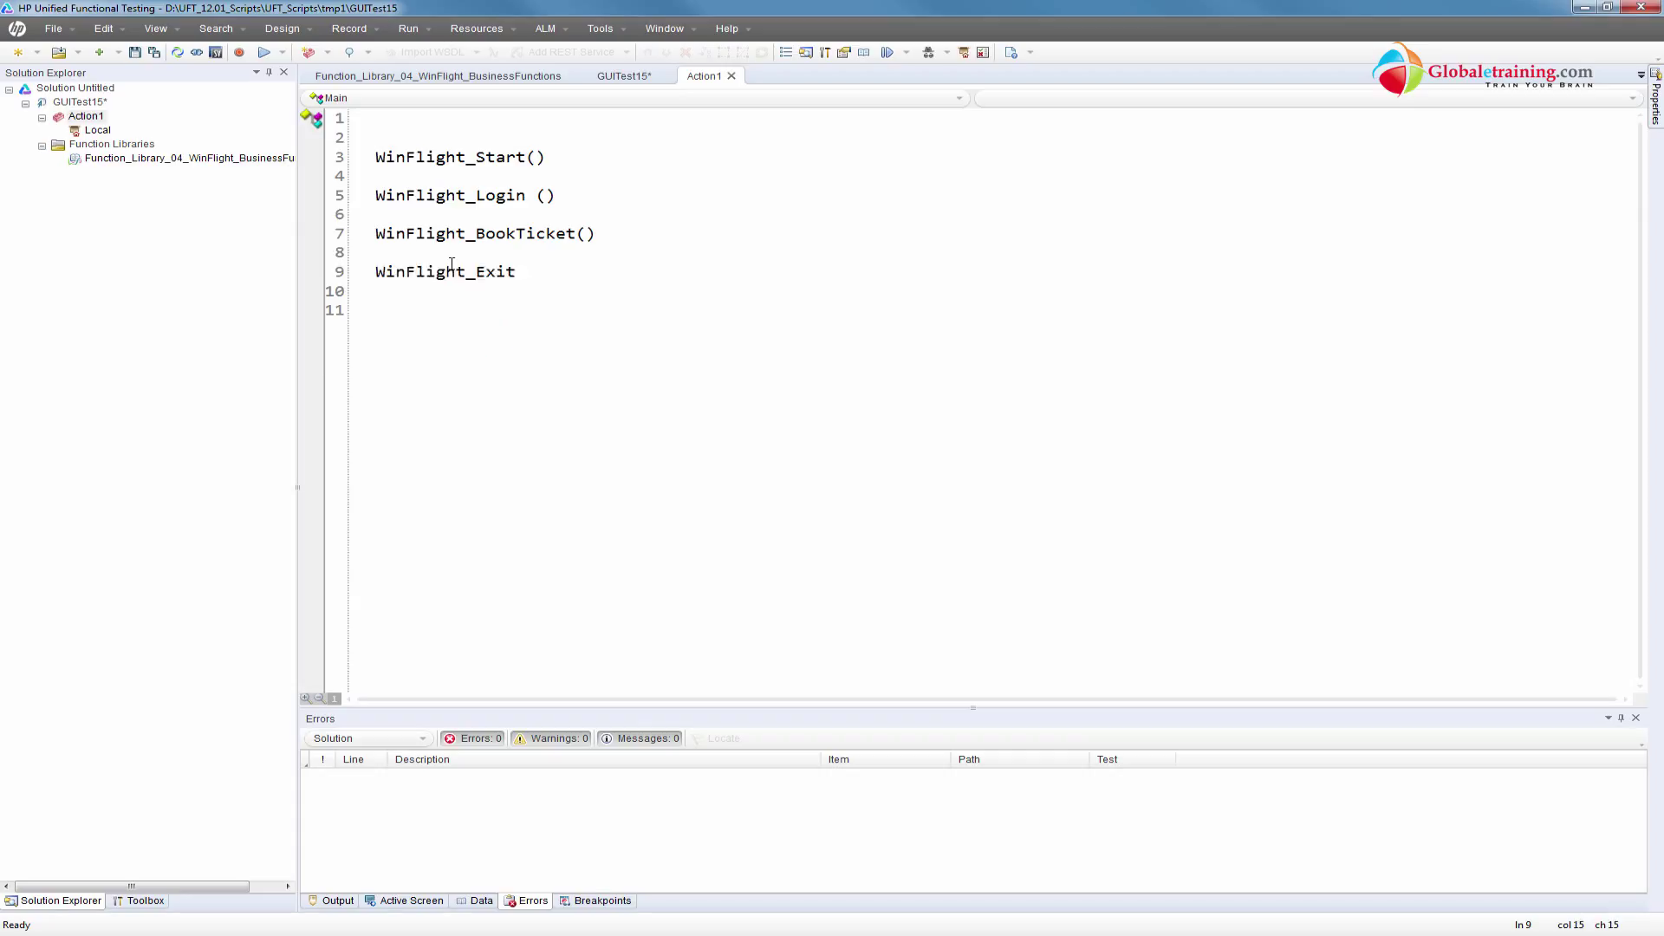
pyautogui.write('()')
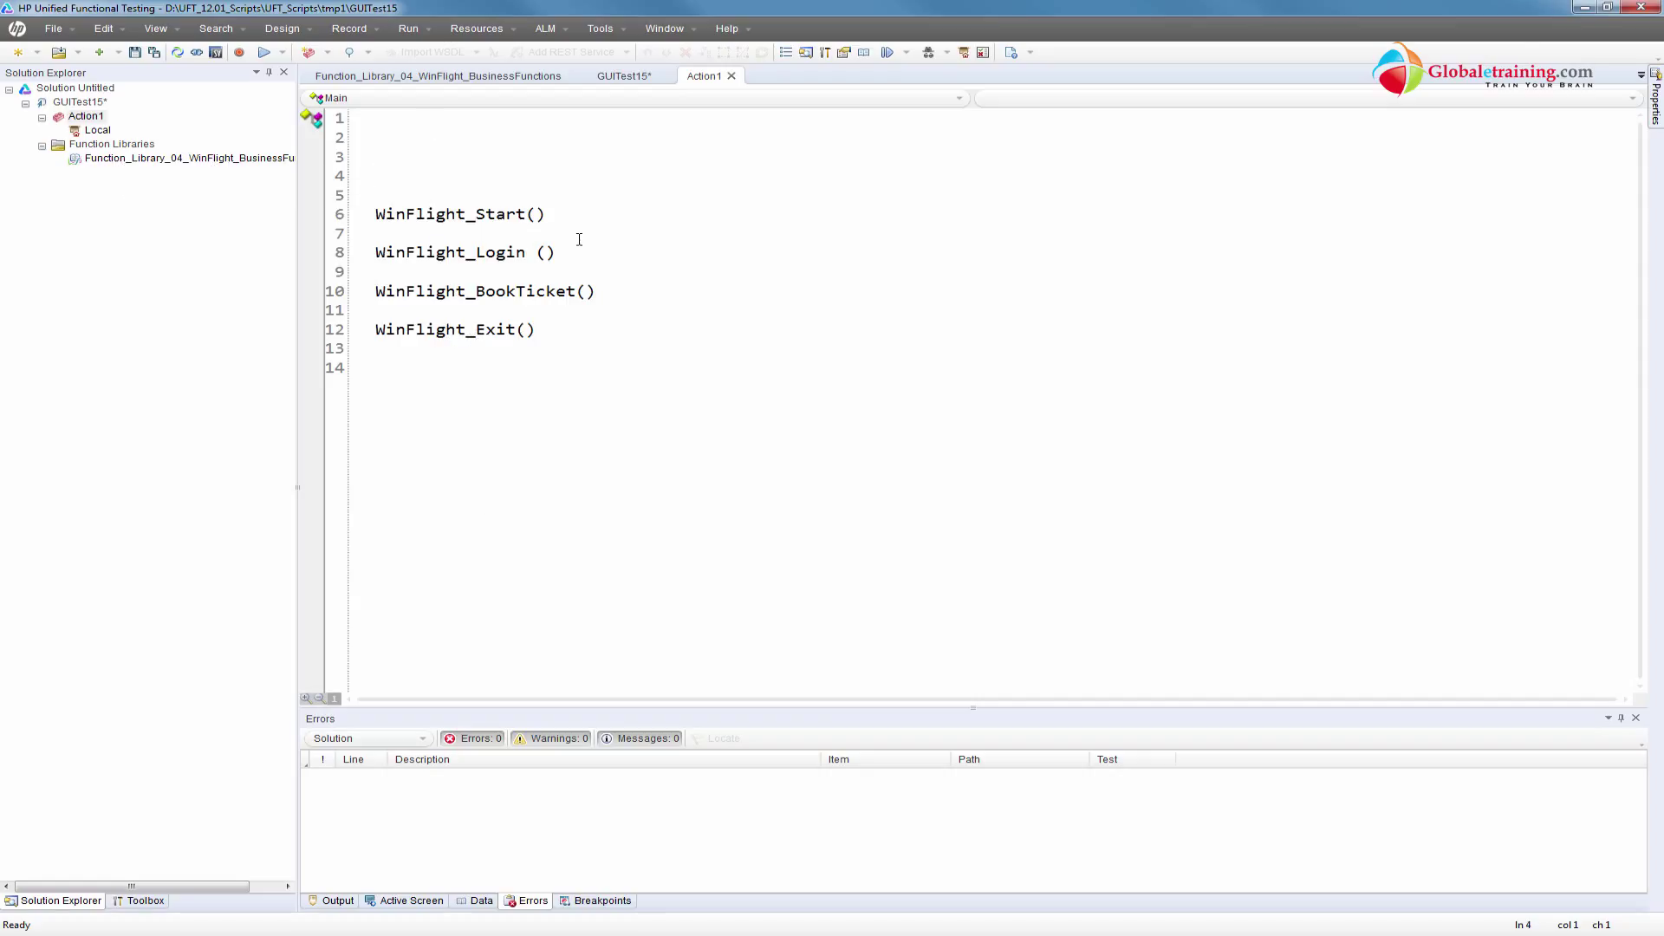
# Briefly view the action's empty object repository
pyautogui.click(476, 29)
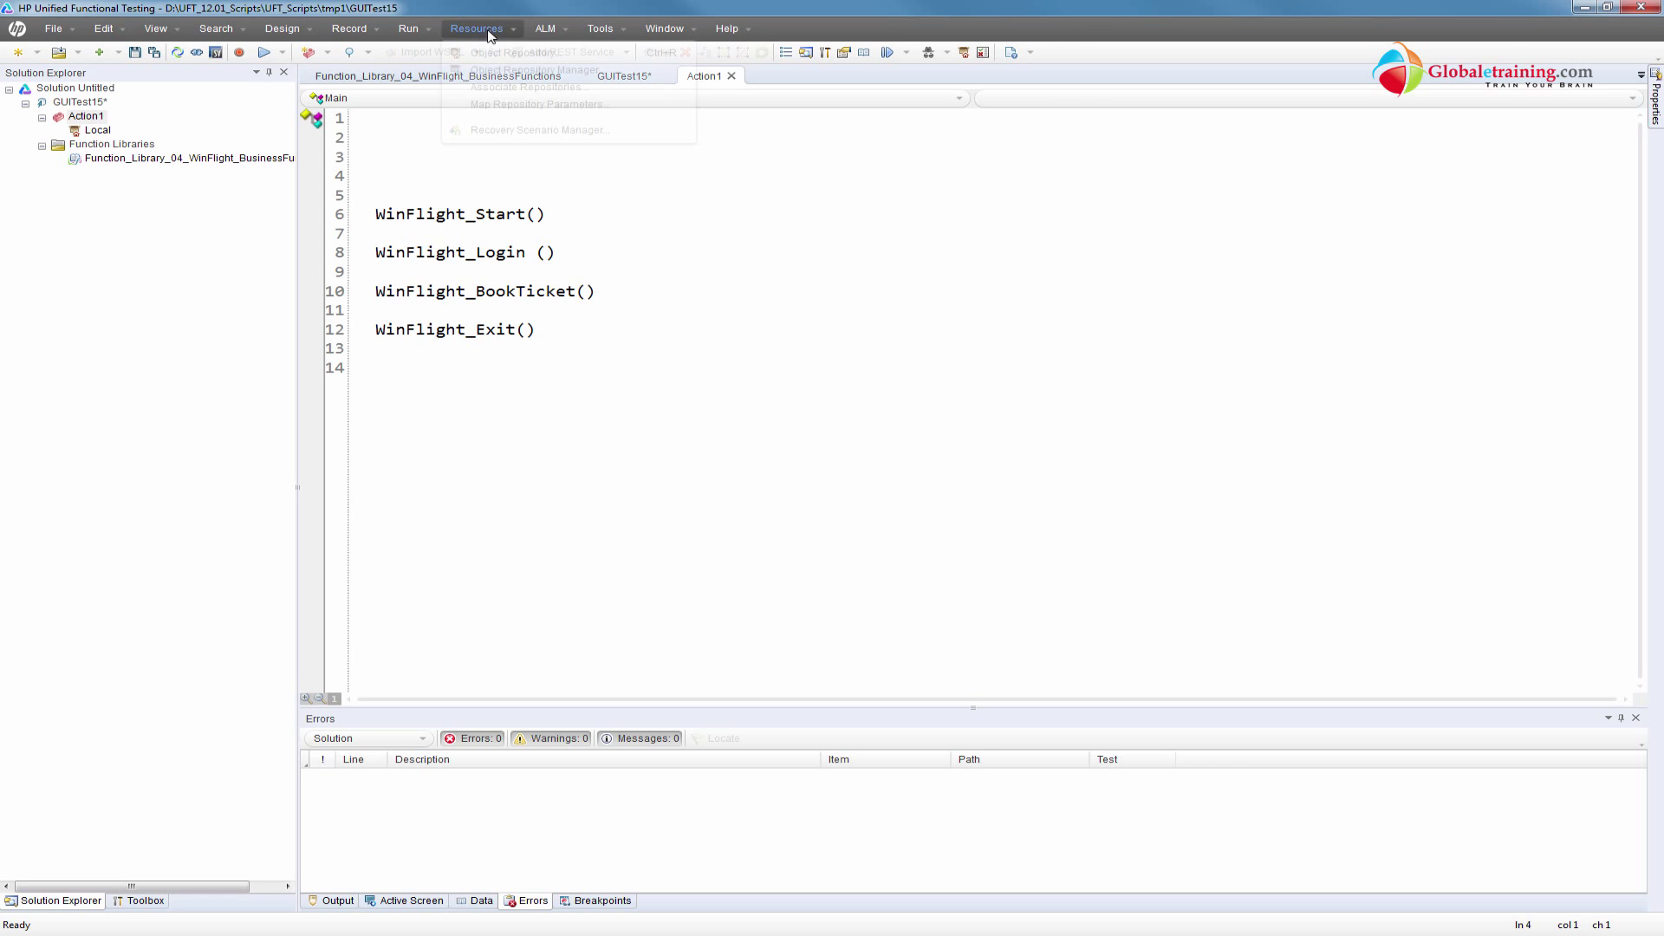
pyautogui.click(513, 52)
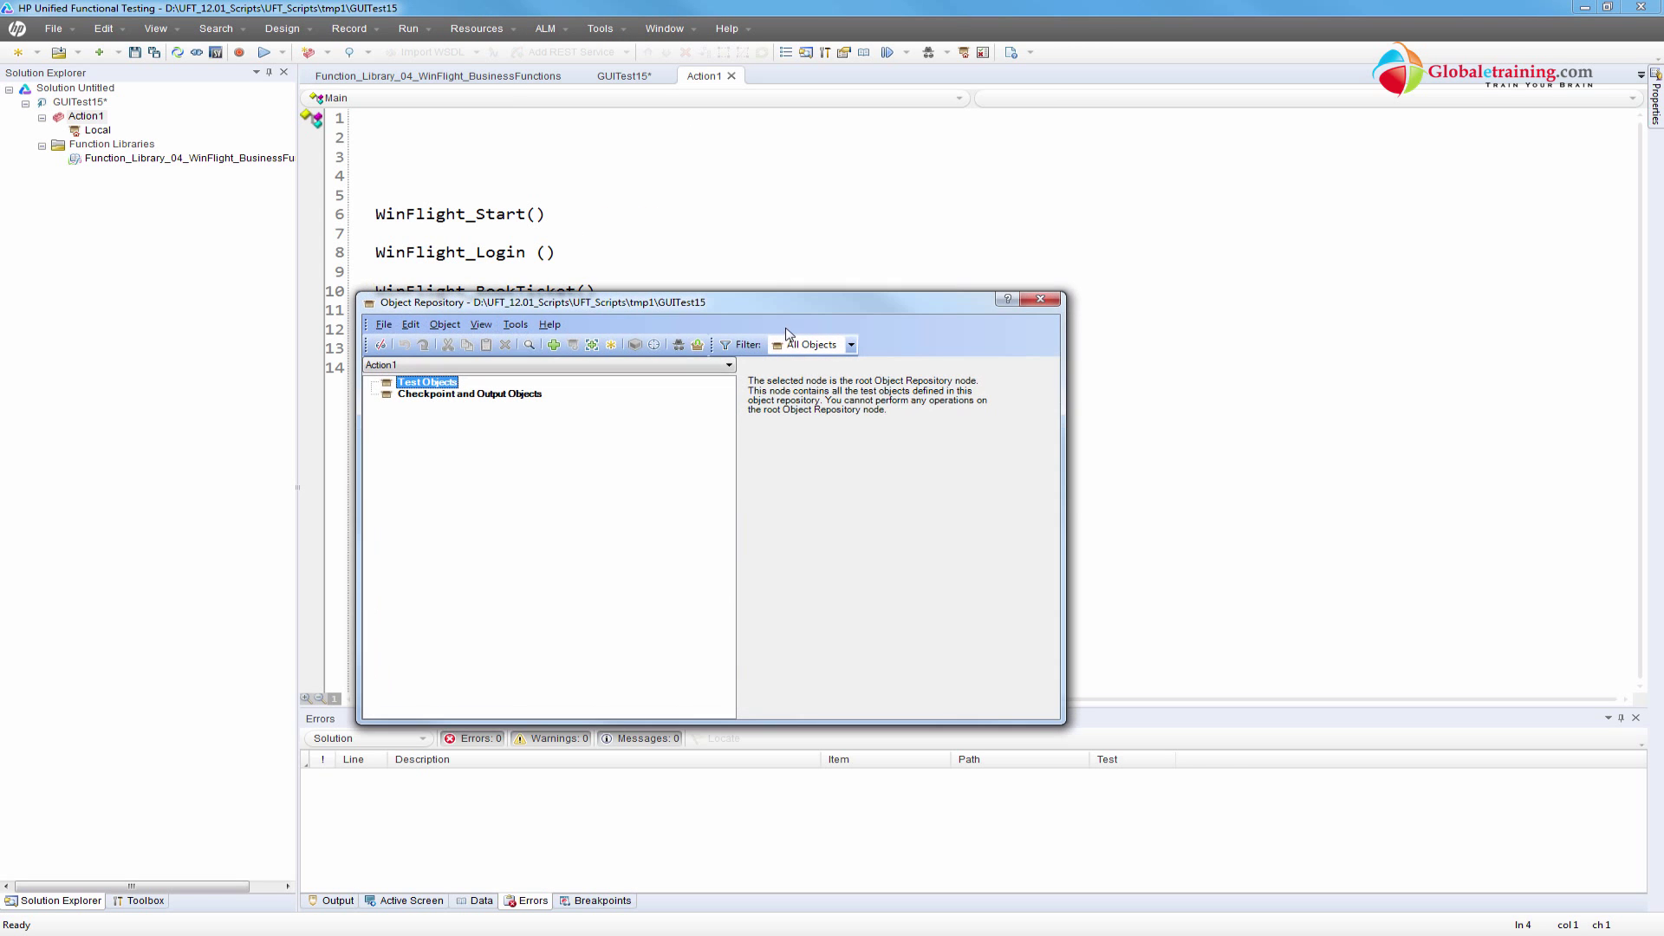
pyautogui.click(1039, 298)
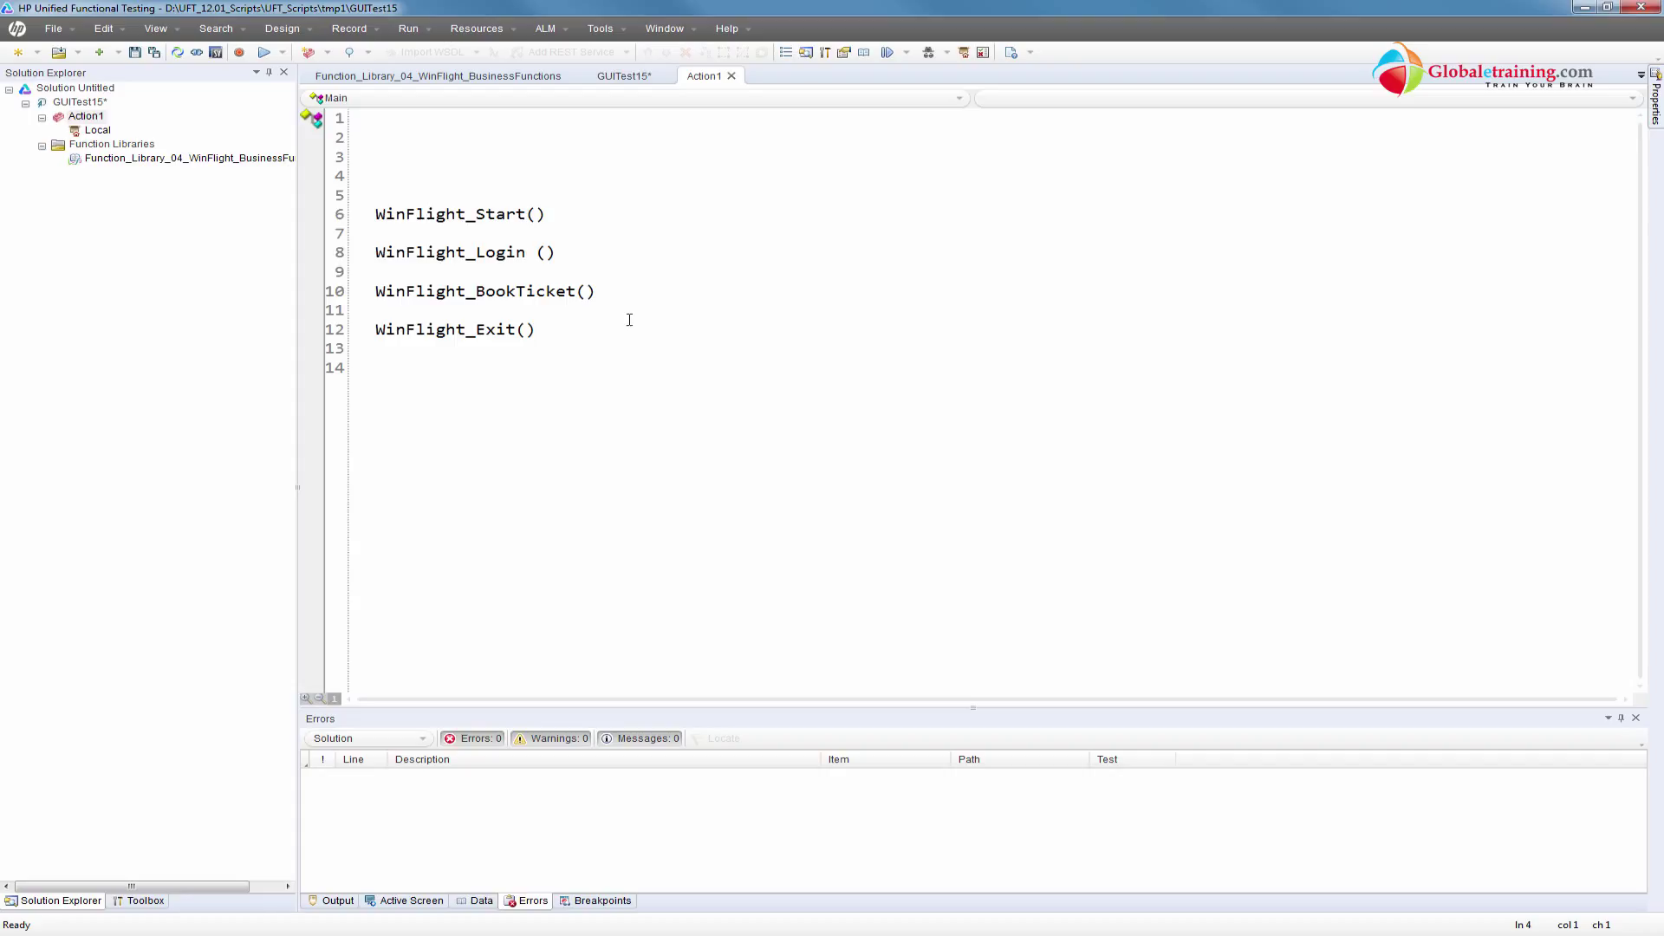
# Add a WinFlight_Load_ORs() call on the blank line above the other WinFlight calls
pyautogui.write('WIn')
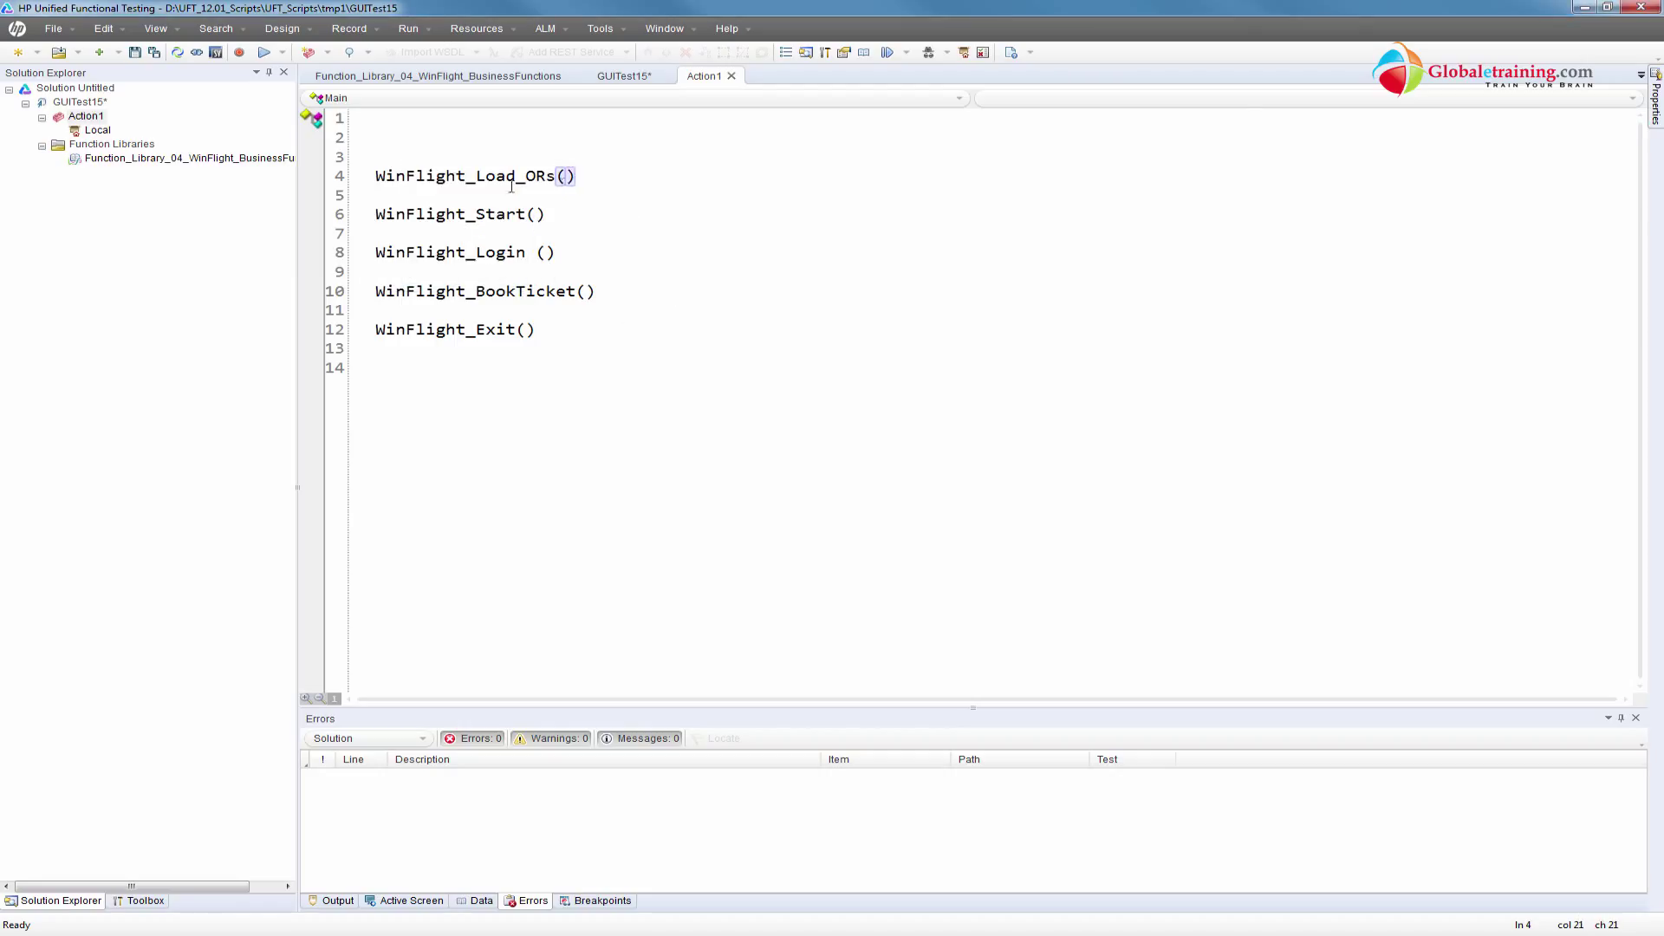
pyautogui.tripleClick(475, 176)
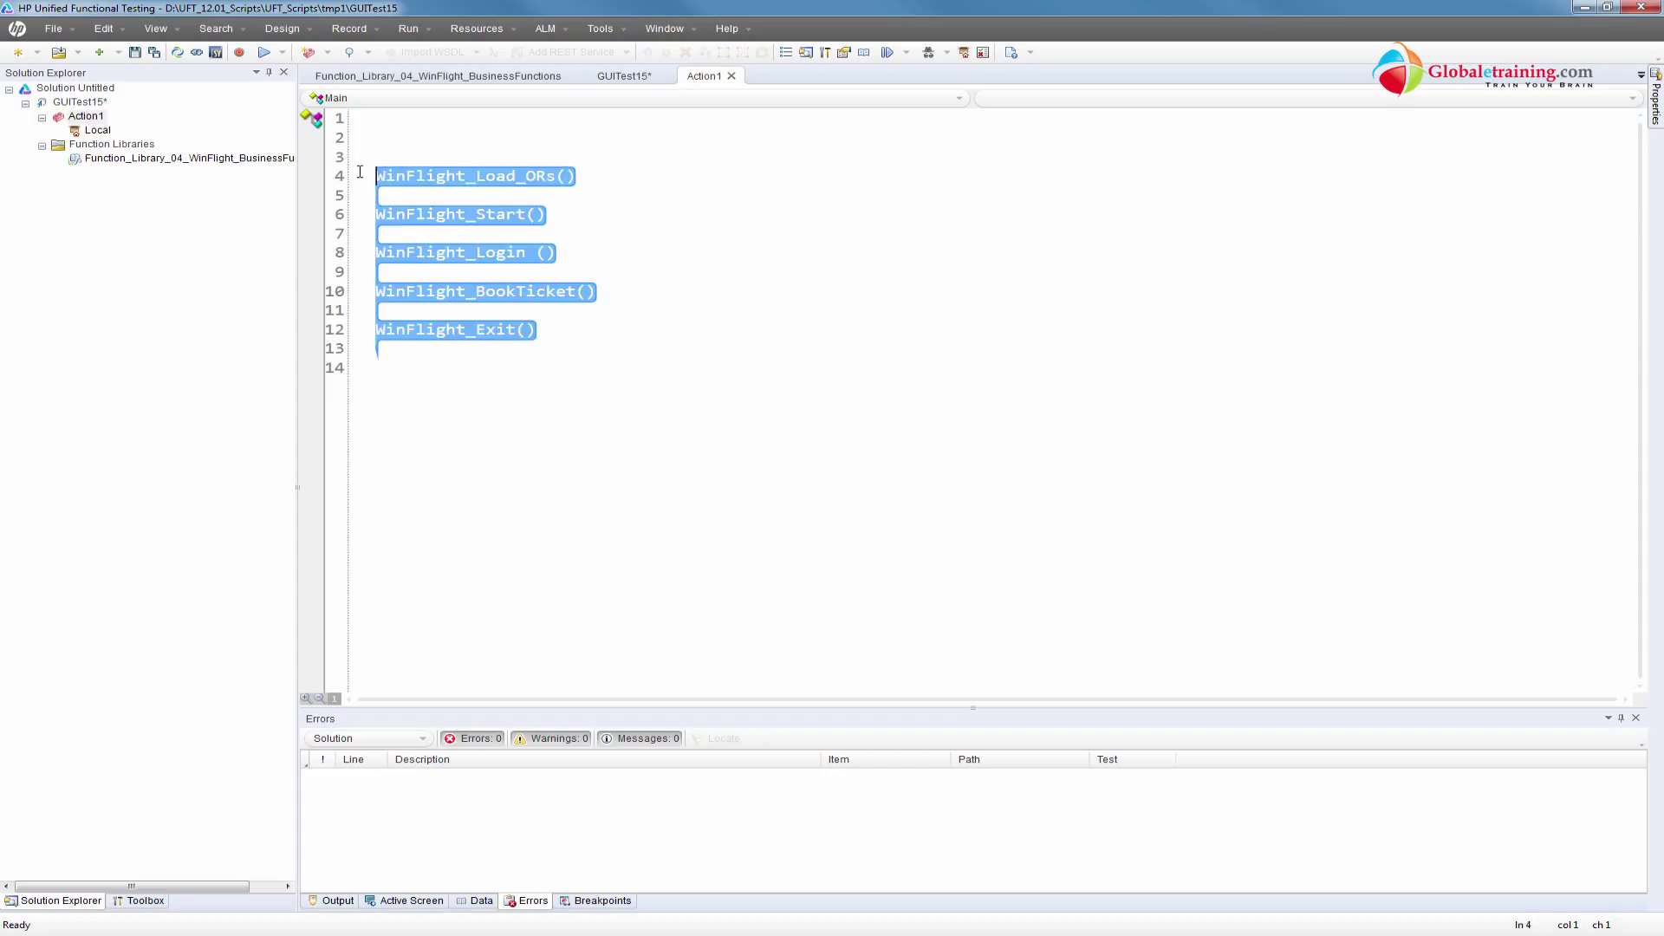
pyautogui.click(559, 330)
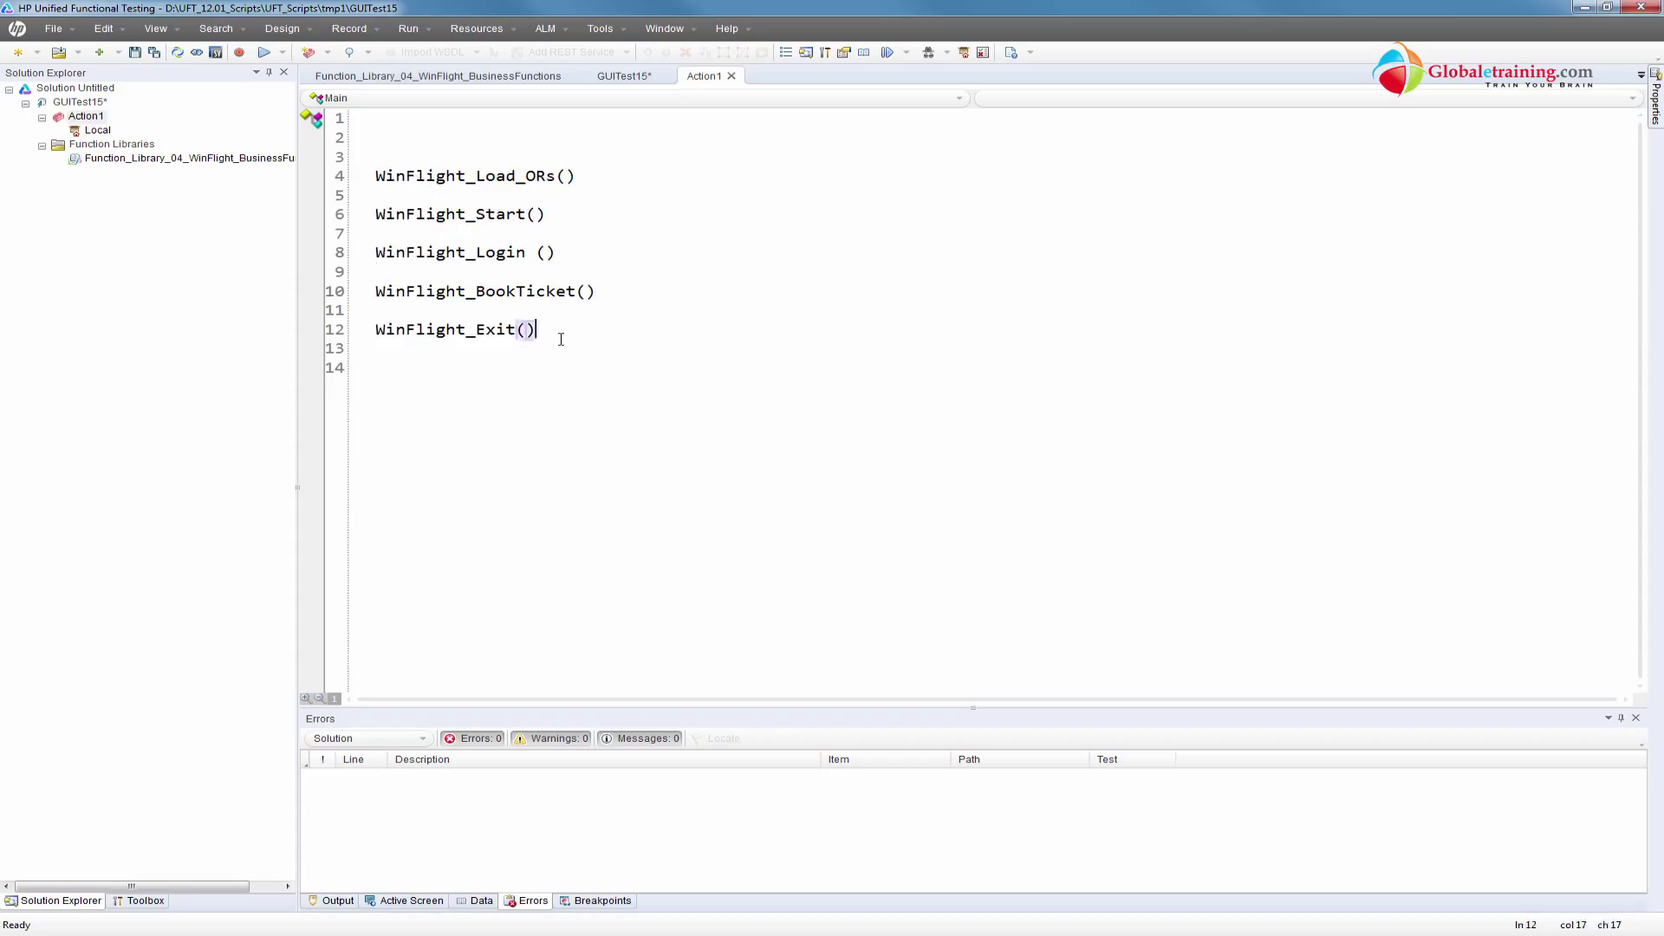
pyautogui.click(379, 156)
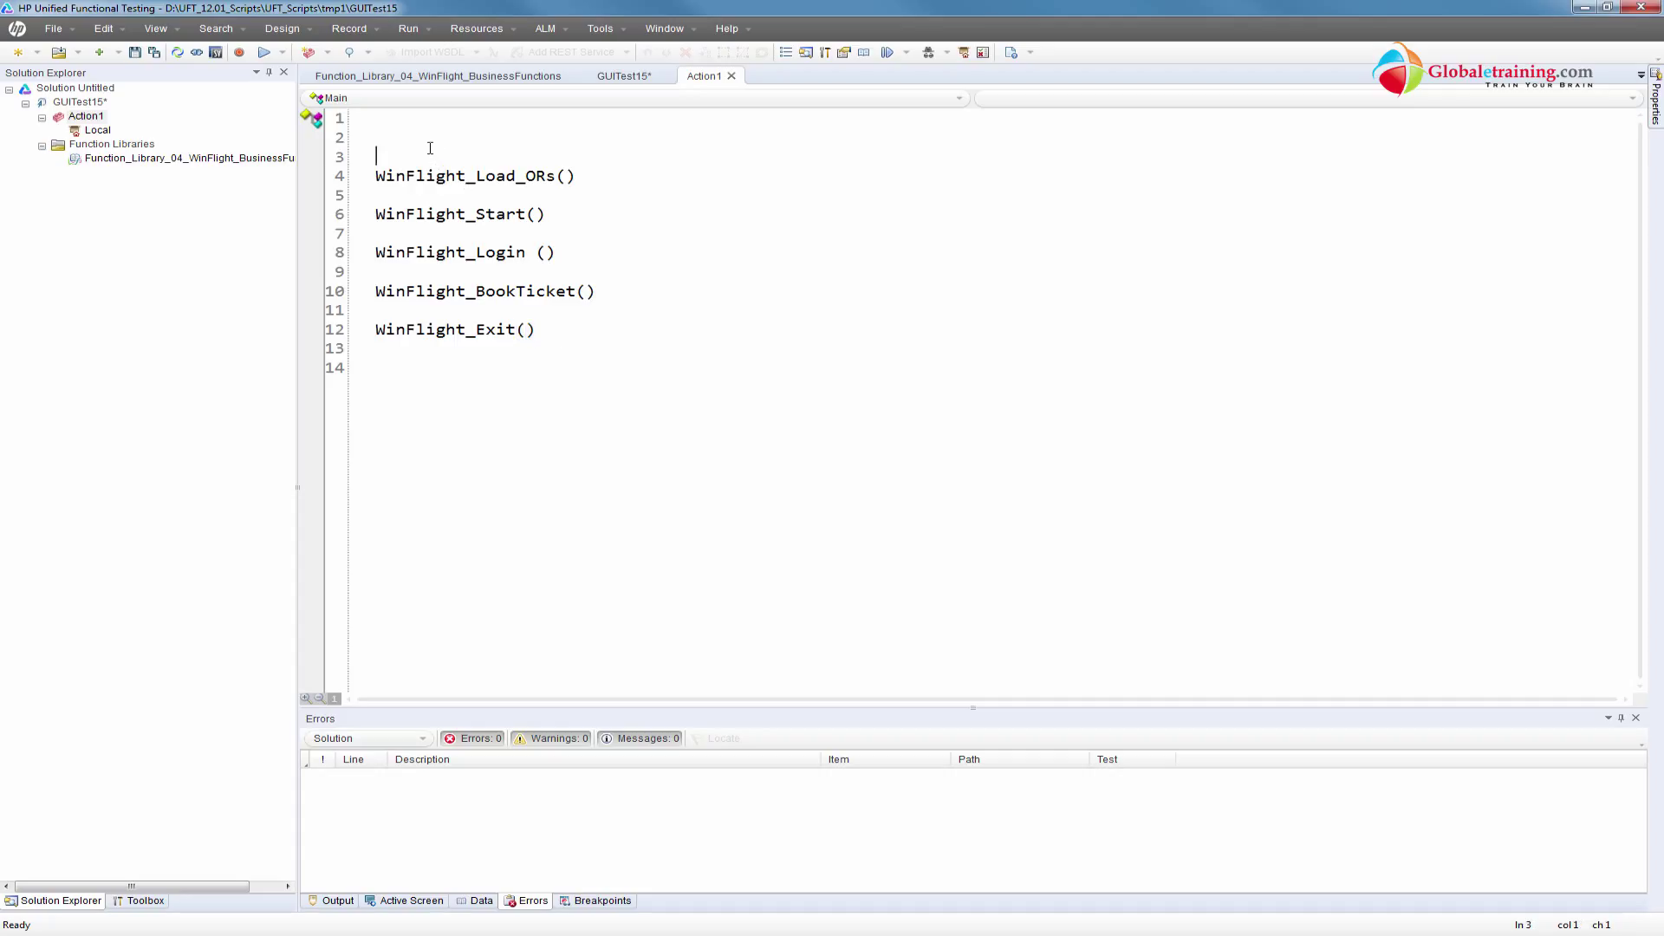
pyautogui.write('WIn')
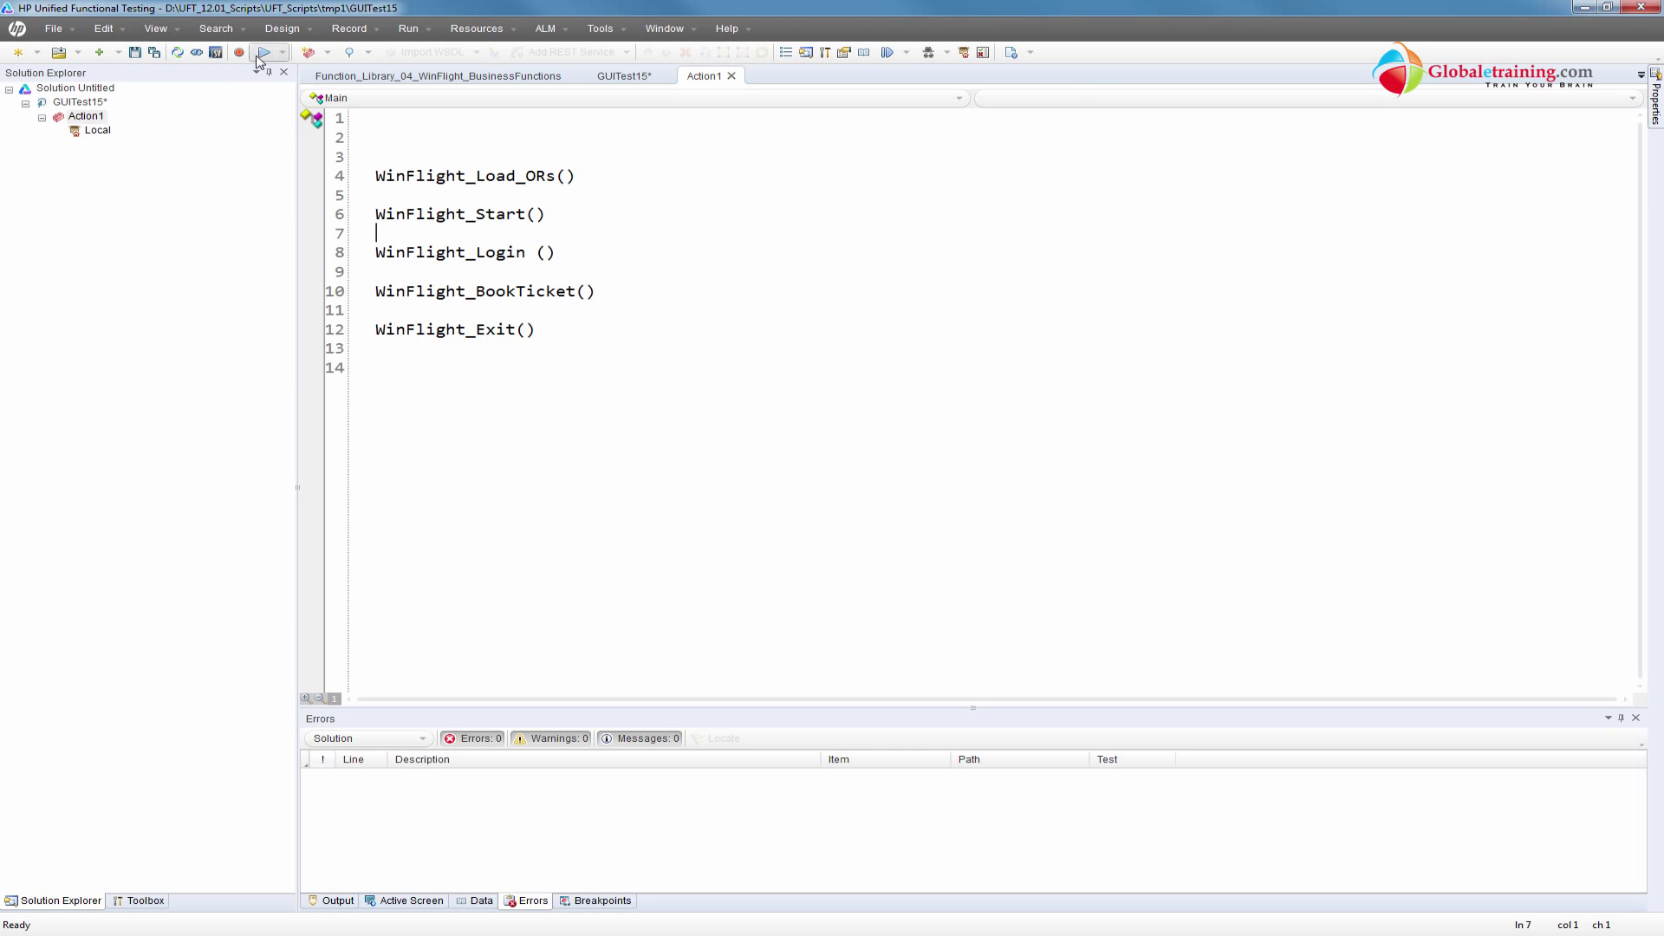
# Run GUITest15 with results in the temporary run results folder
pyautogui.click(257, 52)
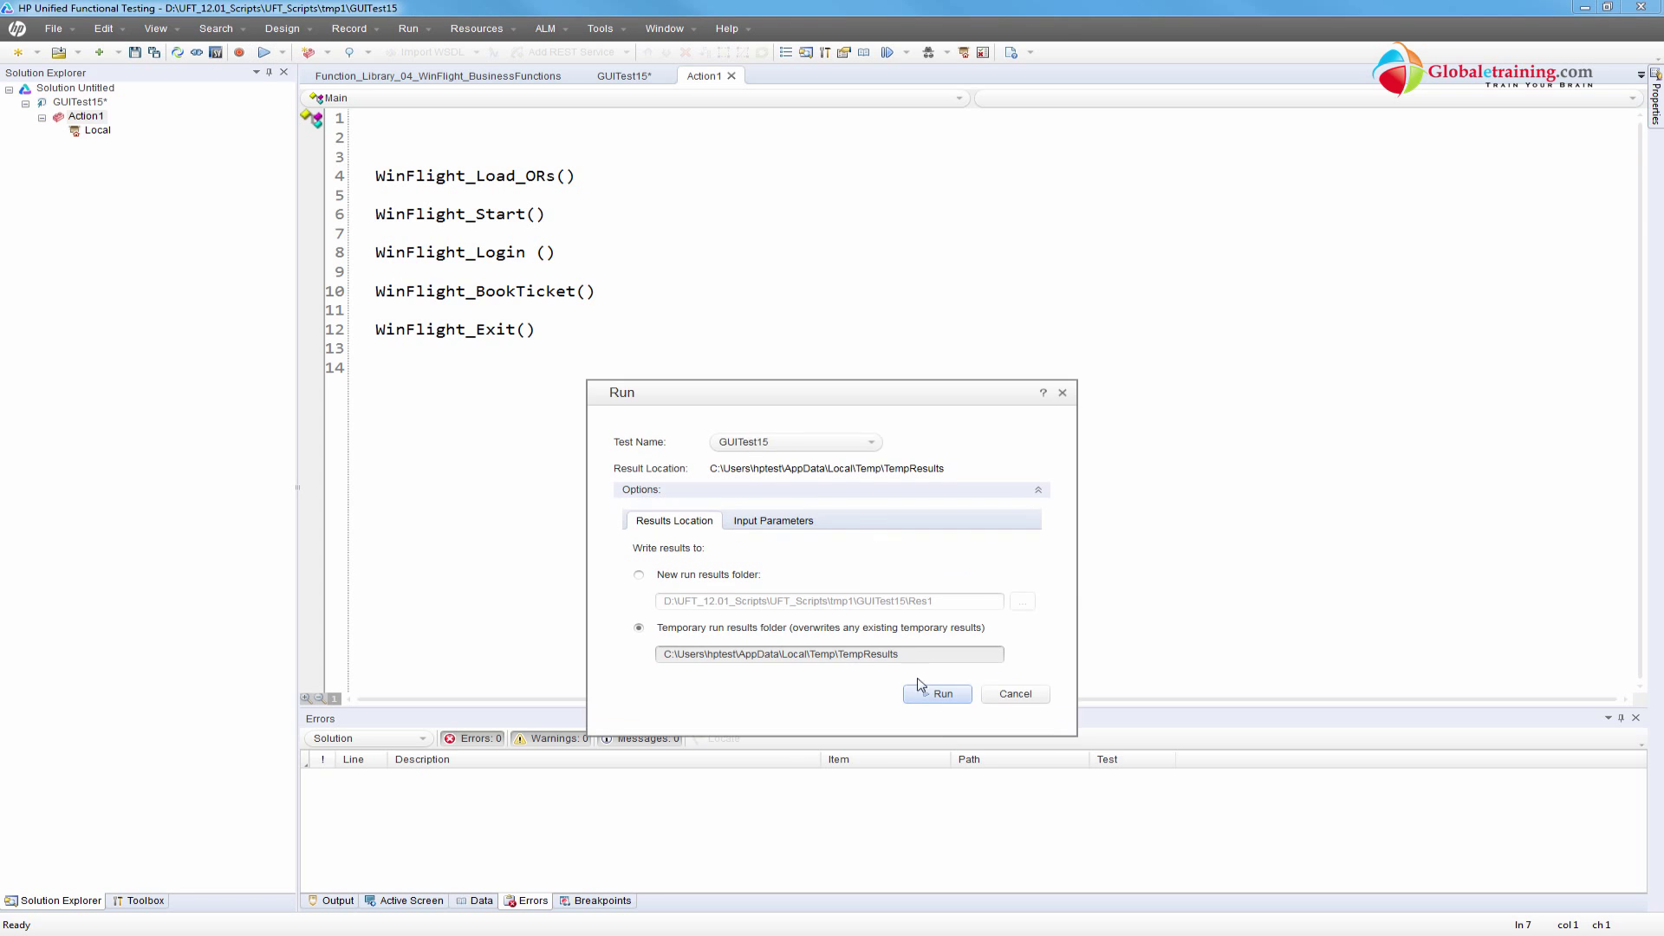
pyautogui.click(937, 693)
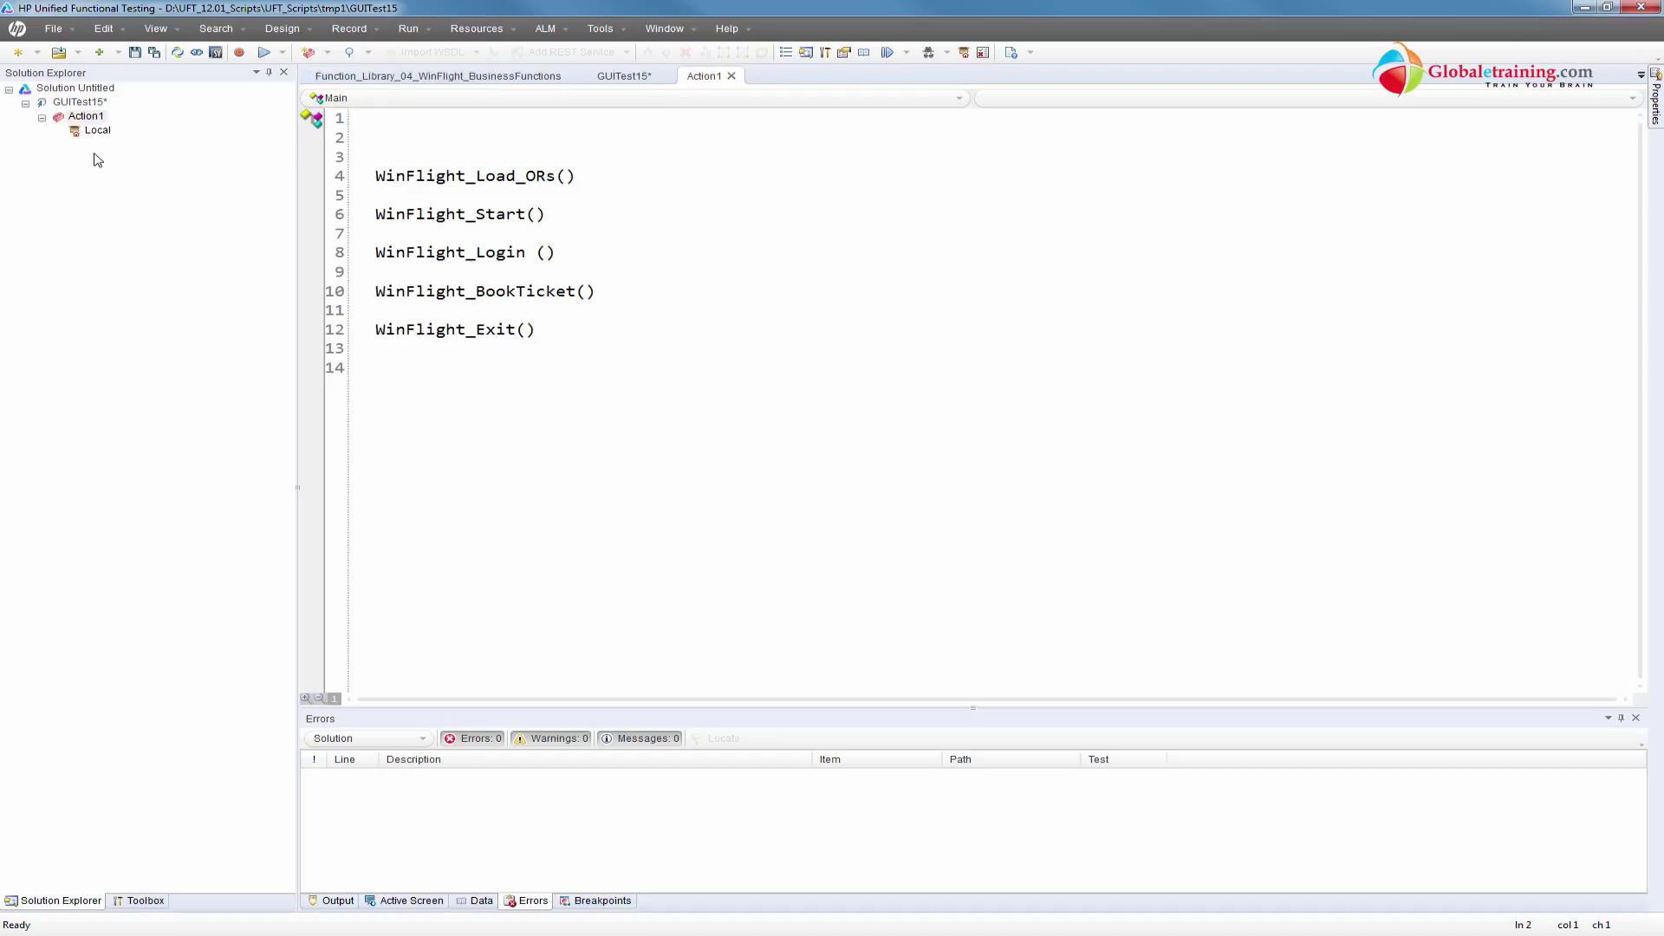
# Type LoadFunctionLibrary( on line 2 of the Action1 script
pyautogui.click(377, 137)
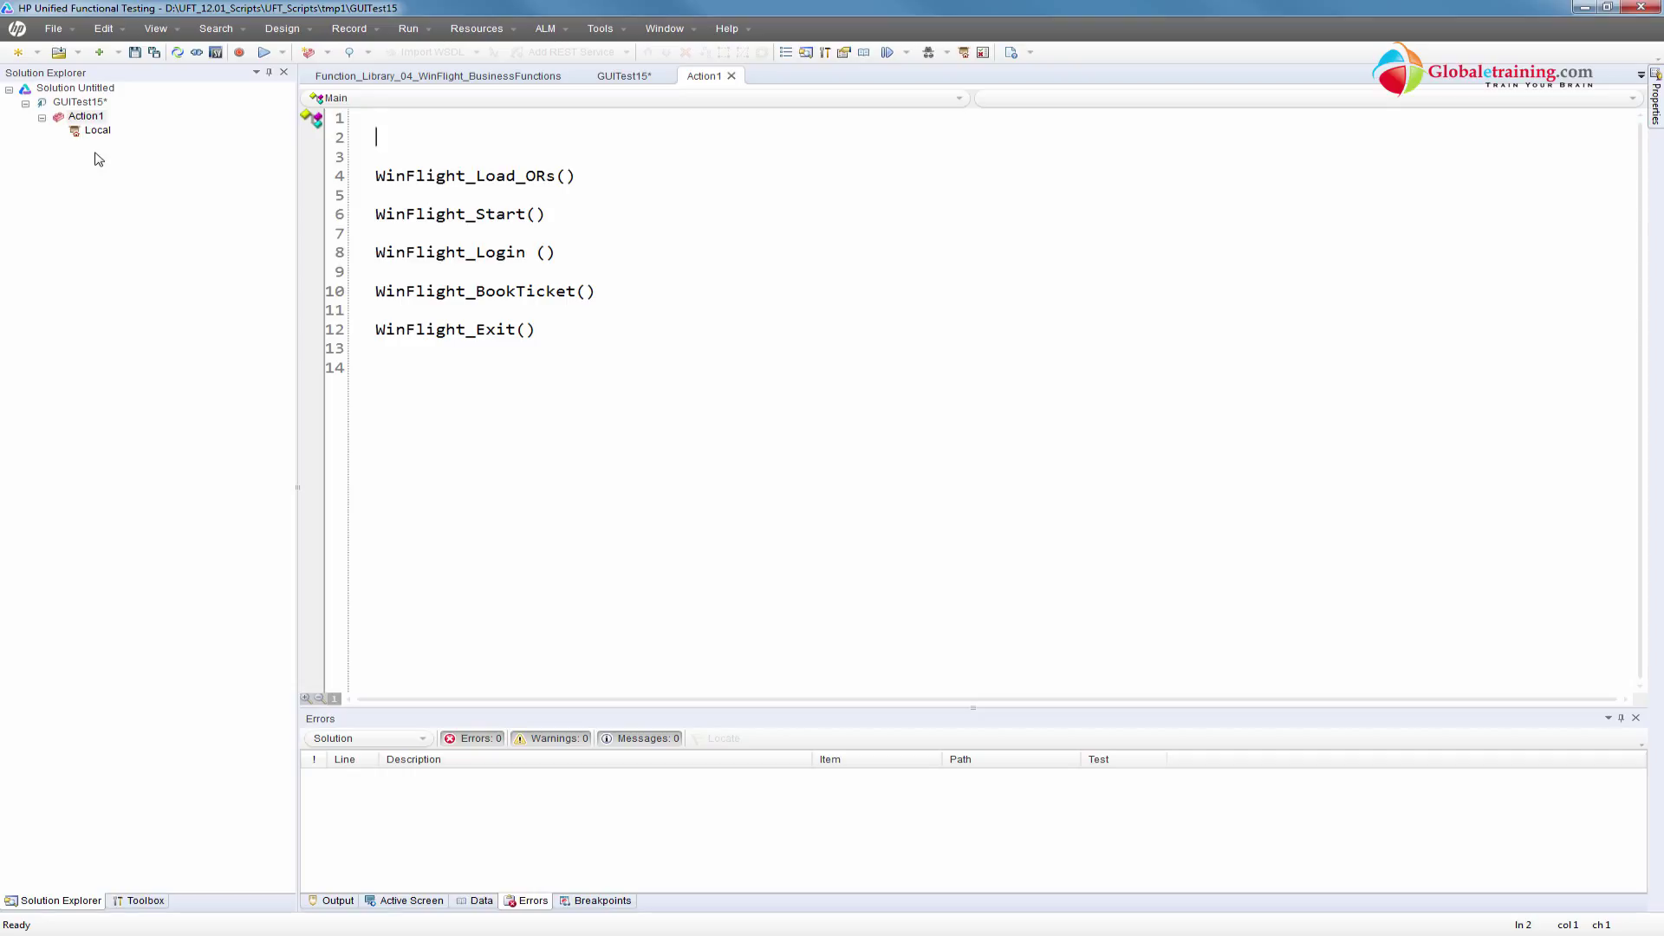
pyautogui.write('Load')
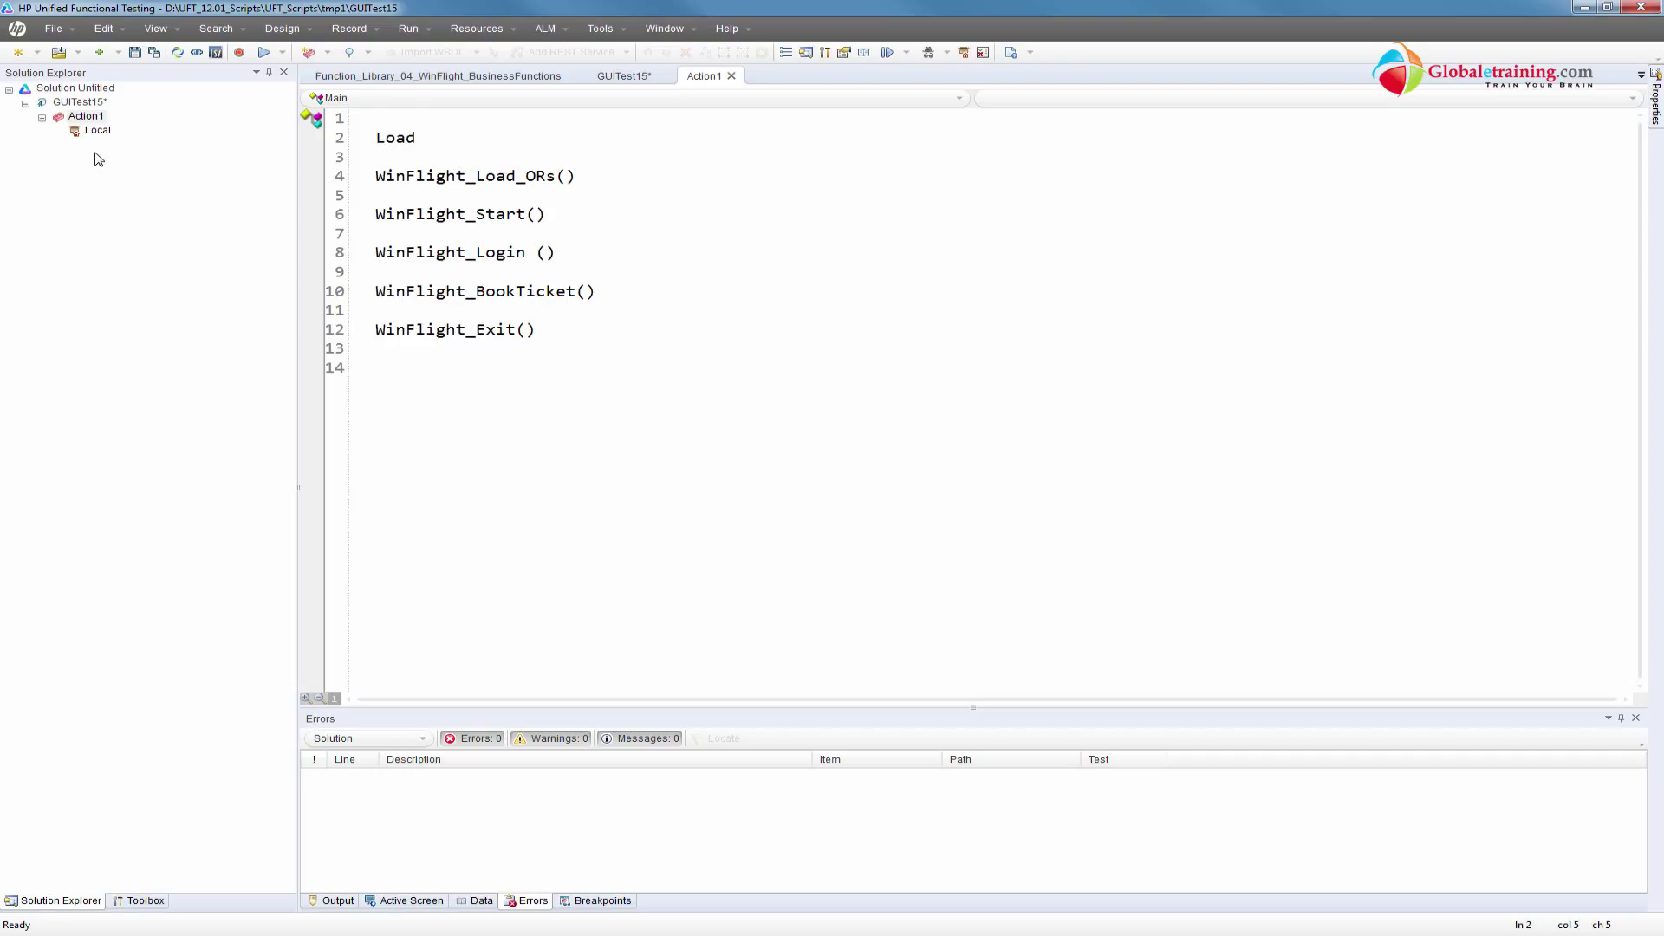
pyautogui.write('FunctionLibrary')
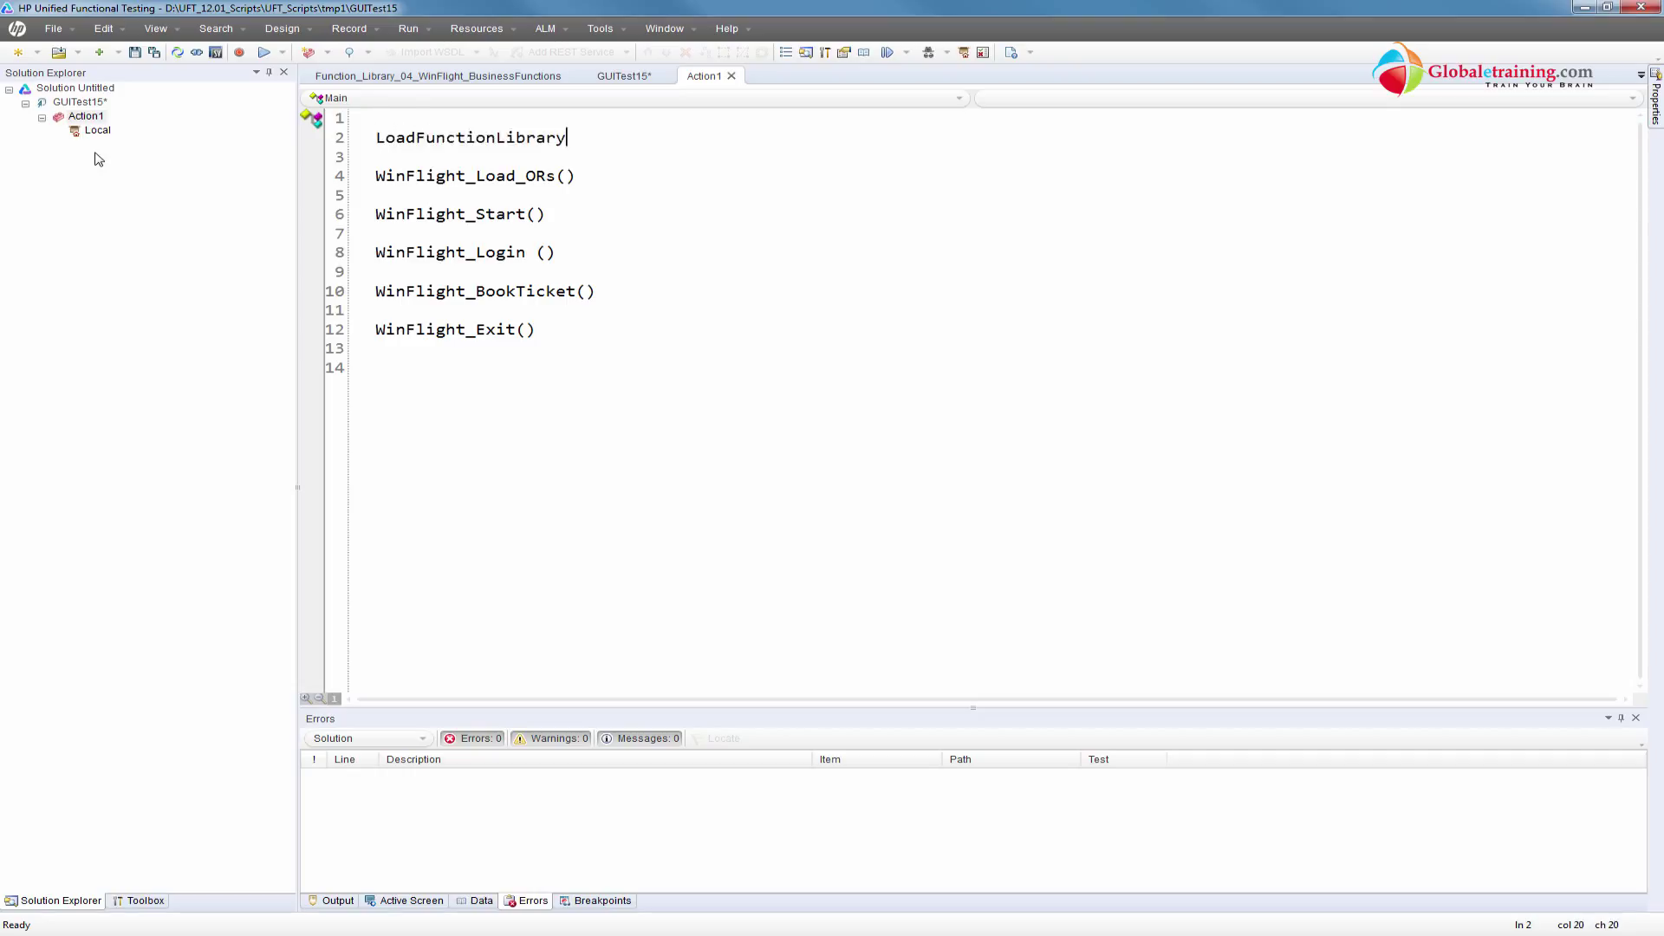
pyautogui.write('(')
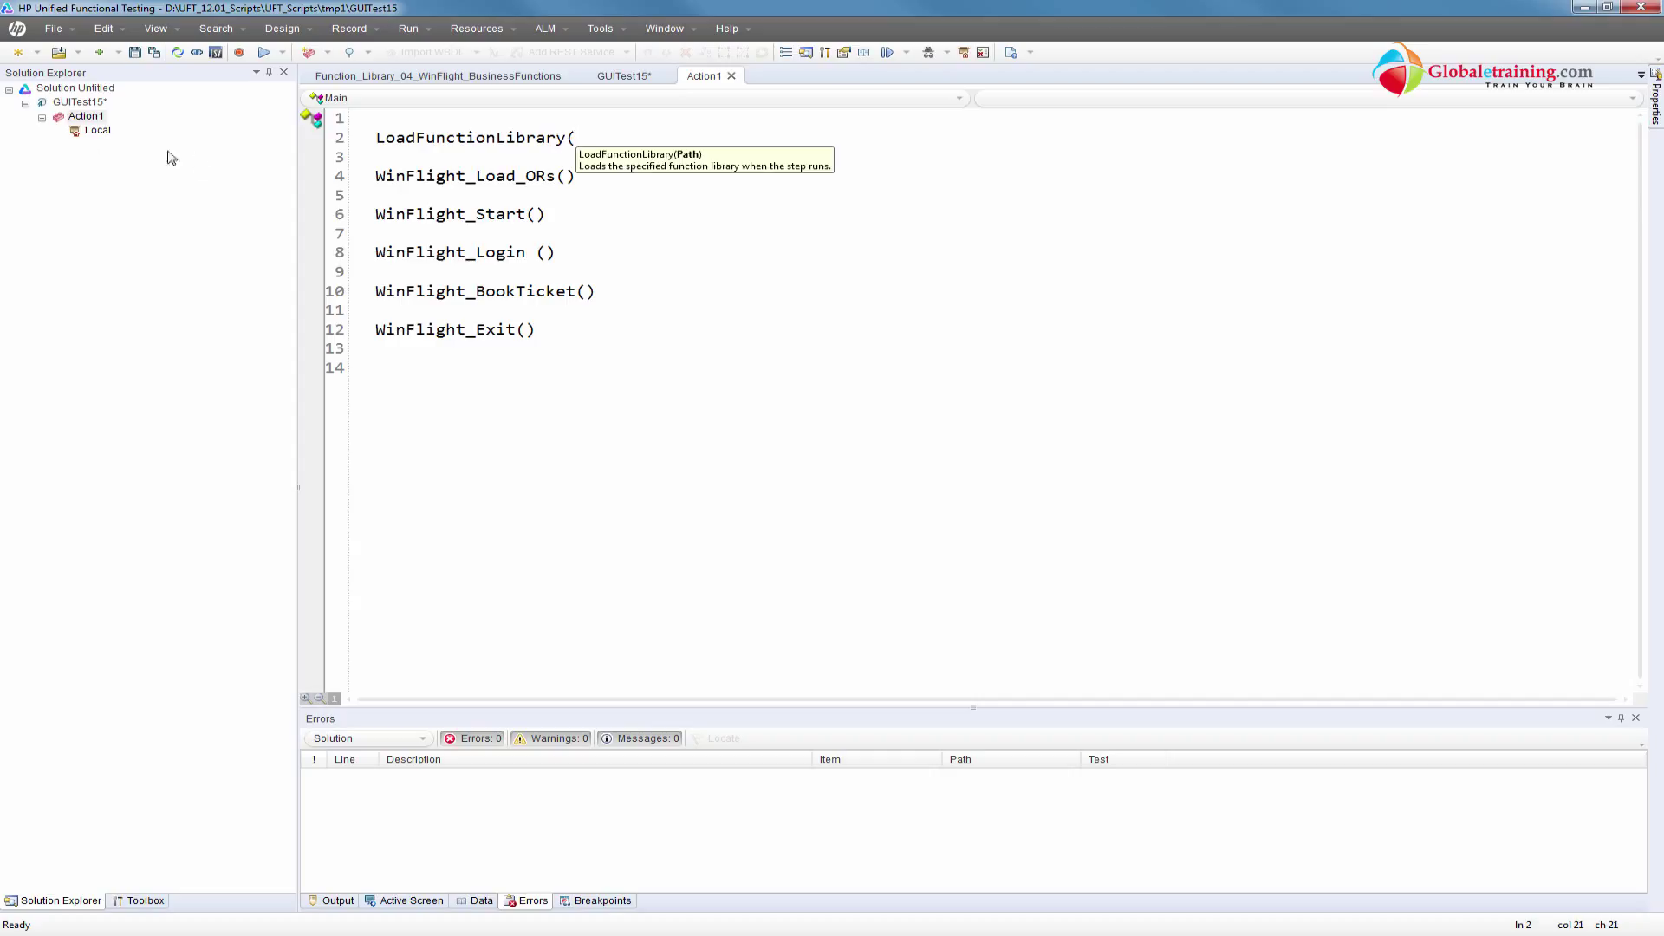
pyautogui.moveTo(697, 167)
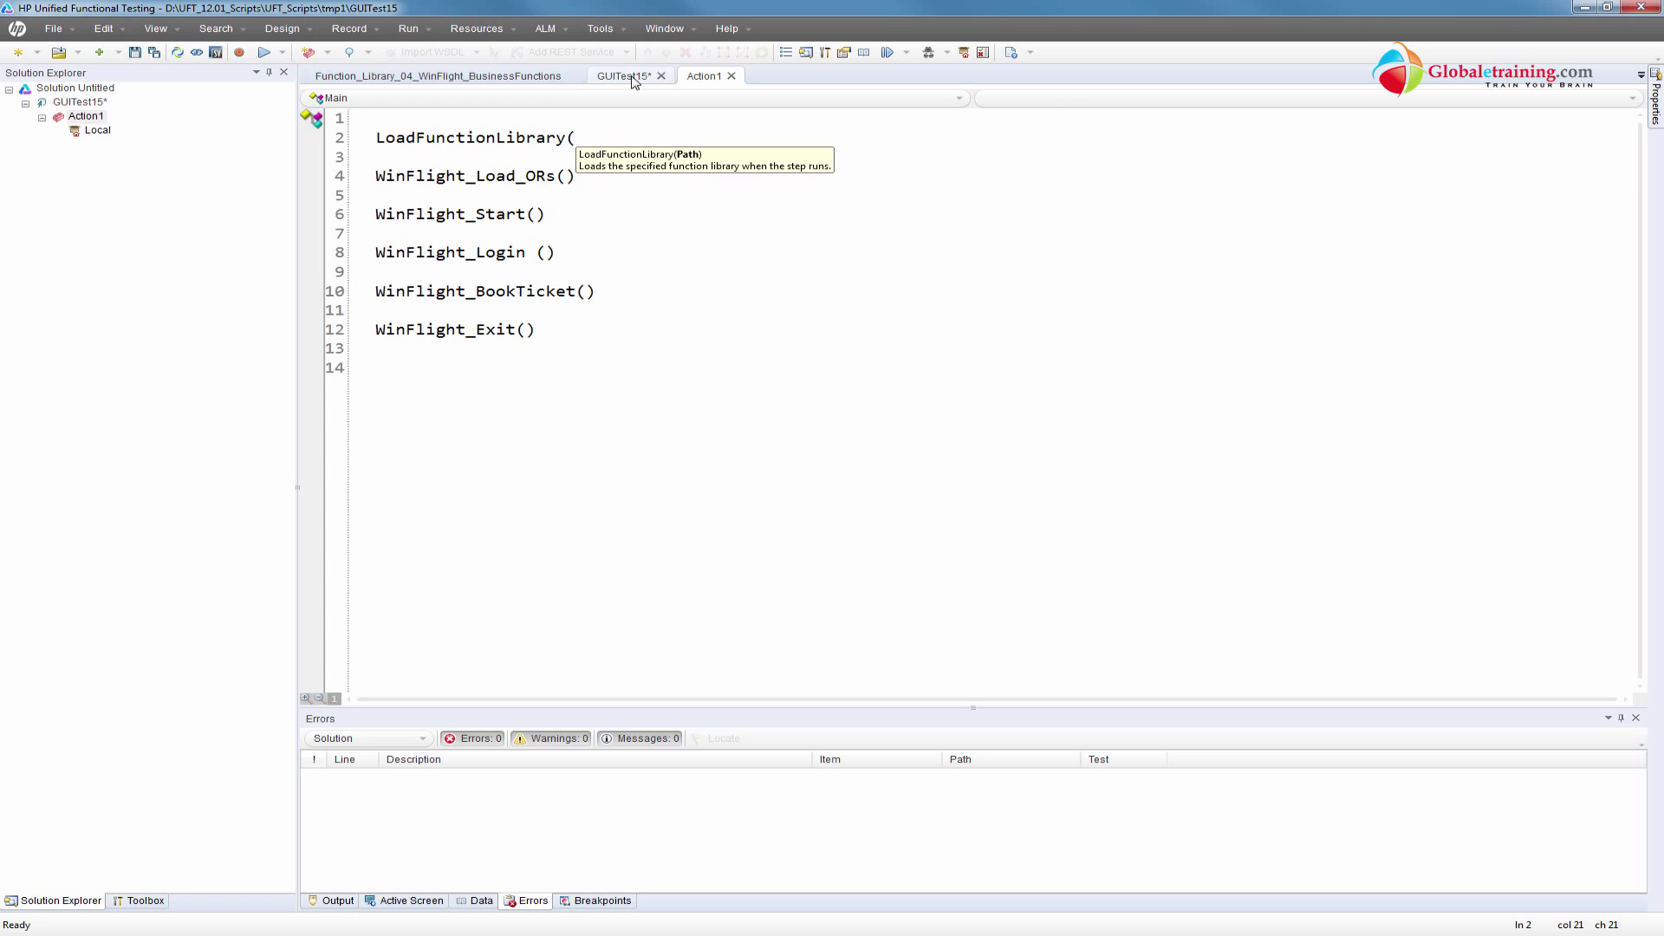
# Complete line 2's LoadFunctionLibrary call with the WinFlight library's full D: path, and save
pyautogui.click(438, 75)
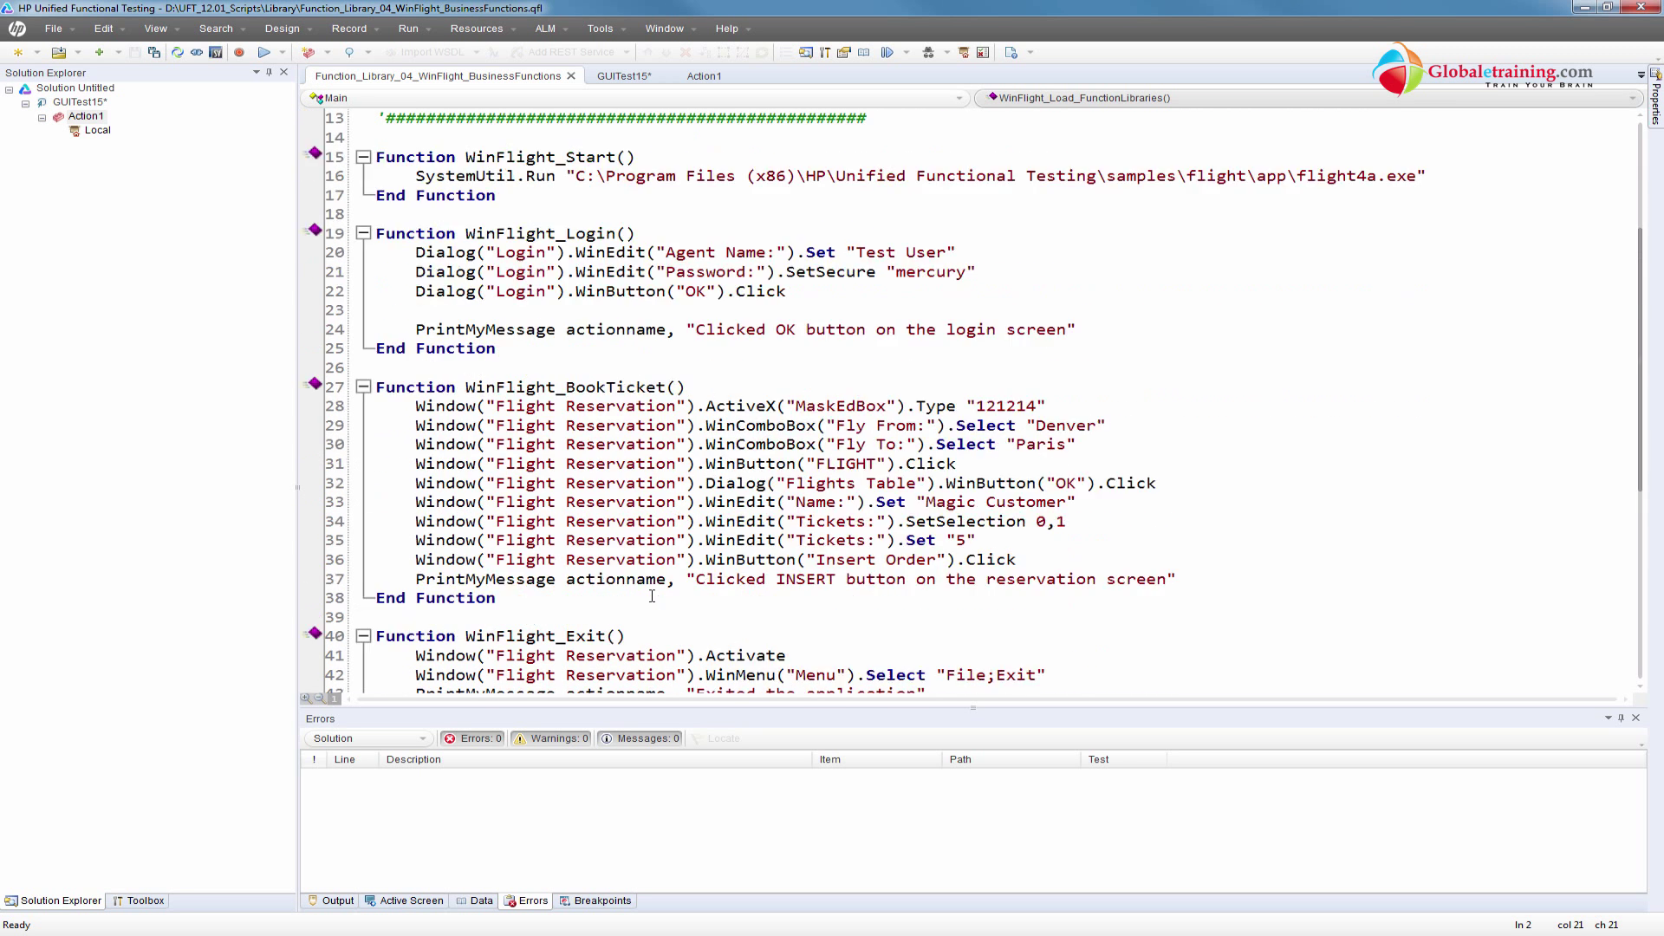
pyautogui.scroll(-3)
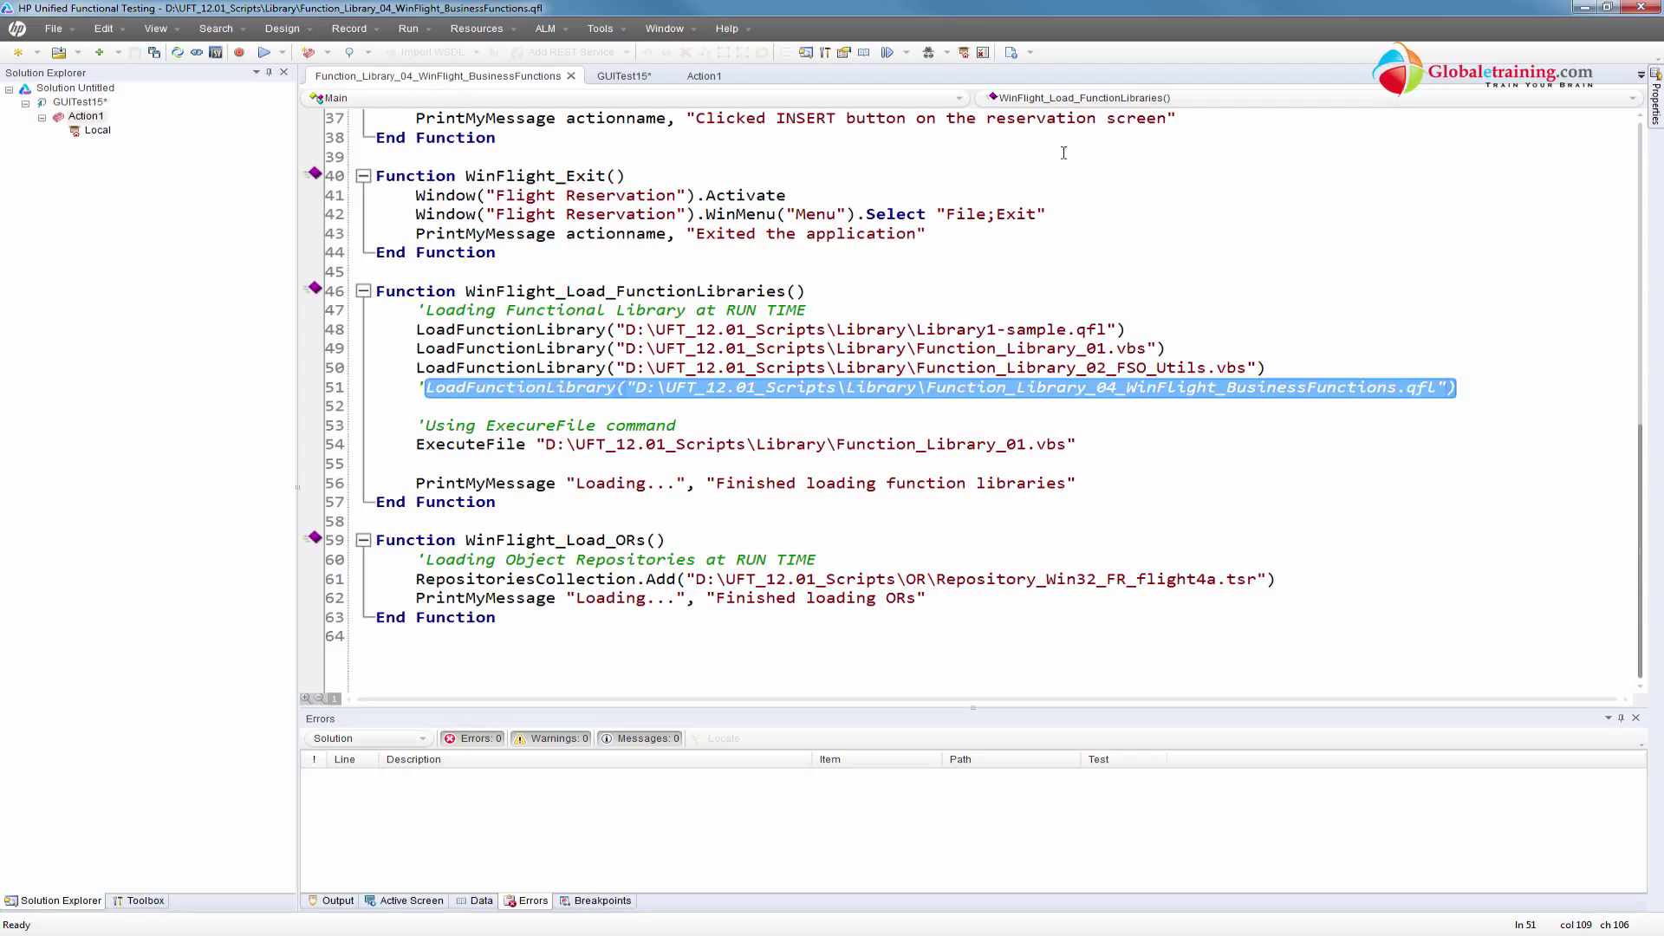
pyautogui.click(626, 76)
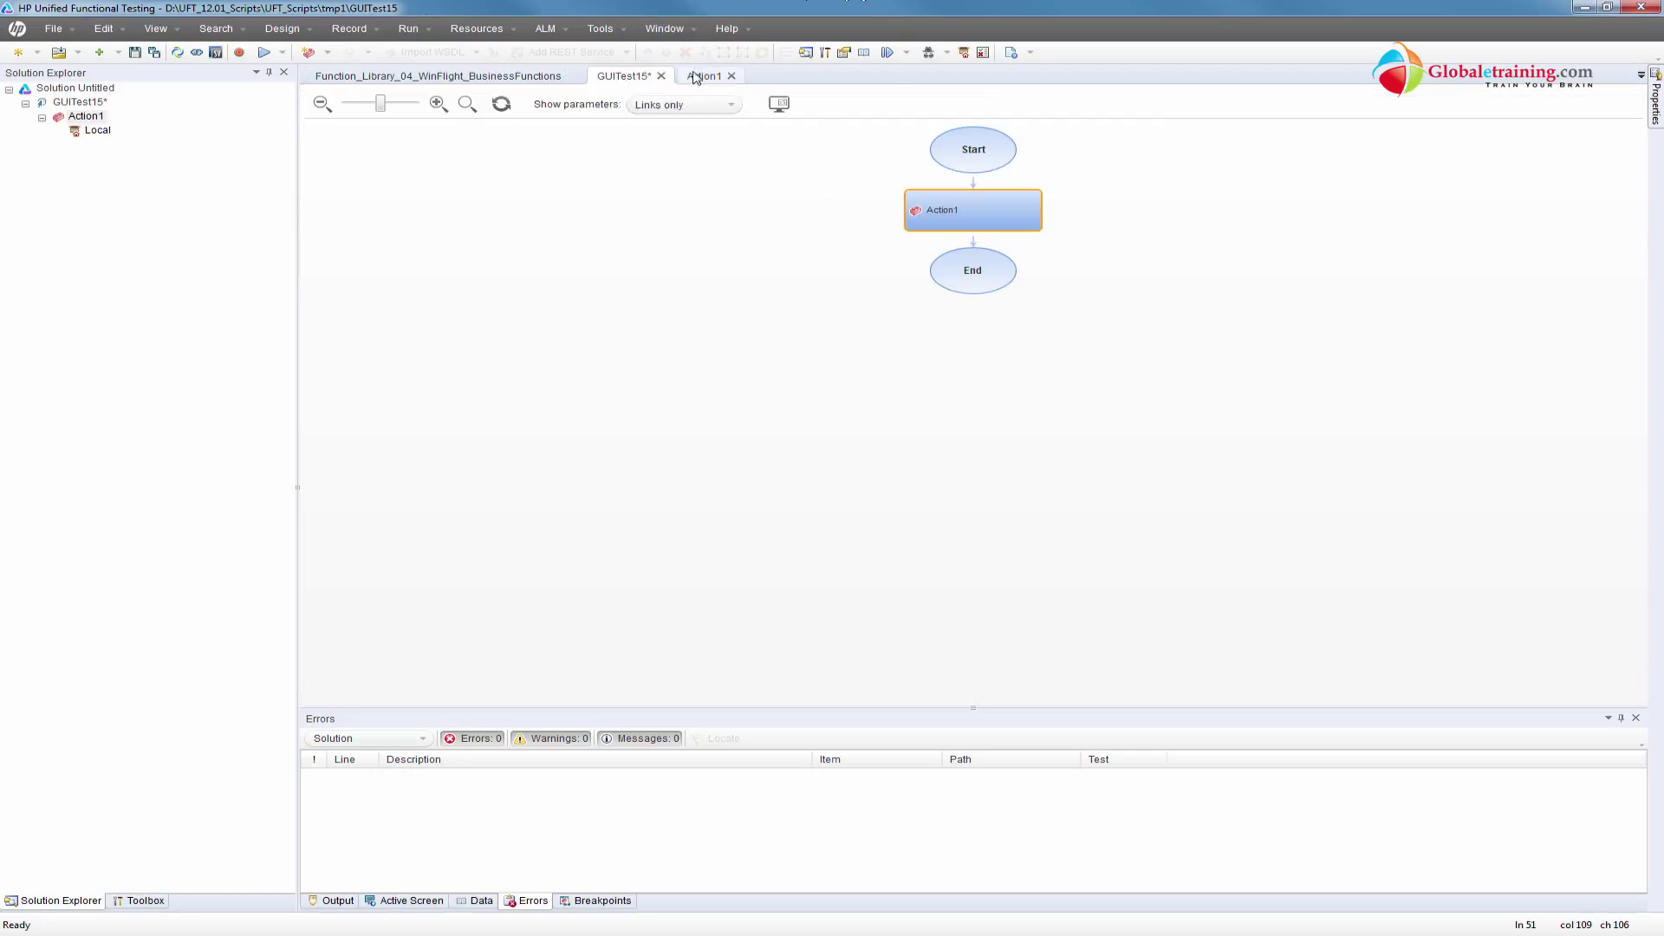
pyautogui.click(704, 75)
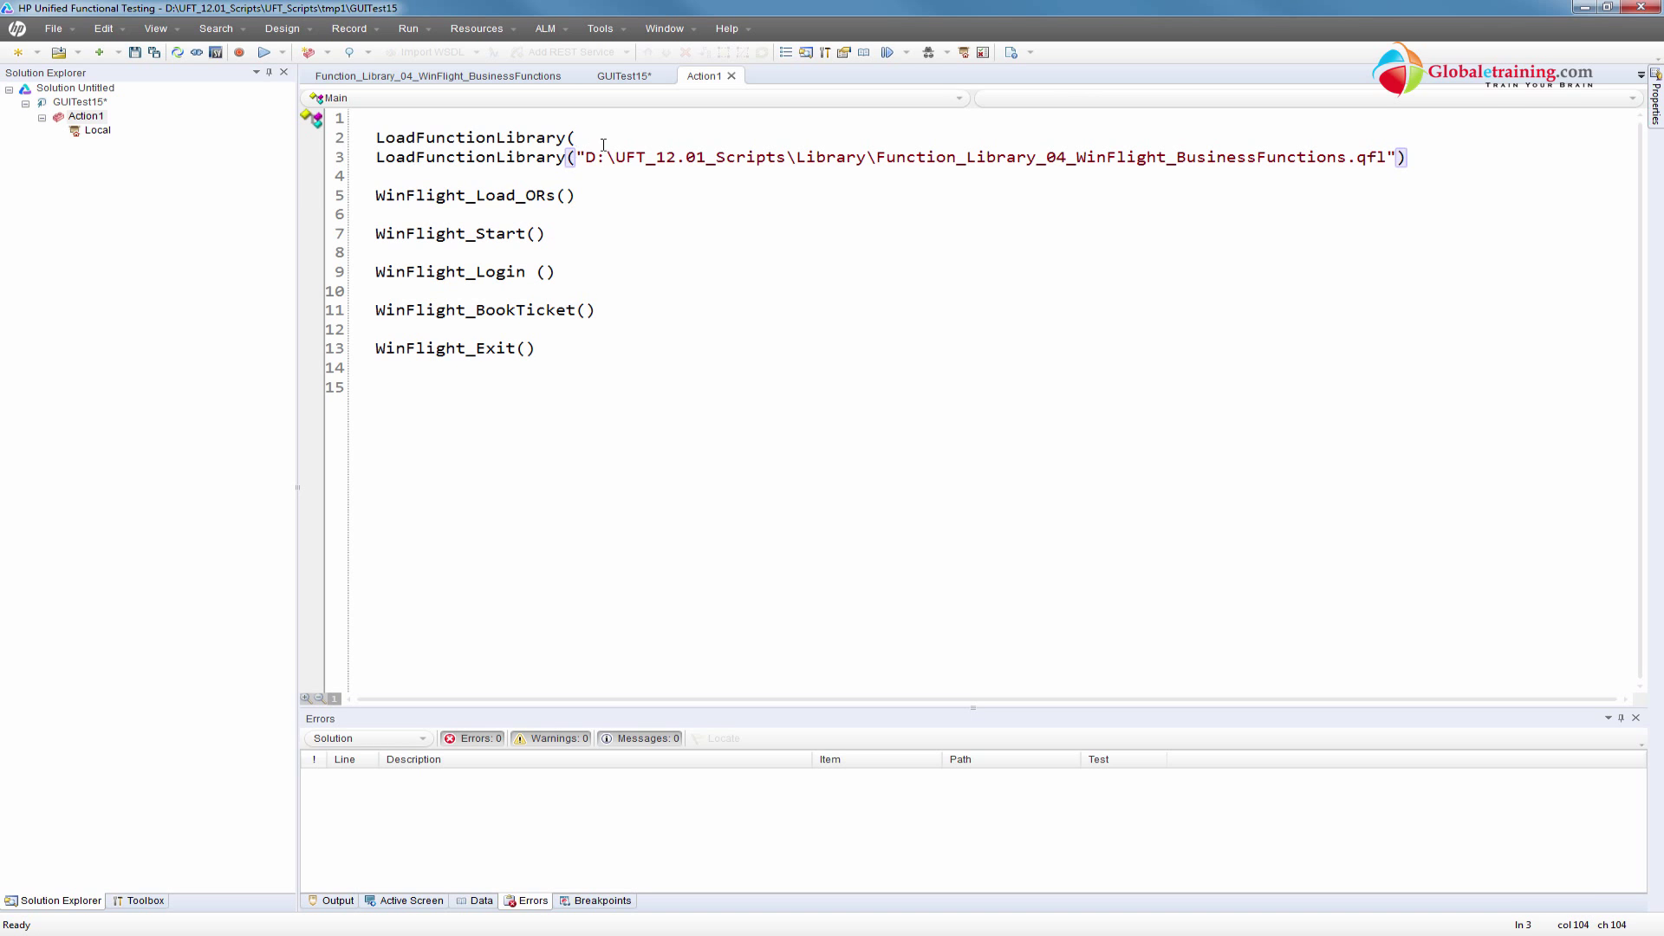
pyautogui.press('Backspace')
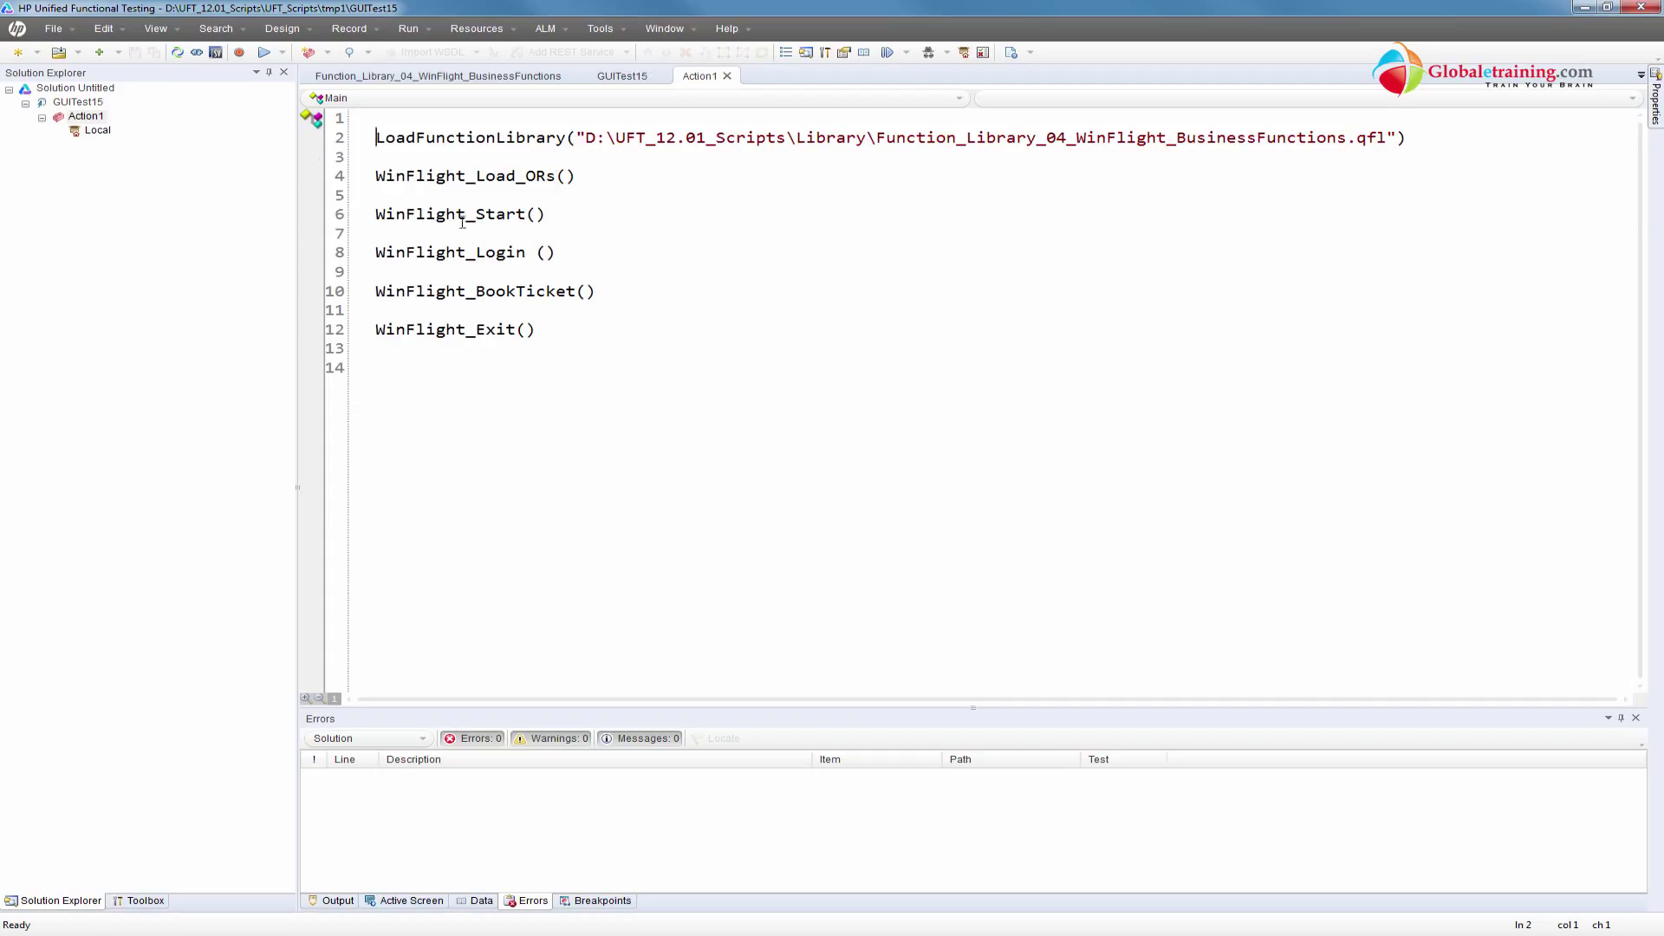
pyautogui.moveTo(375, 137); pyautogui.dragTo(1405, 137)
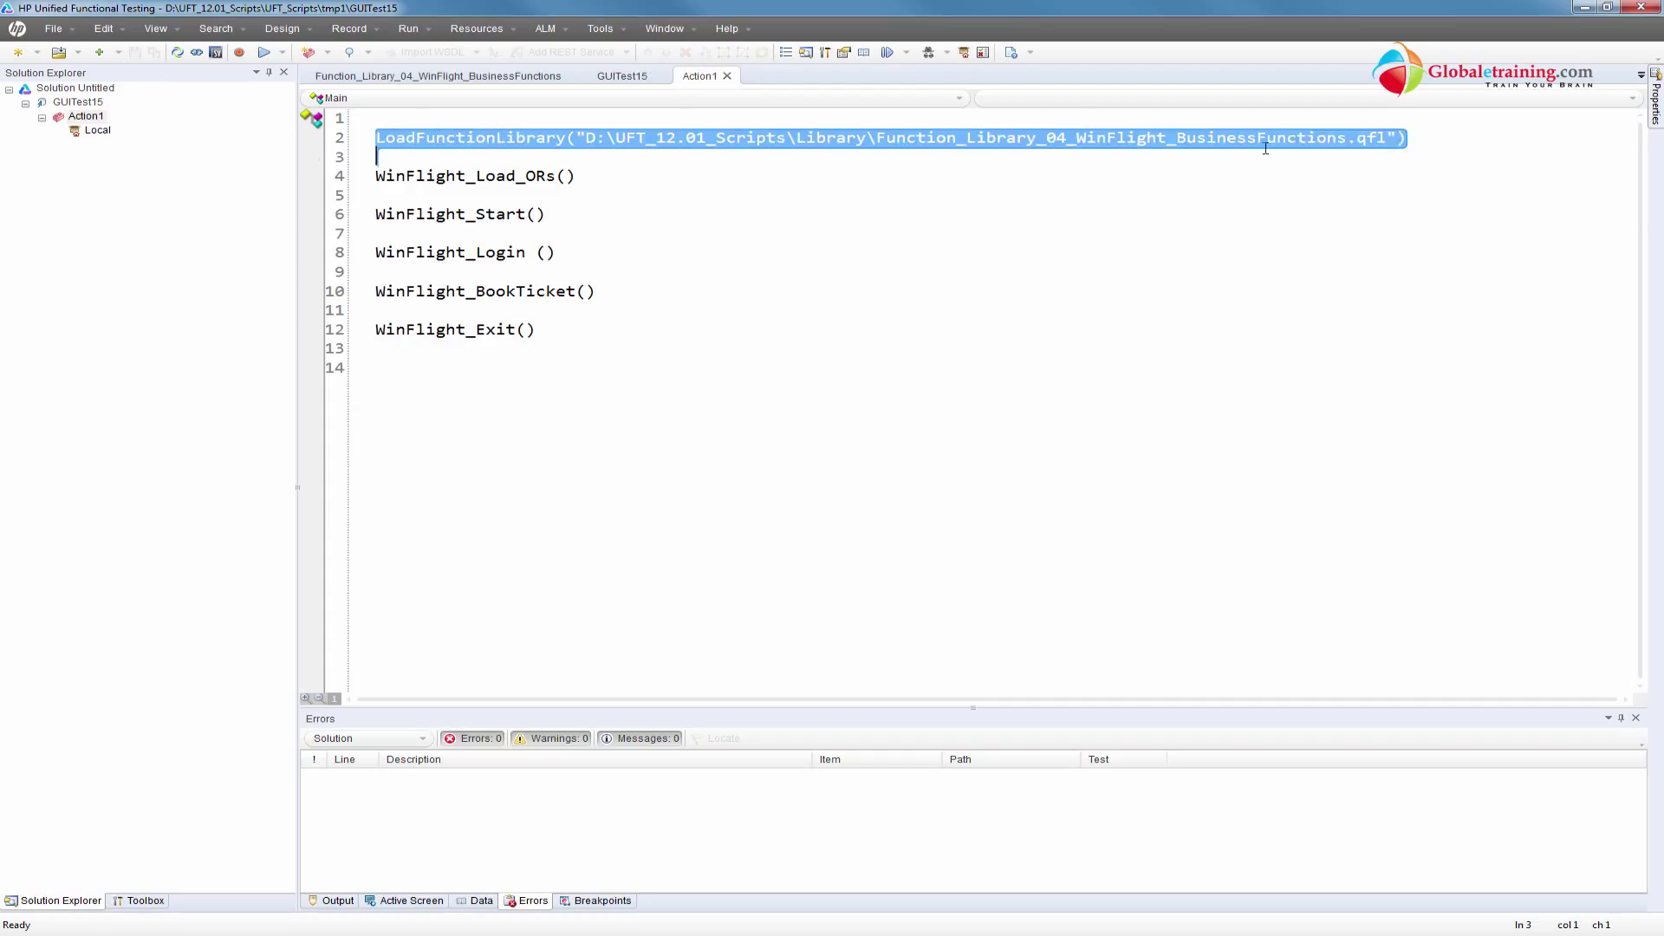
pyautogui.click(971, 138)
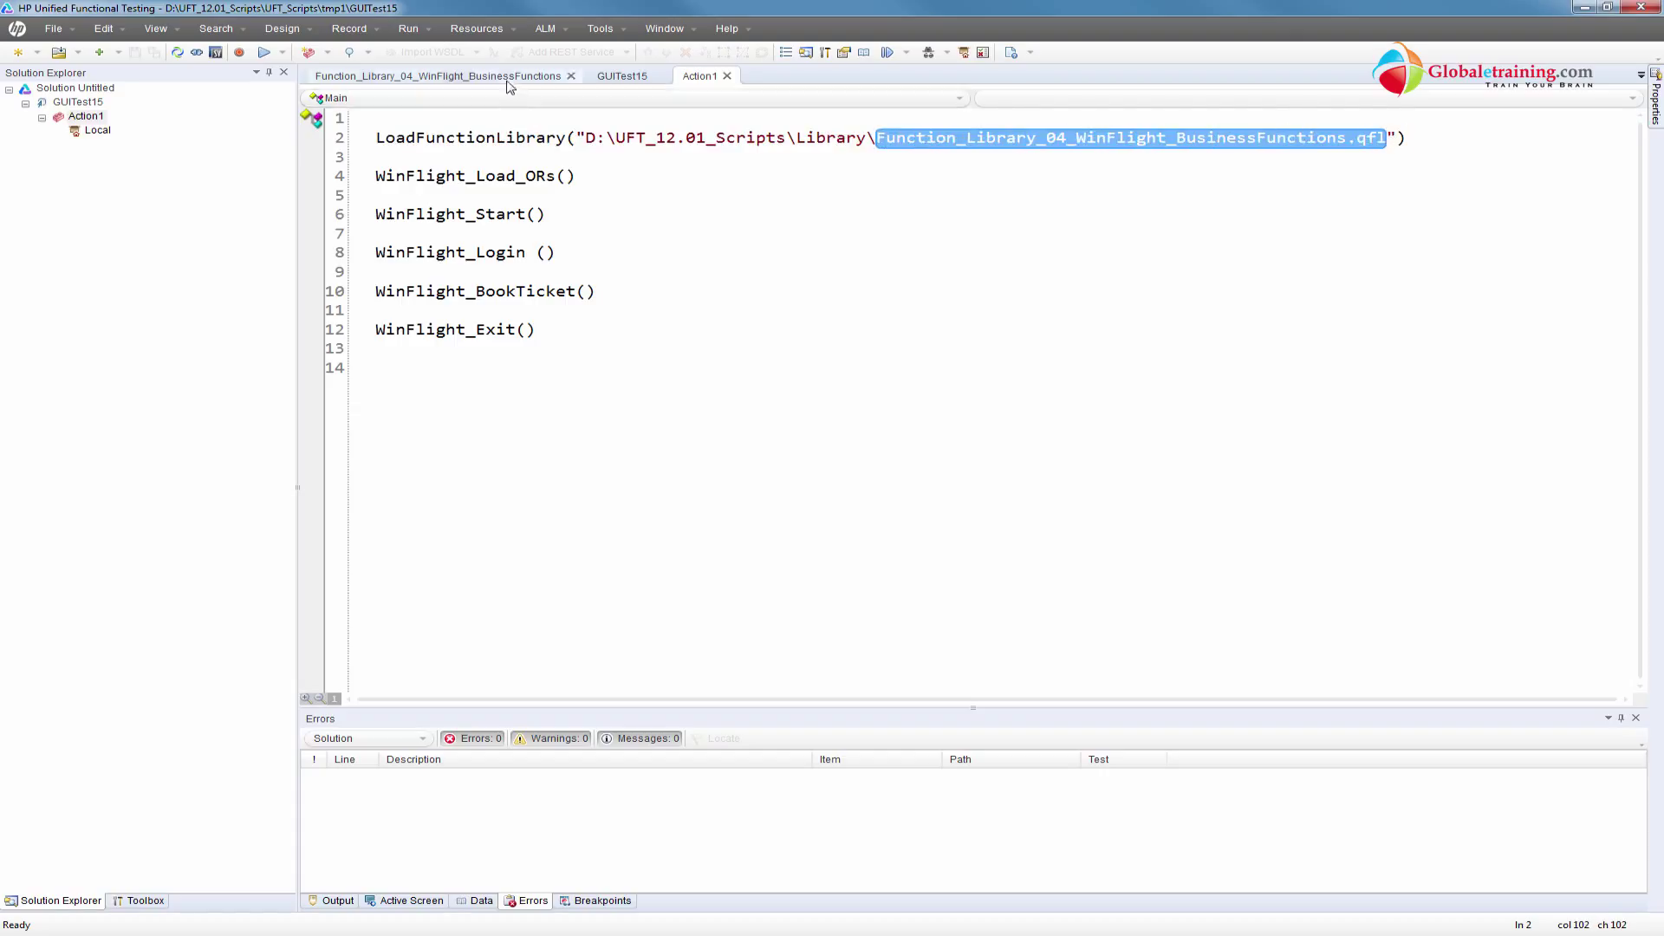
pyautogui.click(440, 75)
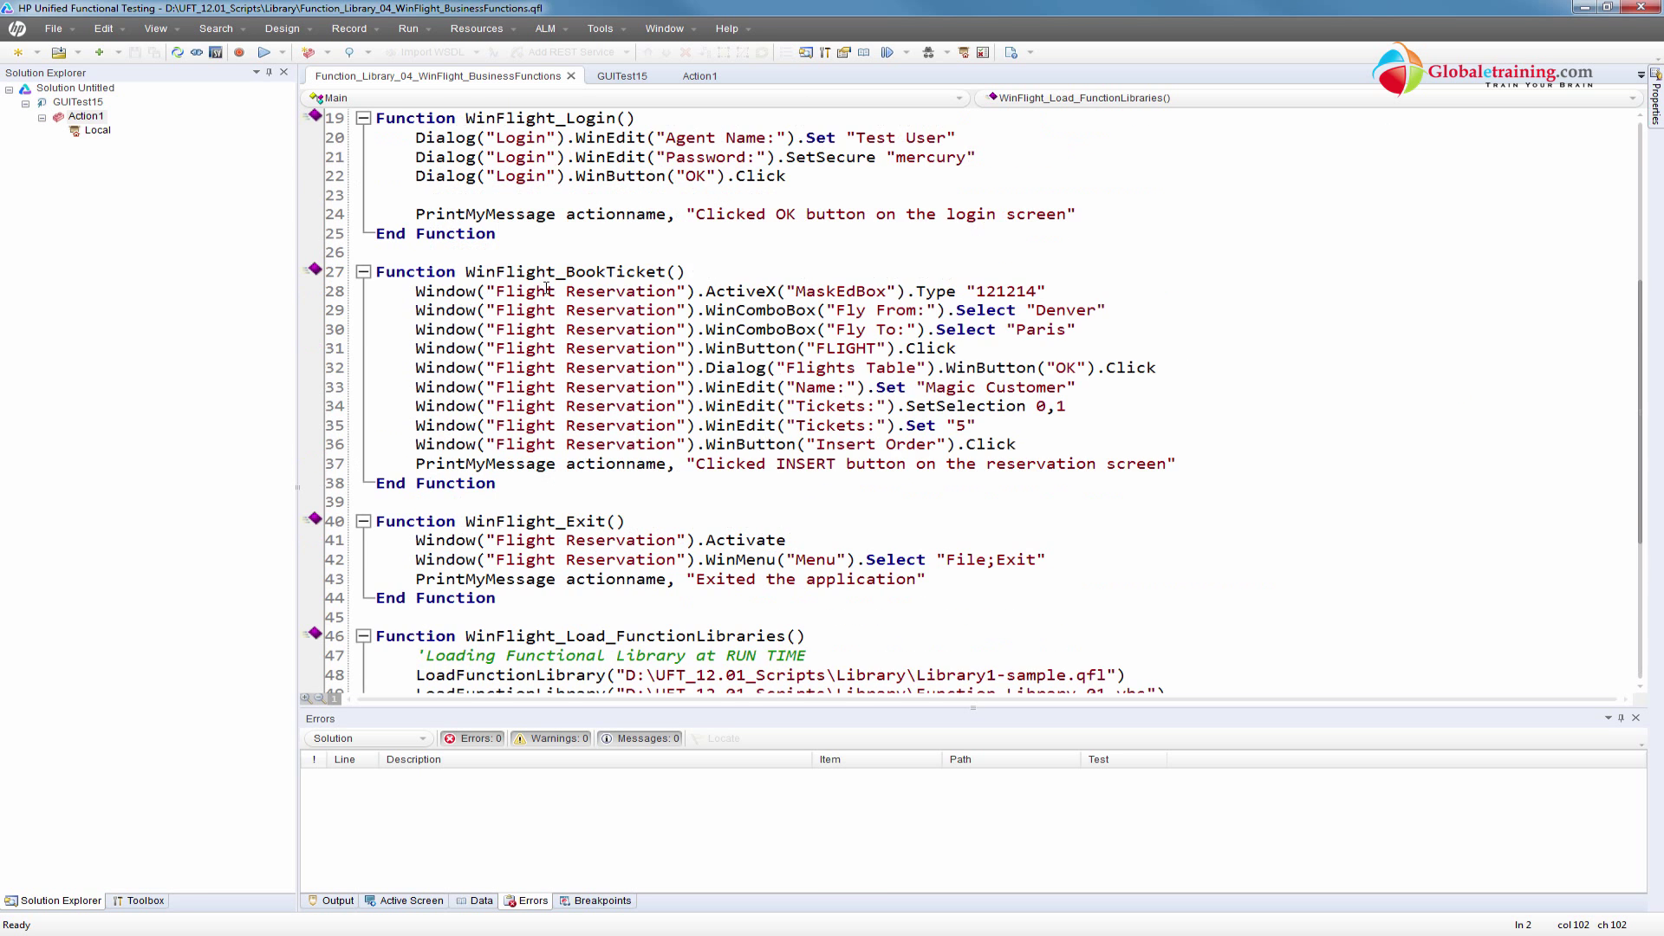
pyautogui.click(699, 75)
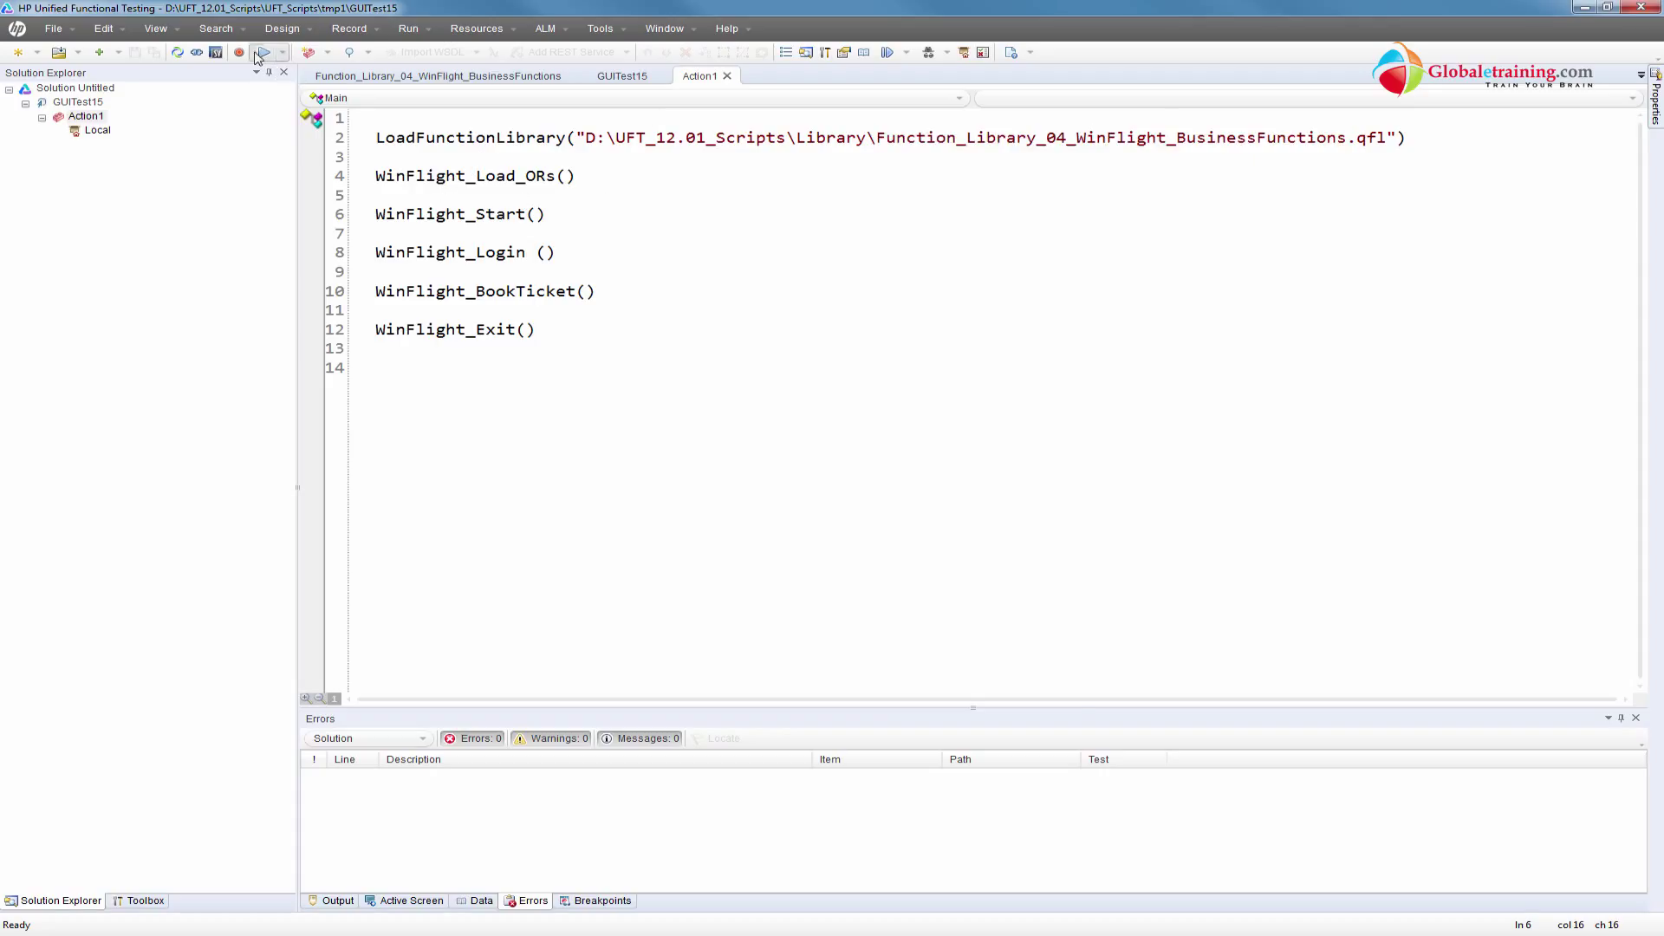
# Run the test and skip the PrintMyMessage type-mismatch error from WinFlight_Load_ORs
pyautogui.click(254, 55)
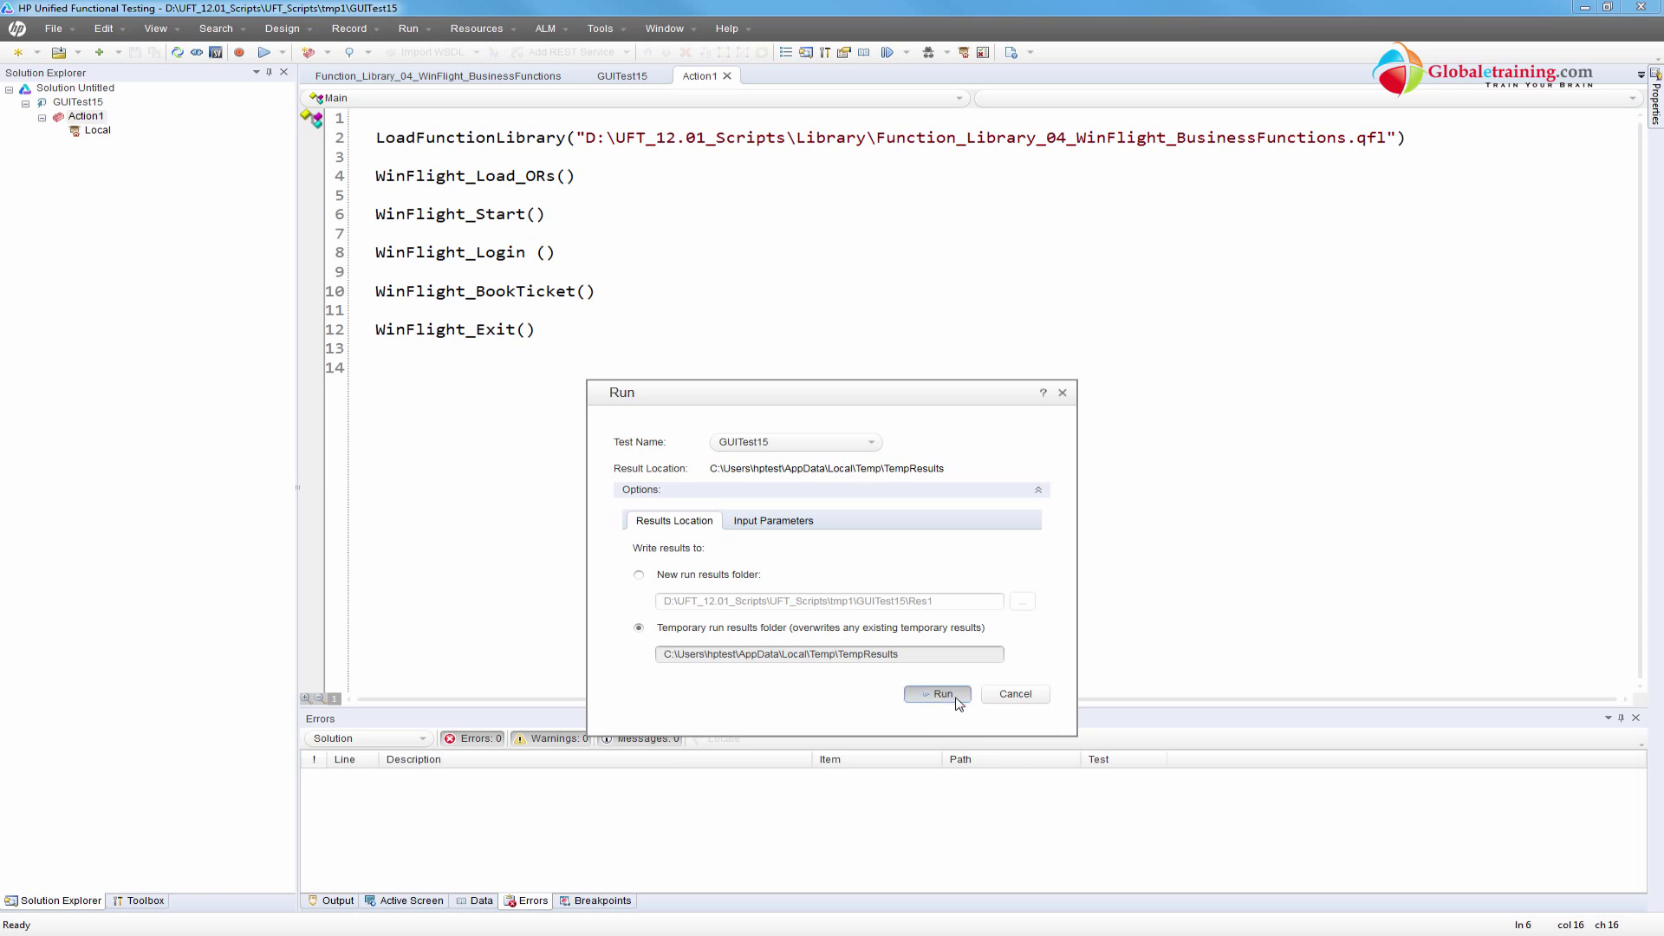
pyautogui.click(938, 694)
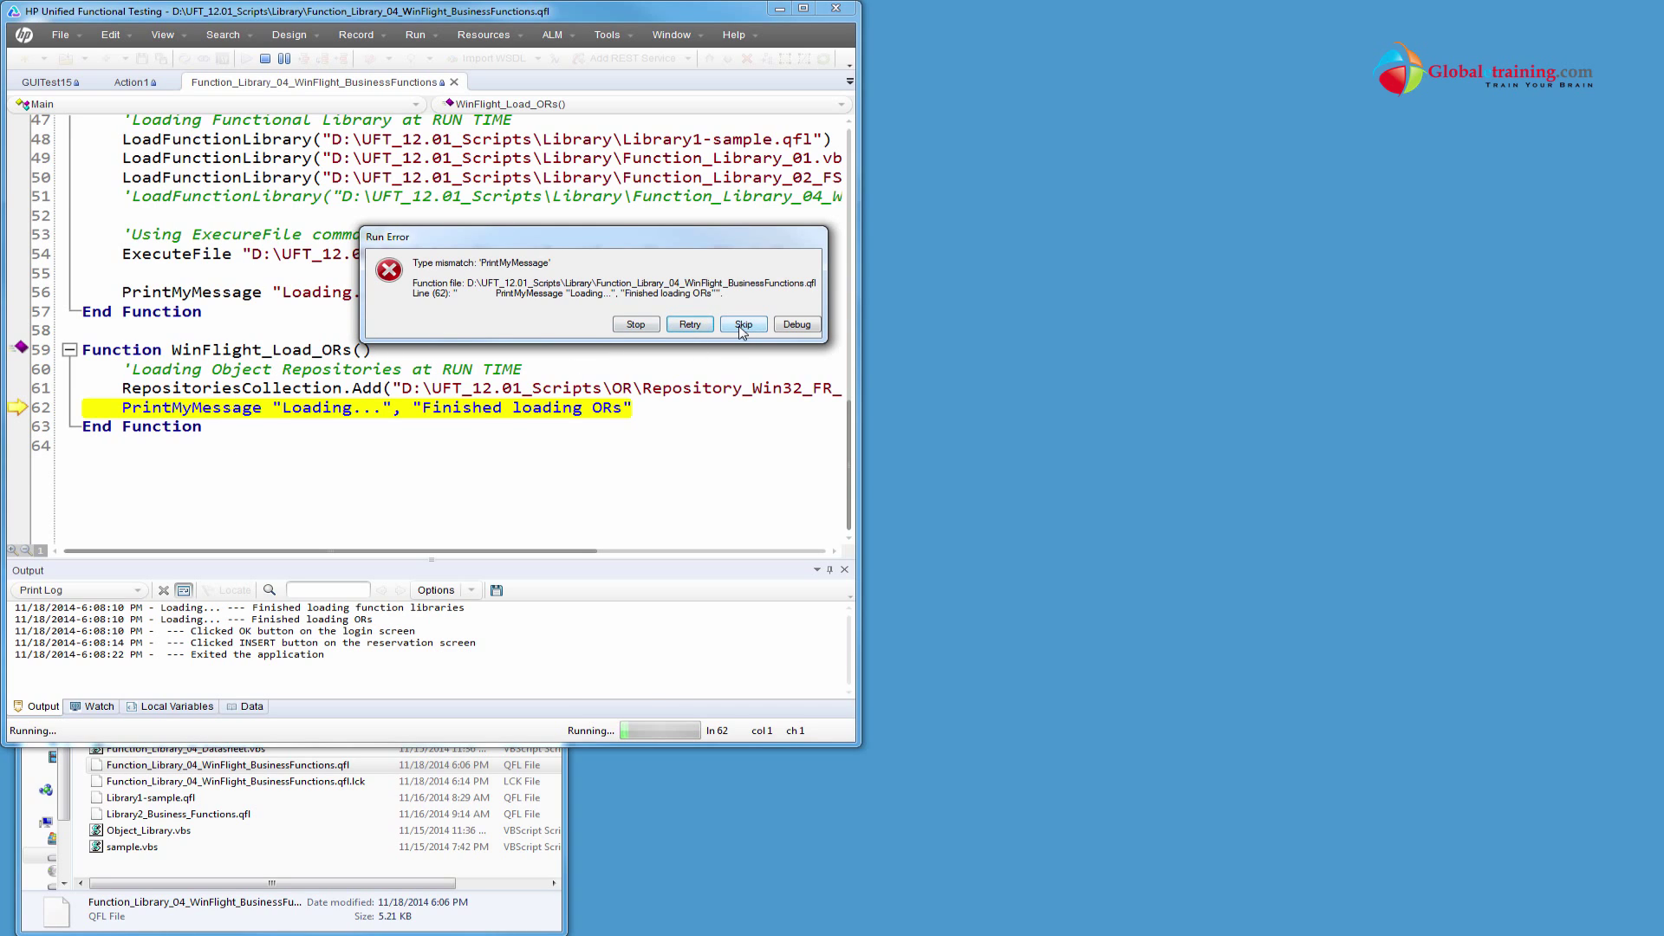
pyautogui.click(743, 324)
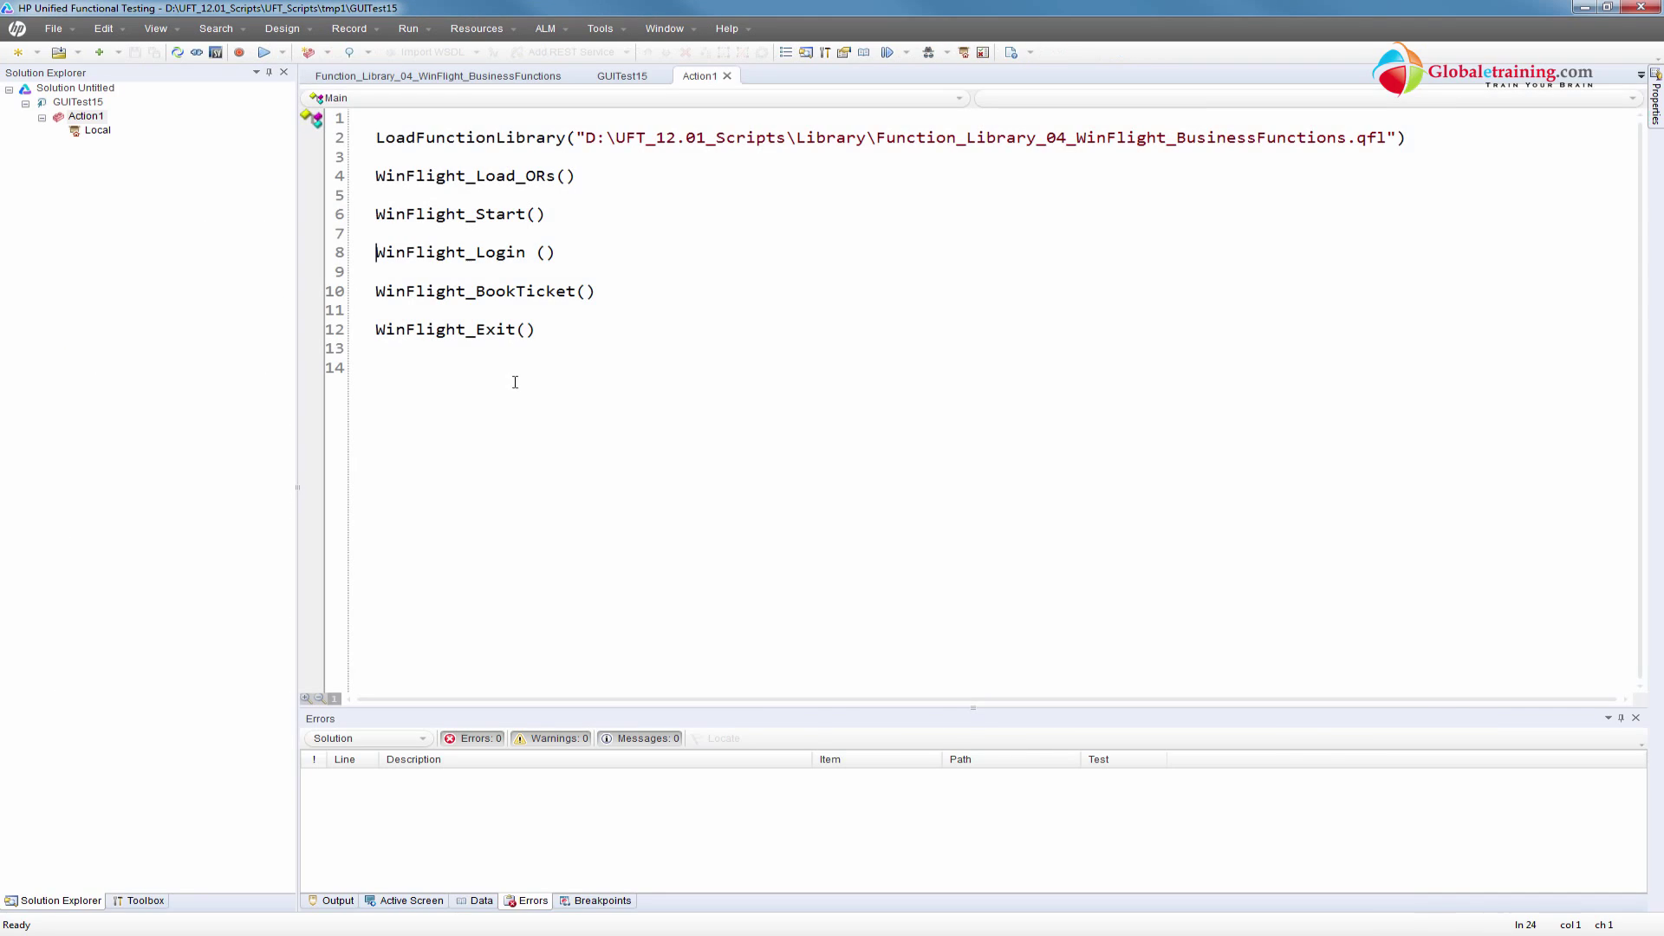
# Locate PrintMyMessage in WinFlight_Login and scroll to the library's end after WinFlight_Load_ORs
pyautogui.click(444, 76)
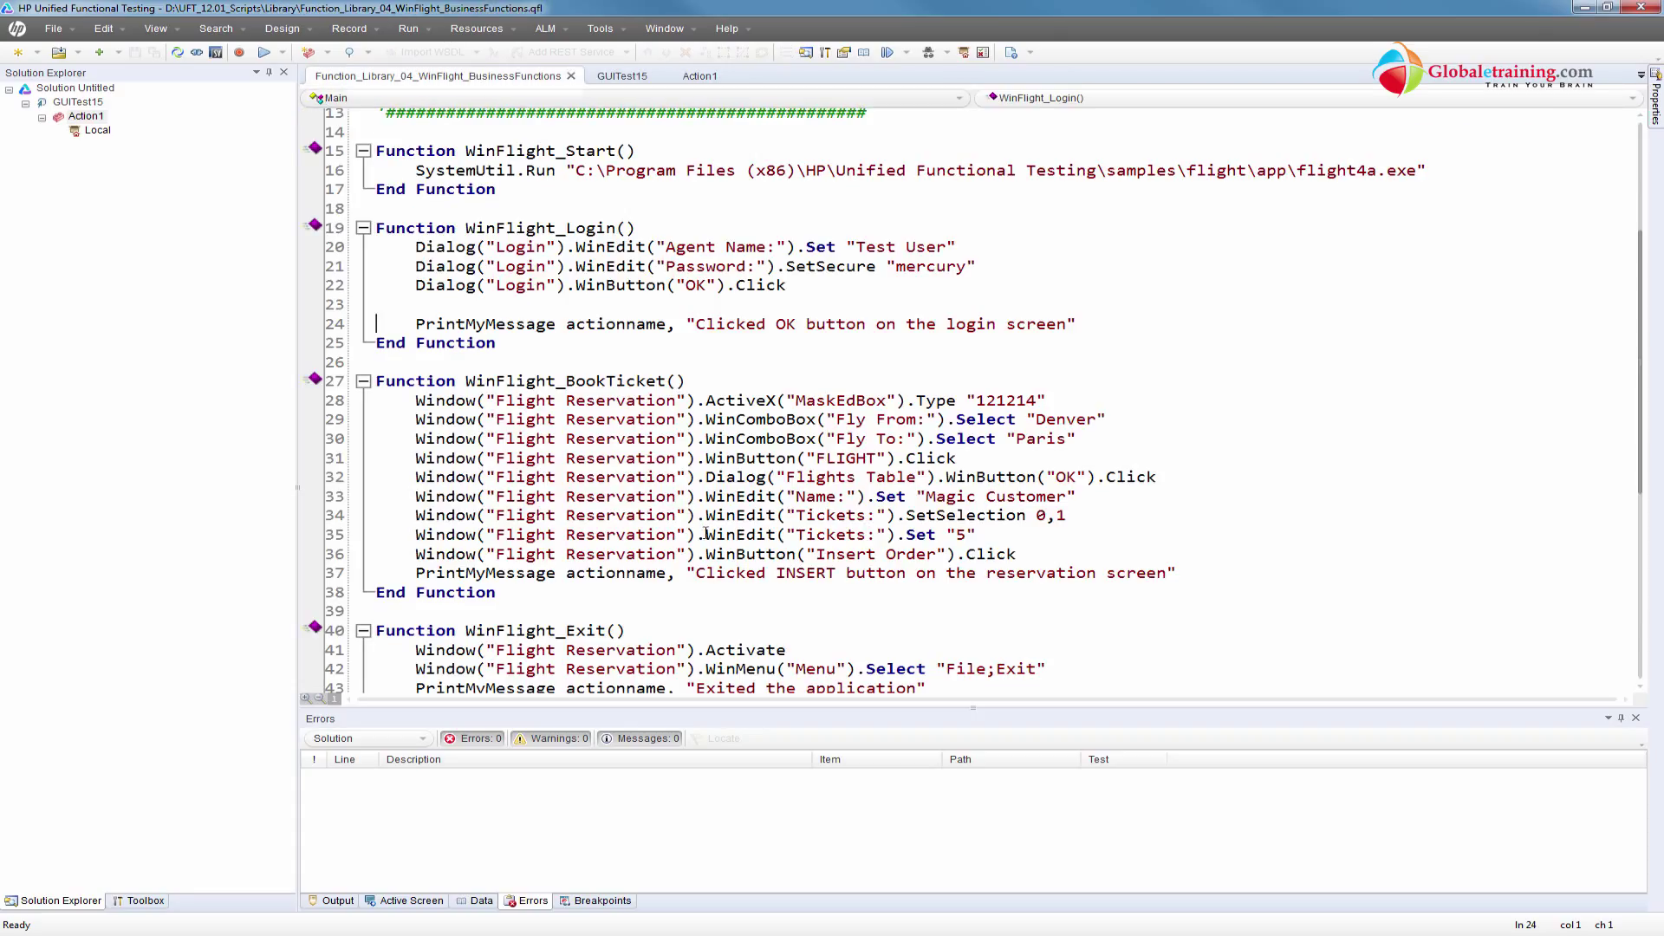
pyautogui.doubleClick(484, 324)
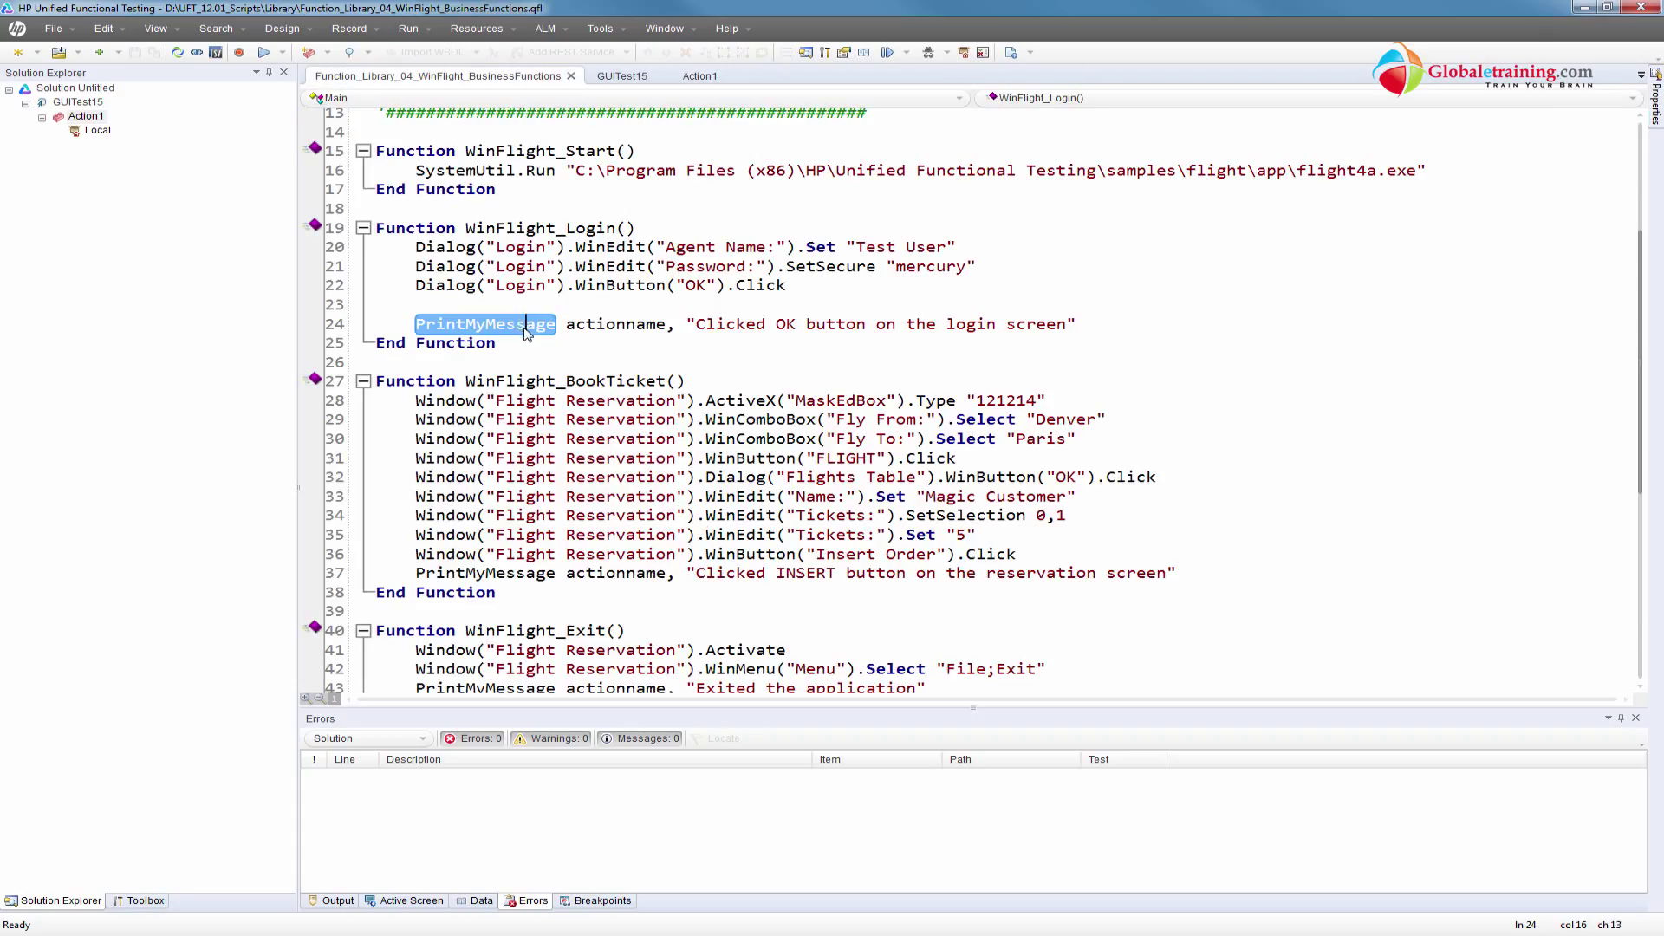
pyautogui.click(456, 324)
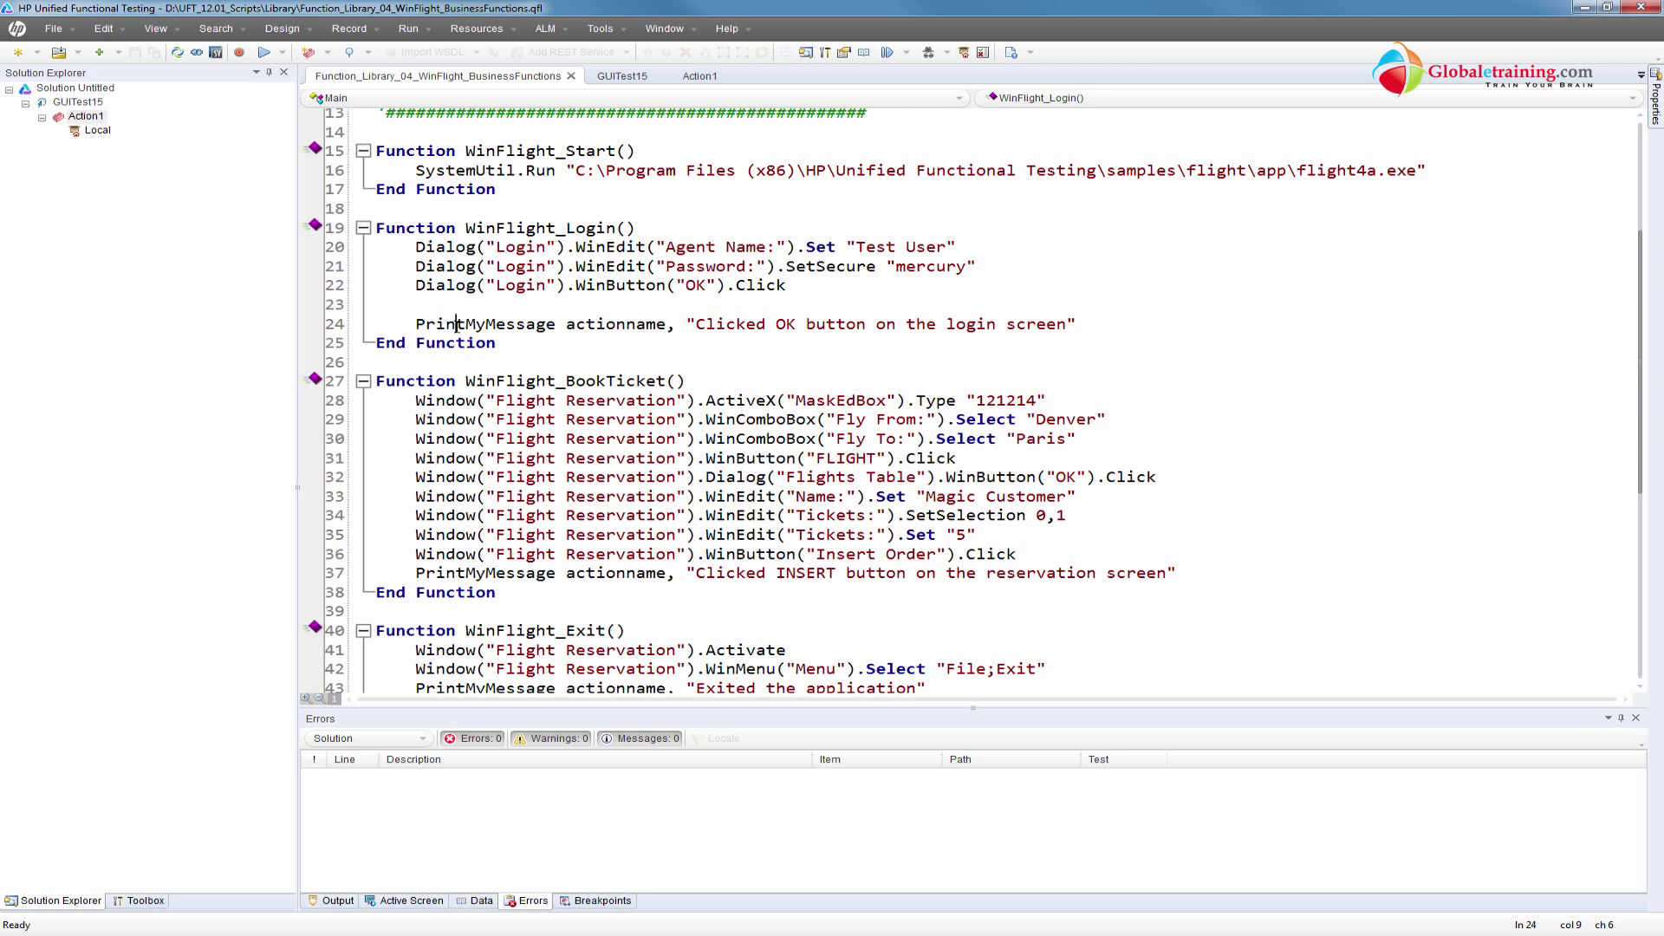
pyautogui.scroll(-3)
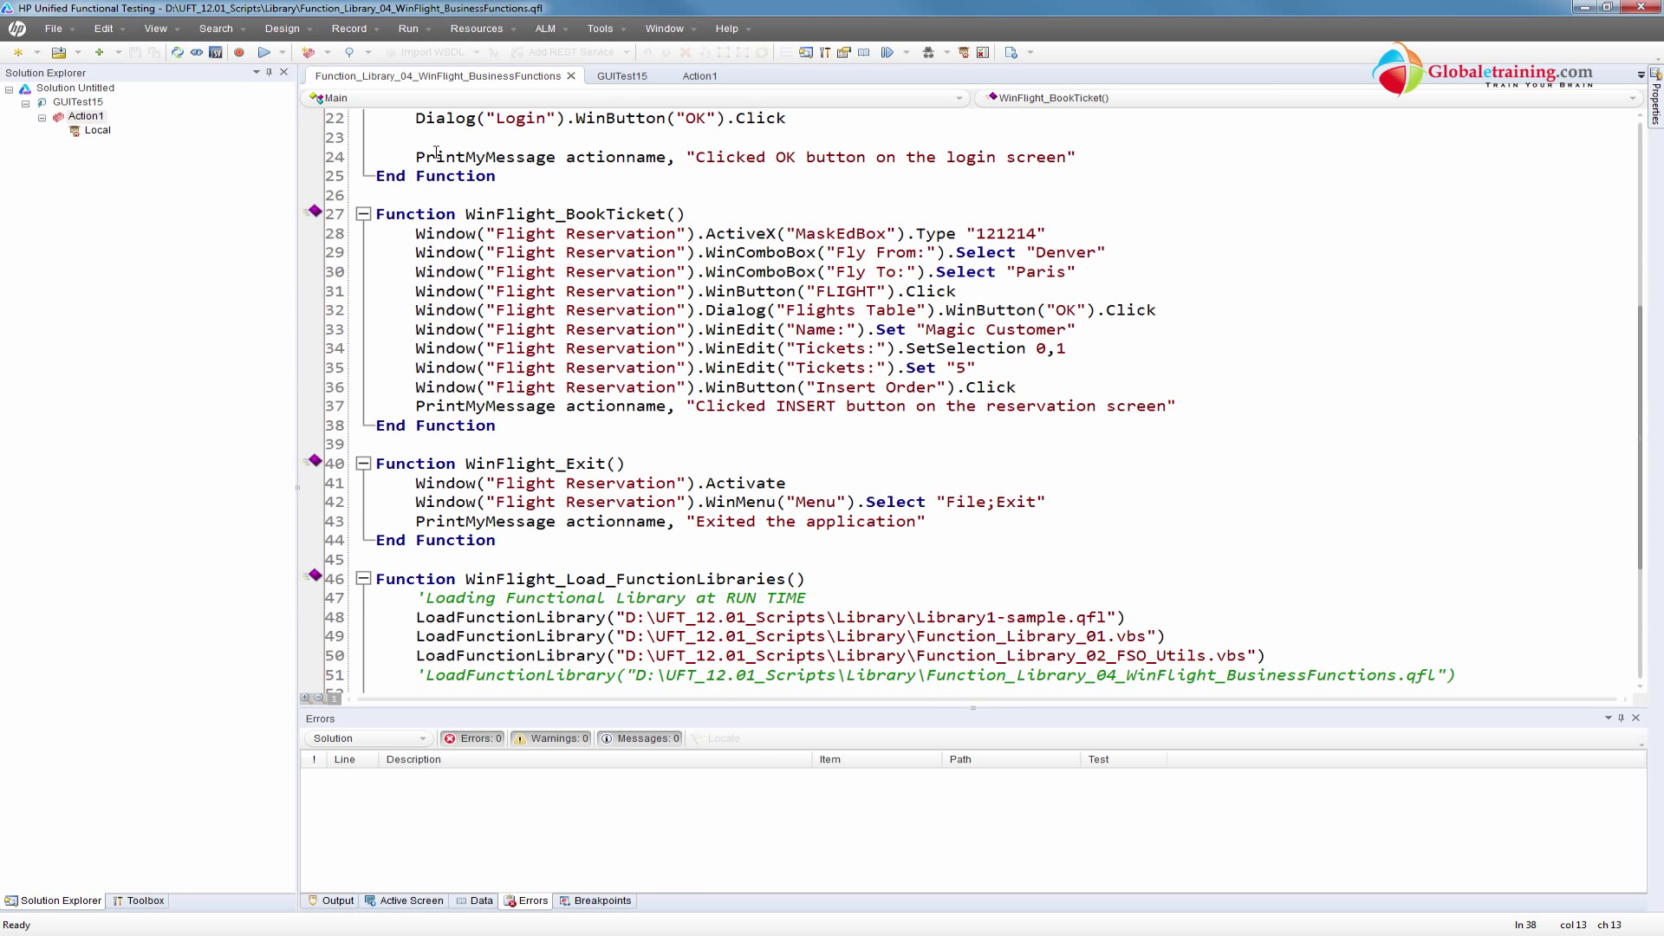
pyautogui.moveTo(416, 156); pyautogui.dragTo(681, 156)
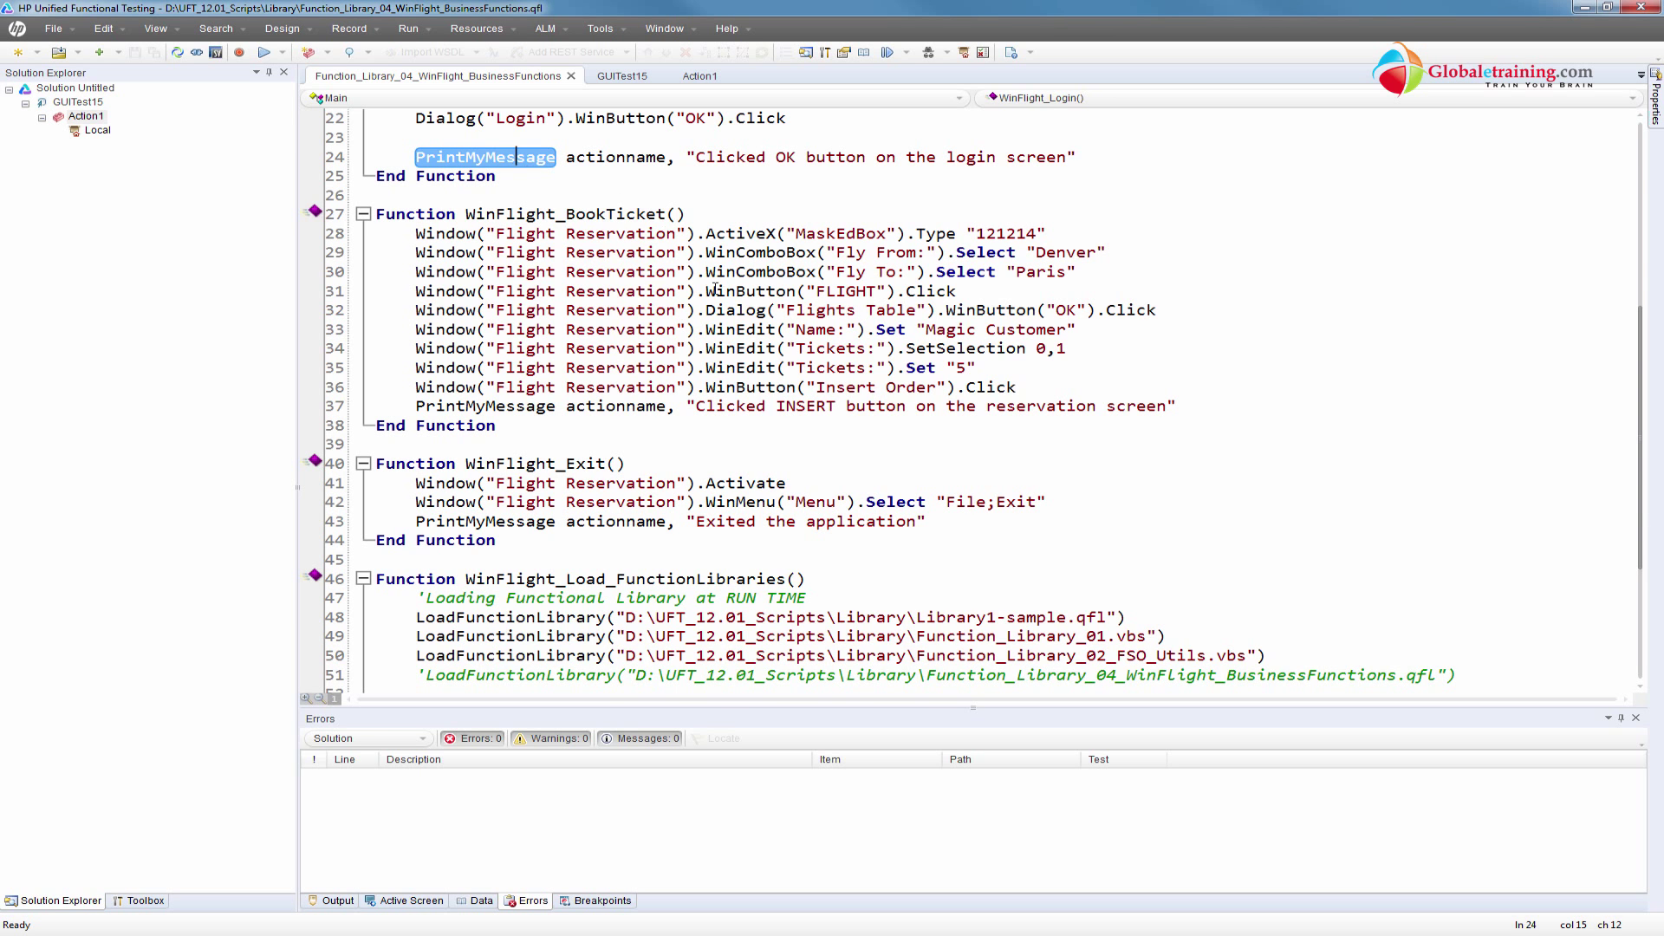
pyautogui.scroll(3)
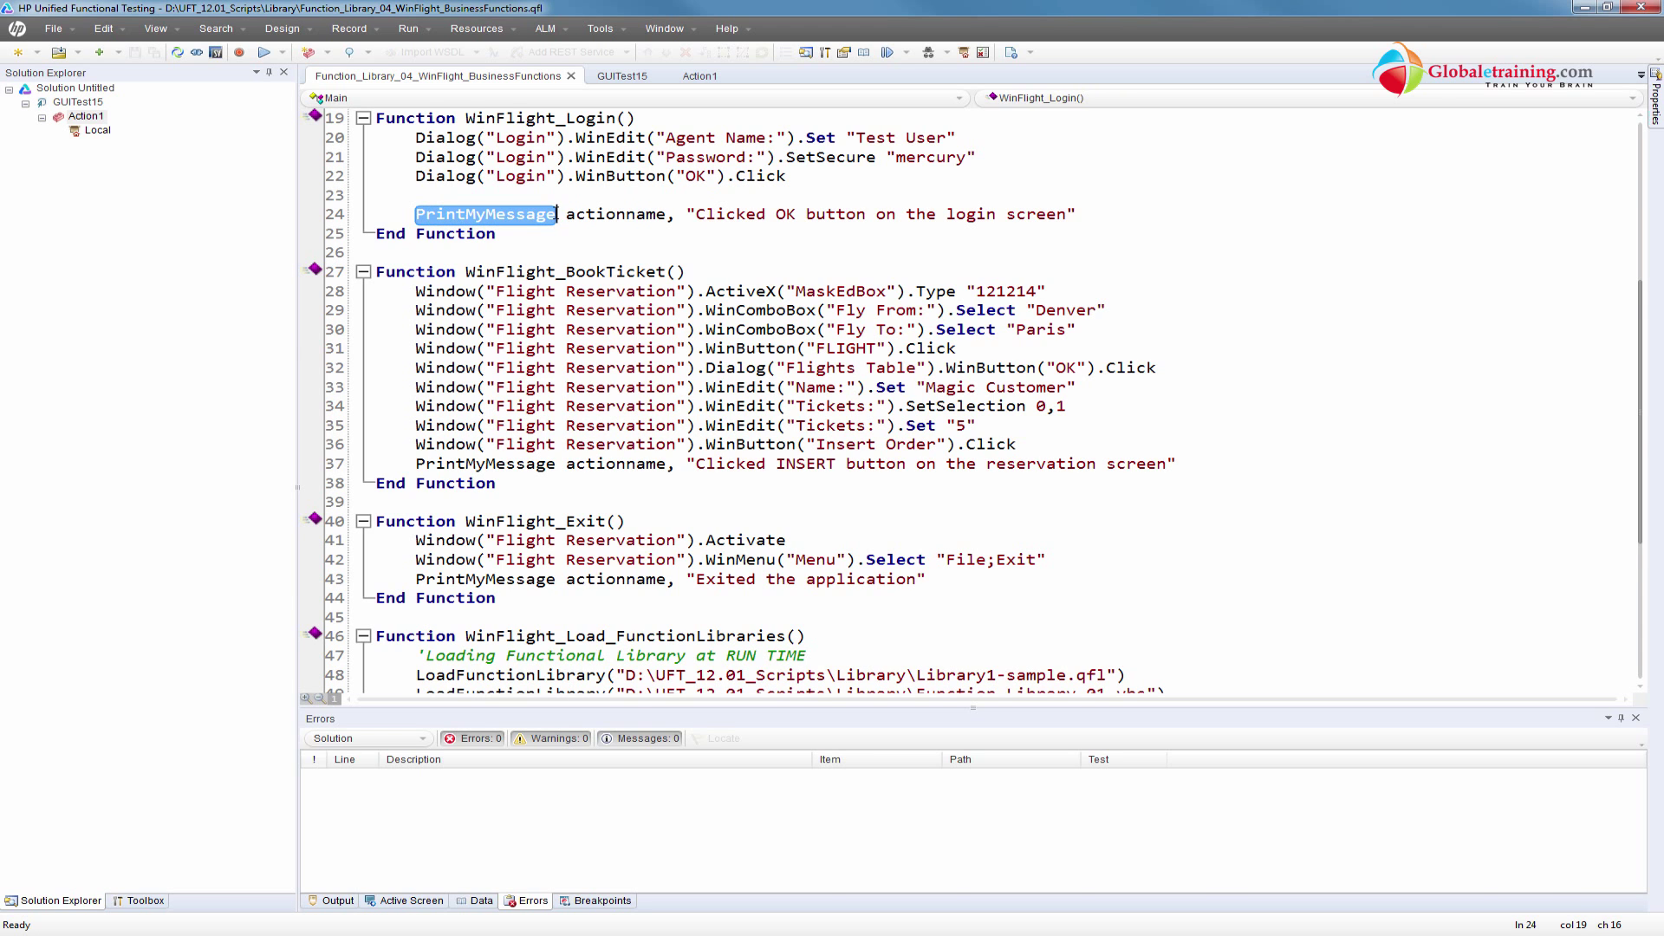
pyautogui.scroll(-3)
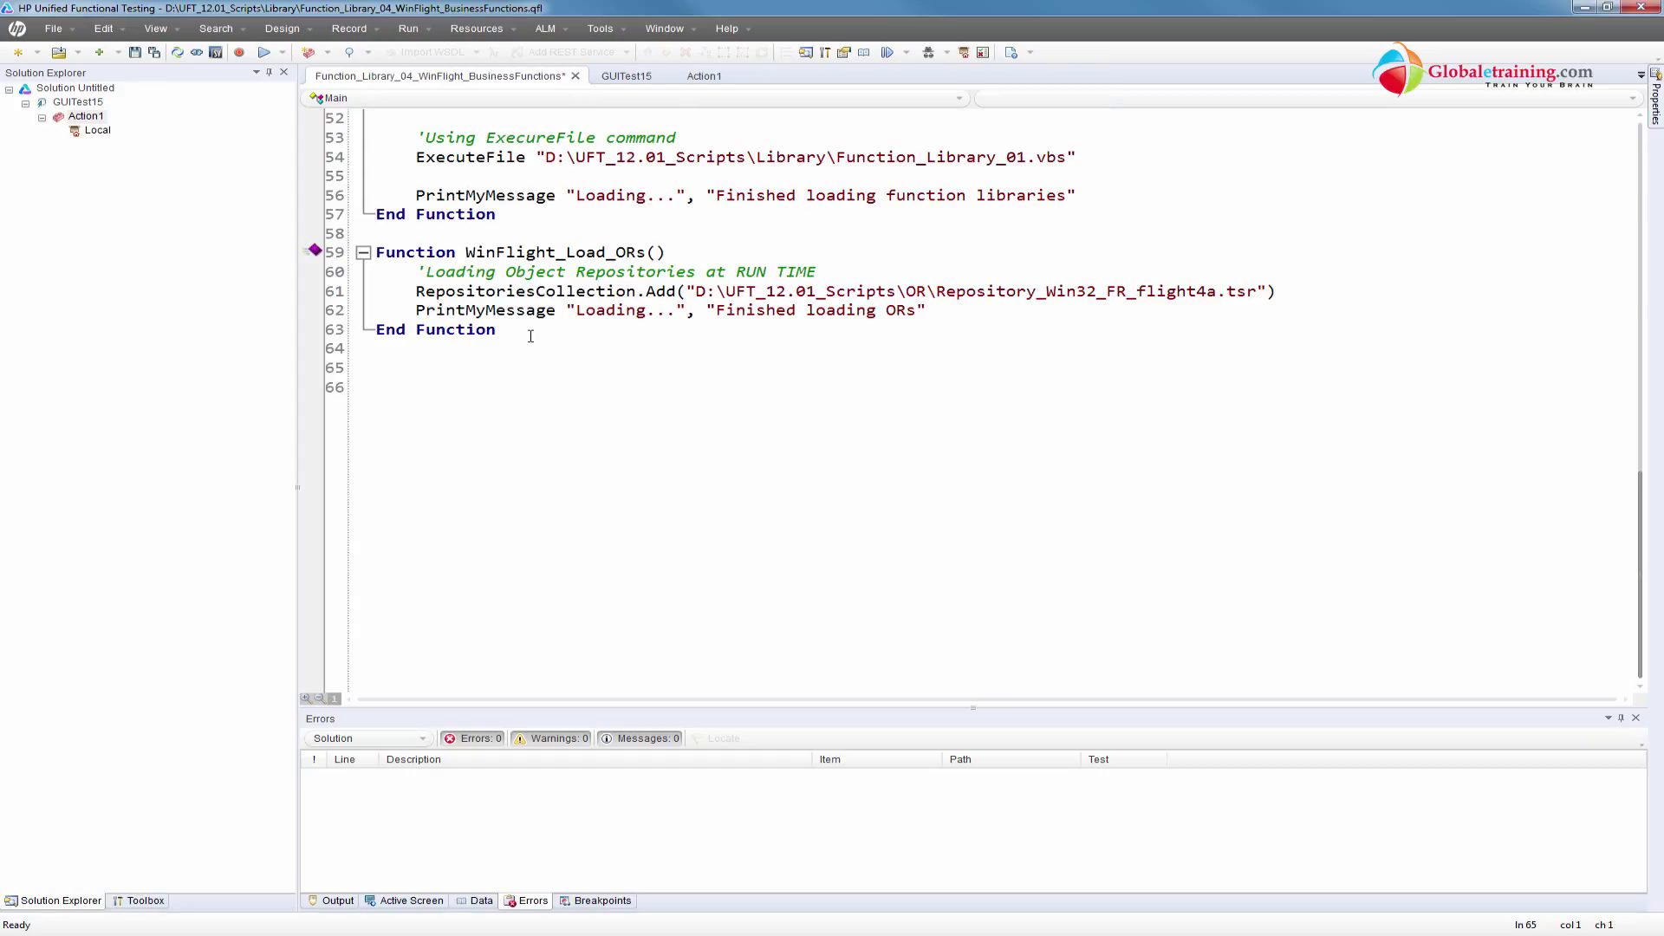
# Type Function PrintMyMessage(message1, message2) on line 65 after WinFlight_Load_ORs
pyautogui.write('Func')
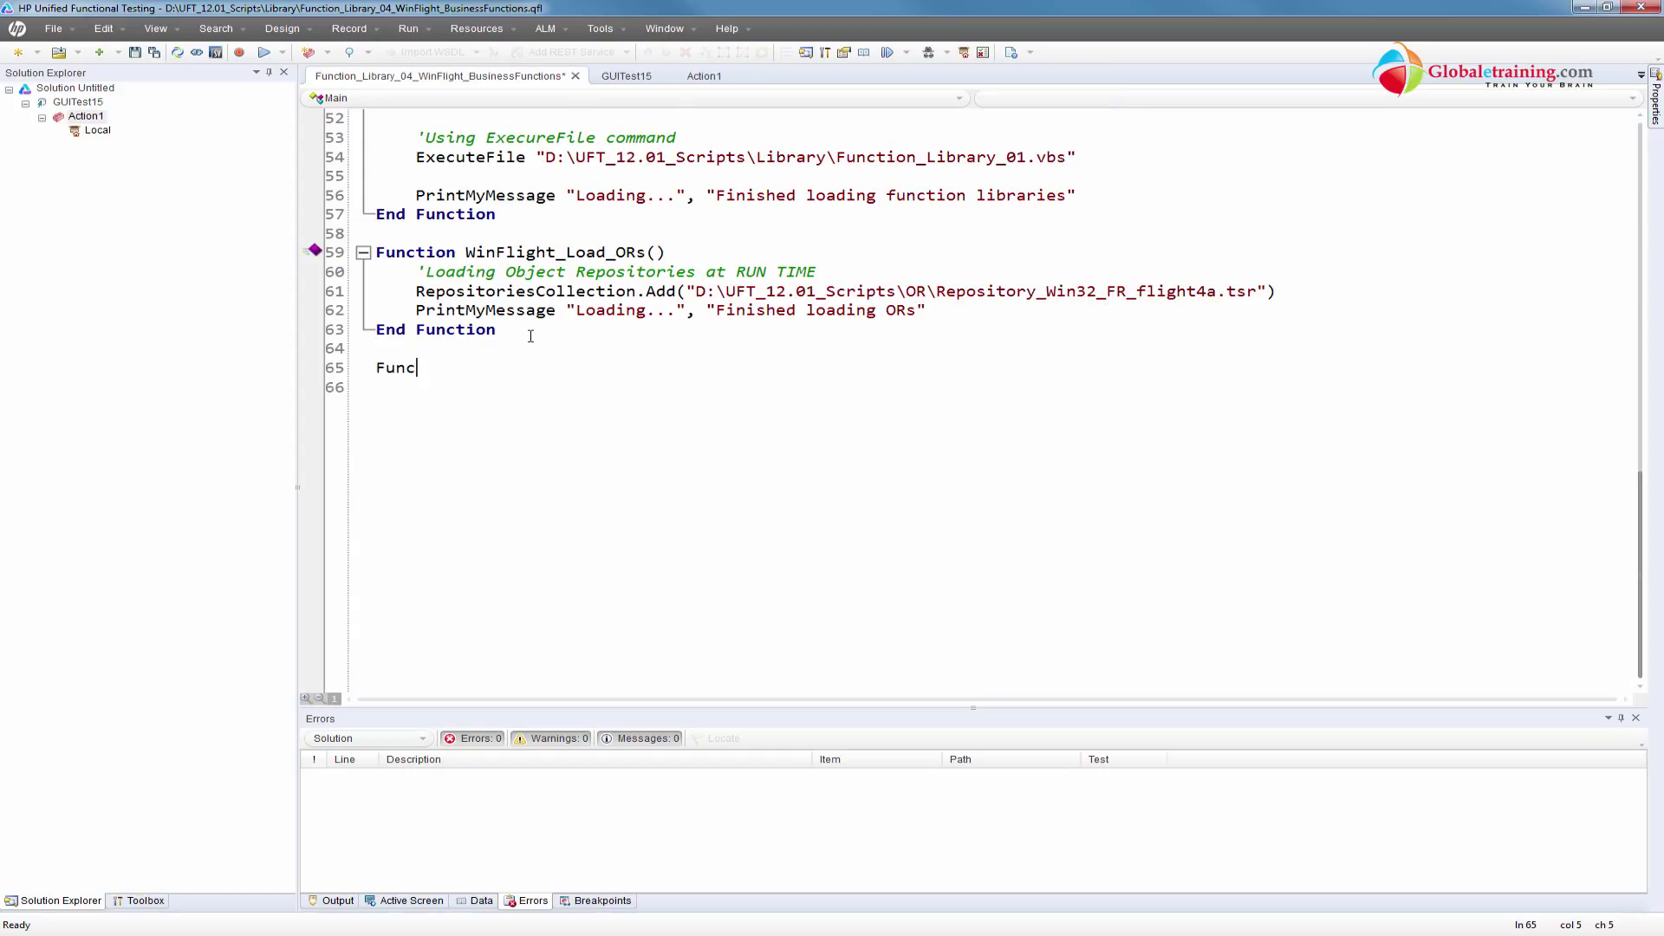
pyautogui.write('t')
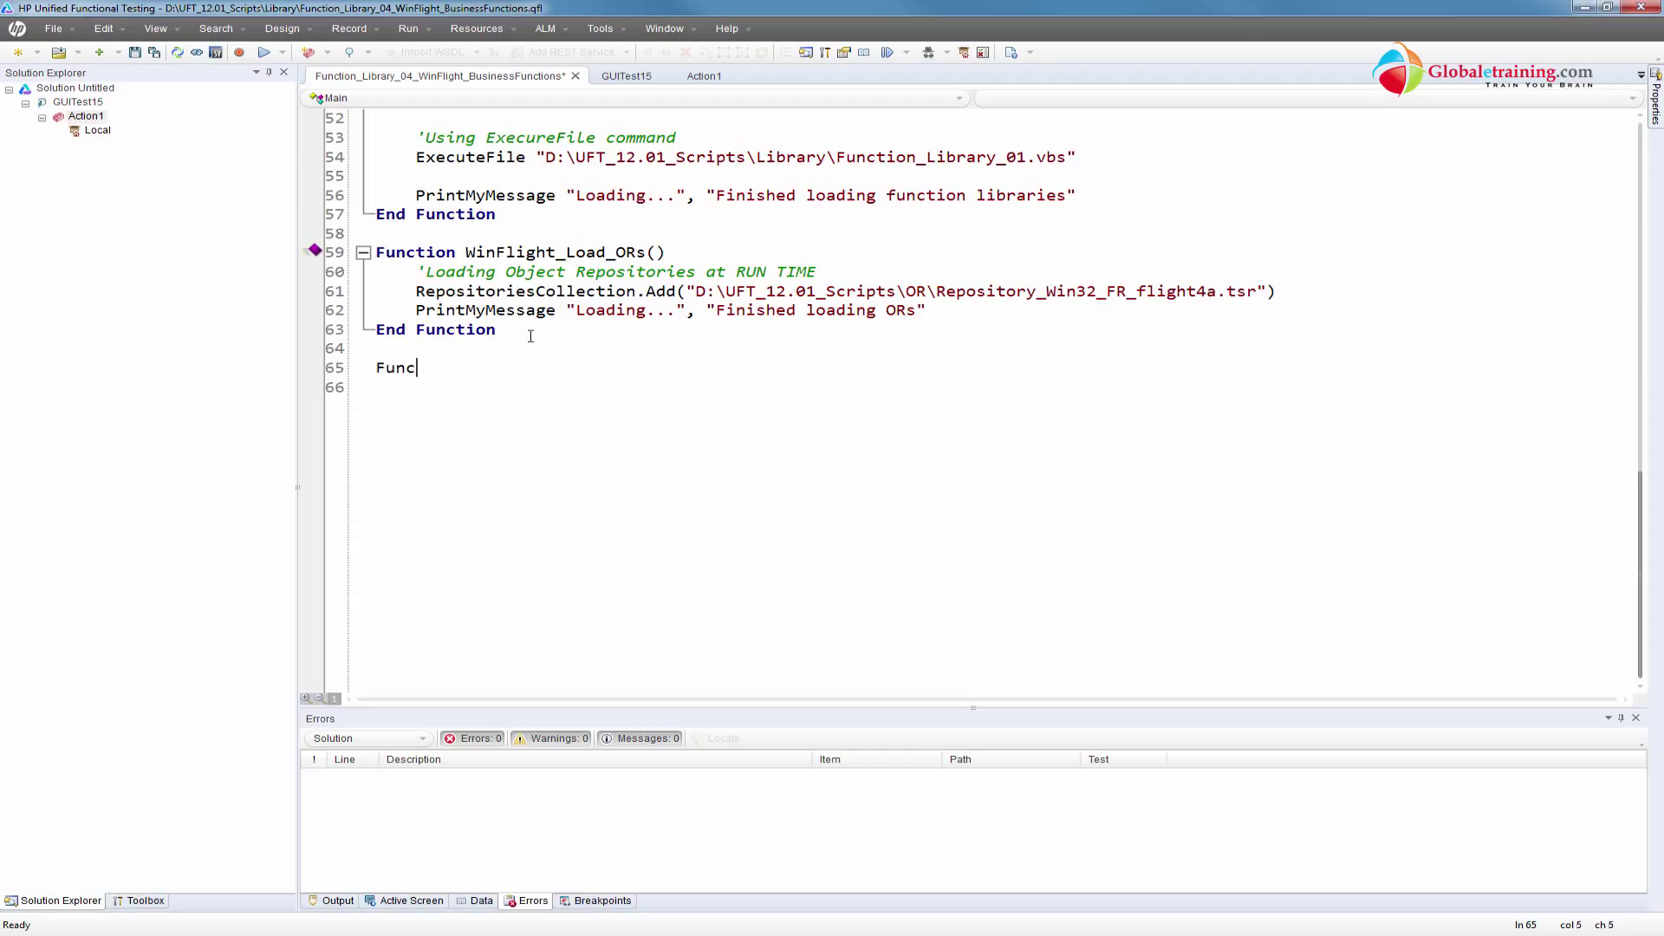
pyautogui.write('tion')
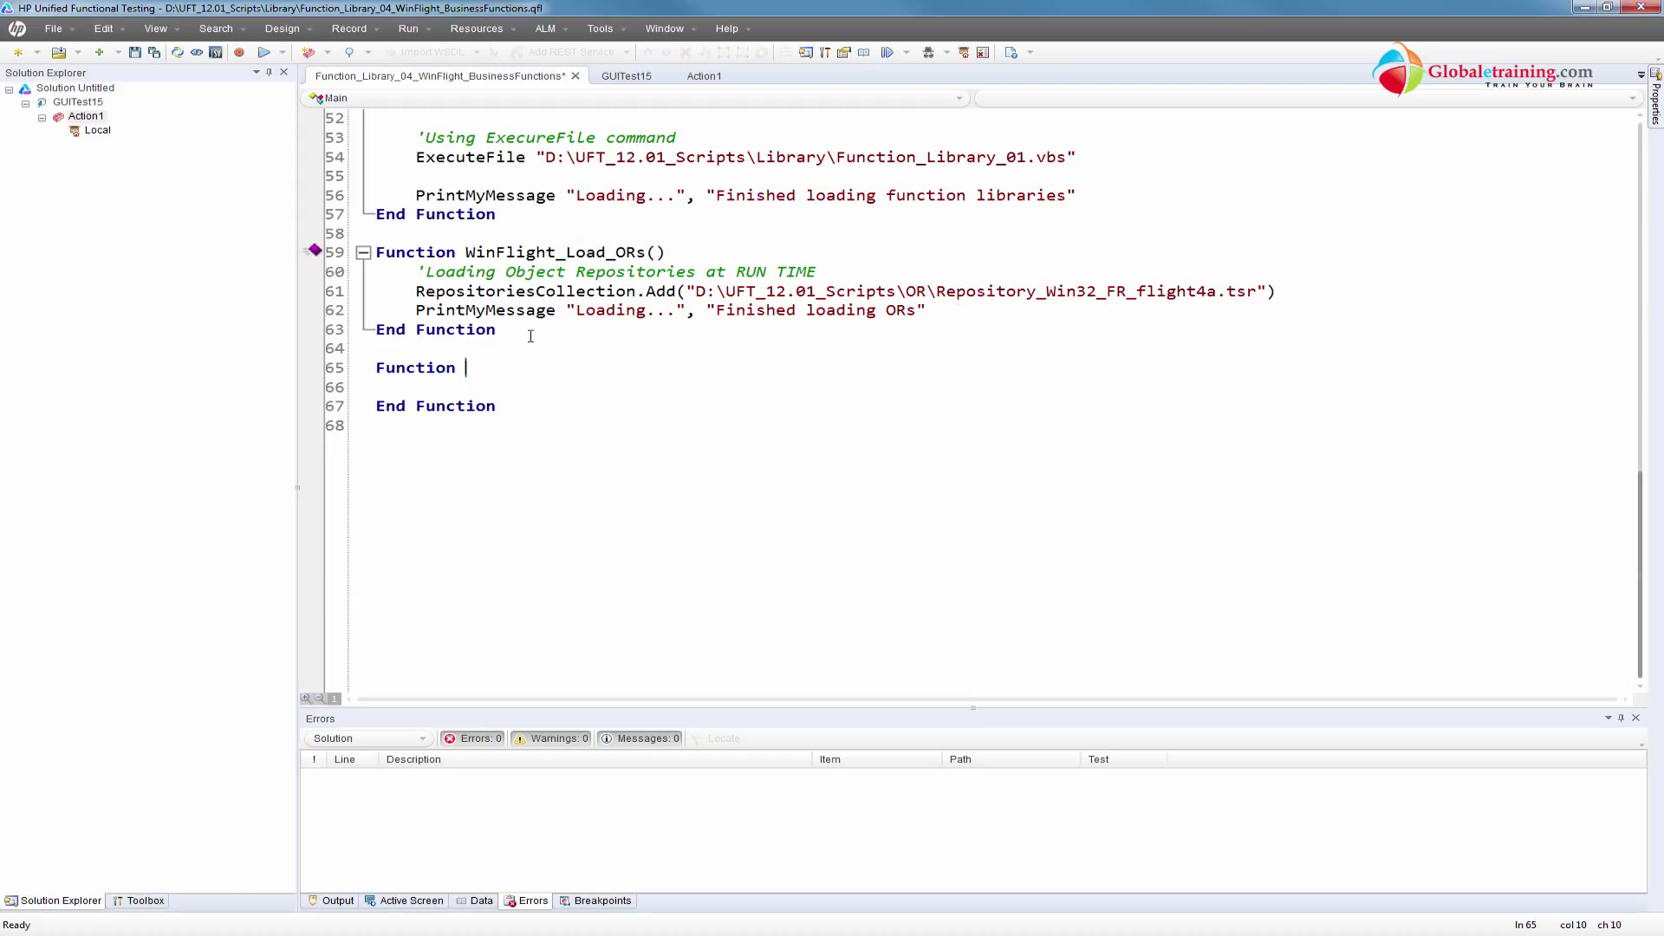
pyautogui.write('PrintMyMessage(')
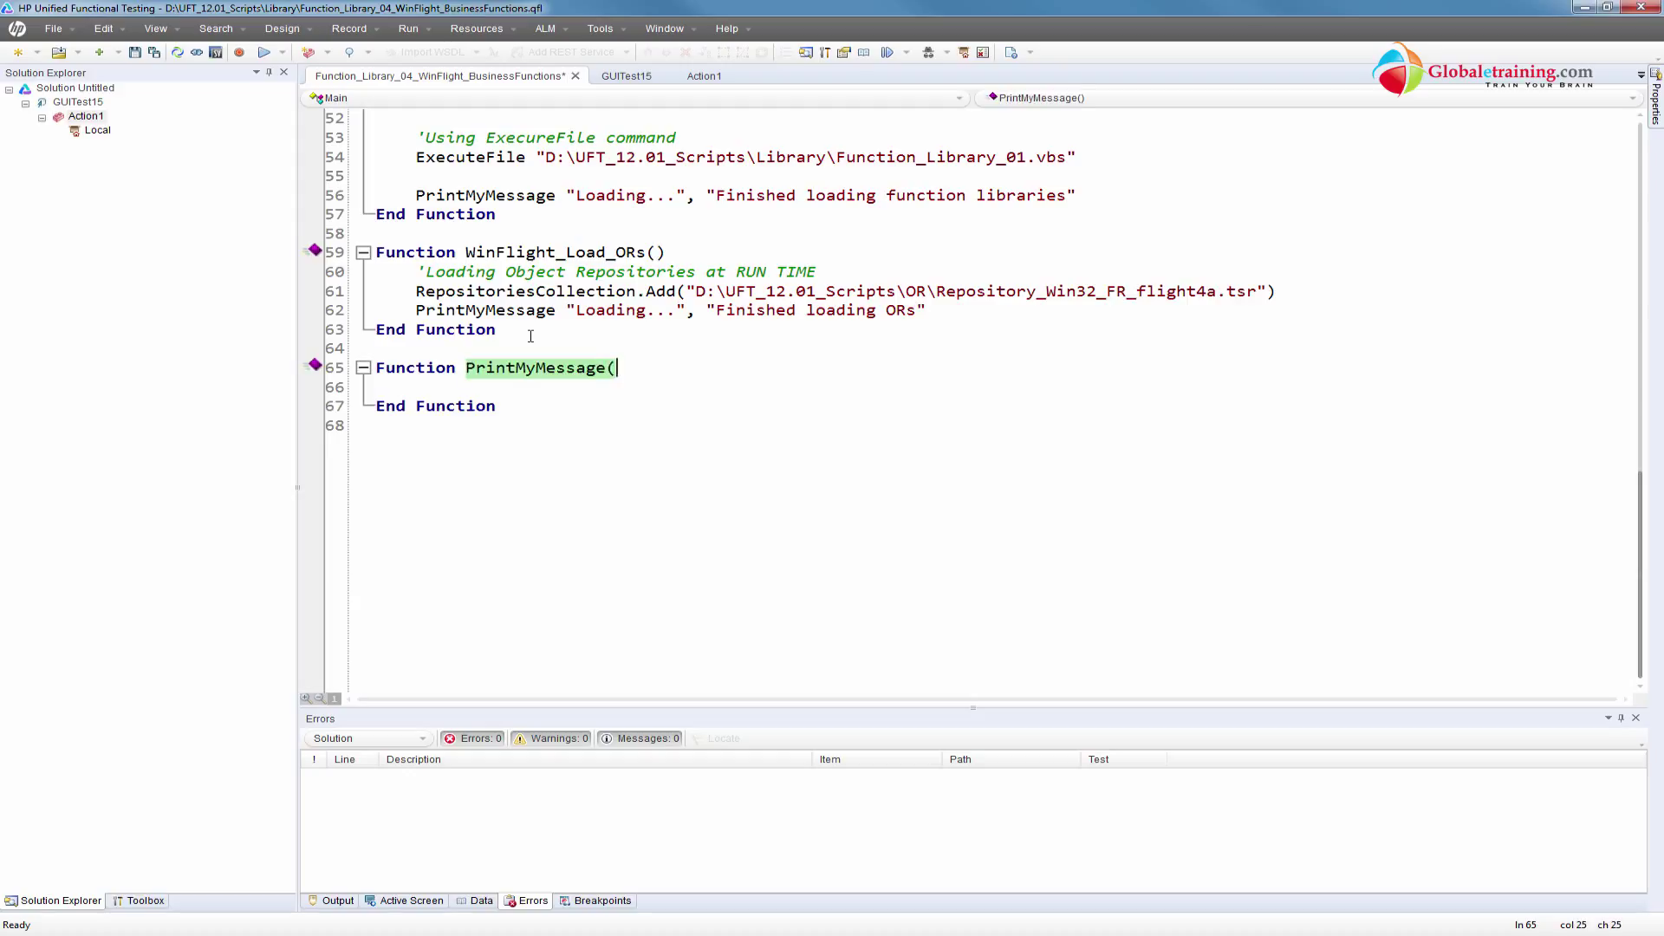
pyautogui.write('s')
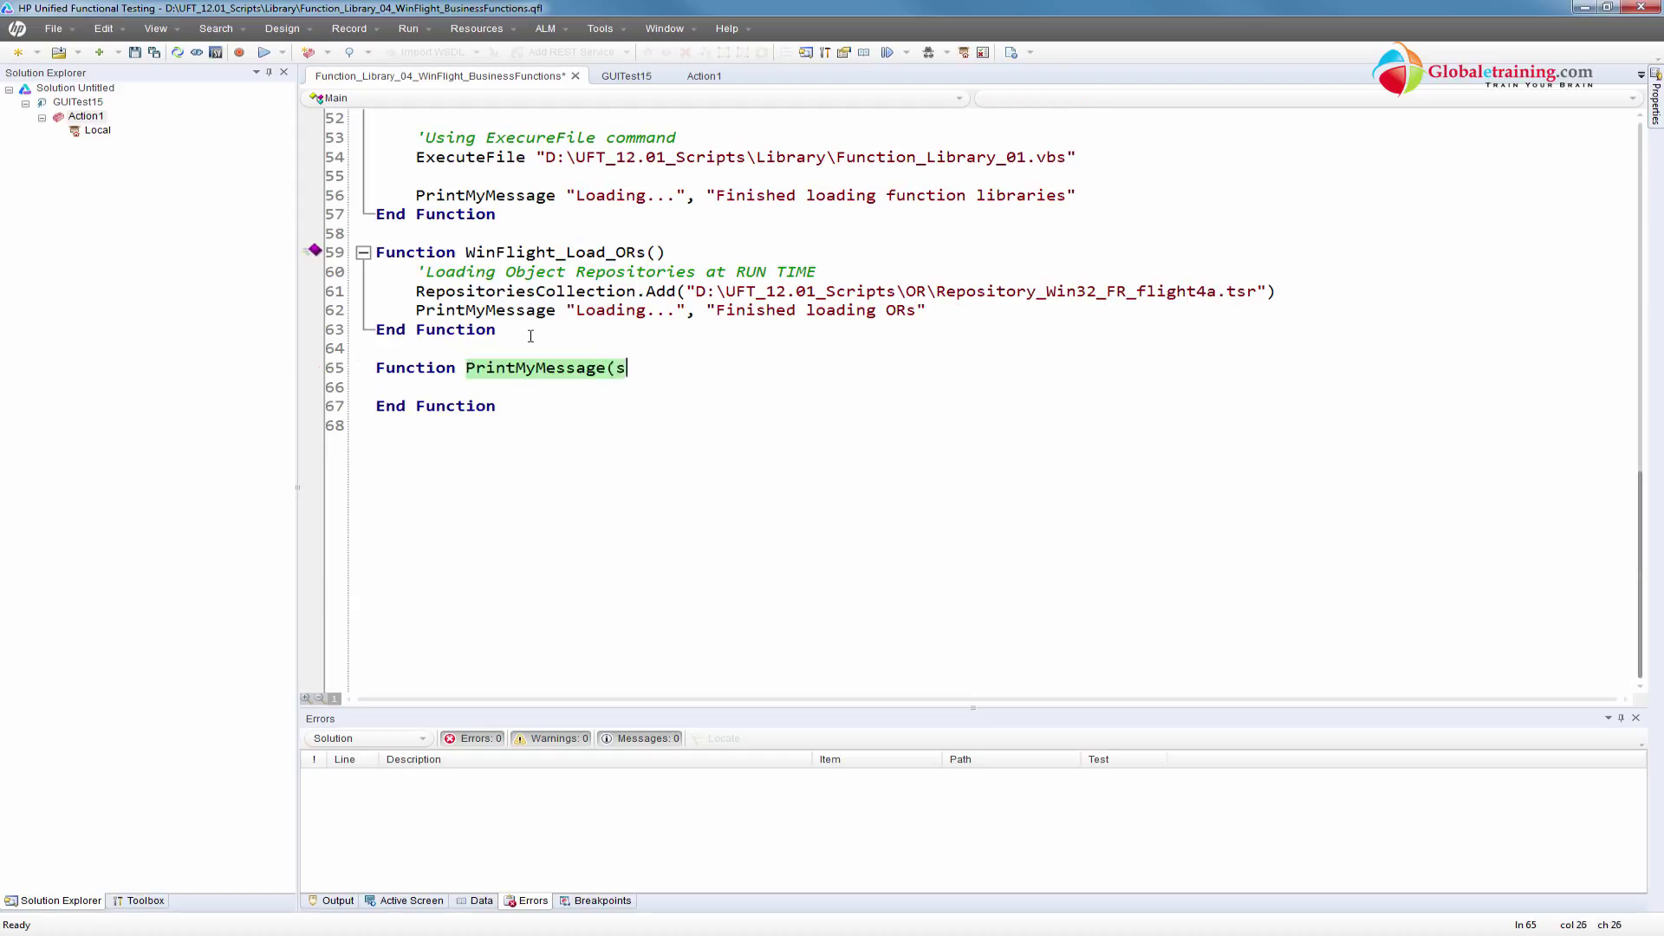
pyautogui.write('t')
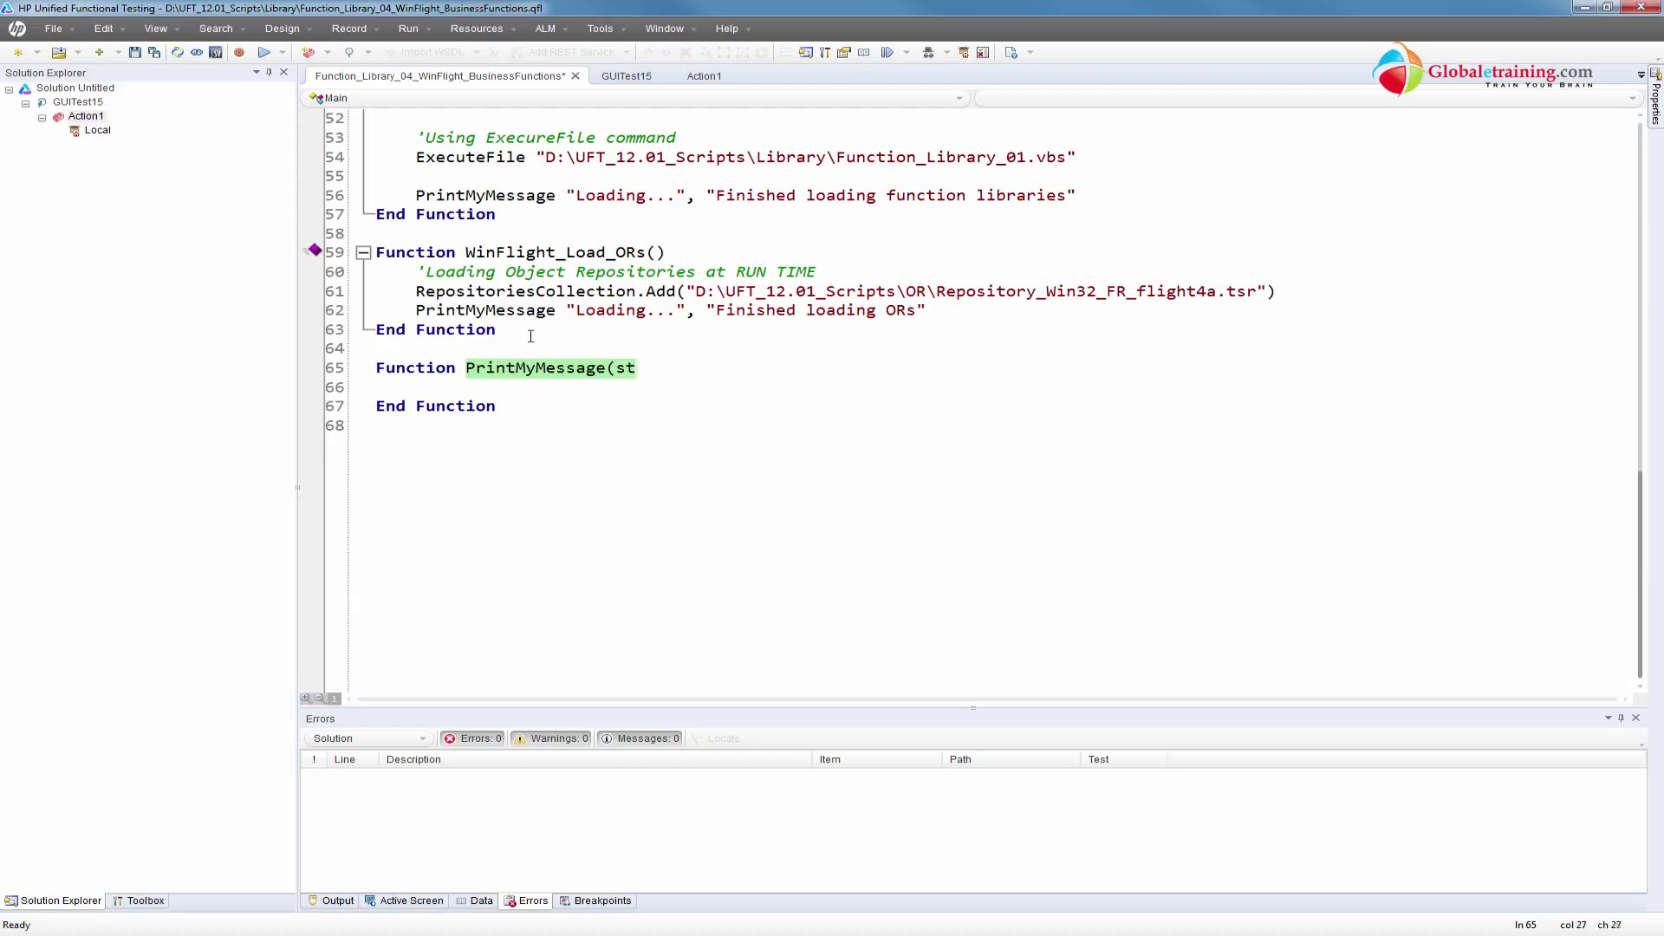
pyautogui.write('ring, st')
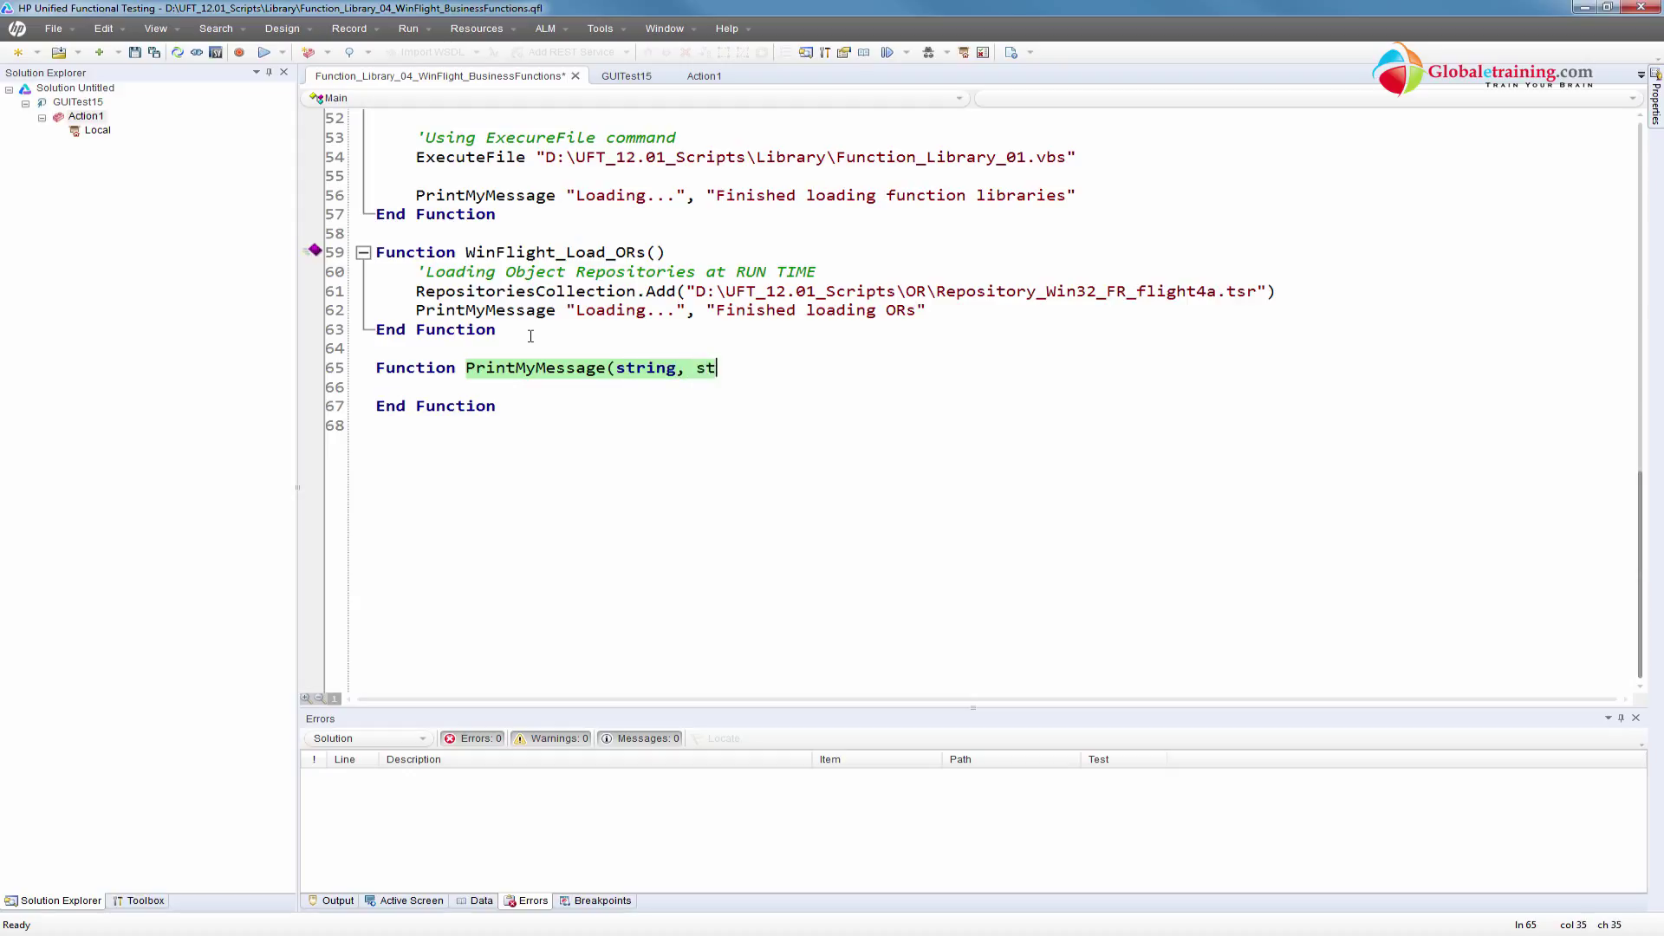
pyautogui.press('BackSpace')
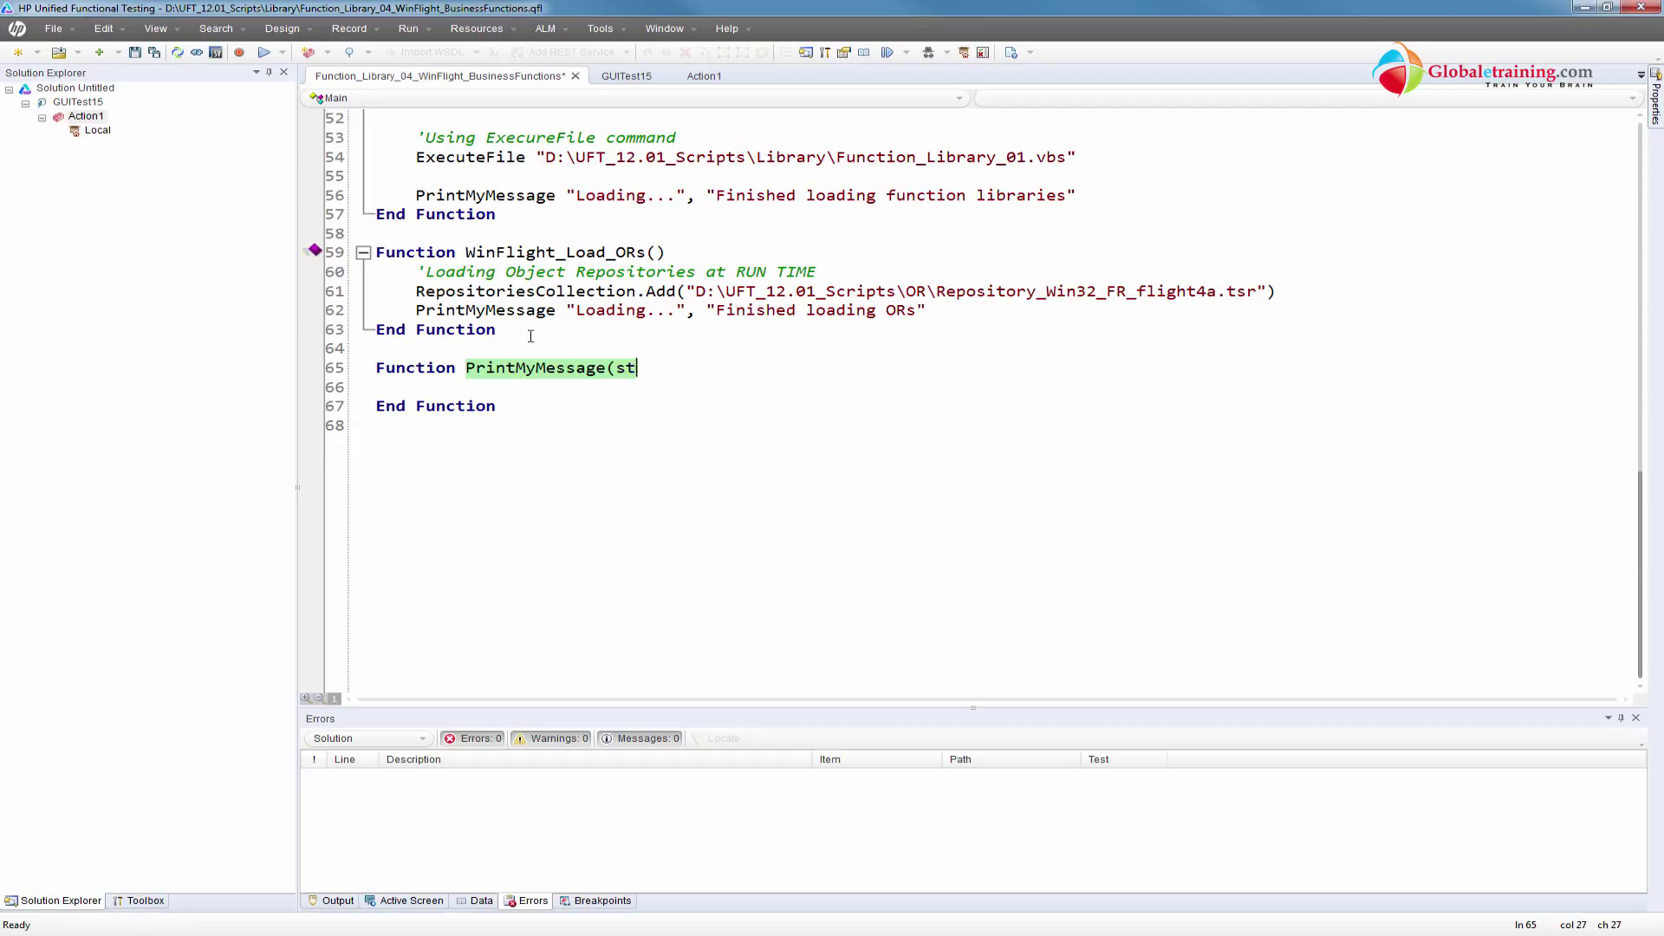
pyautogui.write('essage')
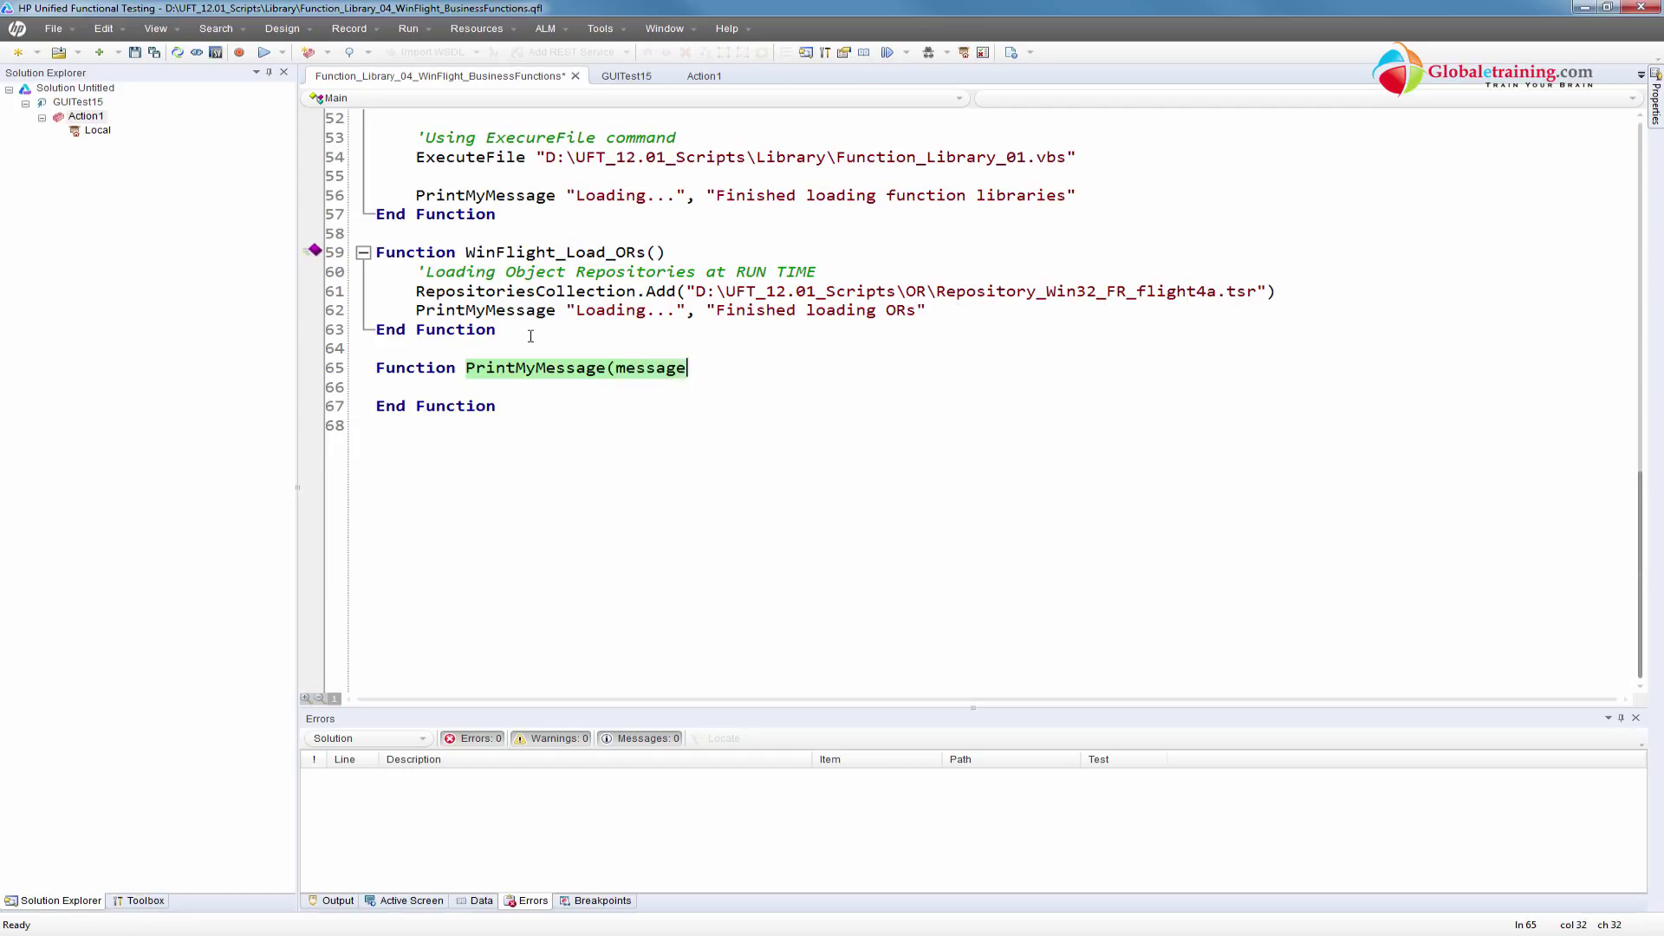
pyautogui.write(', messae')
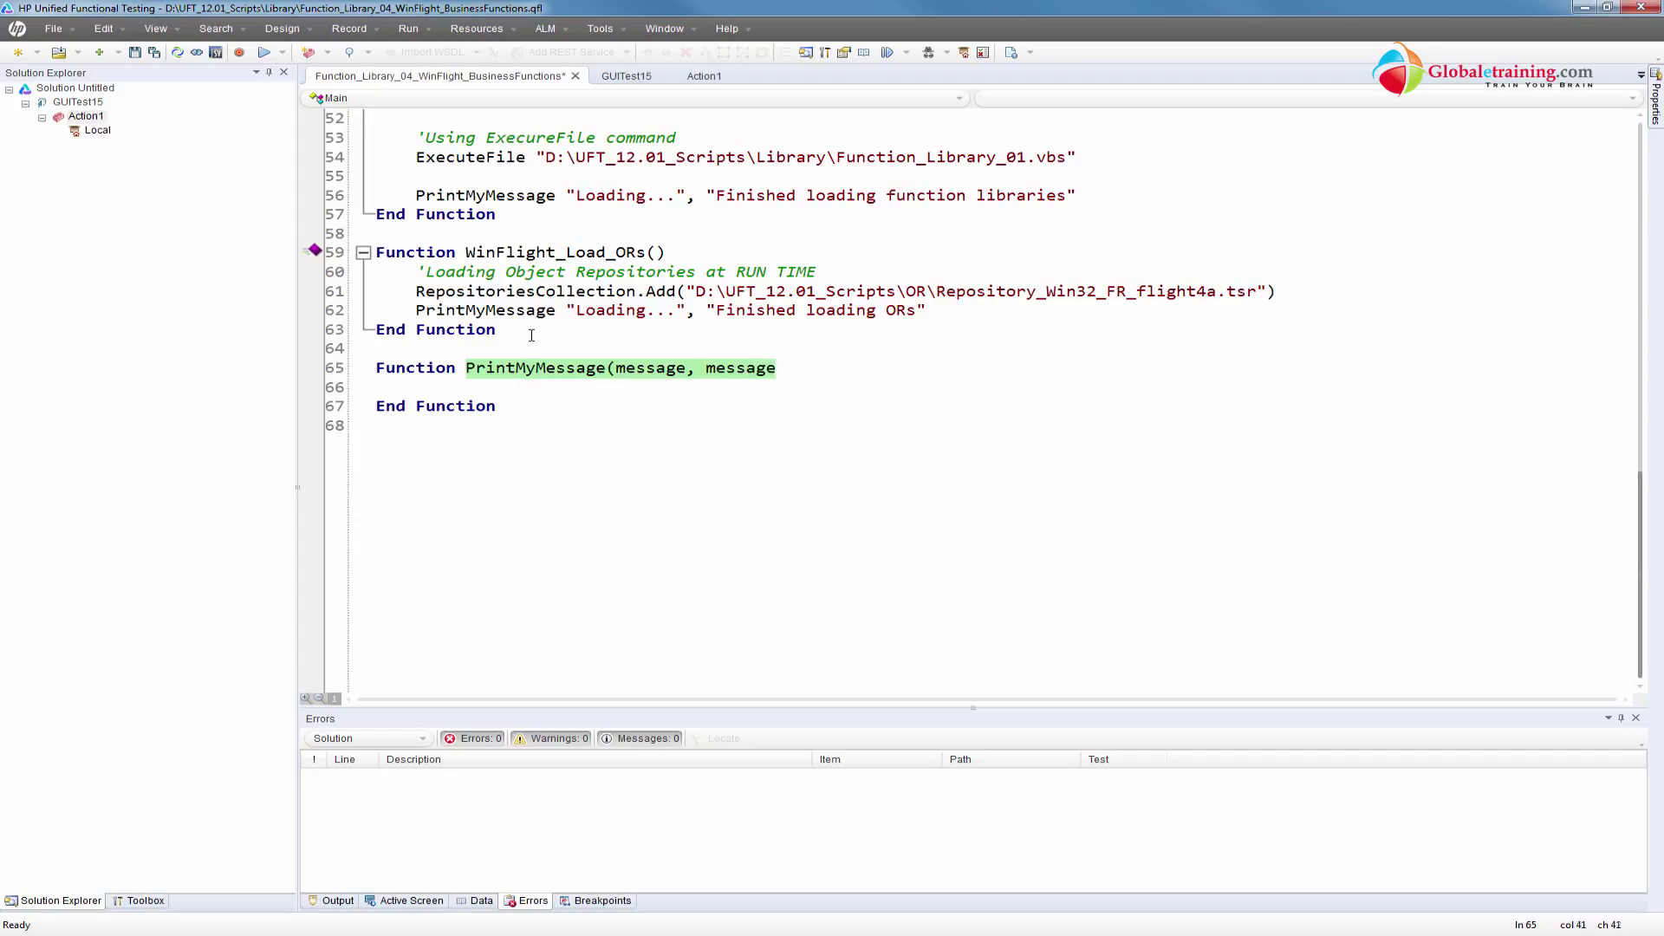
pyautogui.write('2)')
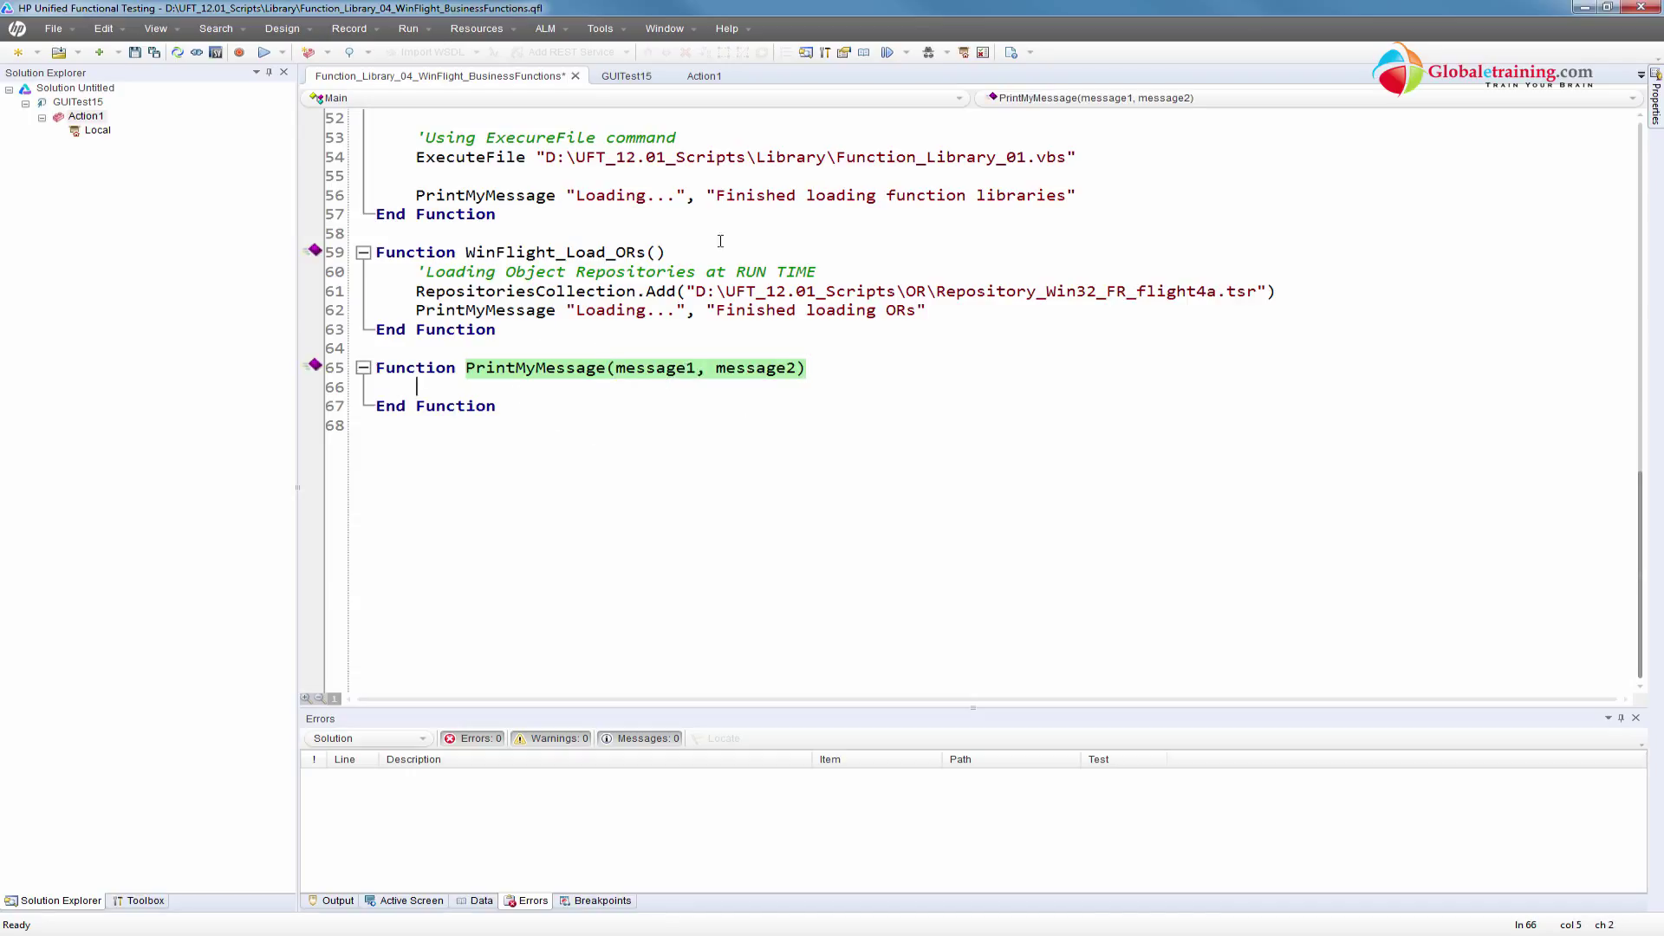
pyautogui.moveTo(781, 283)
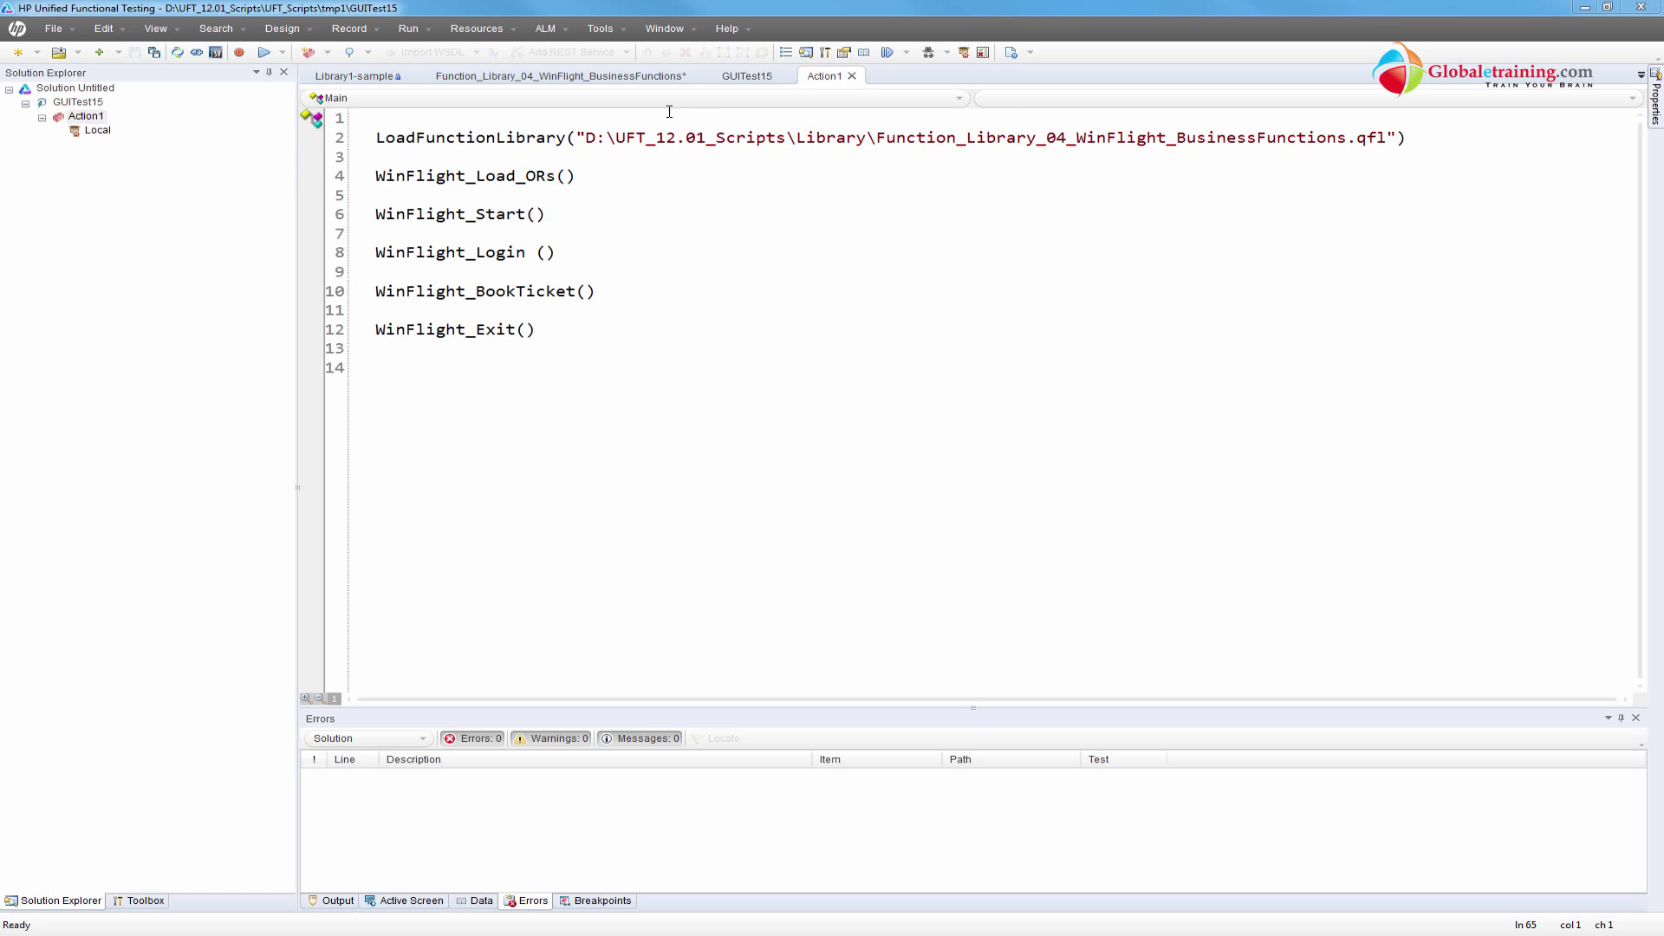
# Inspect WinFlight_Load_FunctionLibraries and its Library1-sample path in the business functions library
pyautogui.click(536, 75)
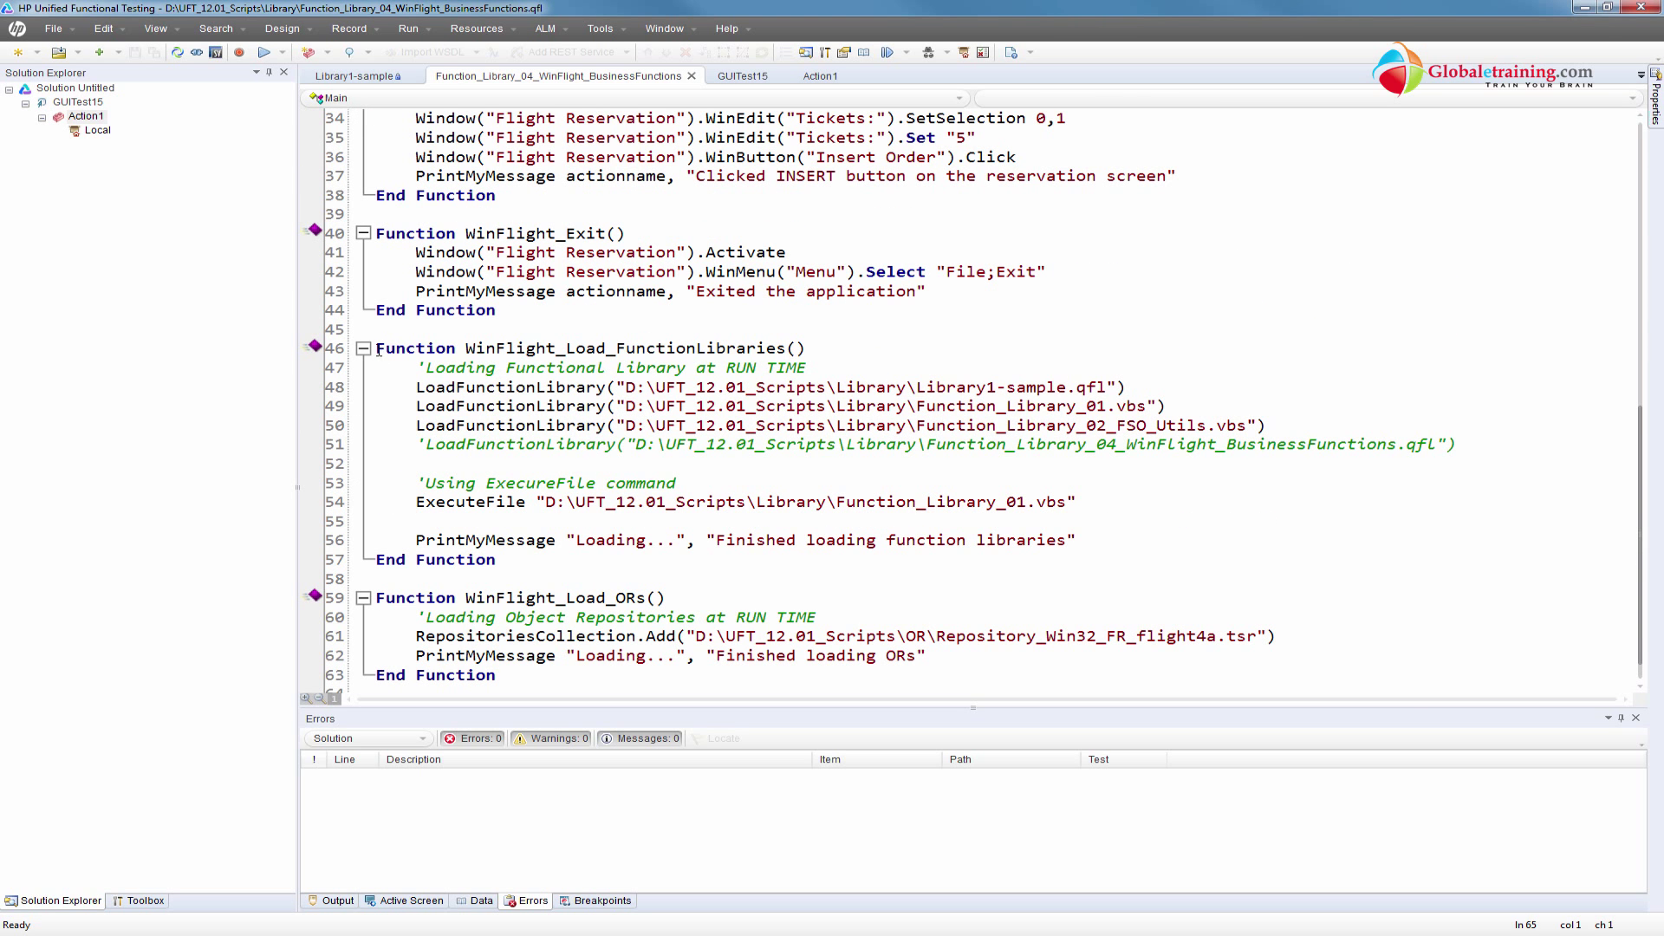
pyautogui.click(464, 348)
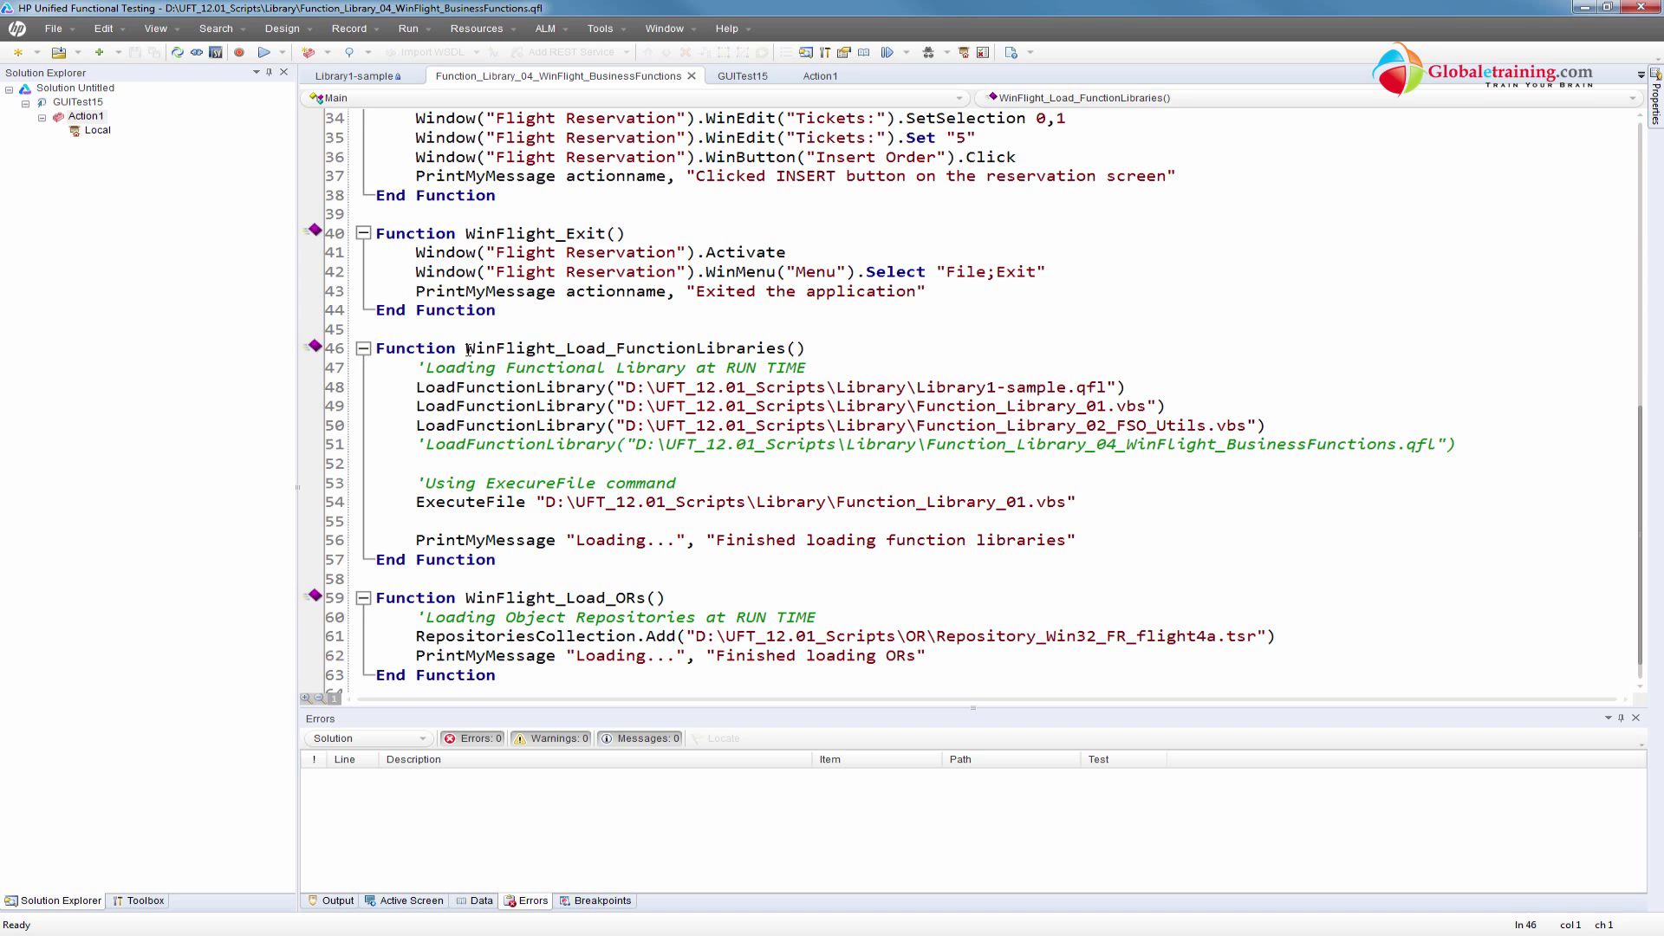
pyautogui.doubleClick(687, 348)
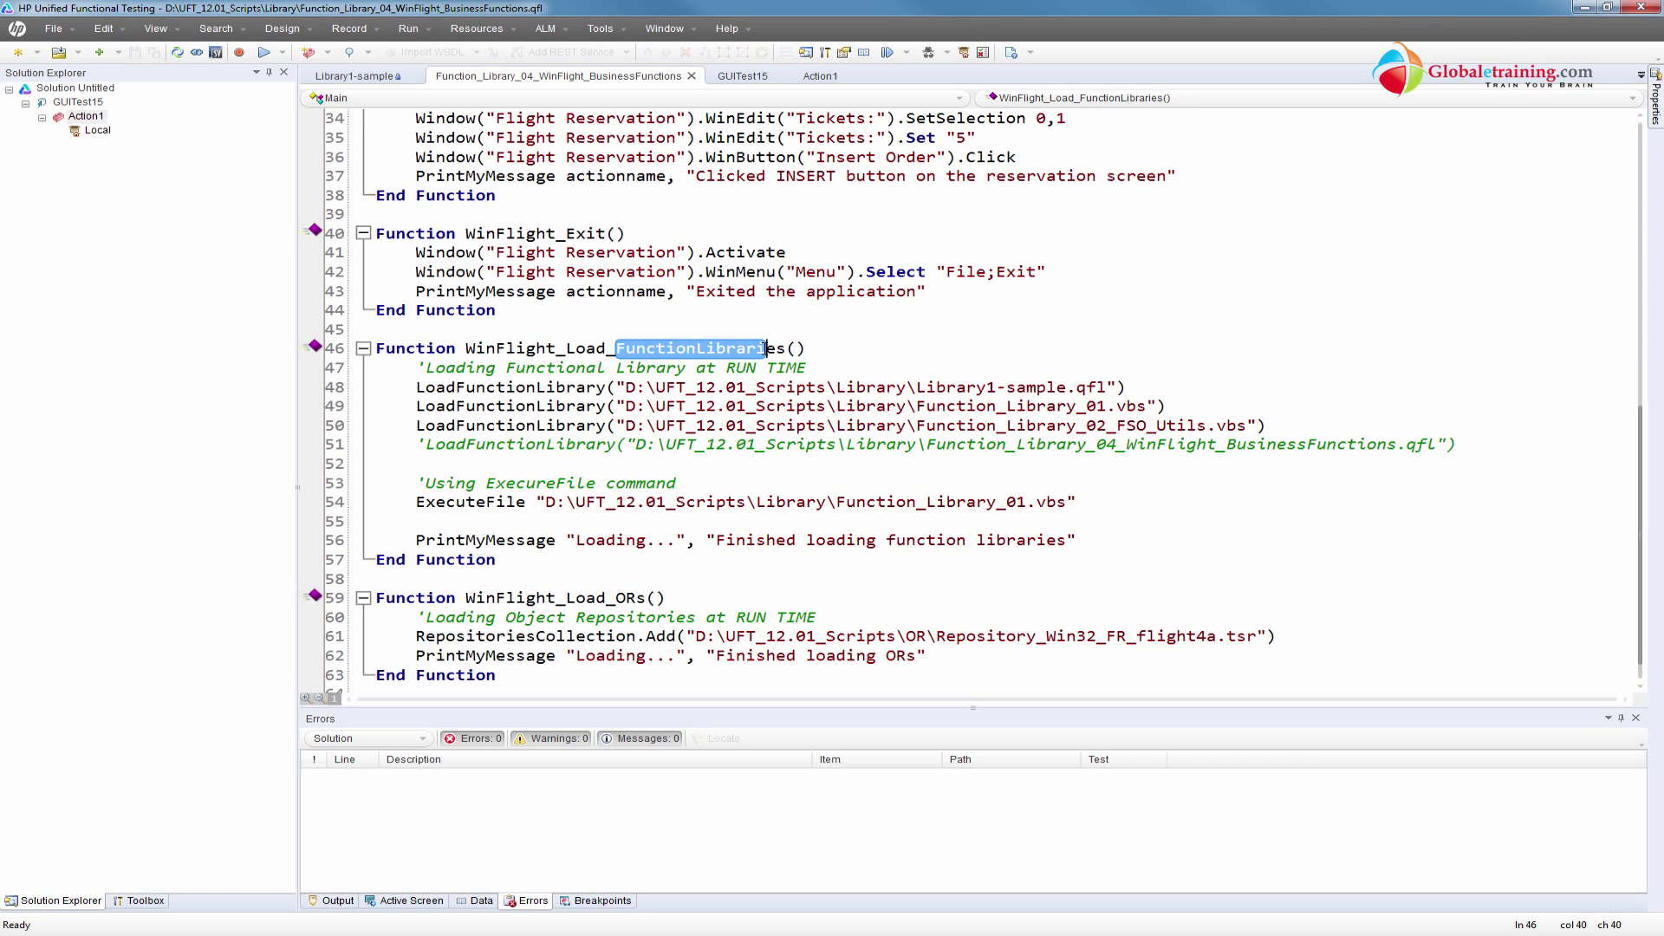
pyautogui.click(923, 387)
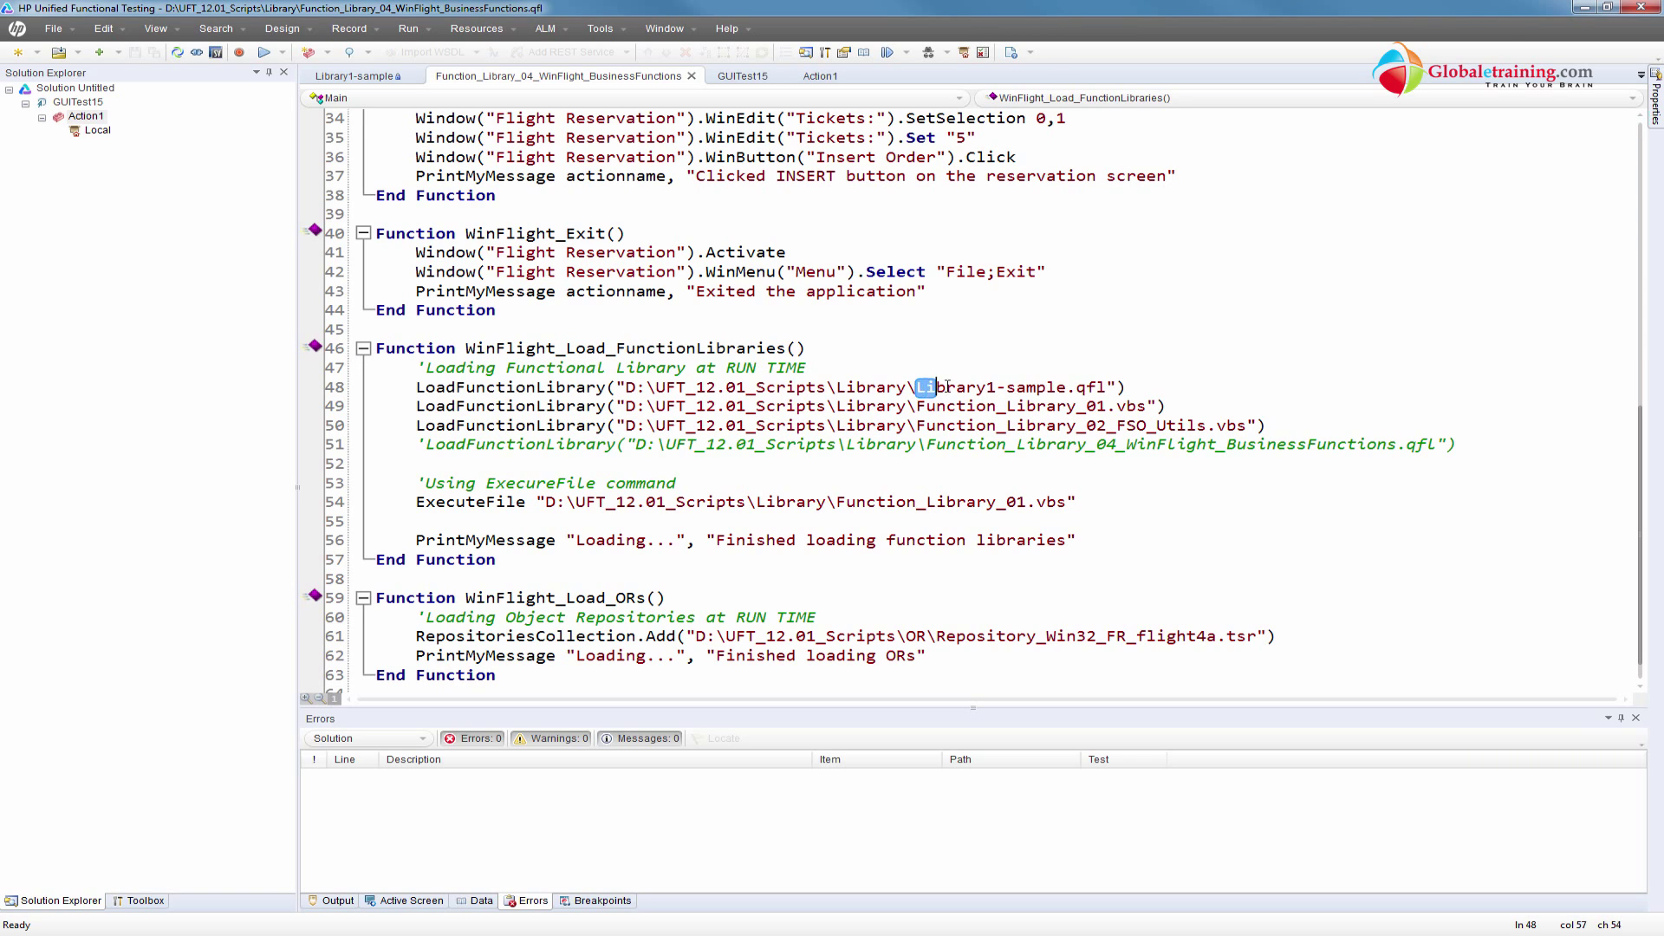
pyautogui.doubleClick(955, 388)
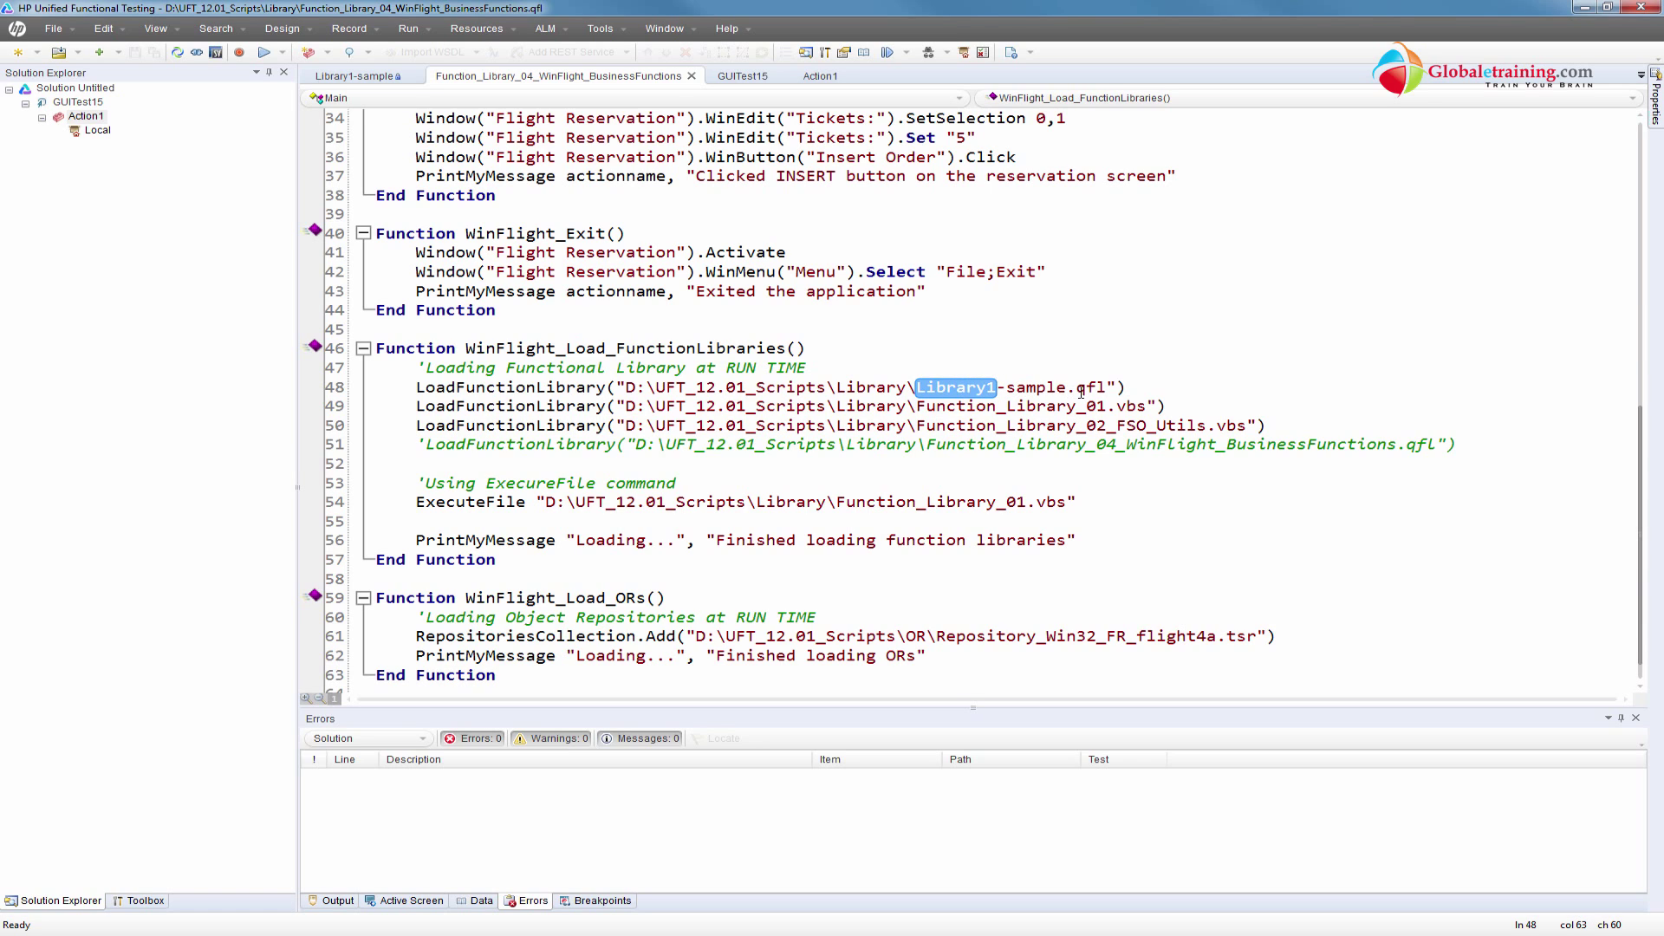
# Check PrintMyMessage in Library1-sample, then return to the WinFlight business functions library
pyautogui.click(347, 75)
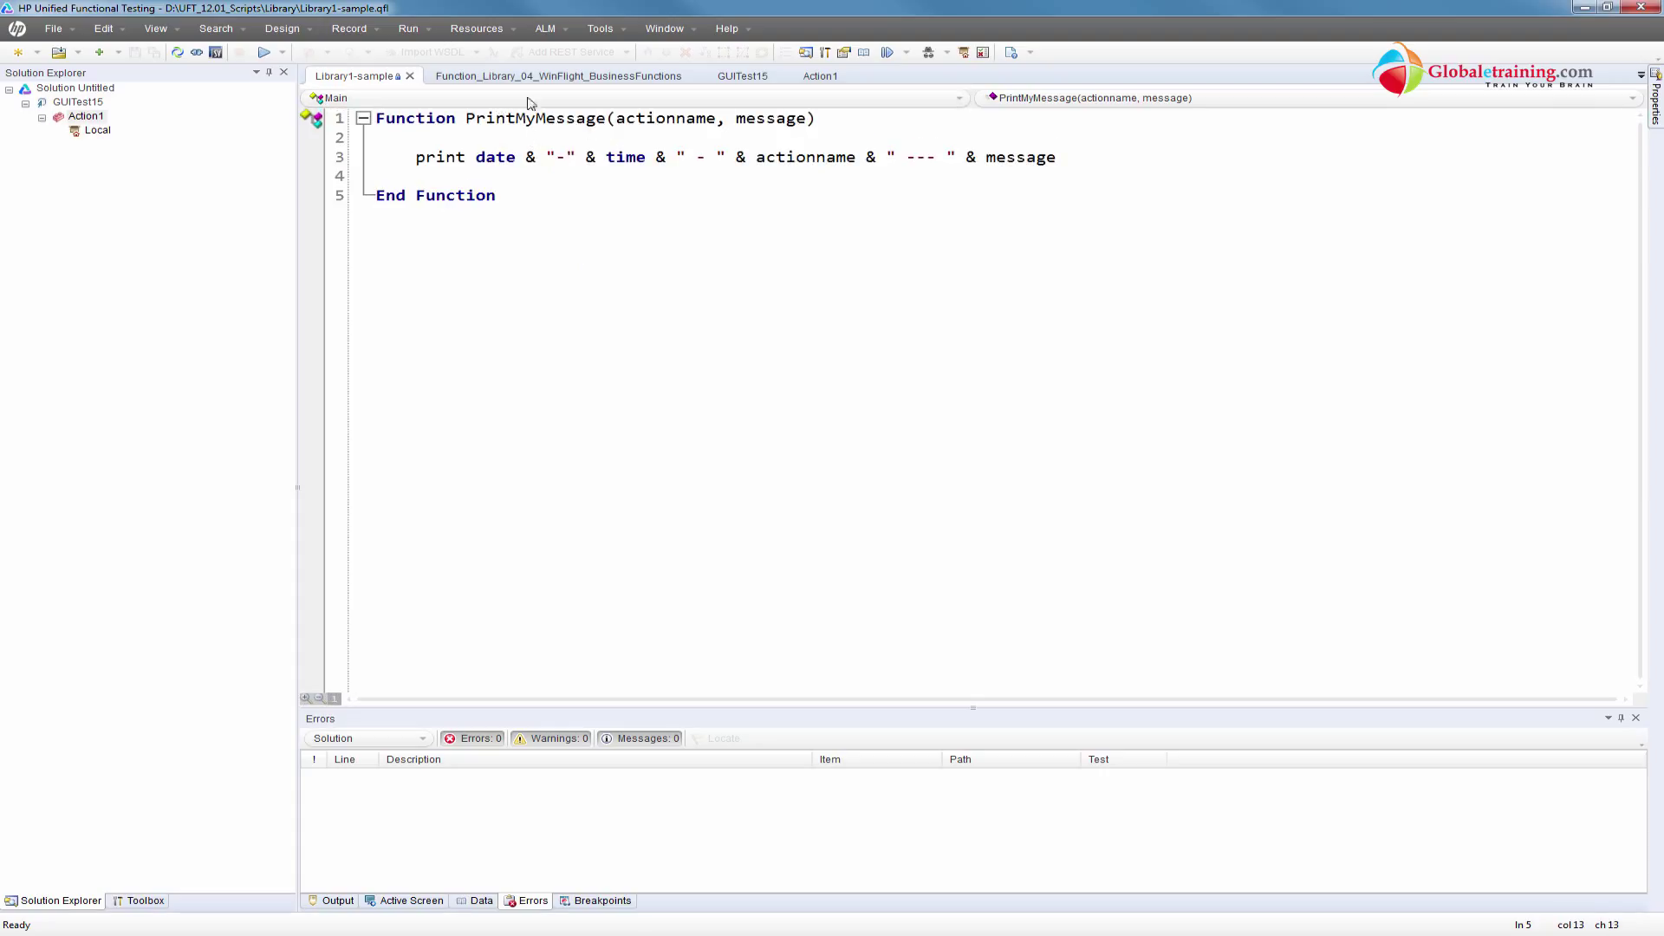
pyautogui.click(559, 76)
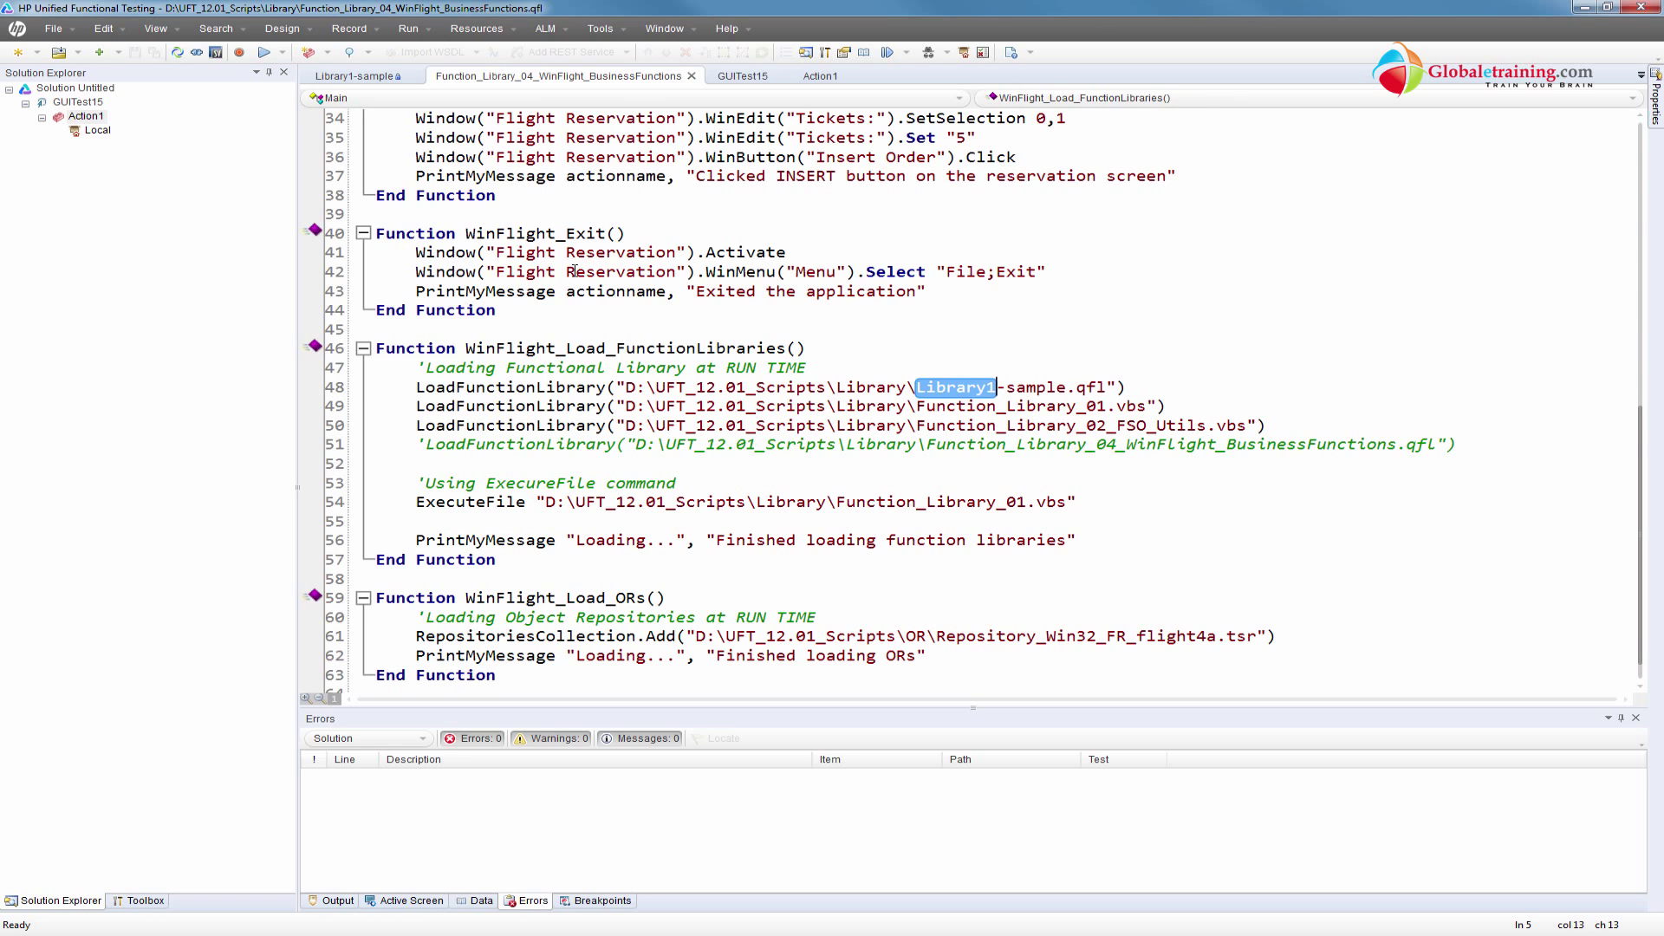
pyautogui.click(494, 540)
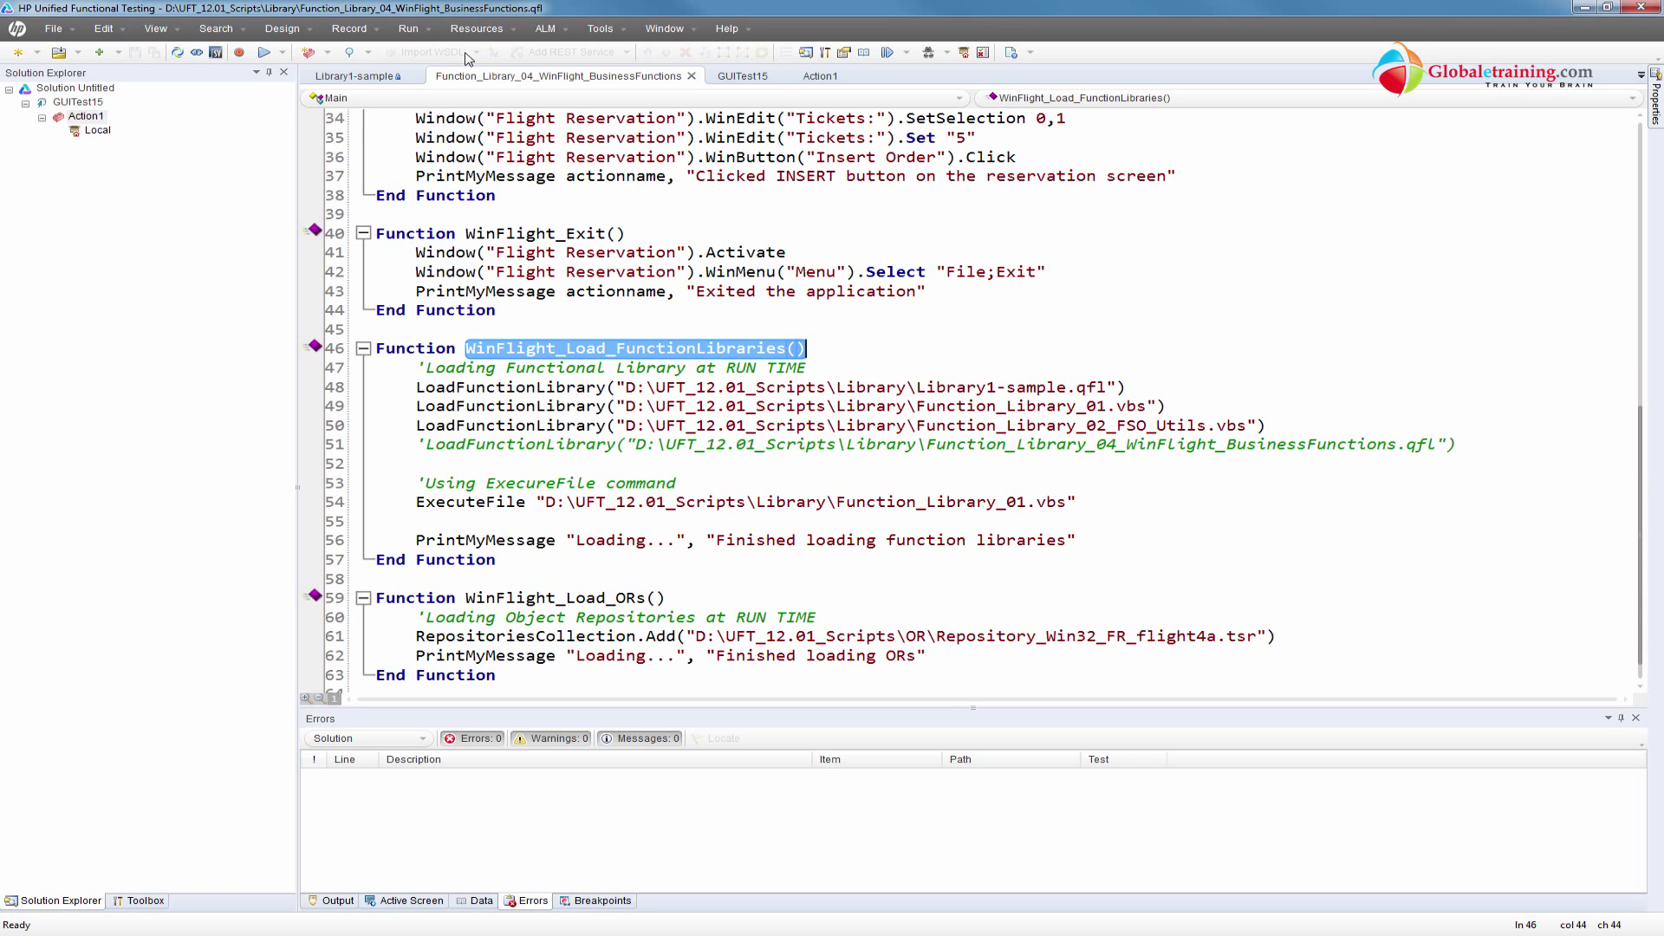
pyautogui.click(819, 75)
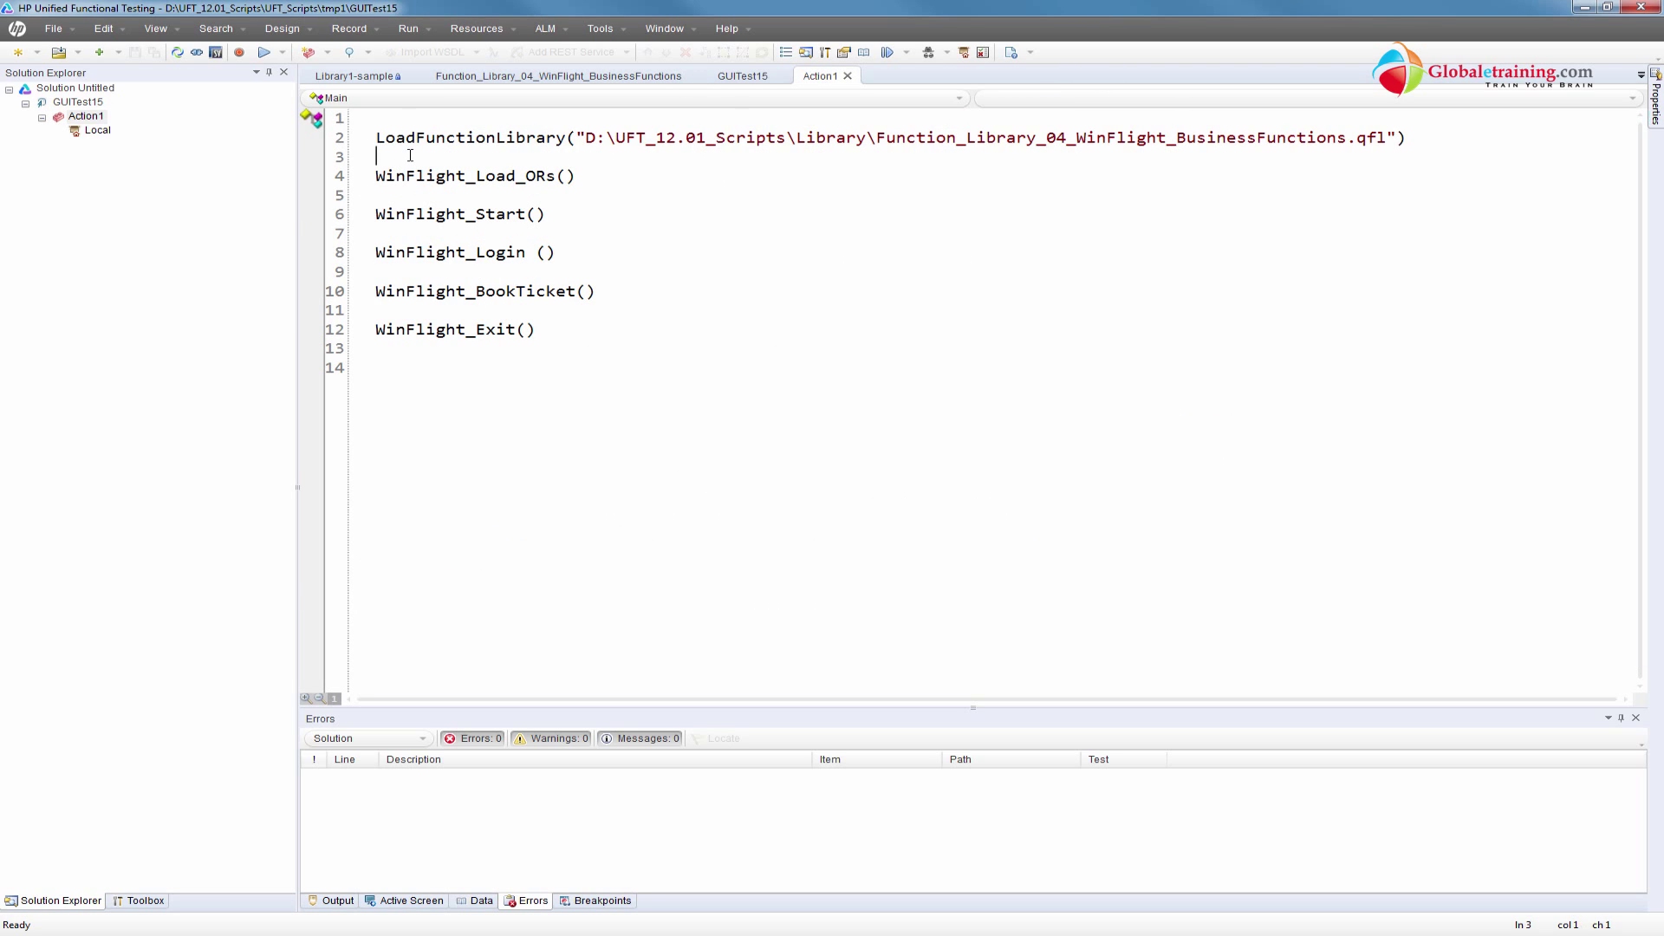
# Add WinFlight_Load_FunctionLibraries() on Action1 line 4, above the WinFlight_Load_ORs() call
pyautogui.write('WinFlight_Load_FunctionLibraries()')
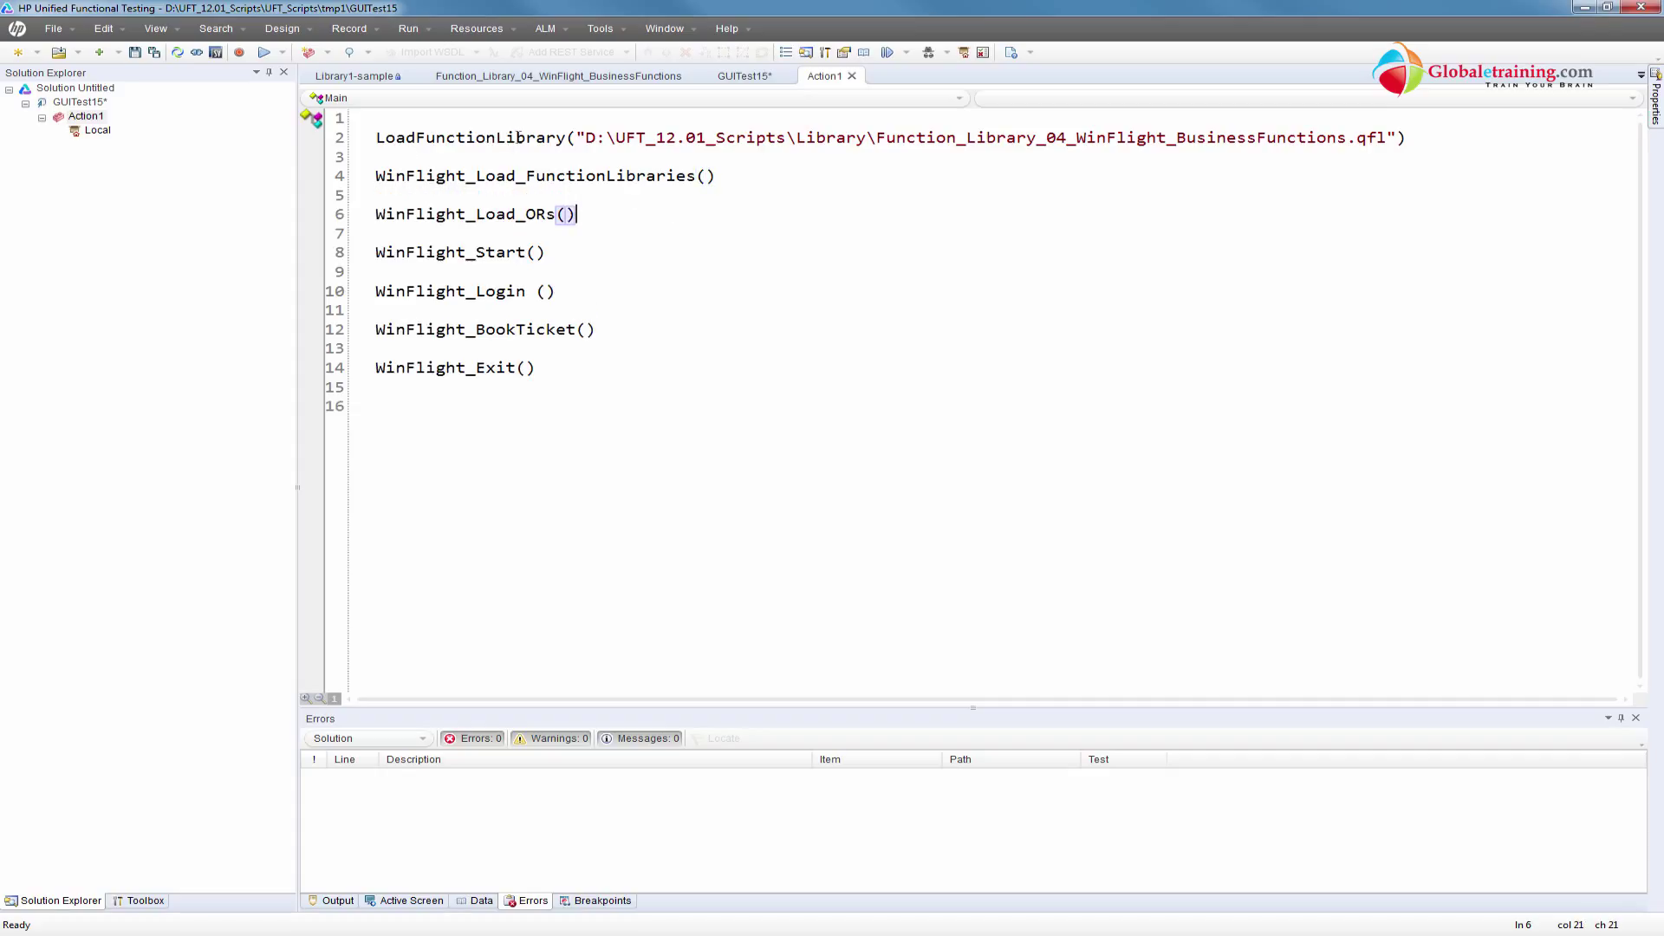
pyautogui.moveTo(836, 137); pyautogui.dragTo(1385, 137)
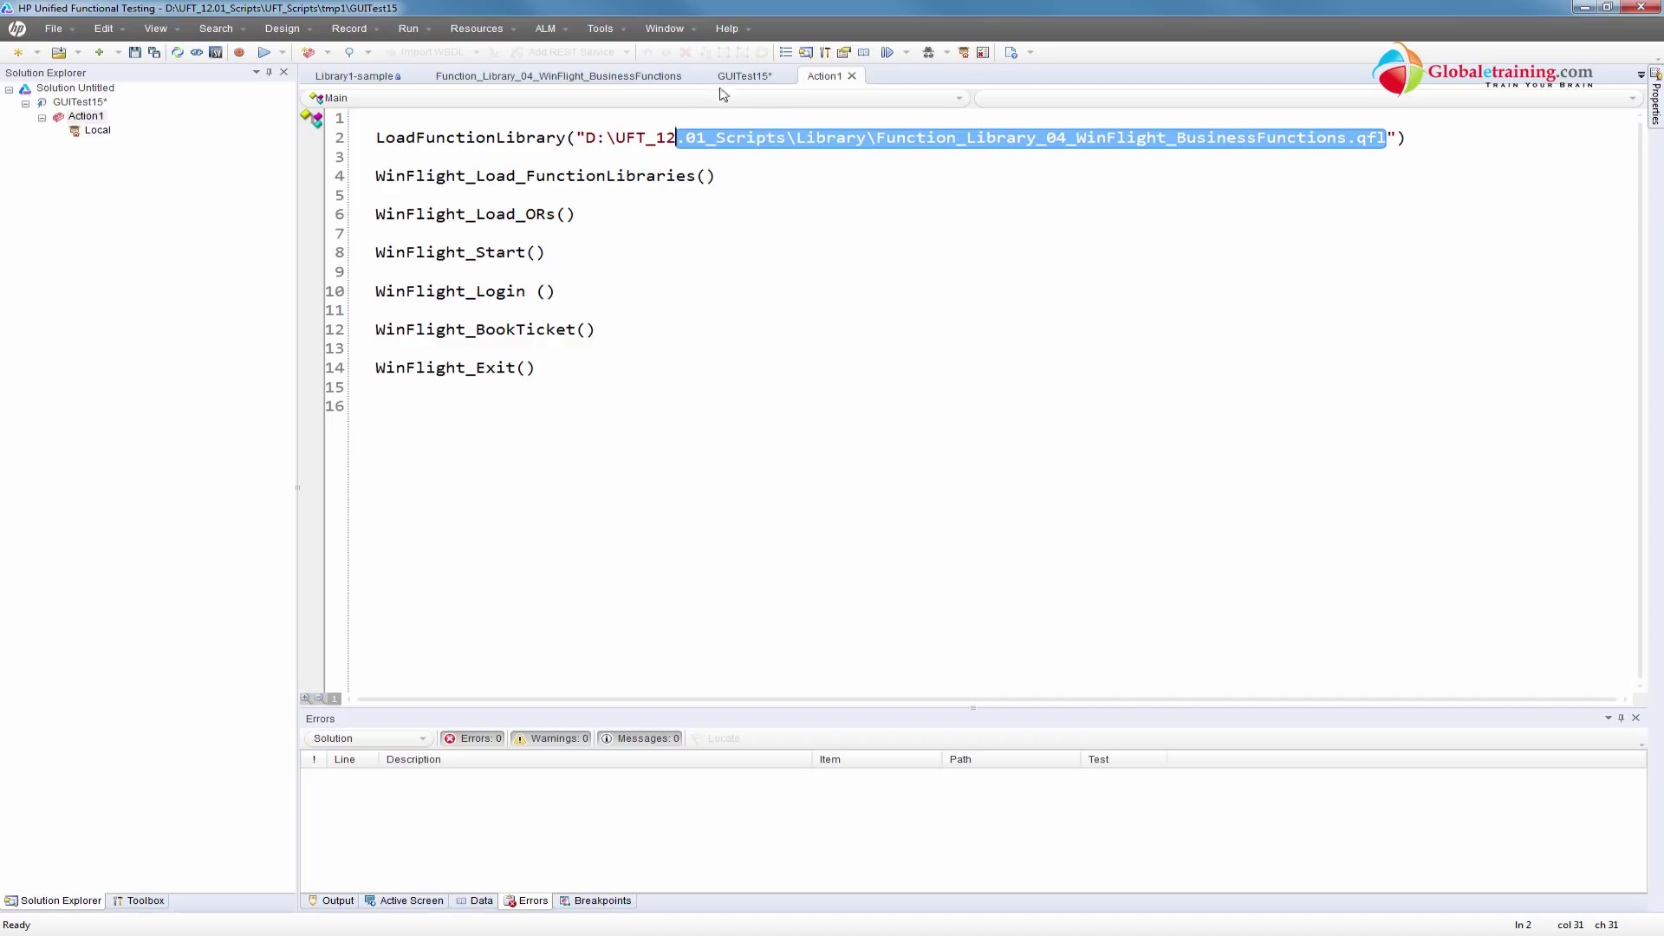
pyautogui.click(544, 176)
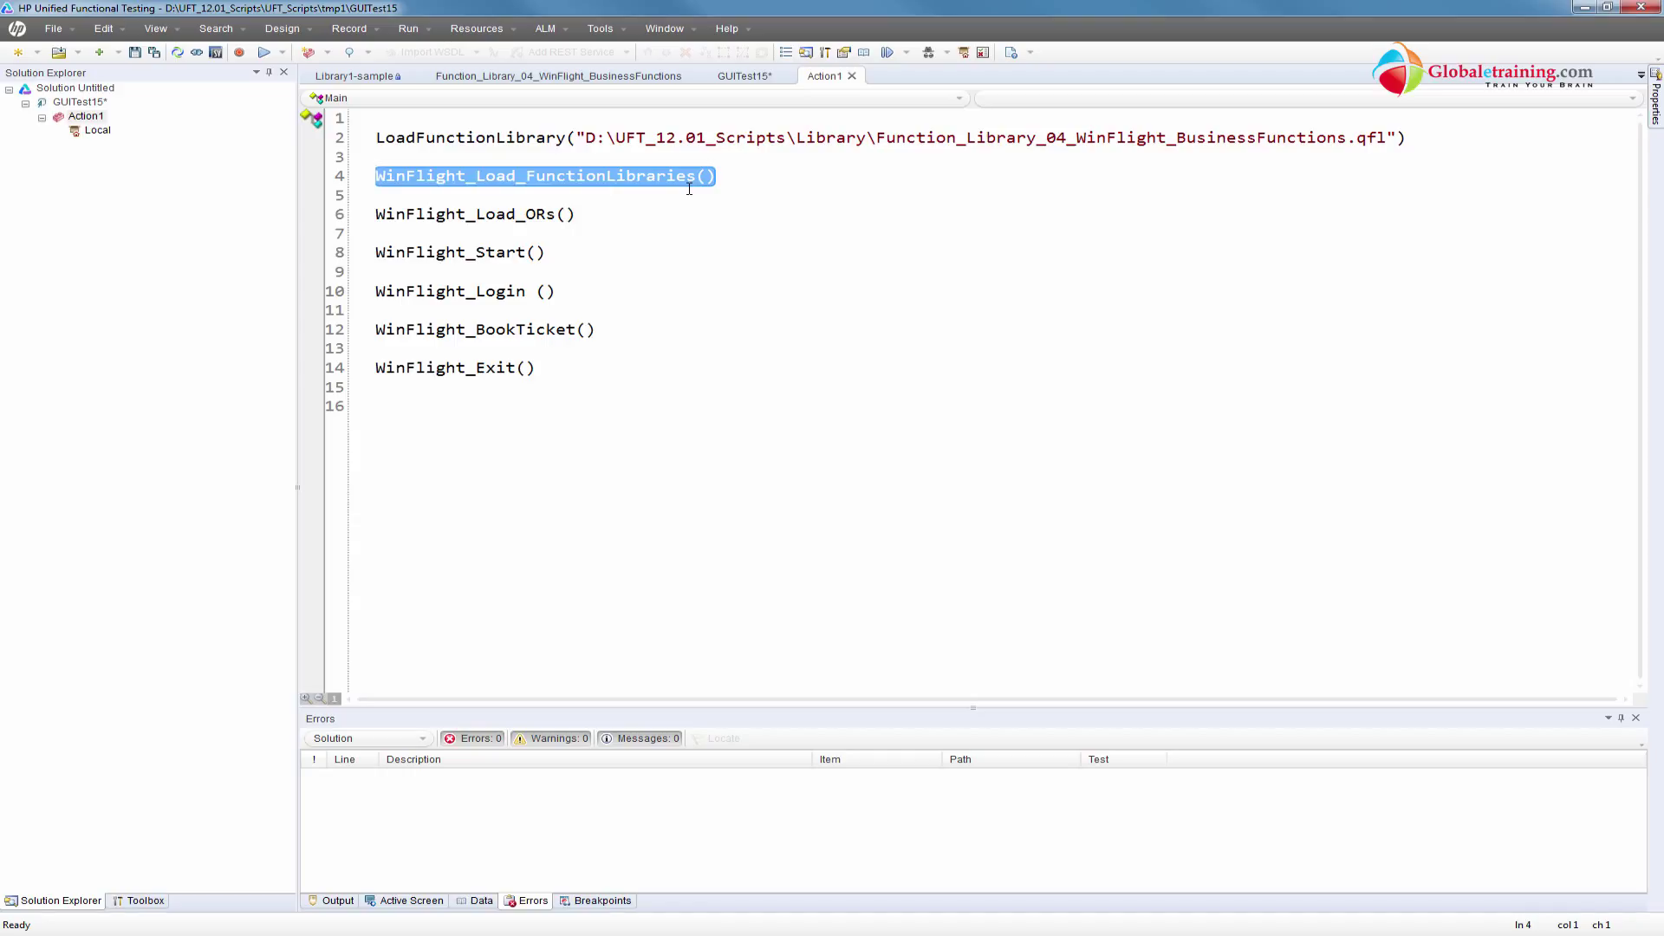
pyautogui.click(458, 194)
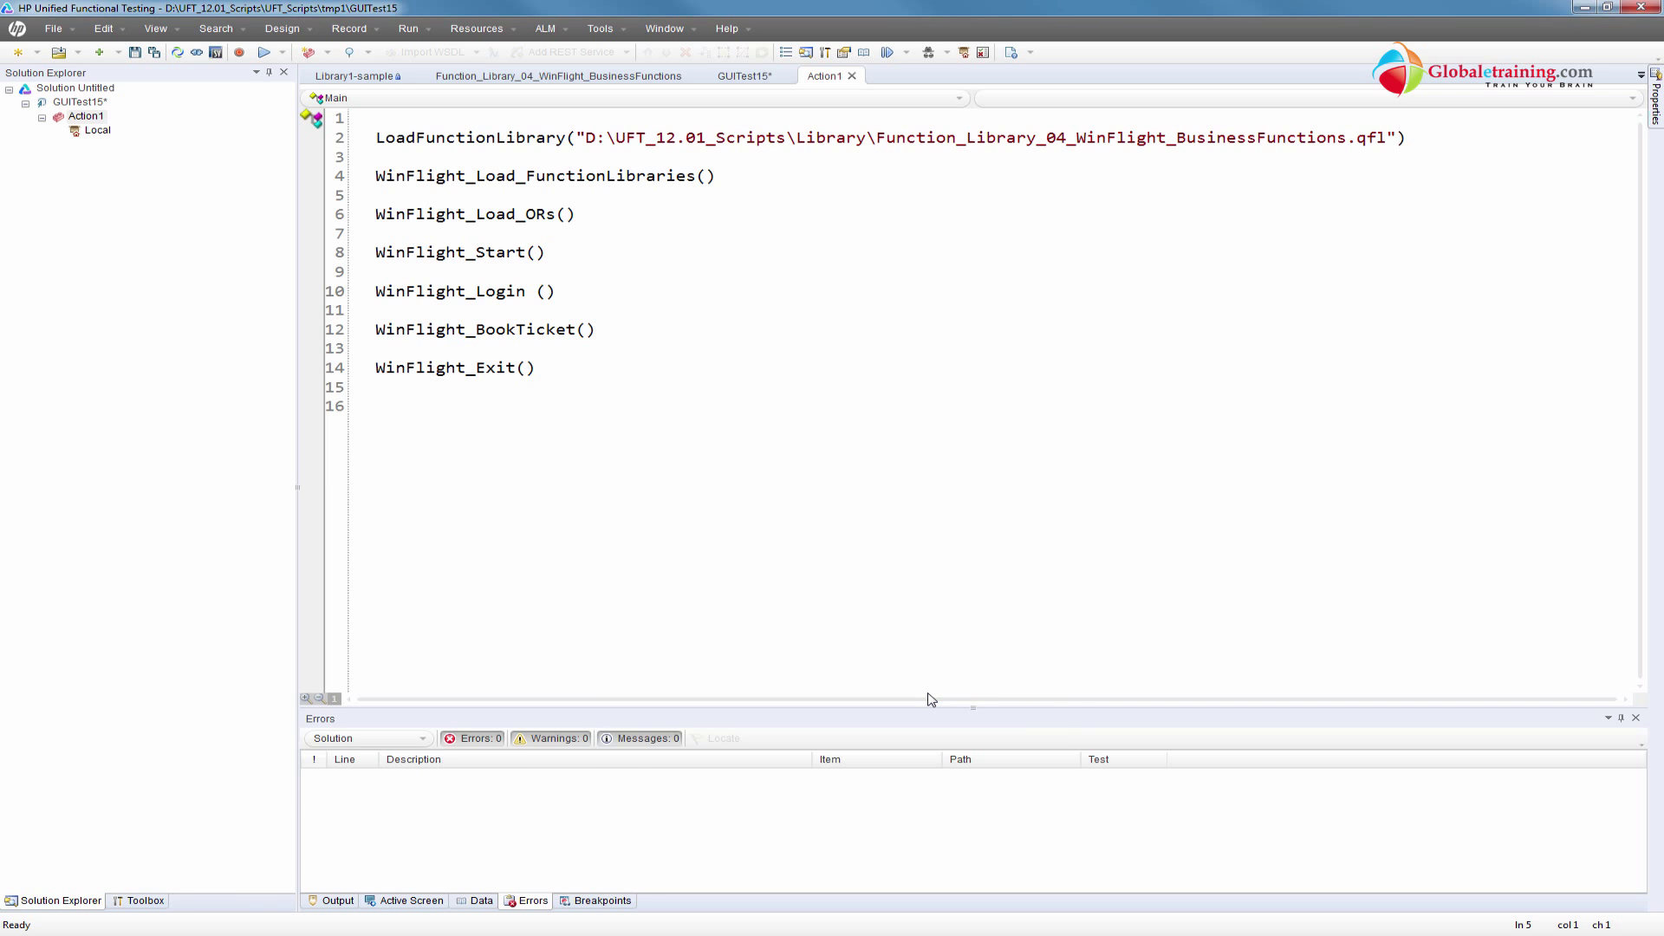
# Run GUITest15 and watch the Flight Reservation login and booking in the Output pane
pyautogui.click(215, 53)
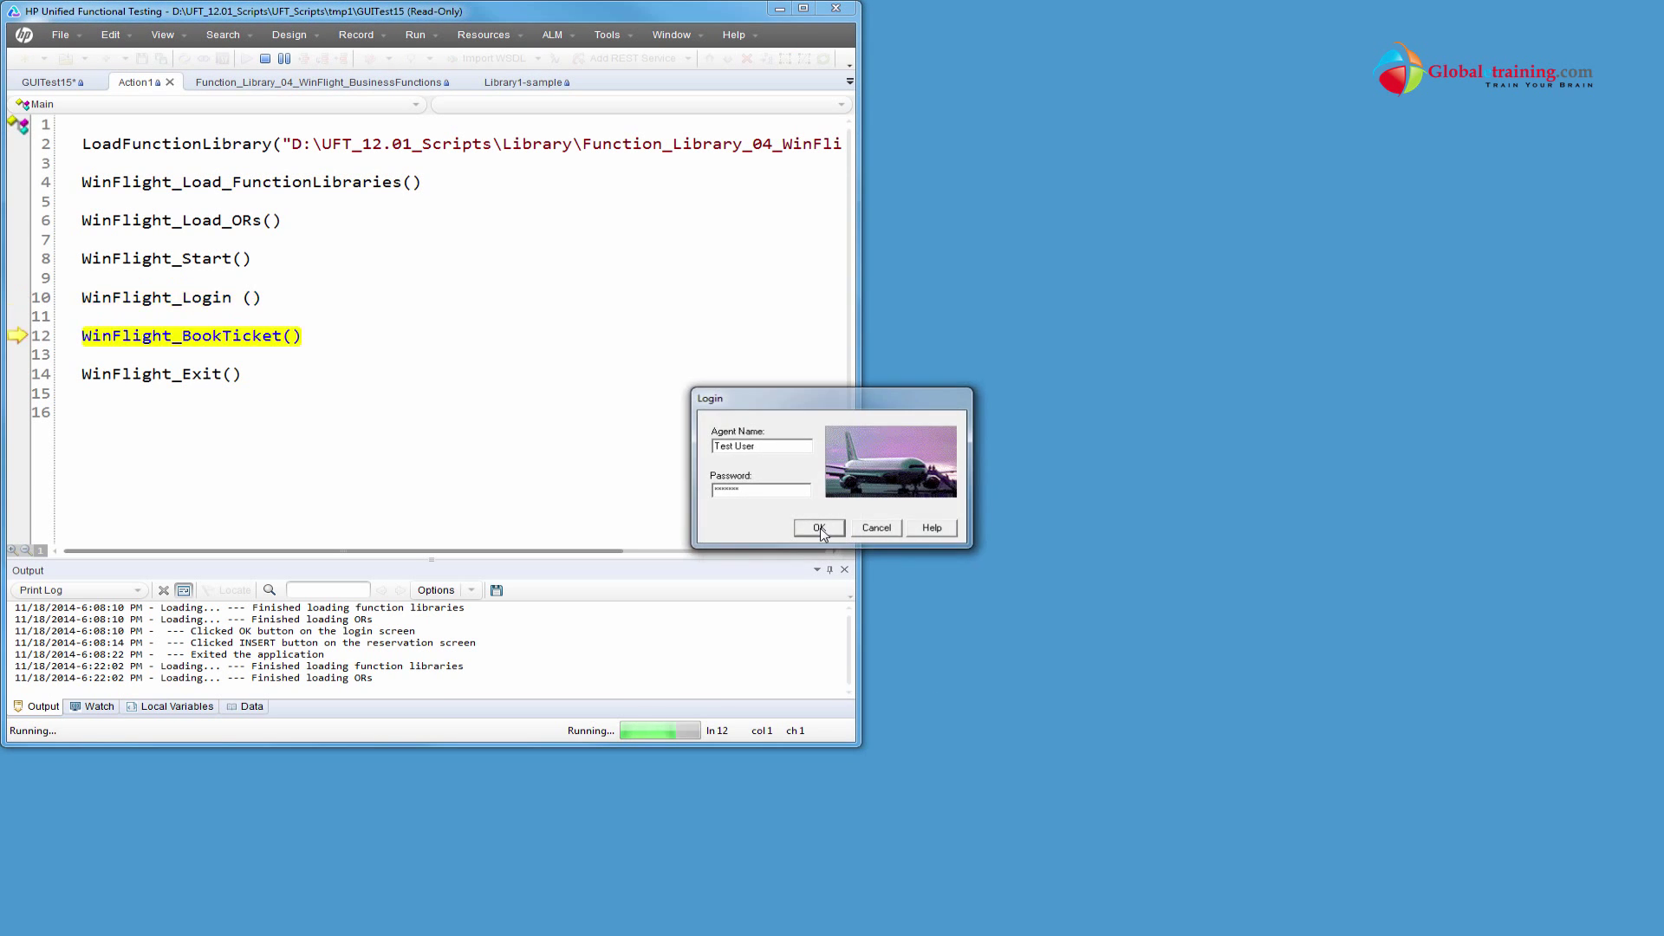
pyautogui.click(818, 528)
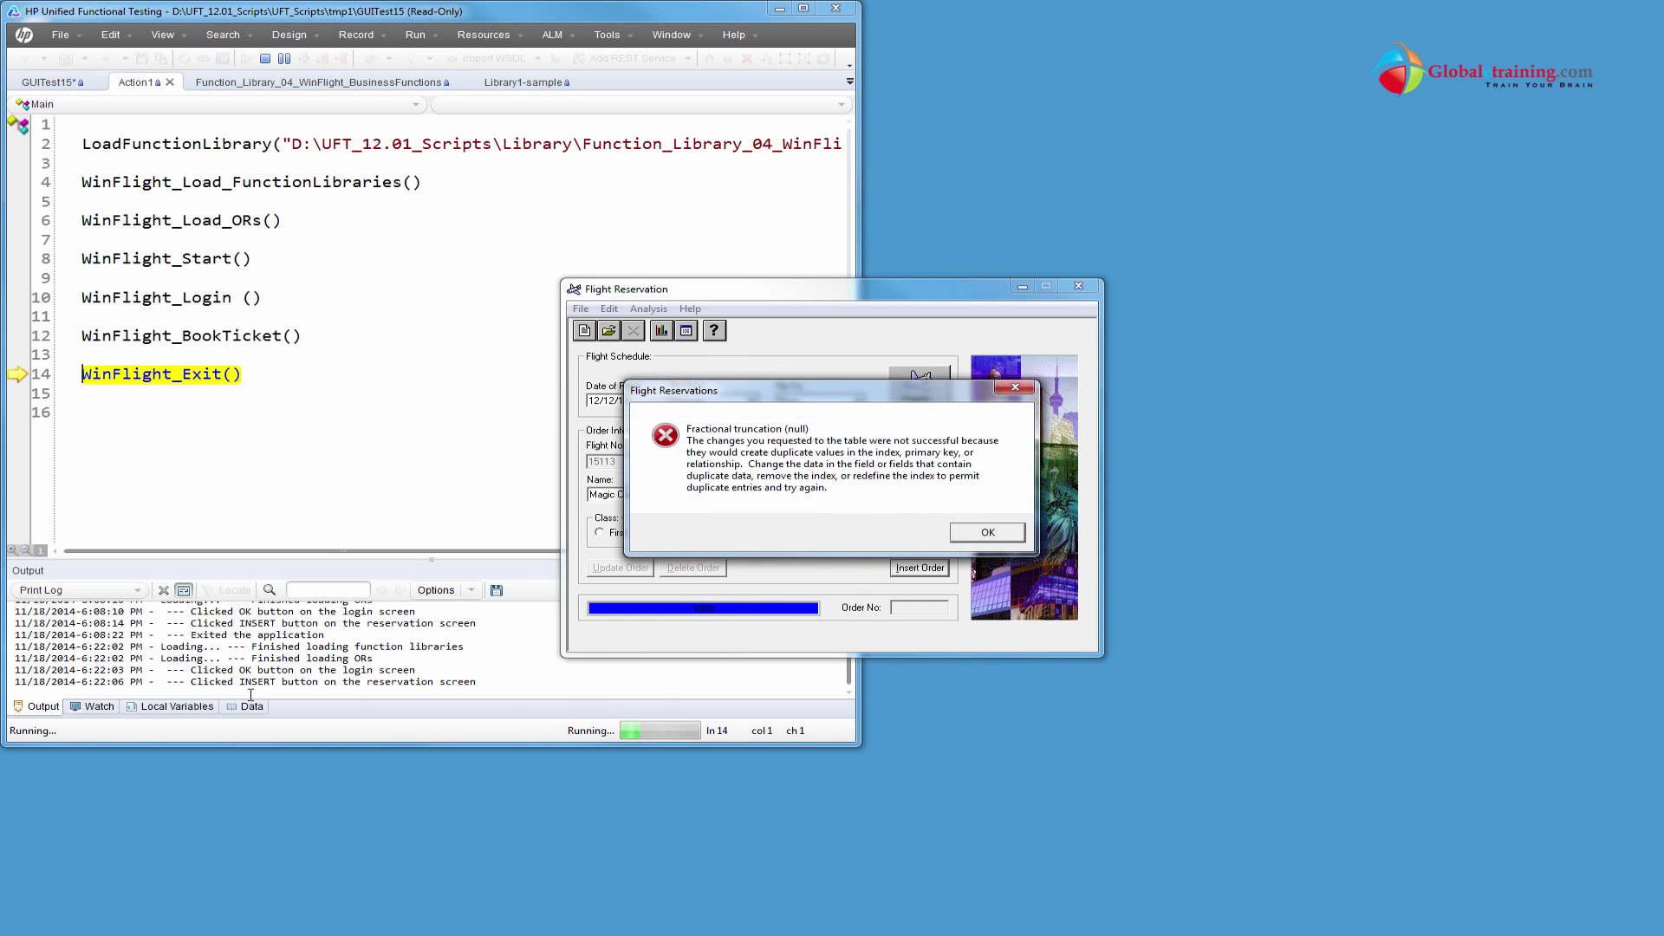
pyautogui.click(987, 532)
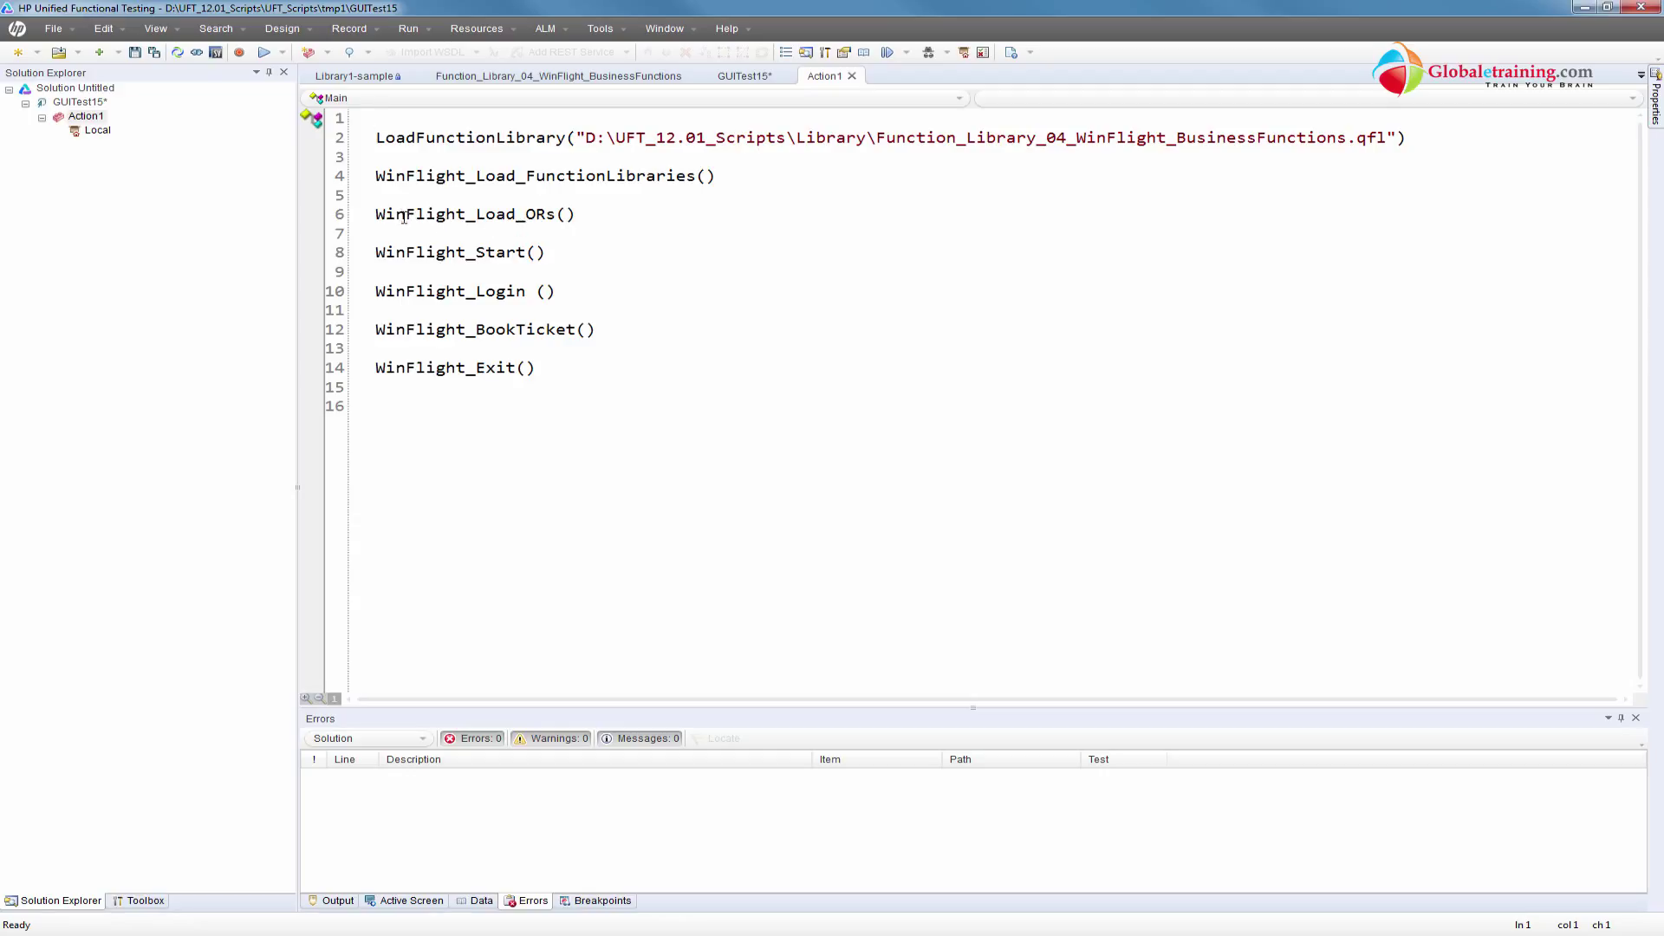
# Comment out WinFlight_Load_ORs() with an apostrophe and delete the space in WinFlight_Login ()
pyautogui.click(377, 214)
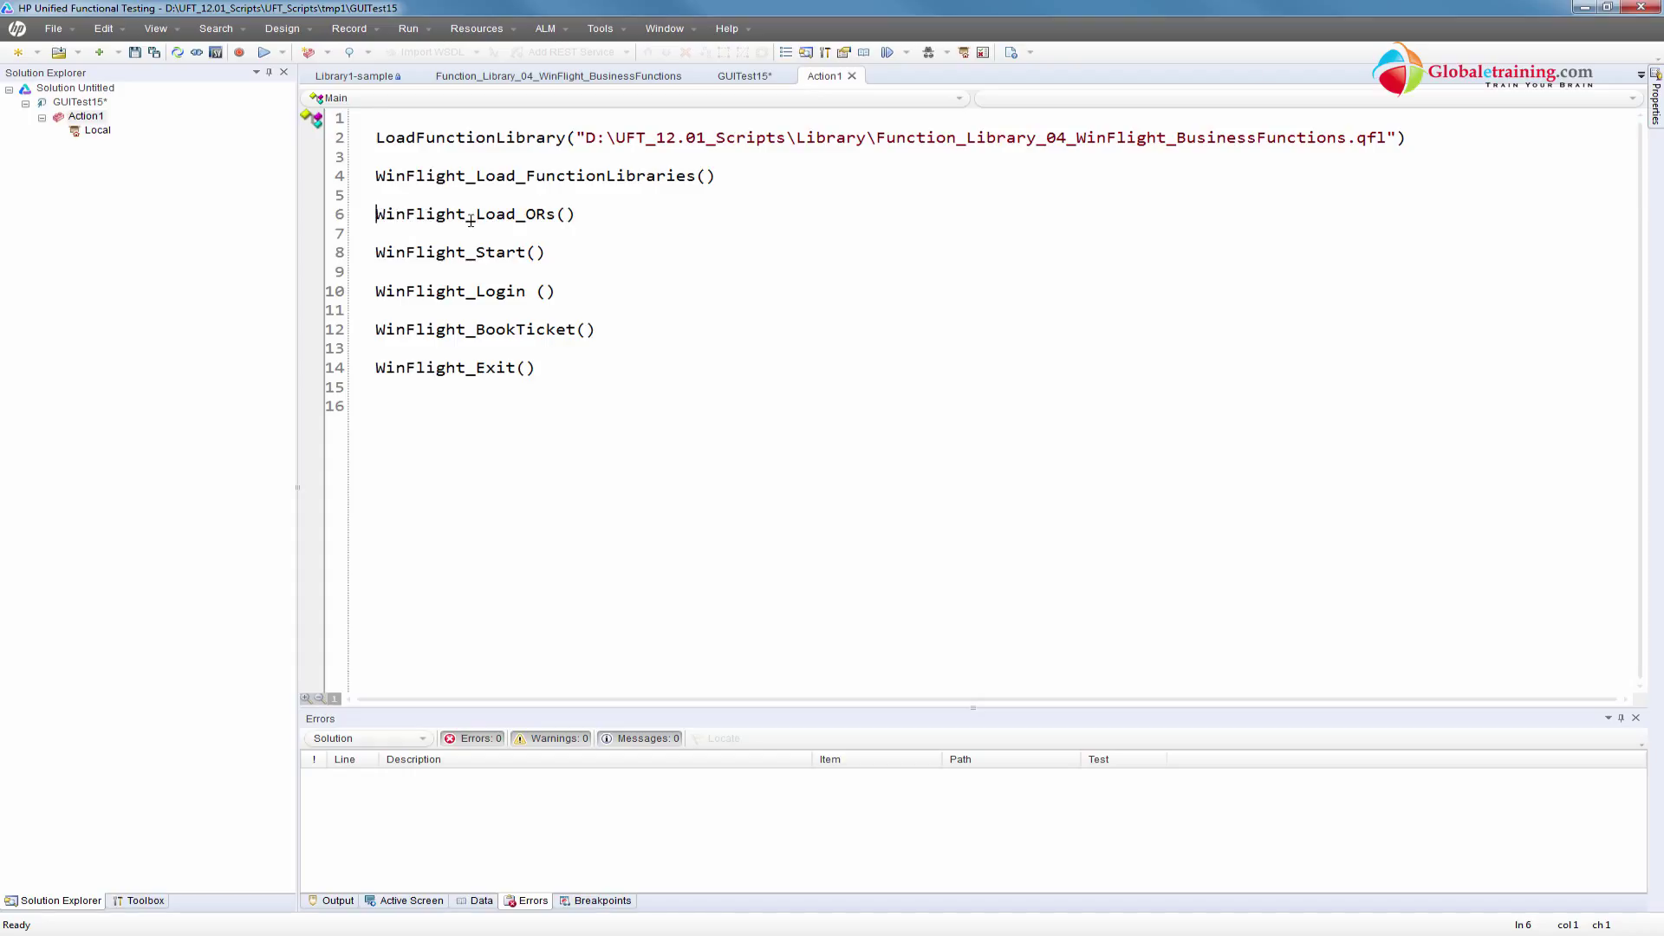
pyautogui.write("'")
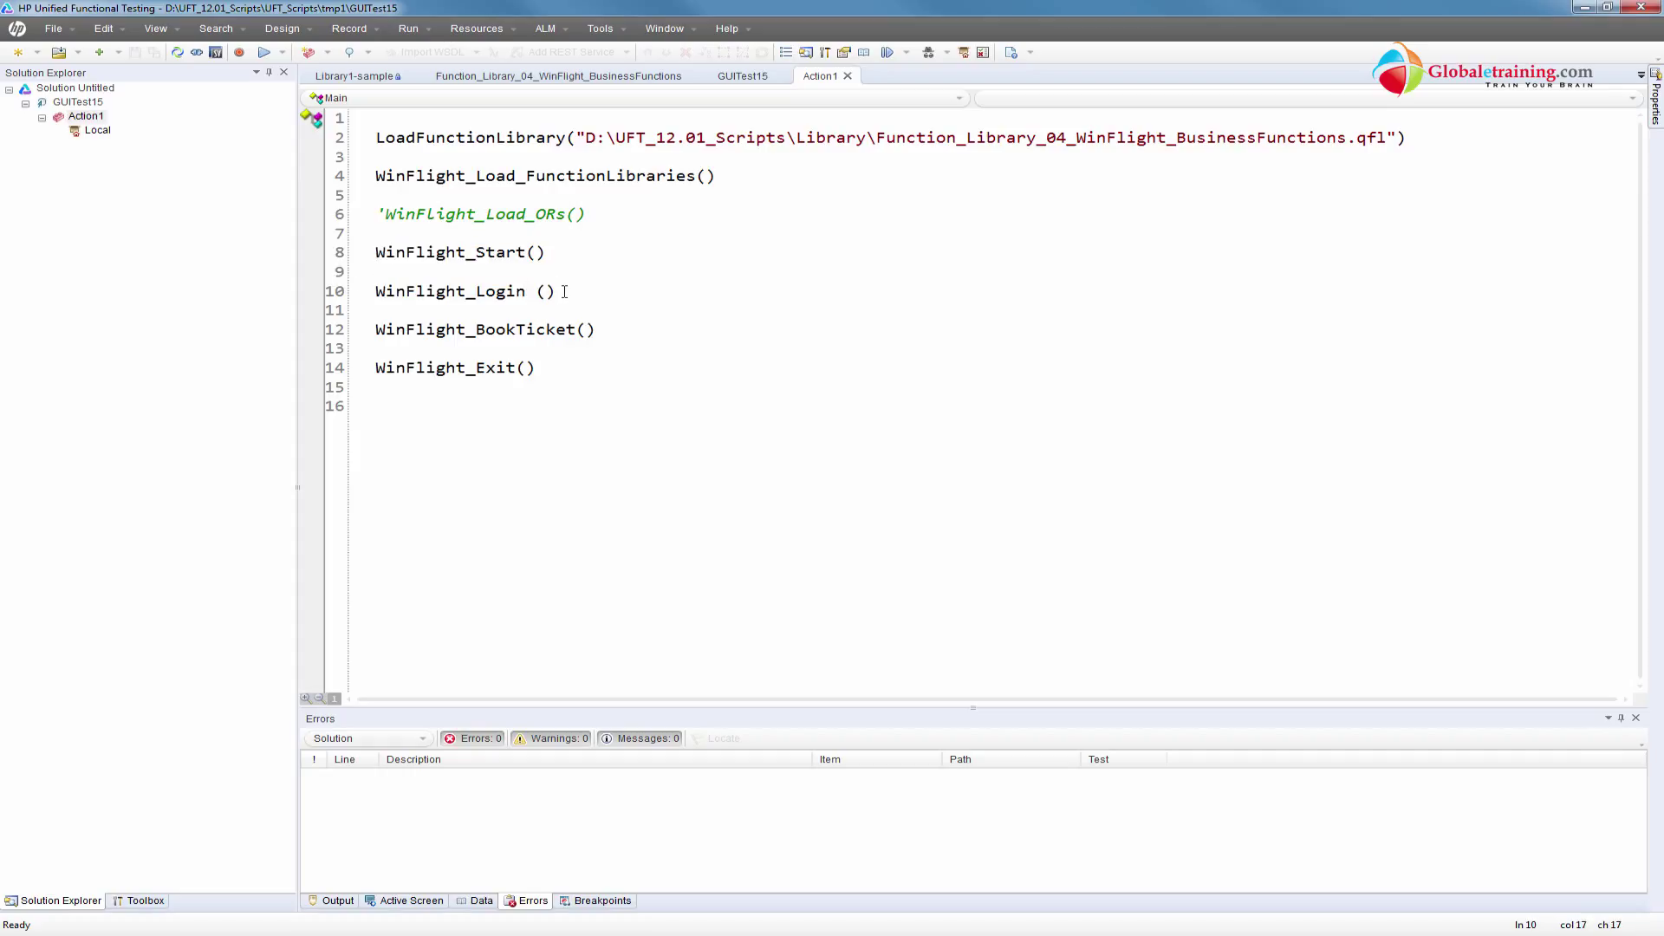
pyautogui.press('Backspace')
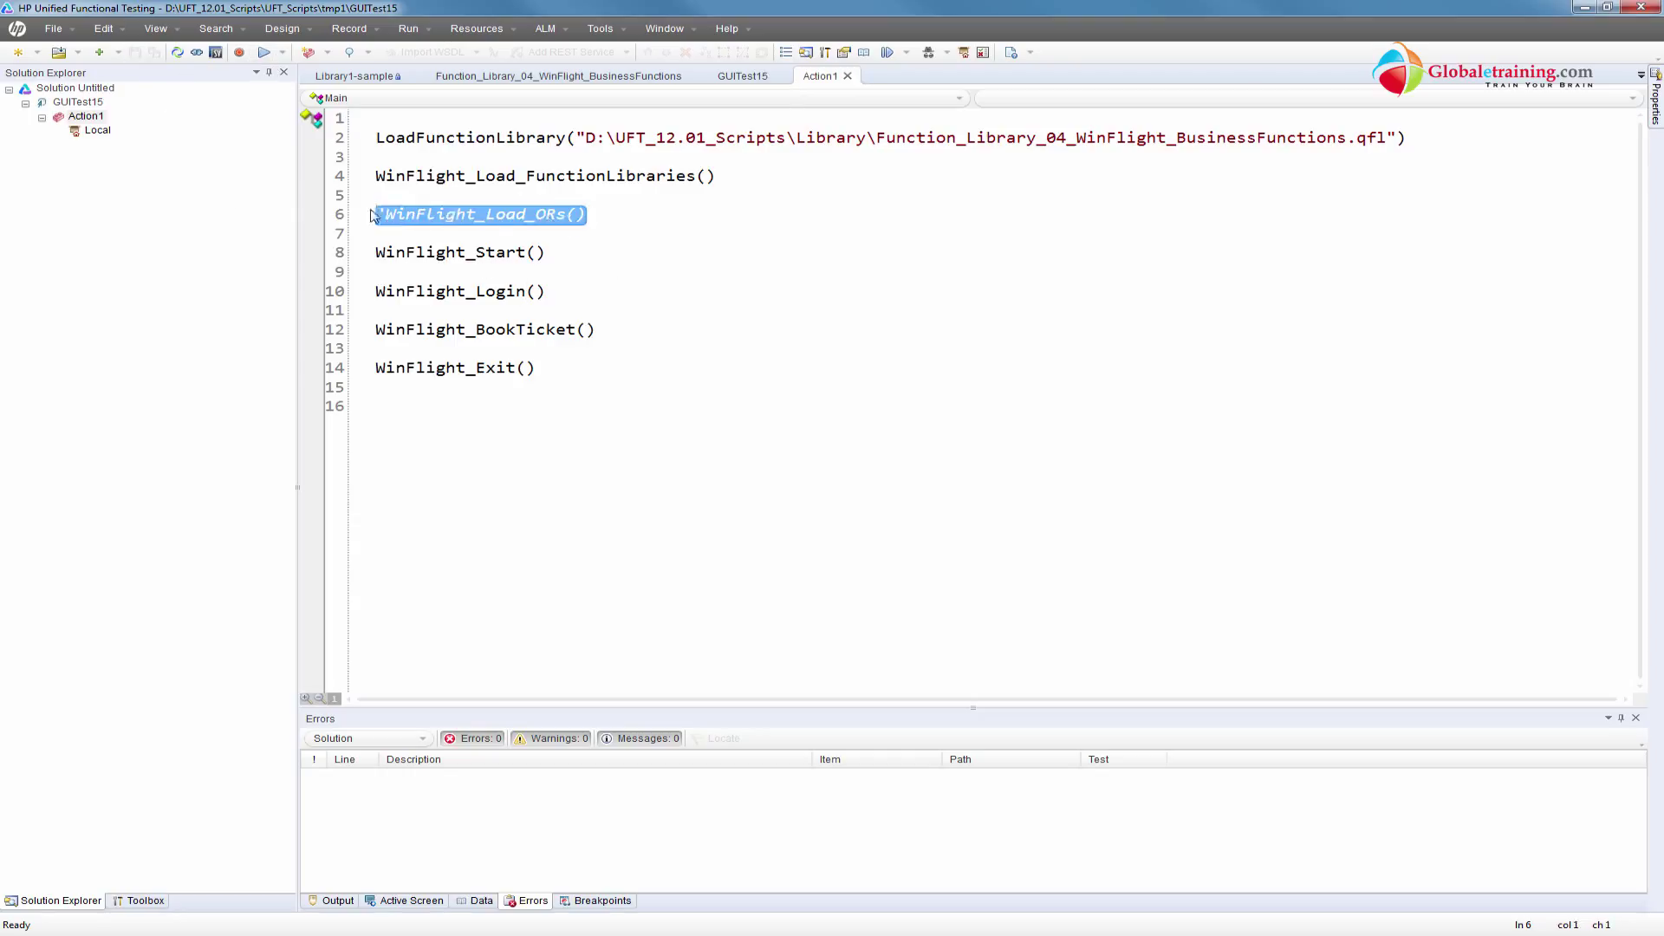
# Run the test without object repositories, triggering the missing Login object run error
pyautogui.click(262, 54)
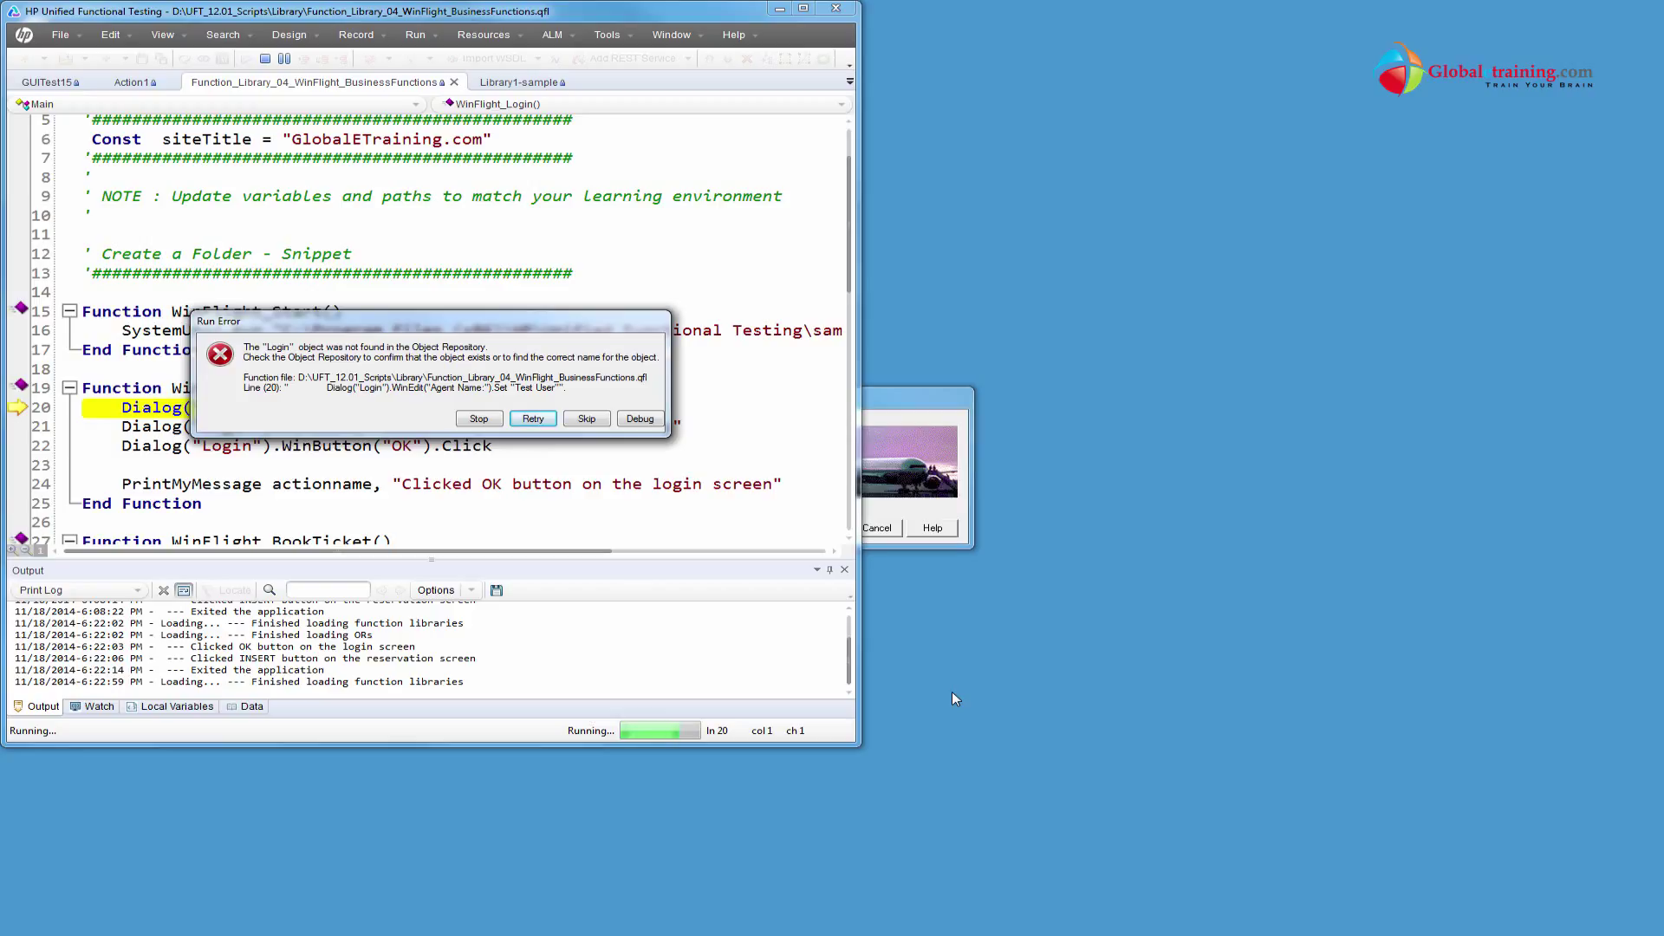
pyautogui.moveTo(662, 533)
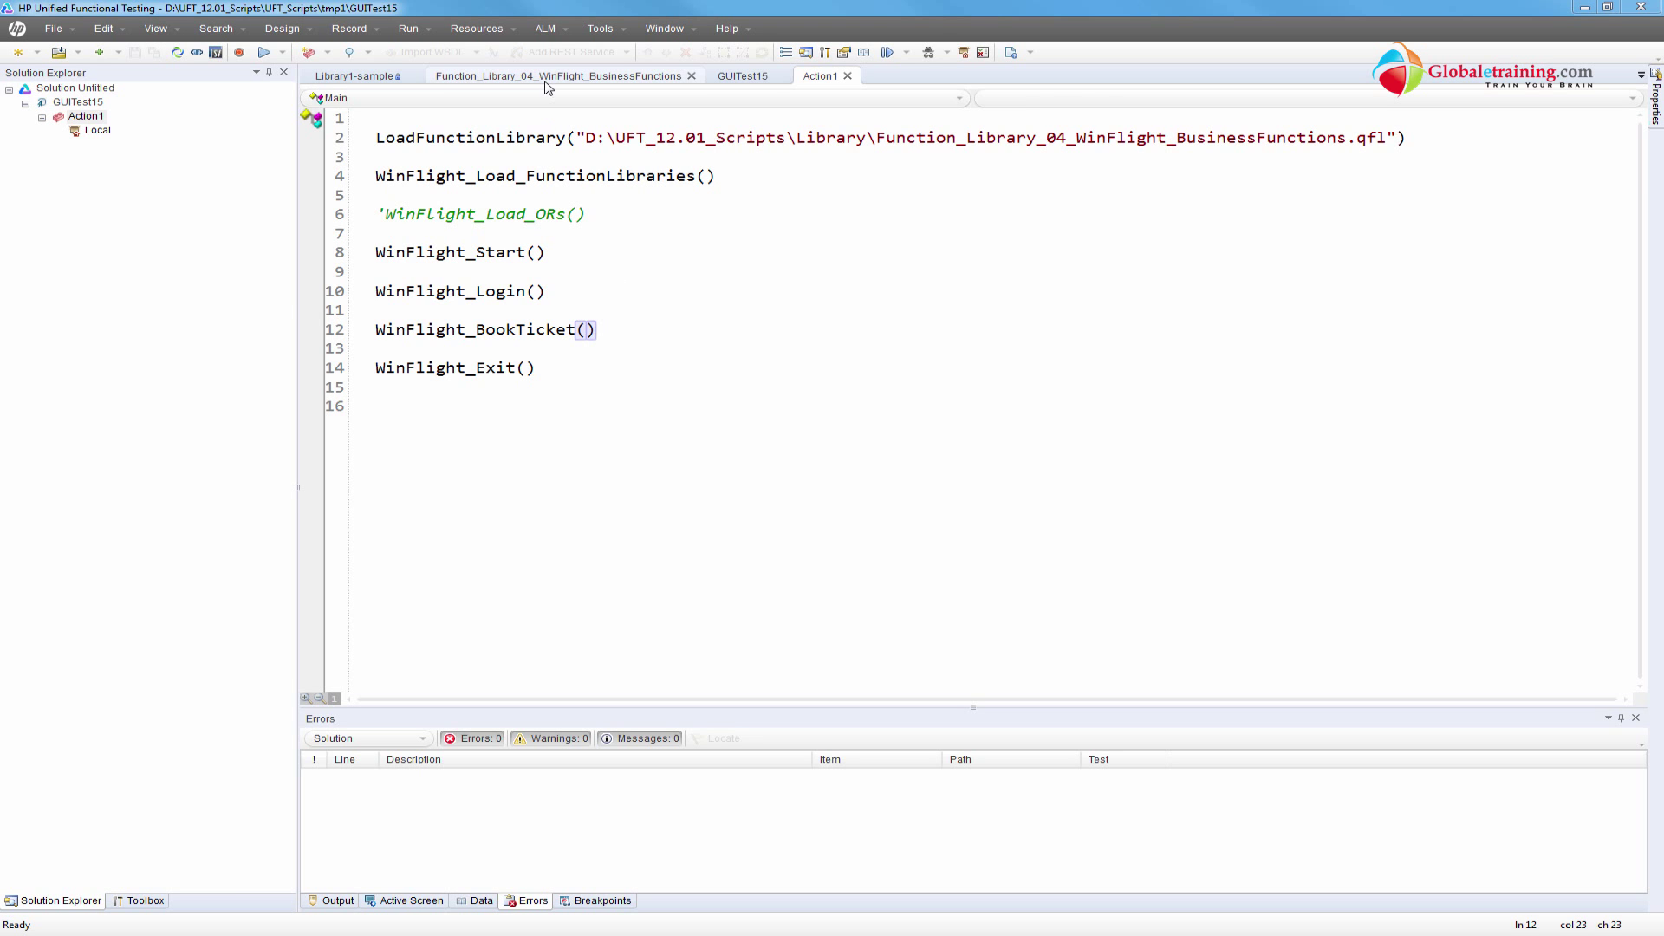
# Collapse all six WinFlight functions, briefly re-expanding WinFlight_Start to view its launch command
pyautogui.click(565, 75)
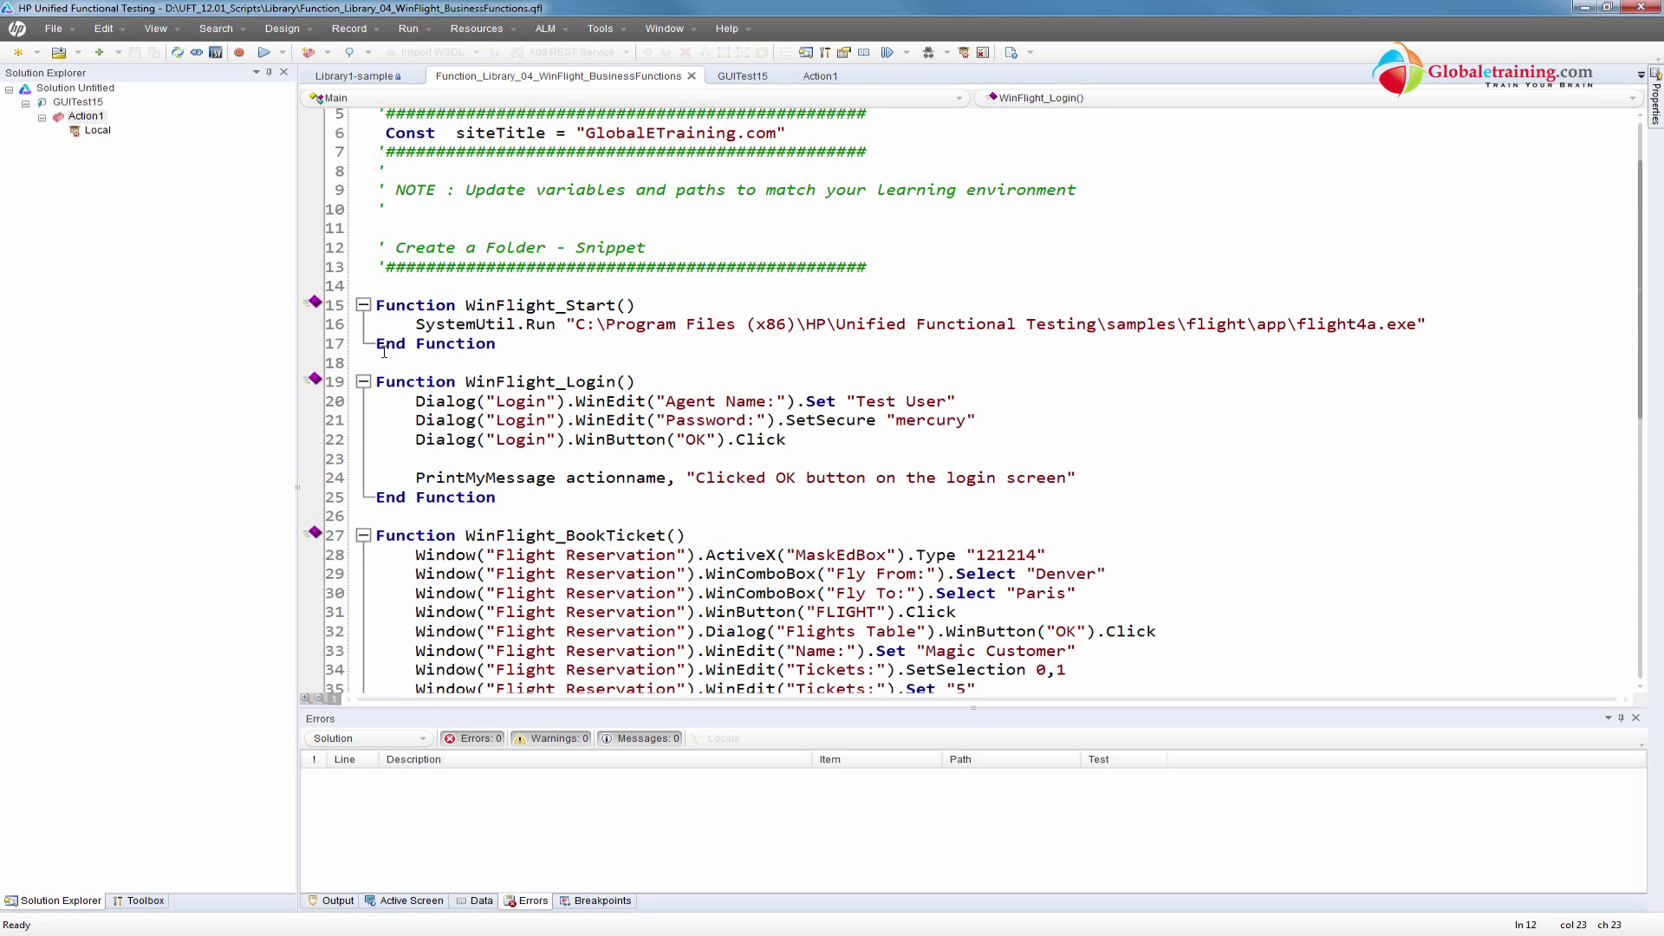
pyautogui.click(363, 381)
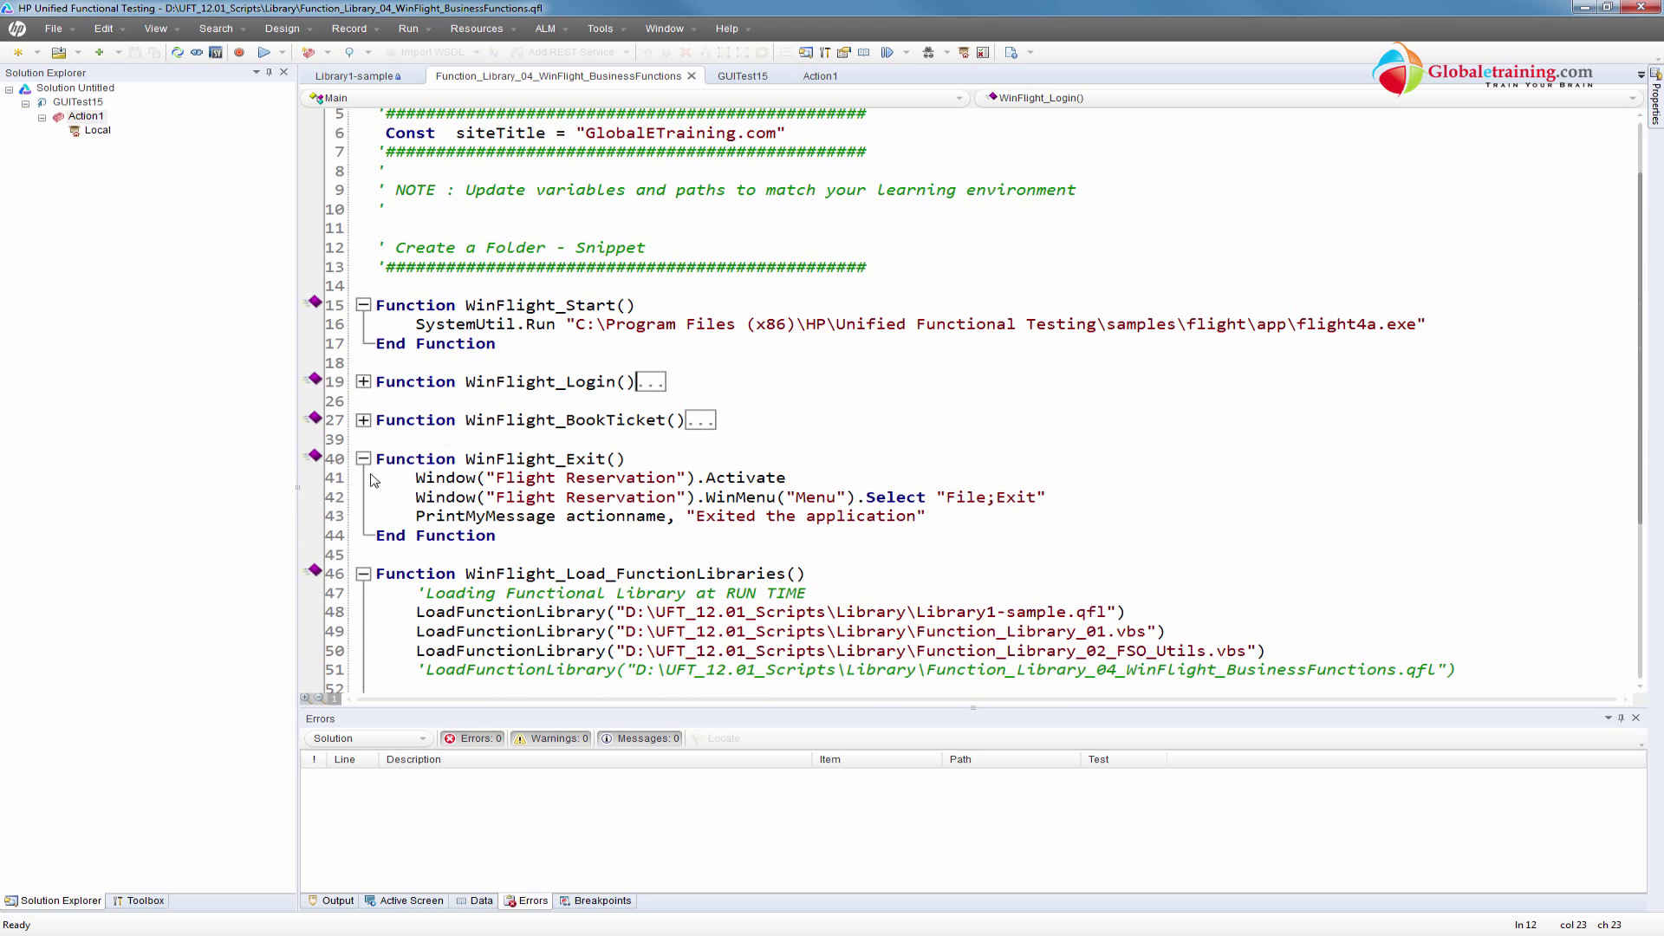
pyautogui.click(362, 458)
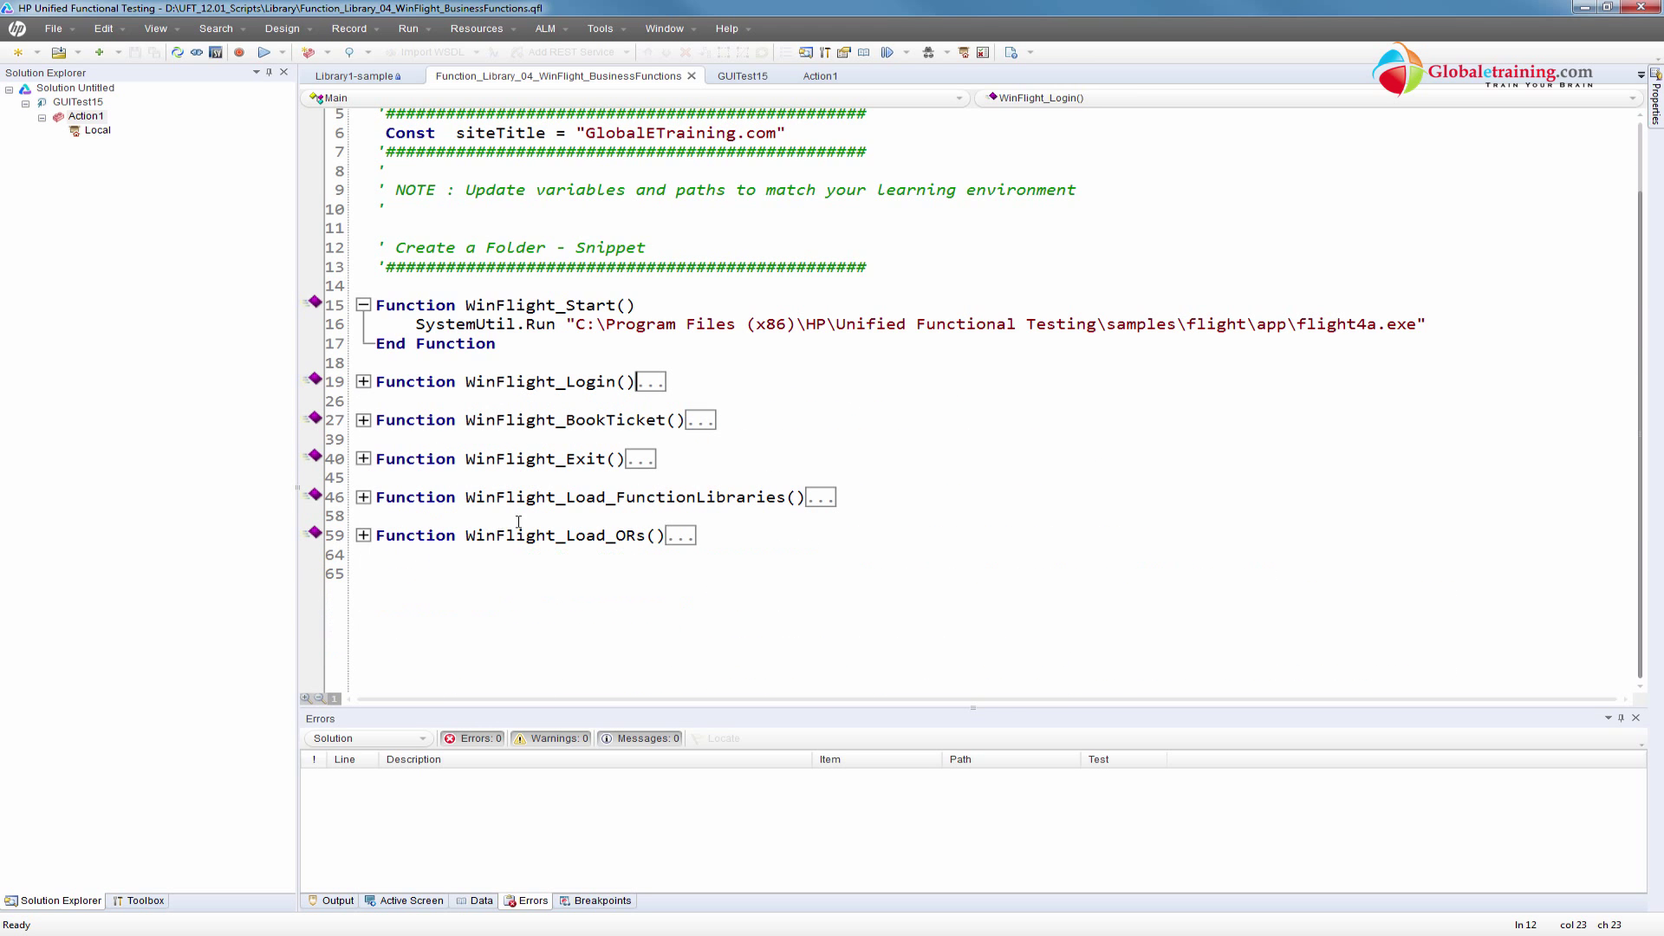
pyautogui.click(363, 305)
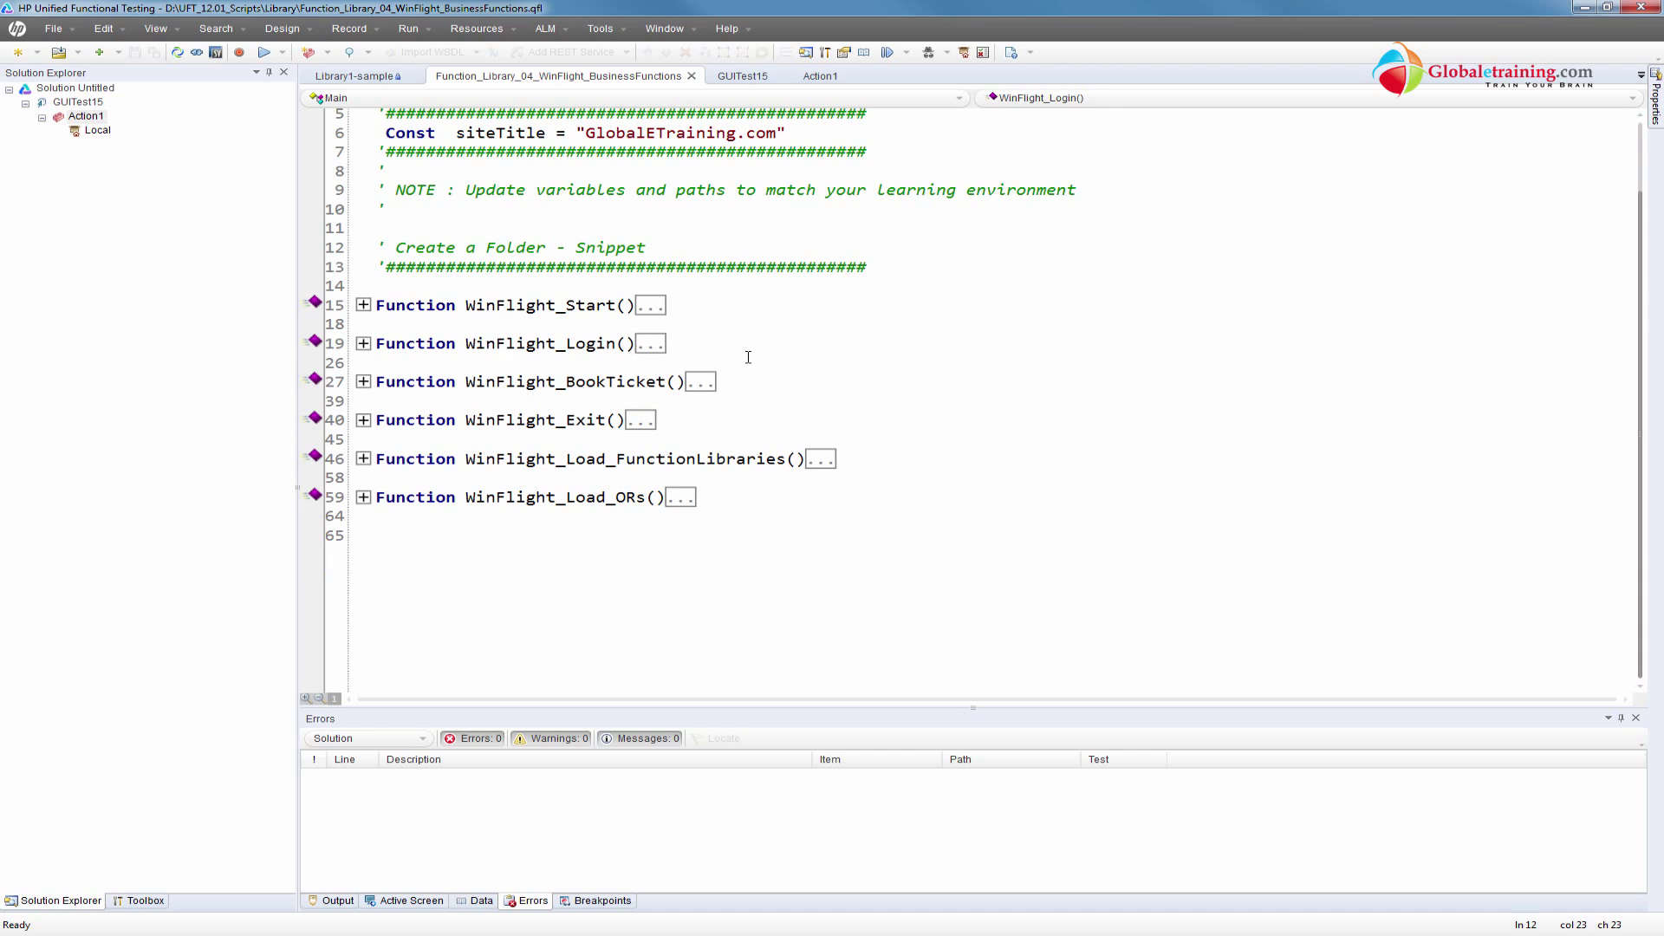
pyautogui.click(362, 305)
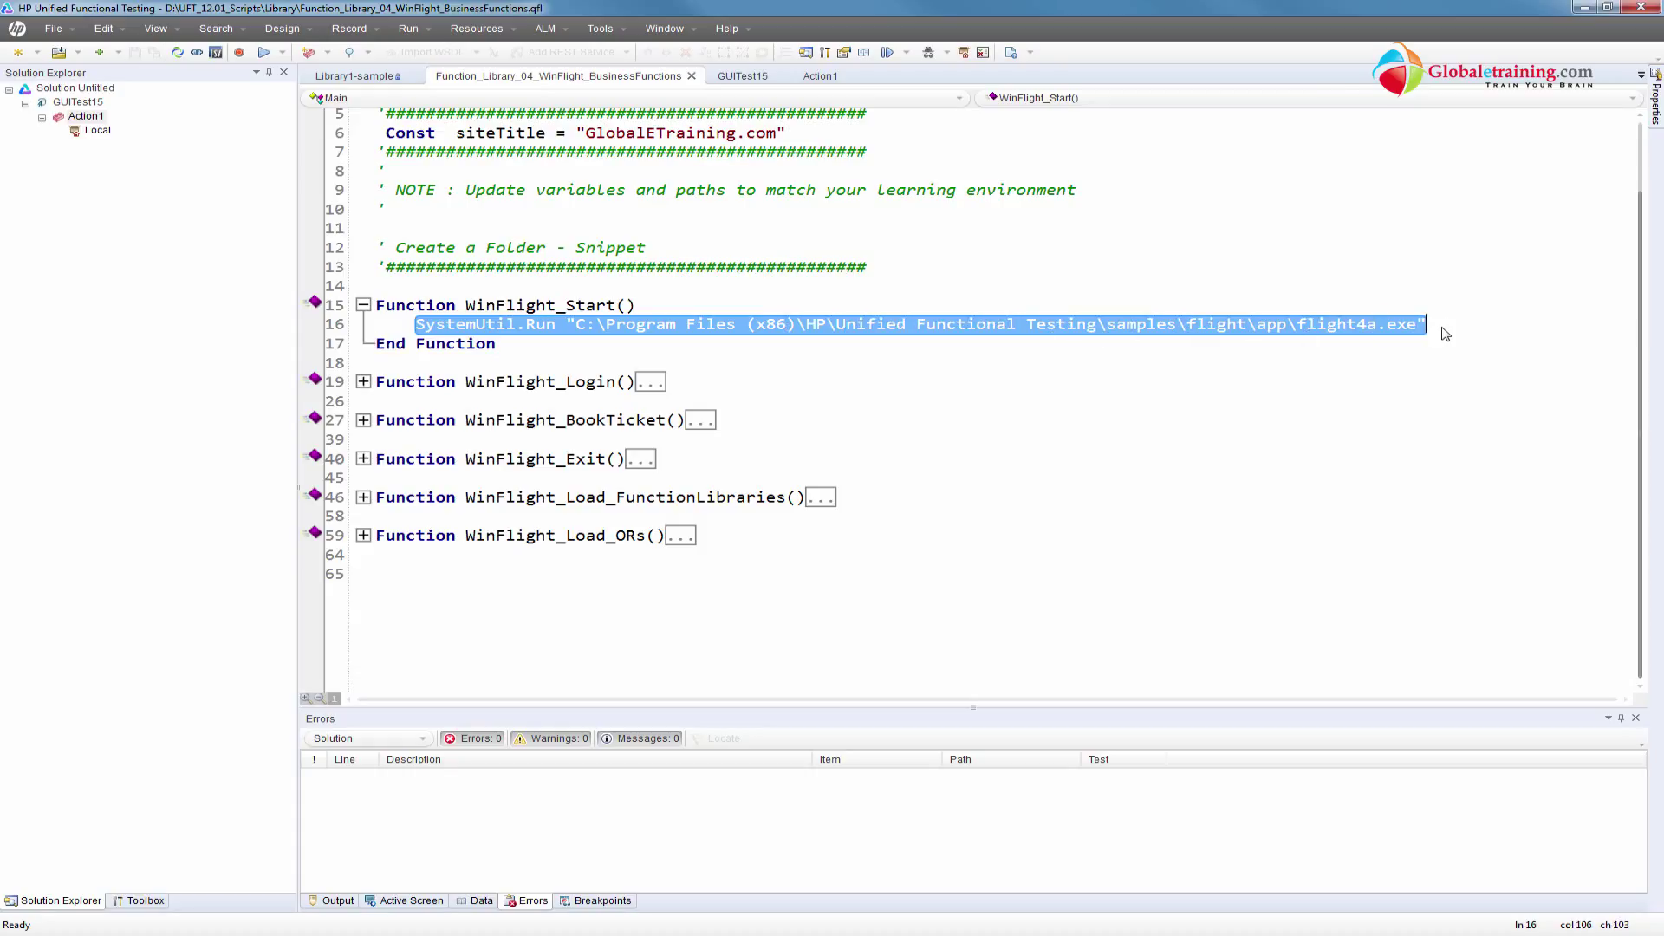
pyautogui.click(363, 305)
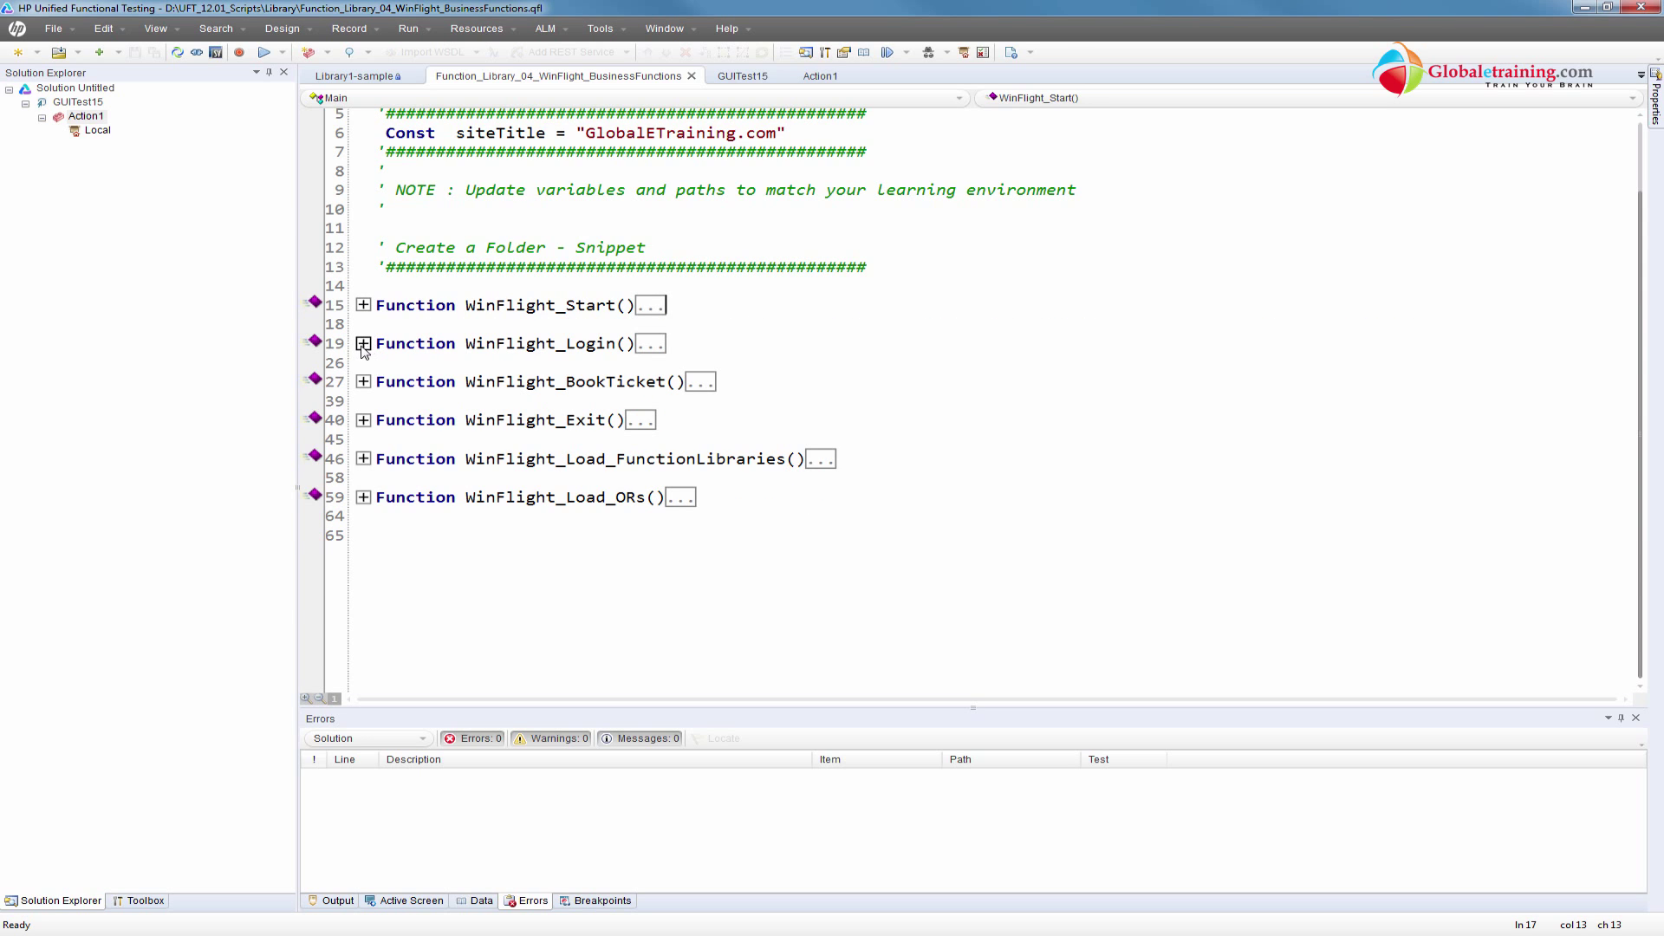
# Expand WinFlight_Login, highlight its three Login dialog statements, and show the Output log
pyautogui.click(362, 343)
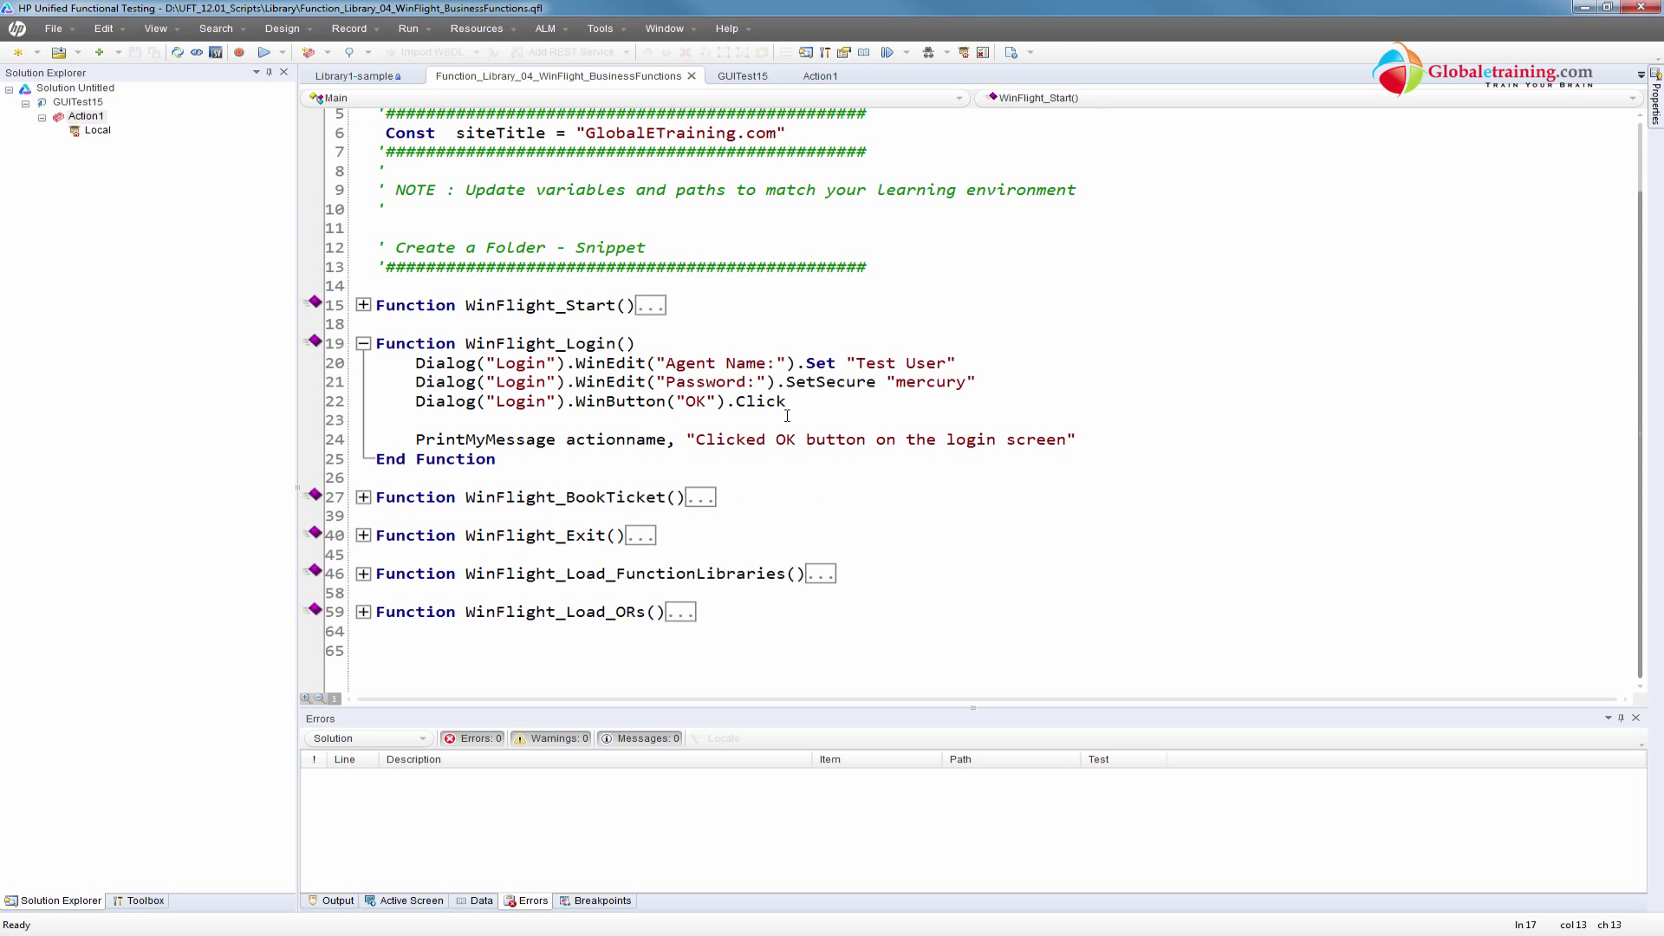
pyautogui.moveTo(415, 362); pyautogui.dragTo(786, 401)
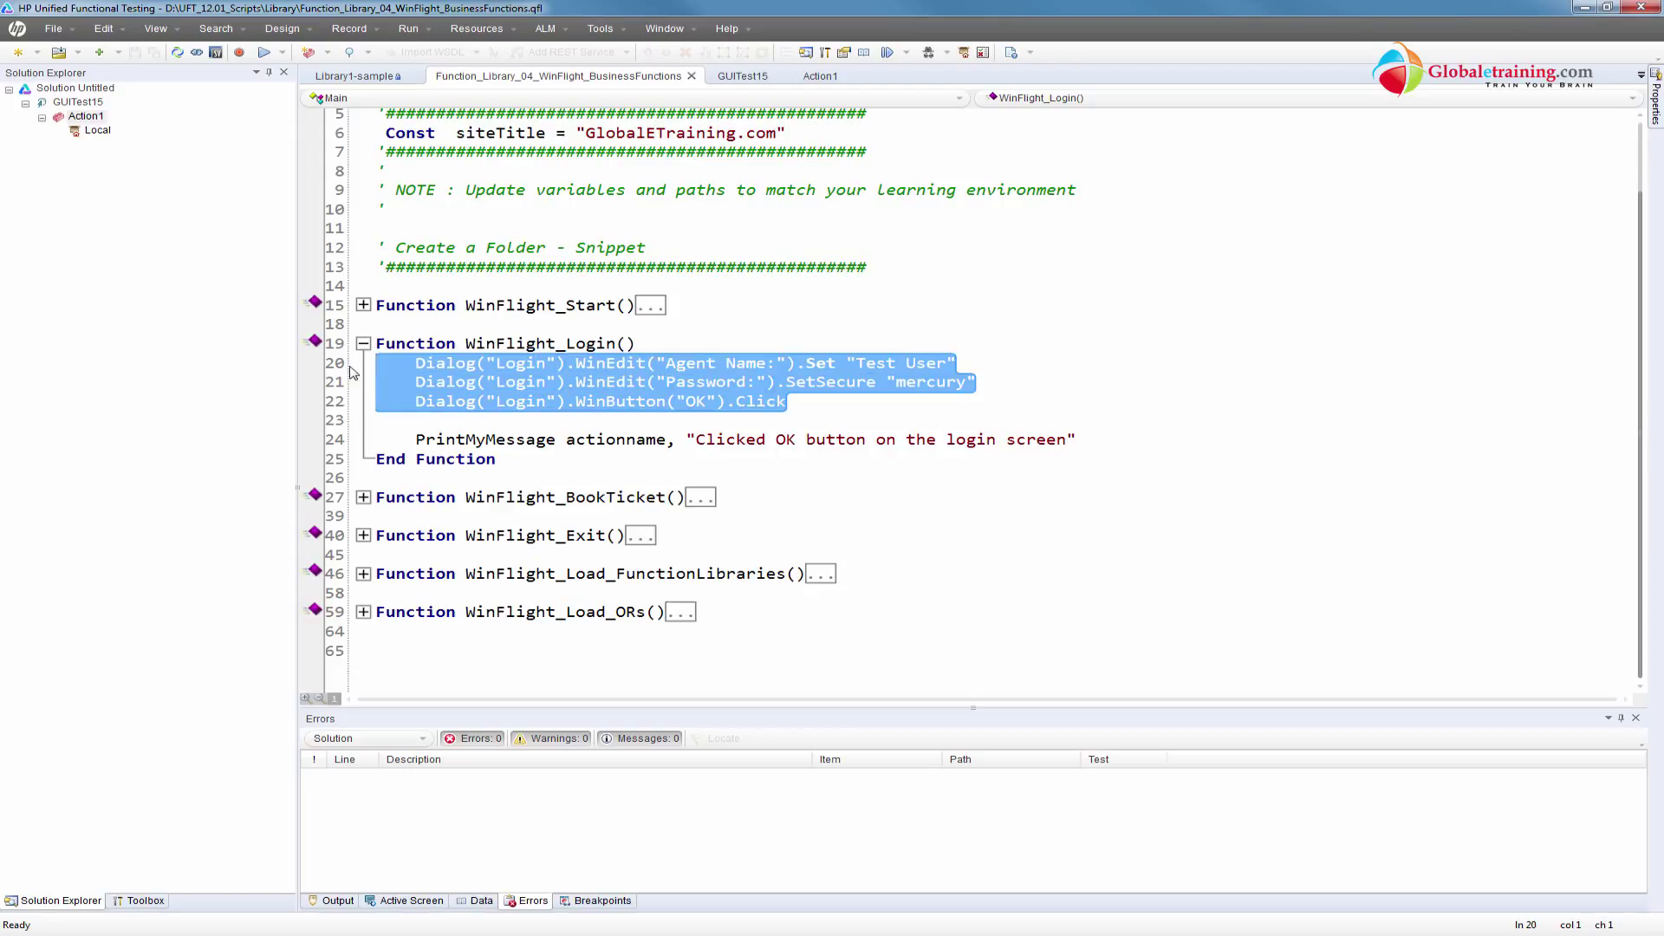
pyautogui.click(792, 402)
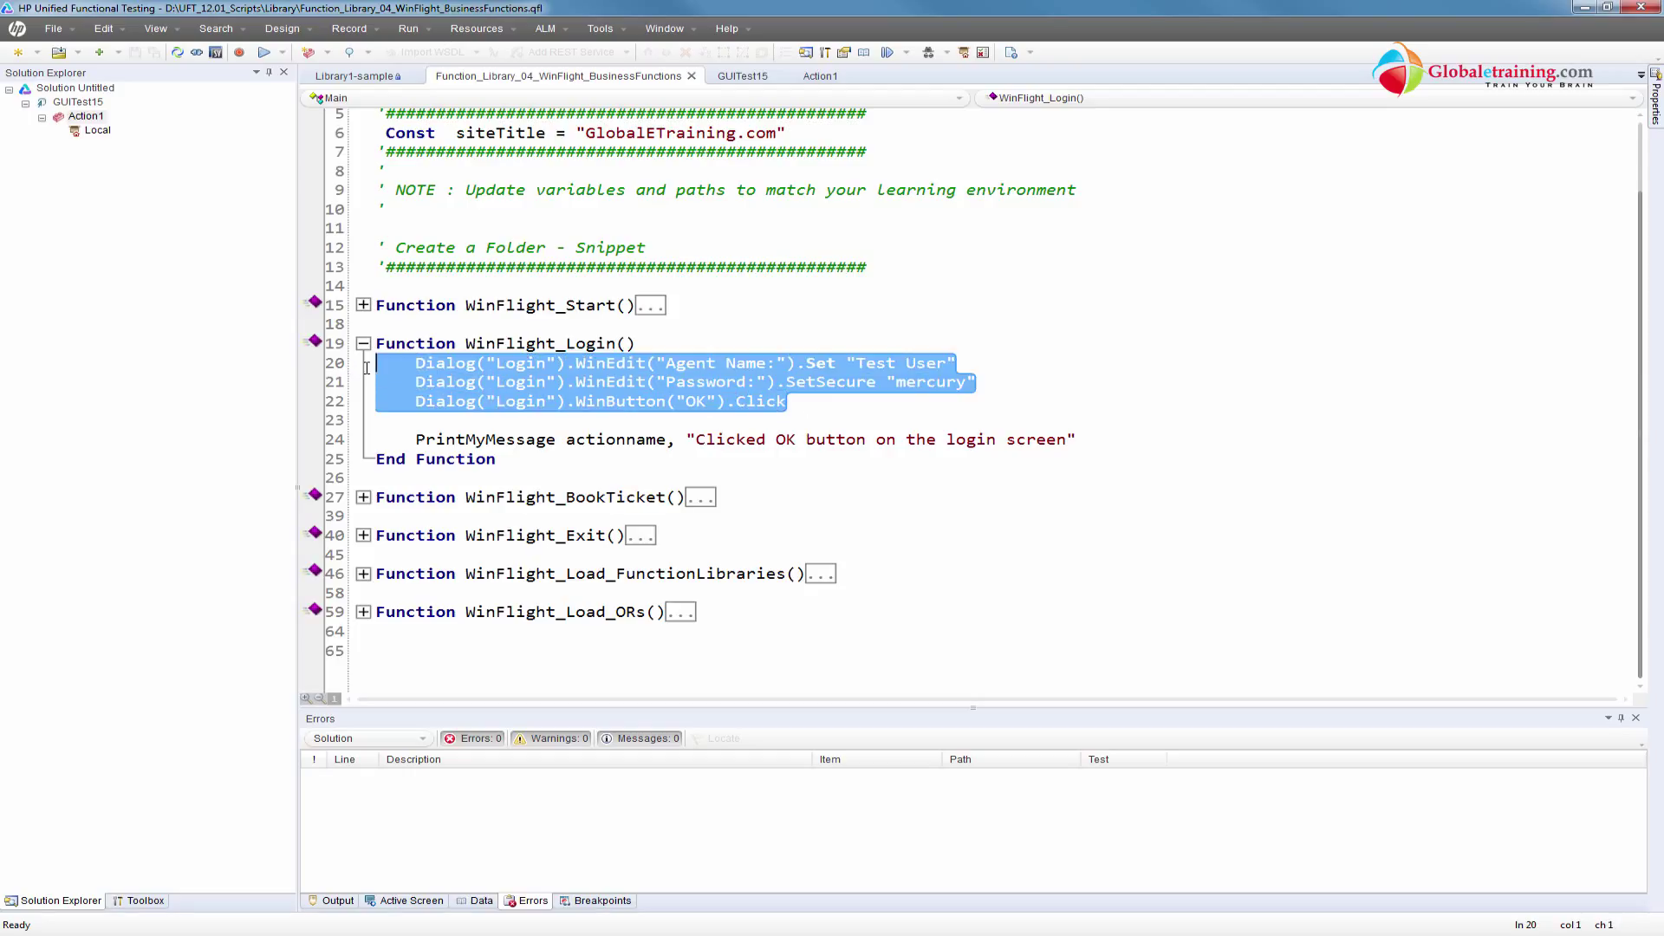
pyautogui.click(605, 381)
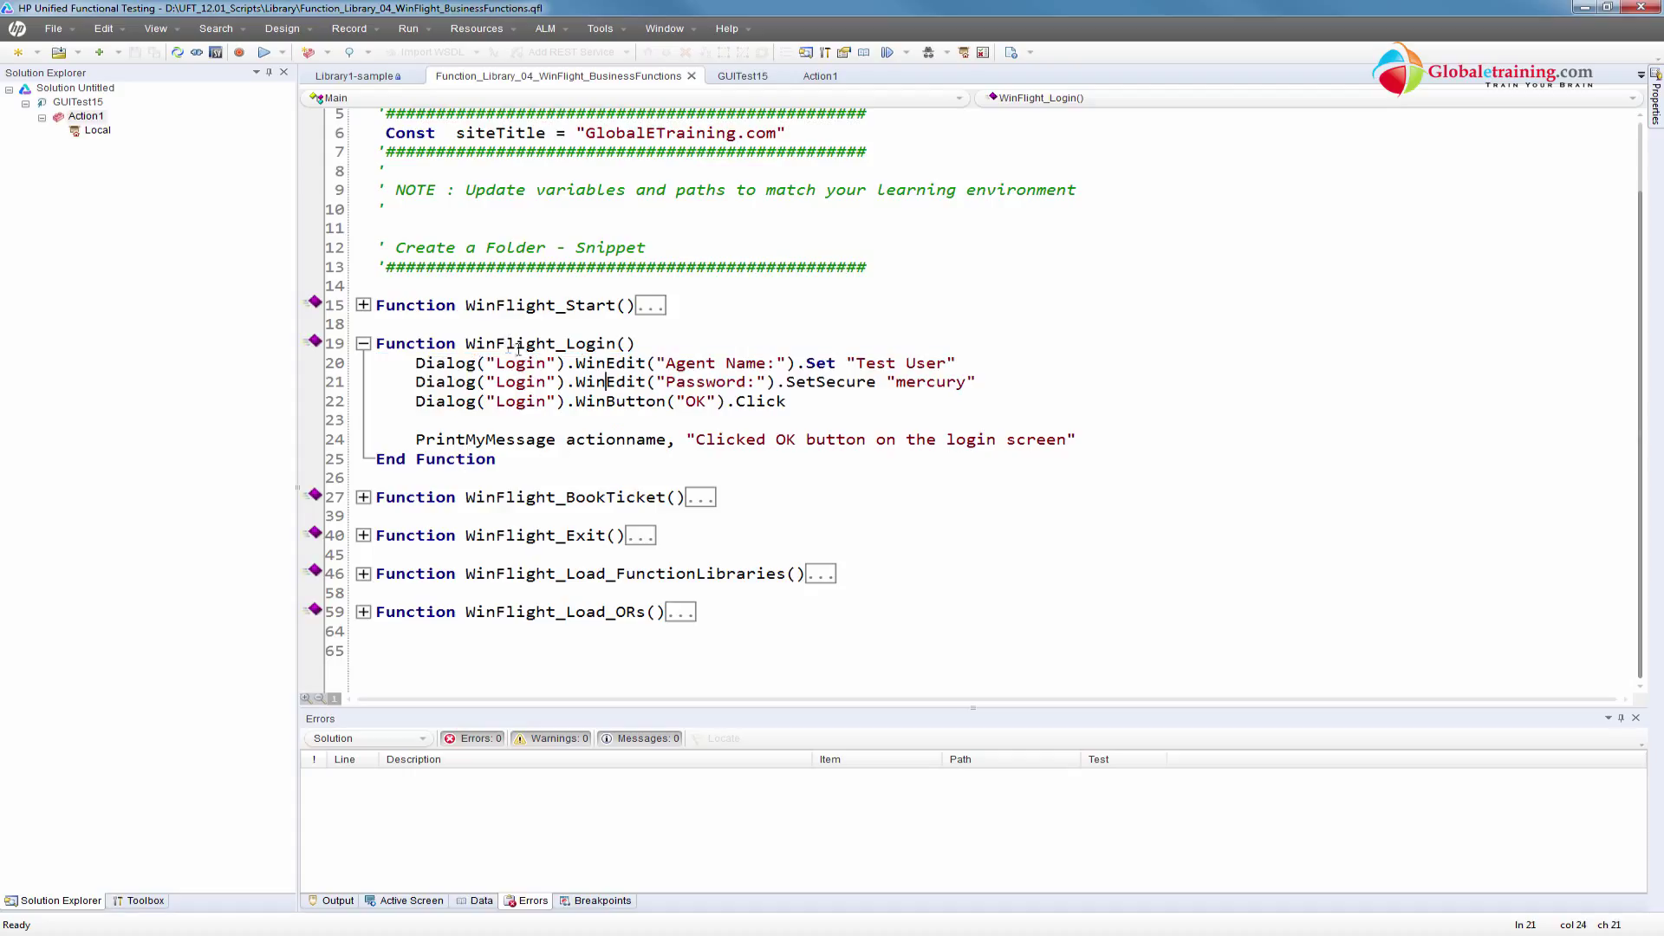
pyautogui.doubleClick(544, 344)
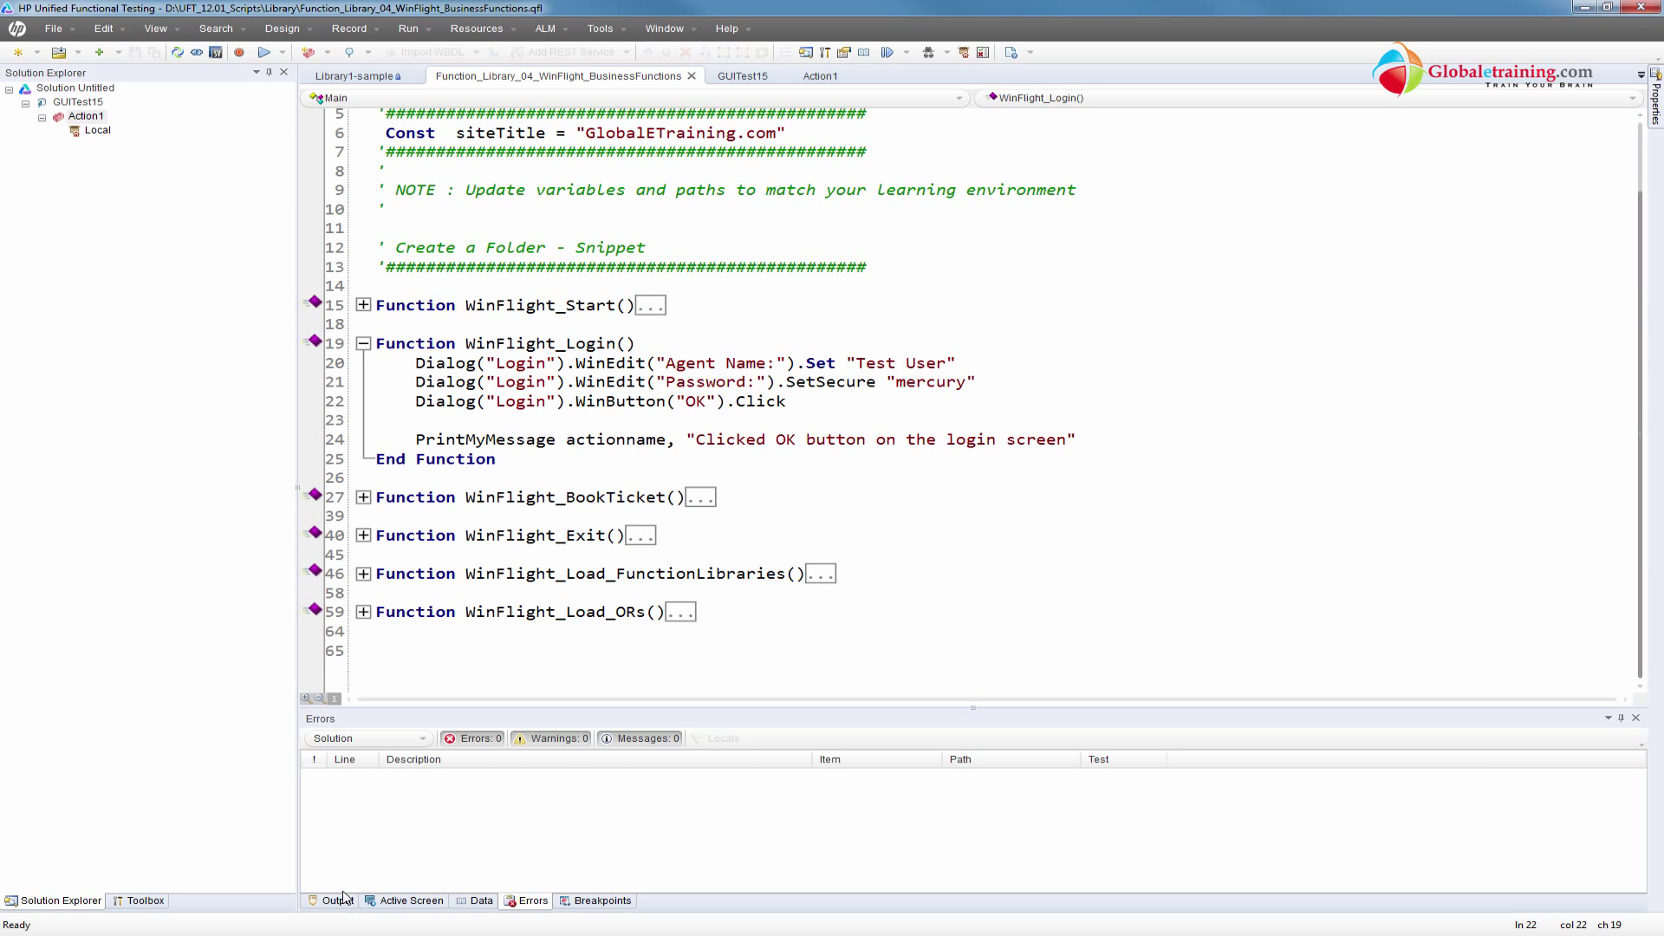
pyautogui.click(332, 900)
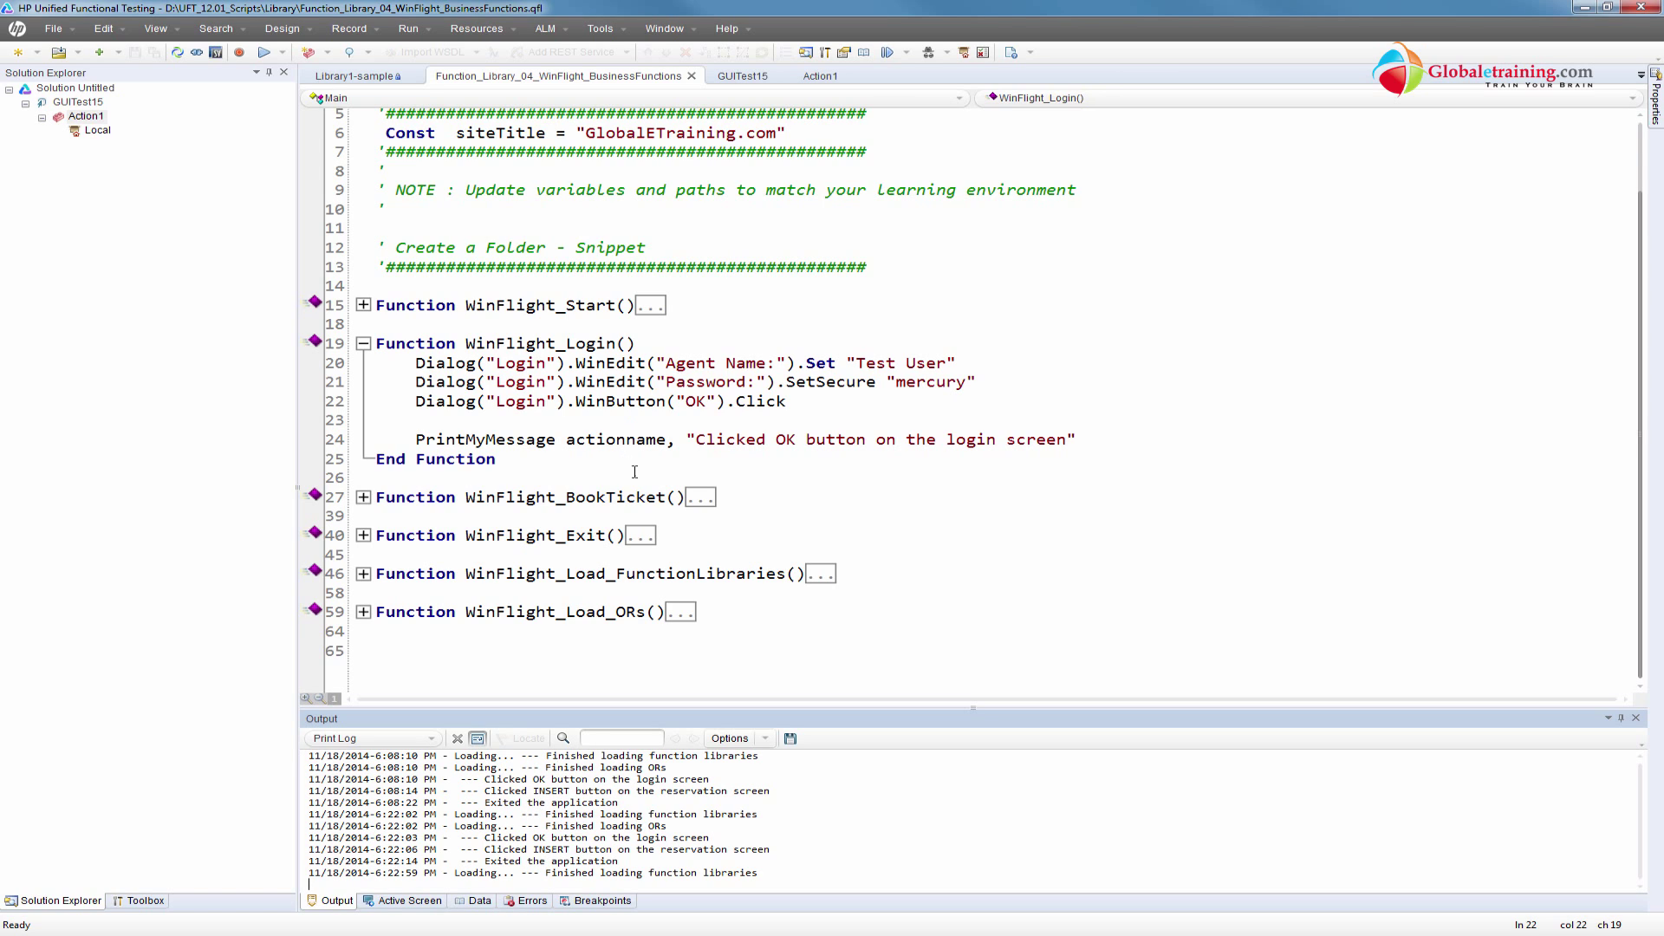
pyautogui.moveTo(627, 671)
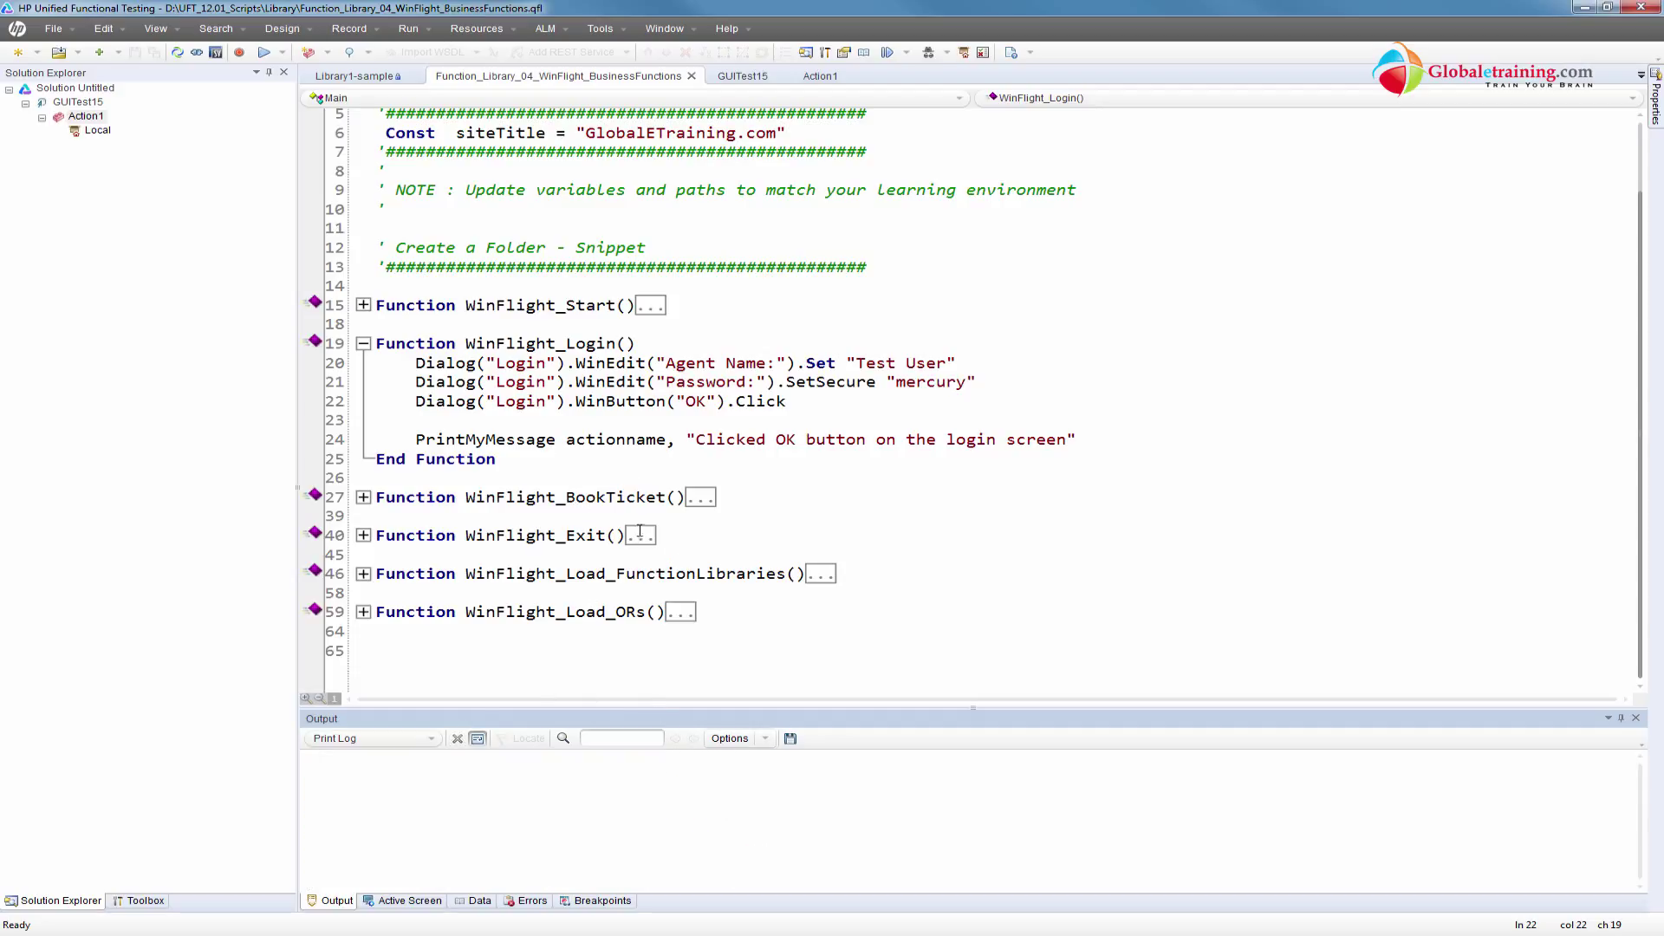
pyautogui.click(362, 343)
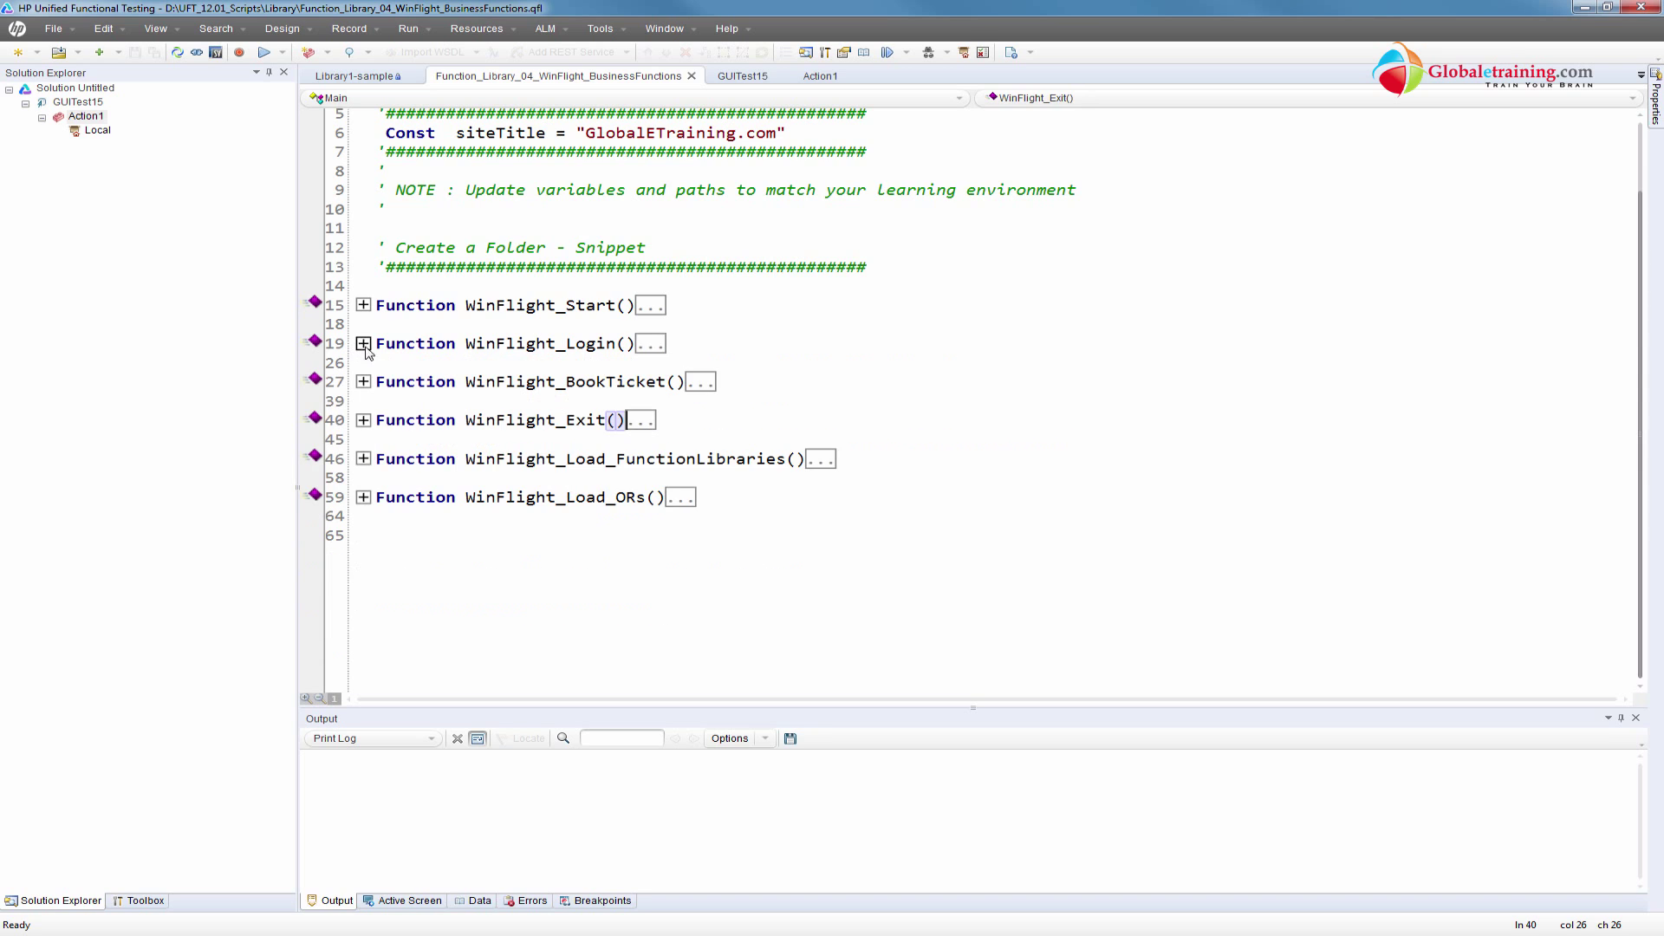
pyautogui.click(363, 381)
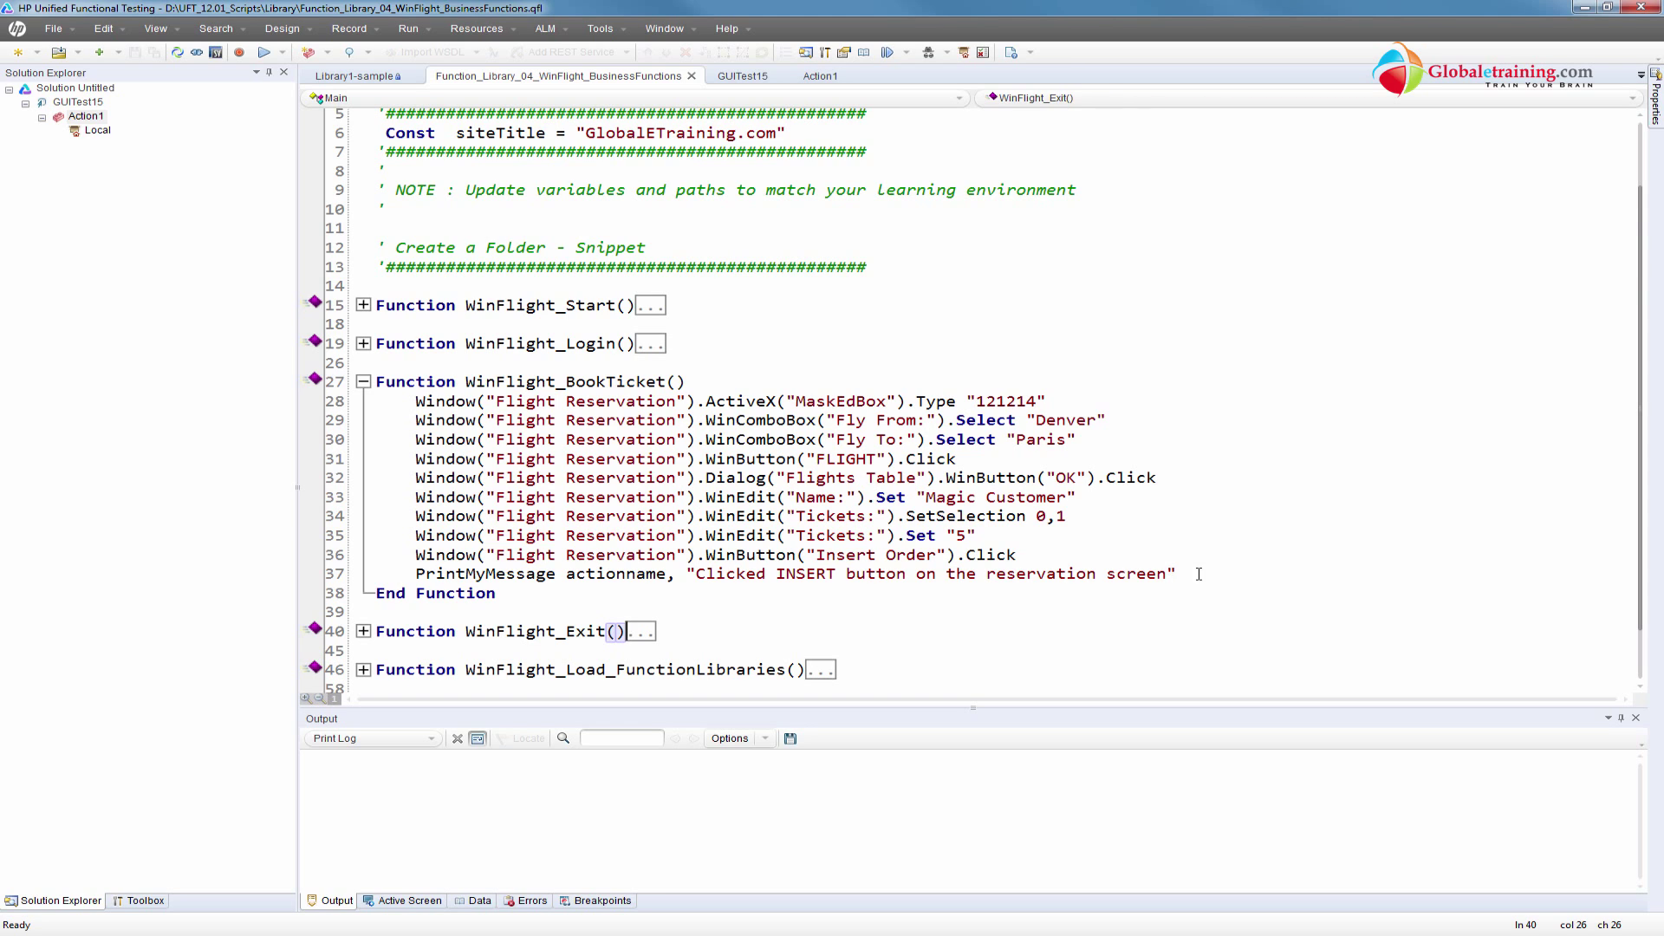
pyautogui.moveTo(415, 401); pyautogui.dragTo(1175, 573)
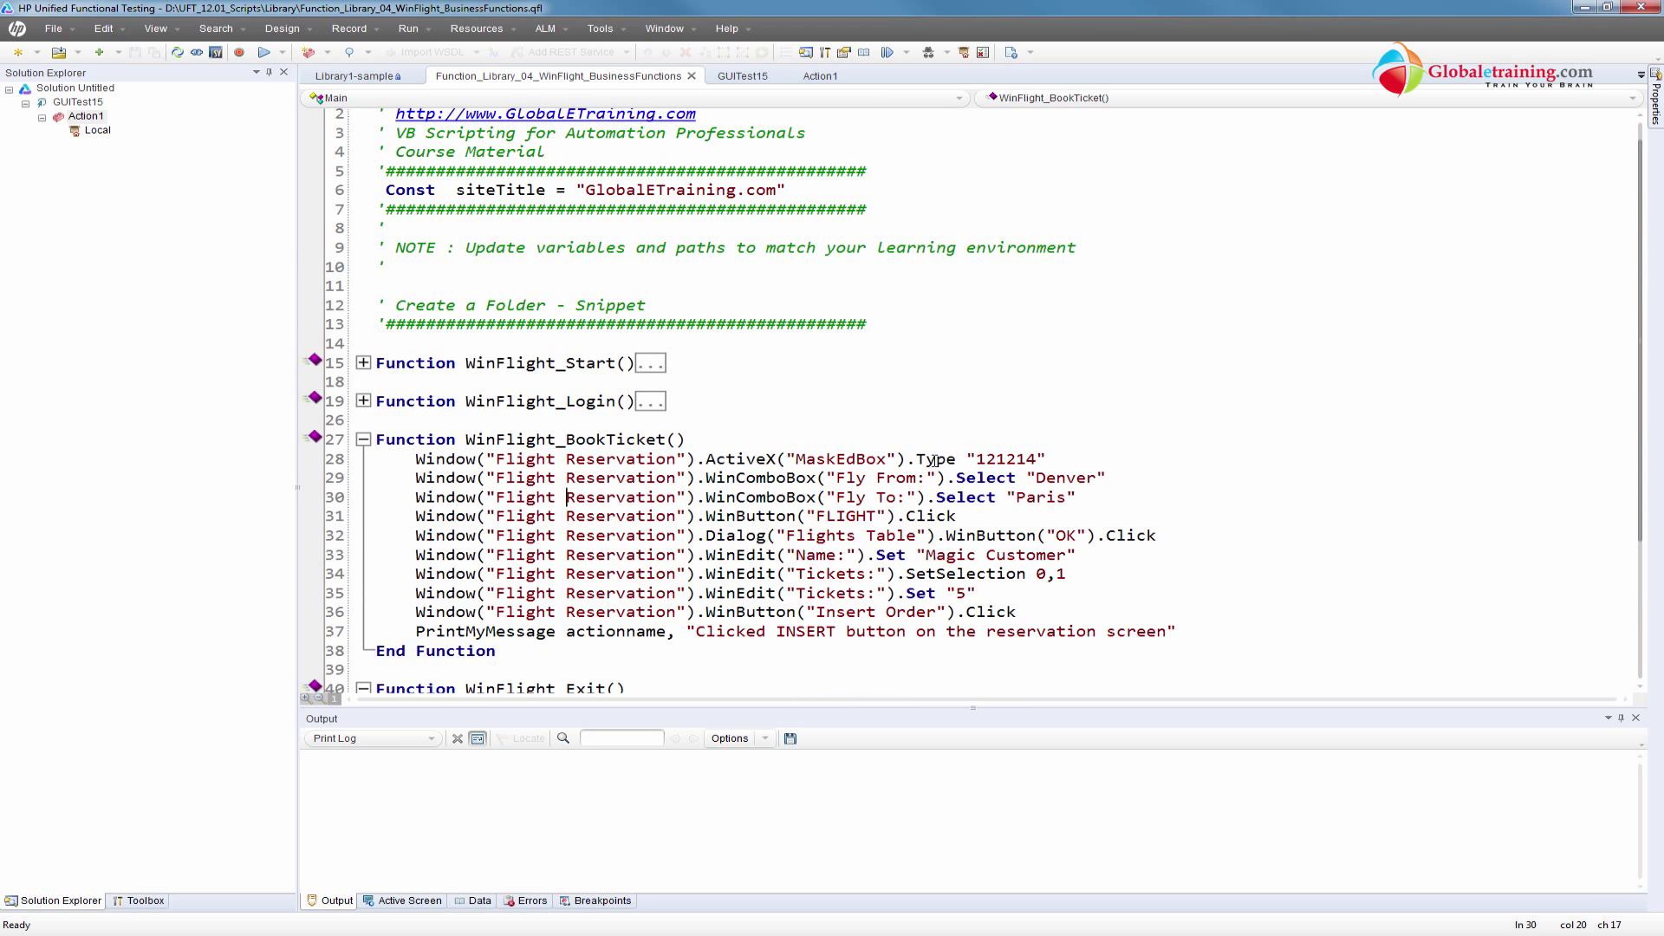
pyautogui.doubleClick(1001, 458)
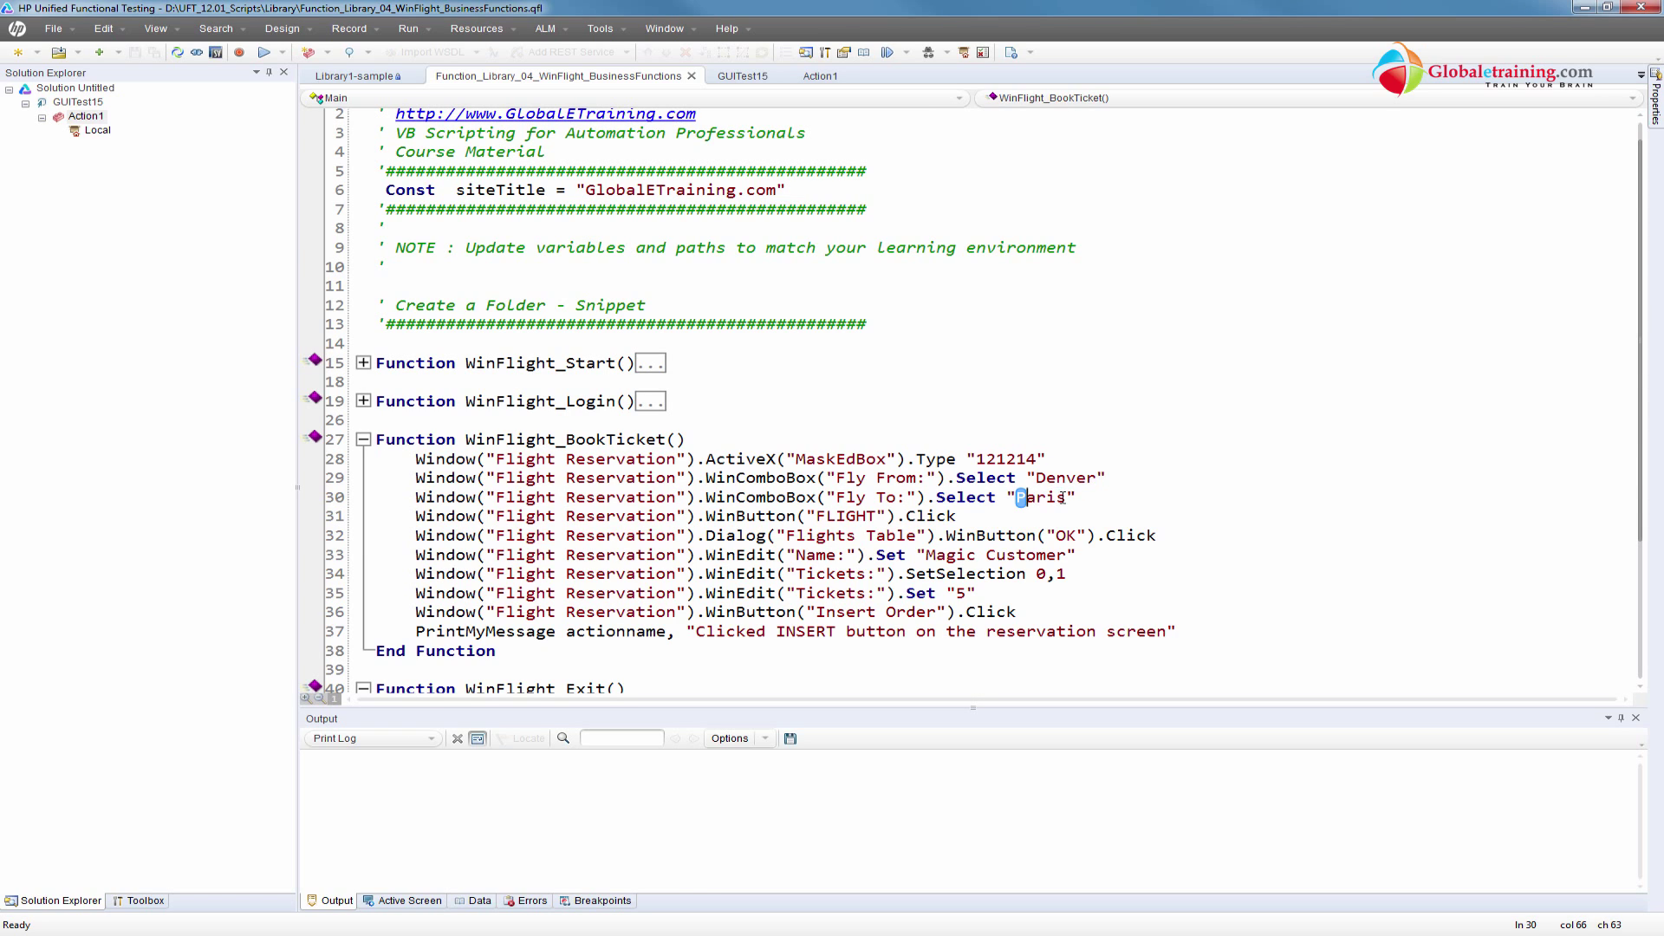
pyautogui.doubleClick(1041, 498)
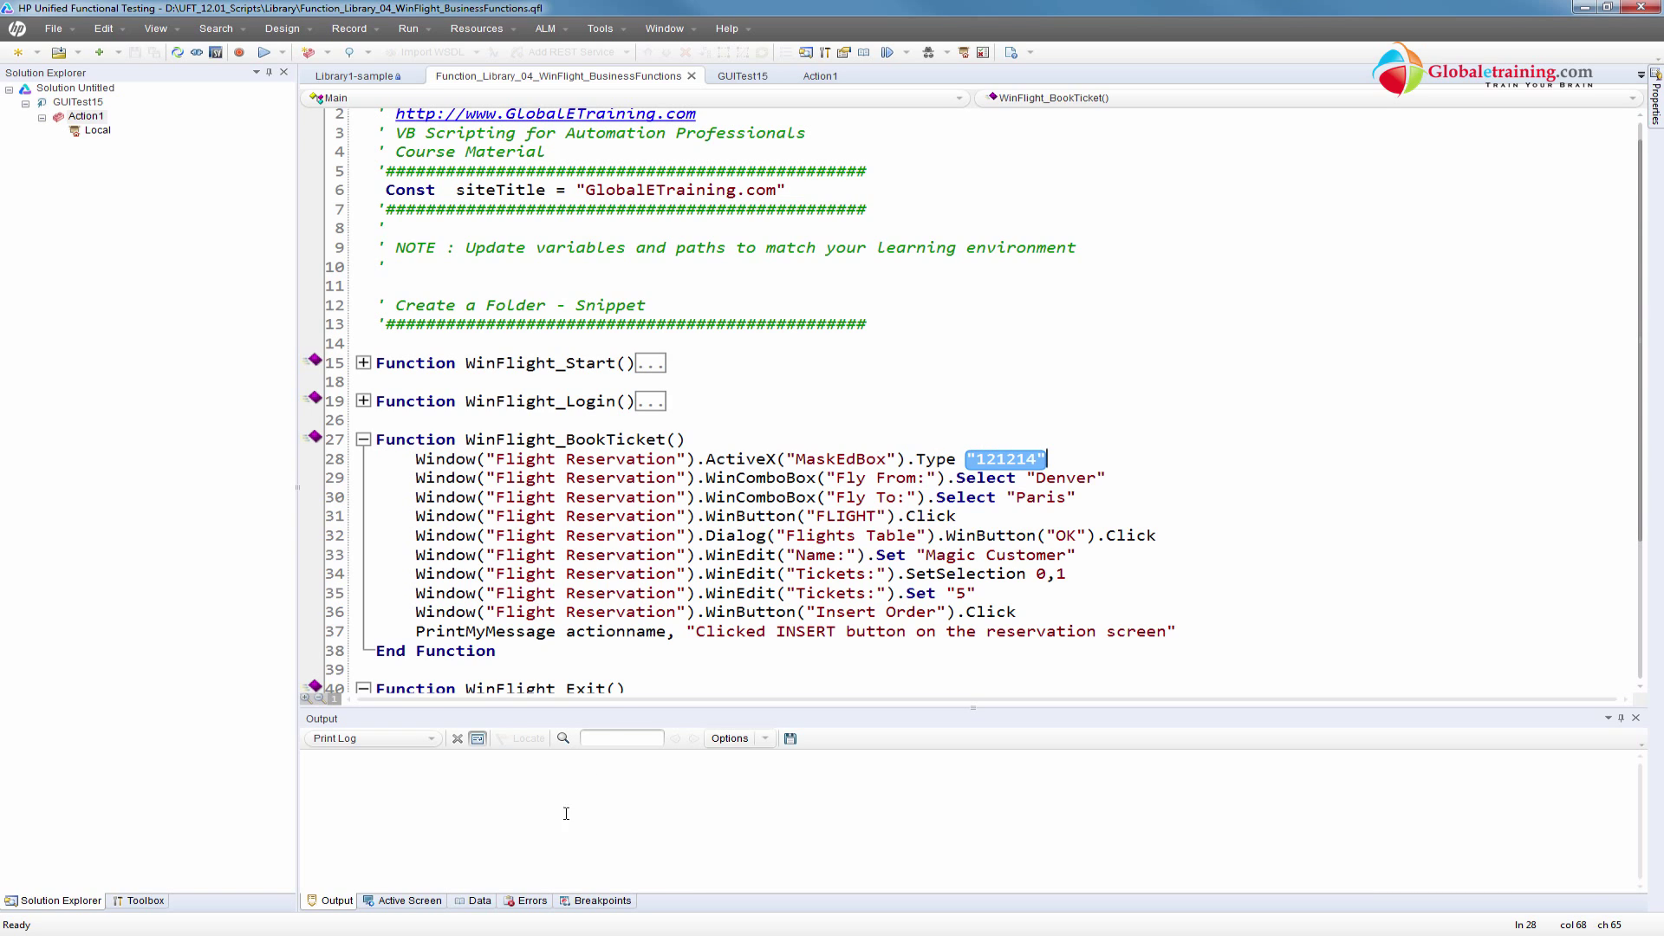
# Show the Data pane, visit Action1, then scroll through the business functions library
pyautogui.click(478, 900)
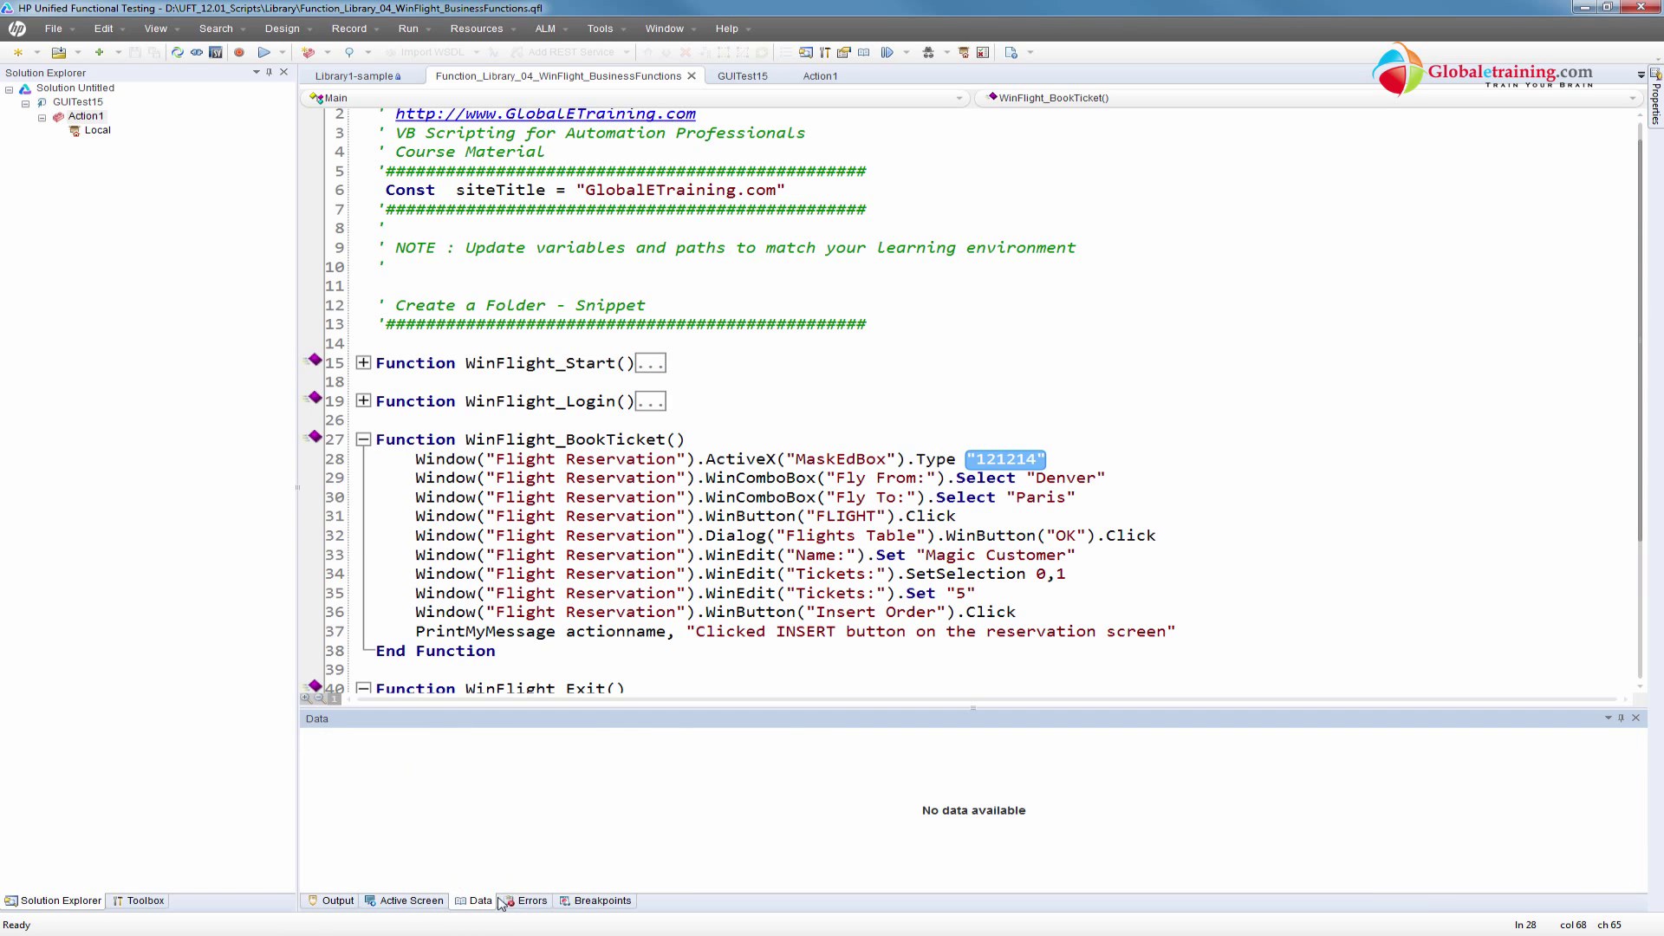
pyautogui.moveTo(763, 647)
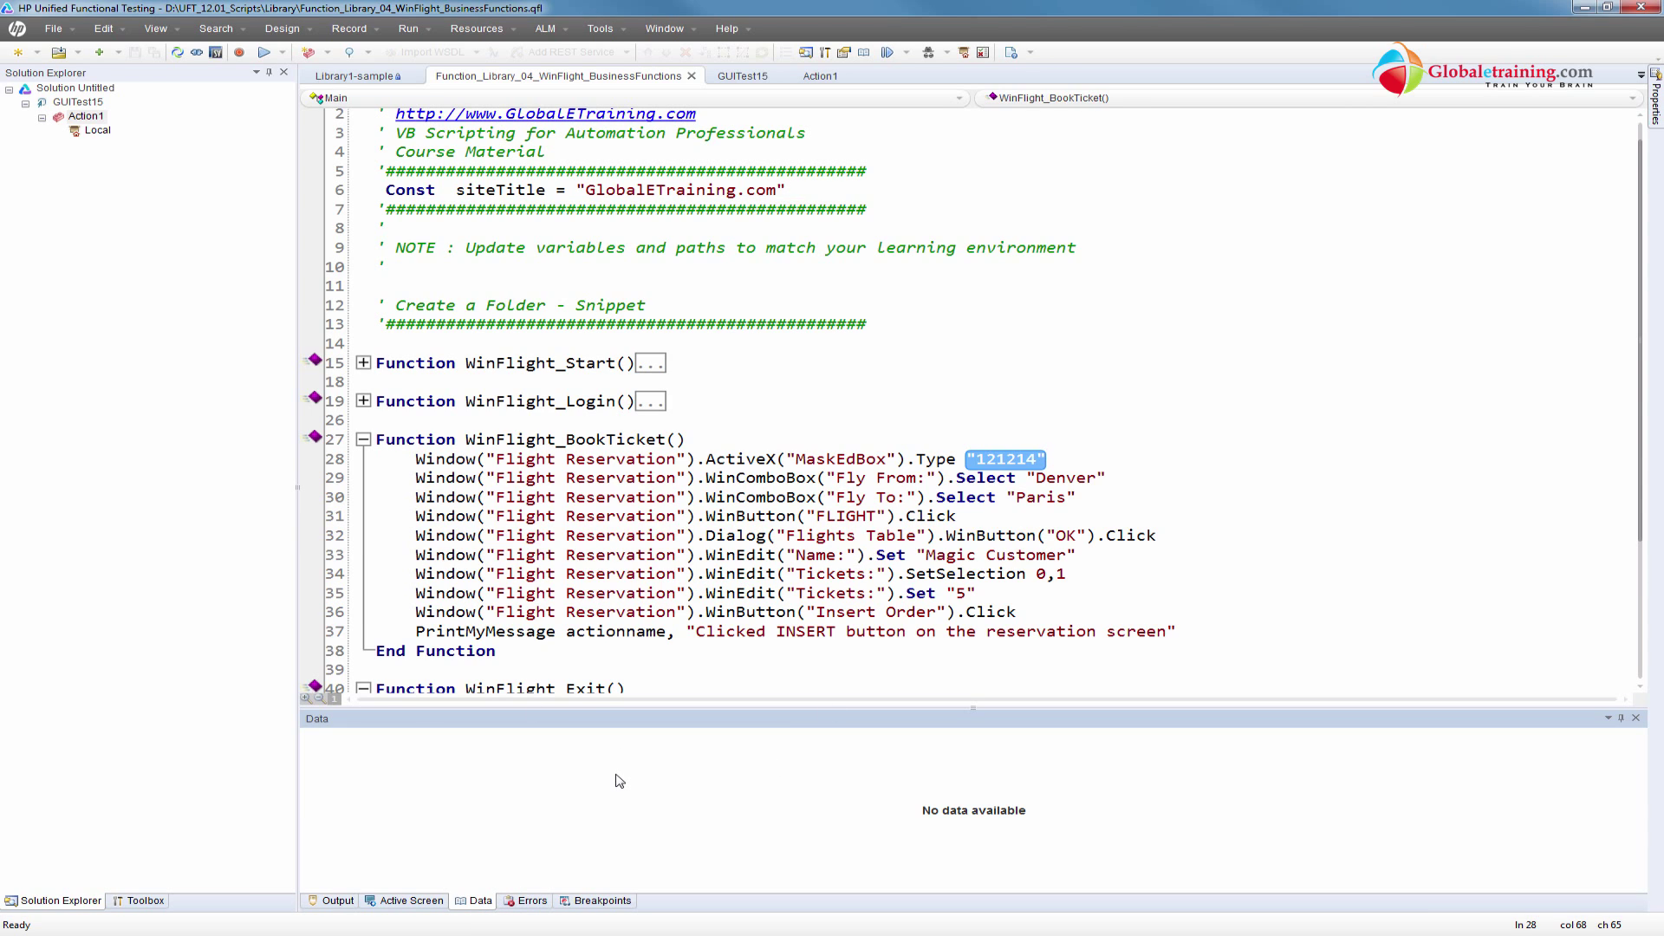
pyautogui.moveTo(603, 768)
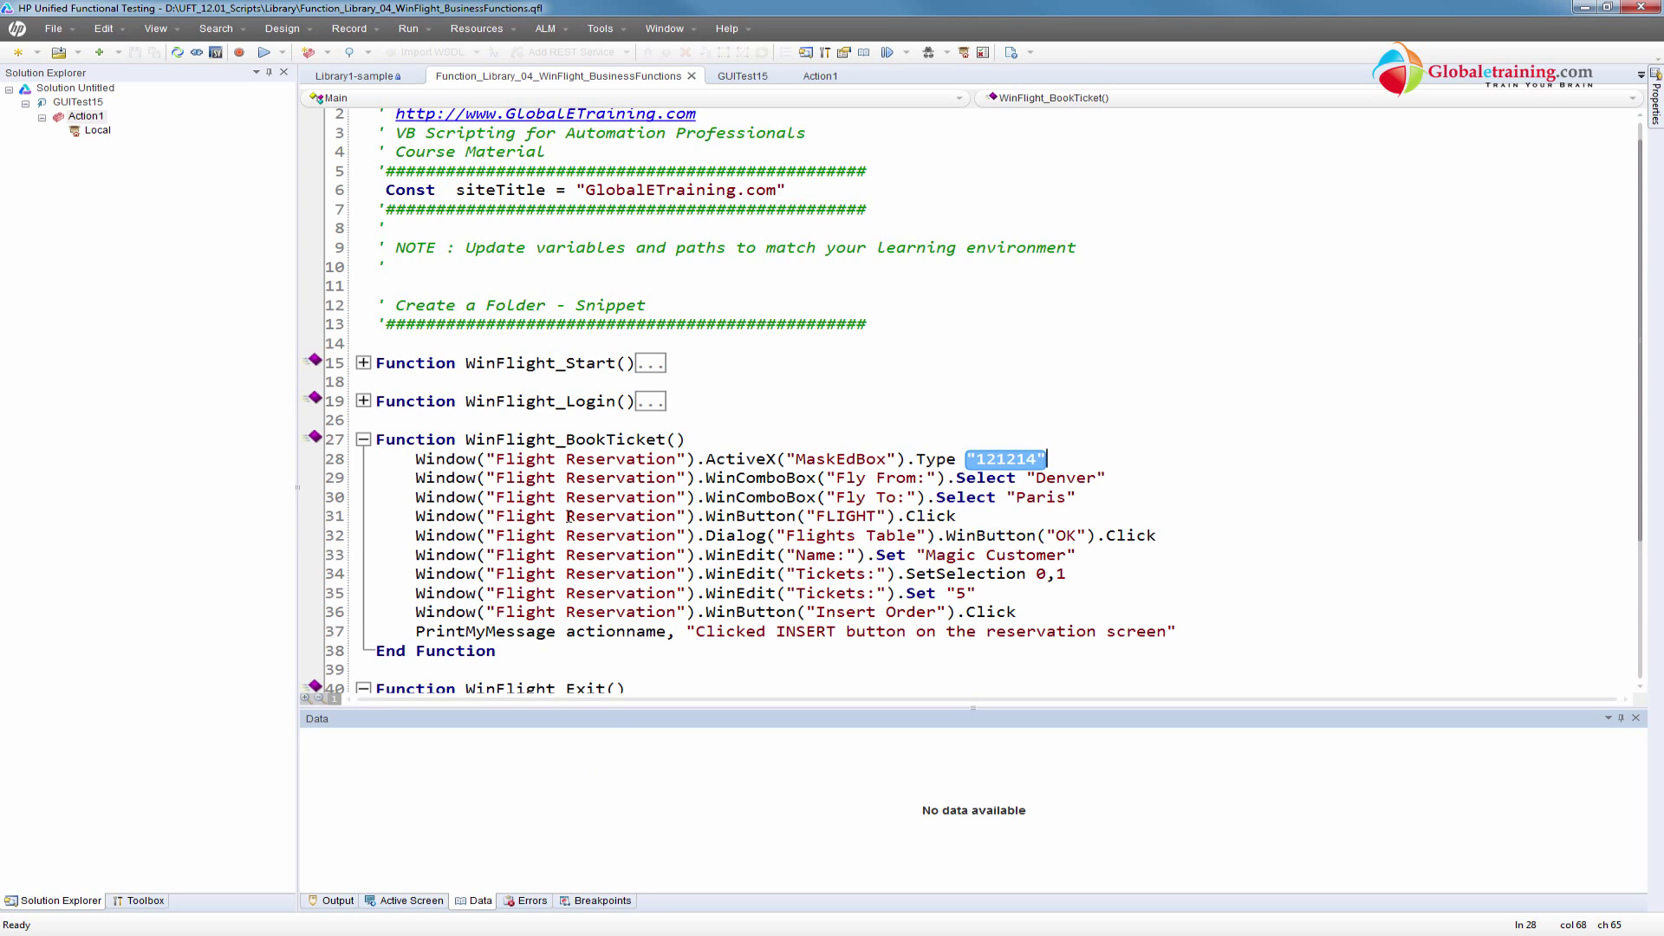
pyautogui.click(636, 497)
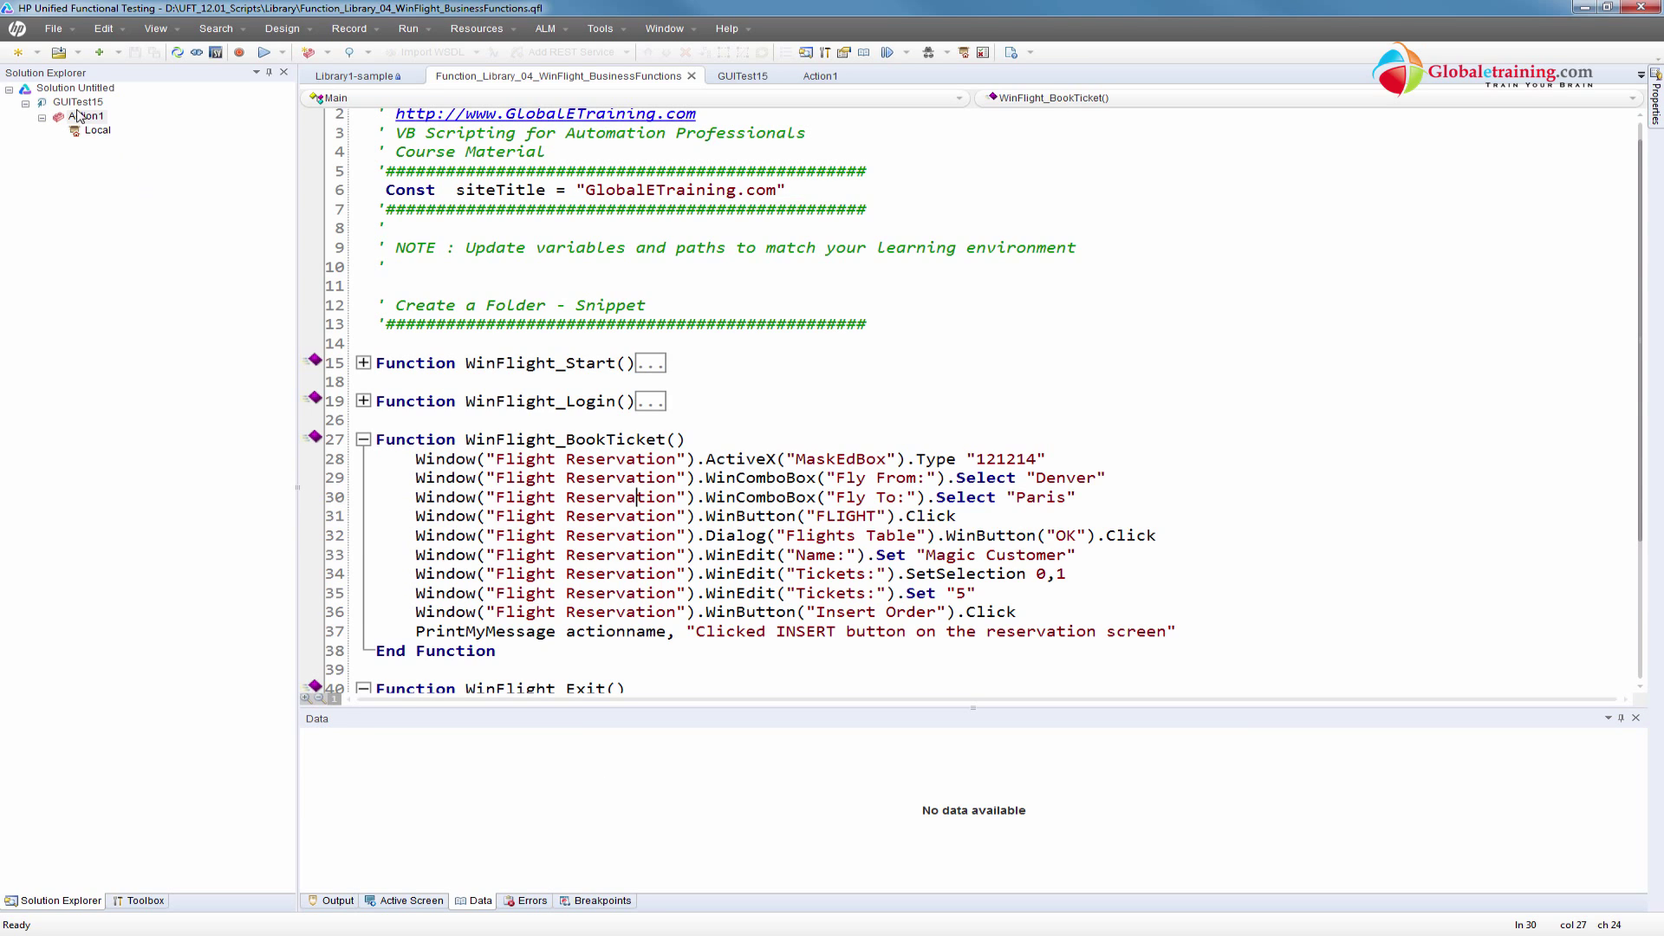
pyautogui.click(820, 76)
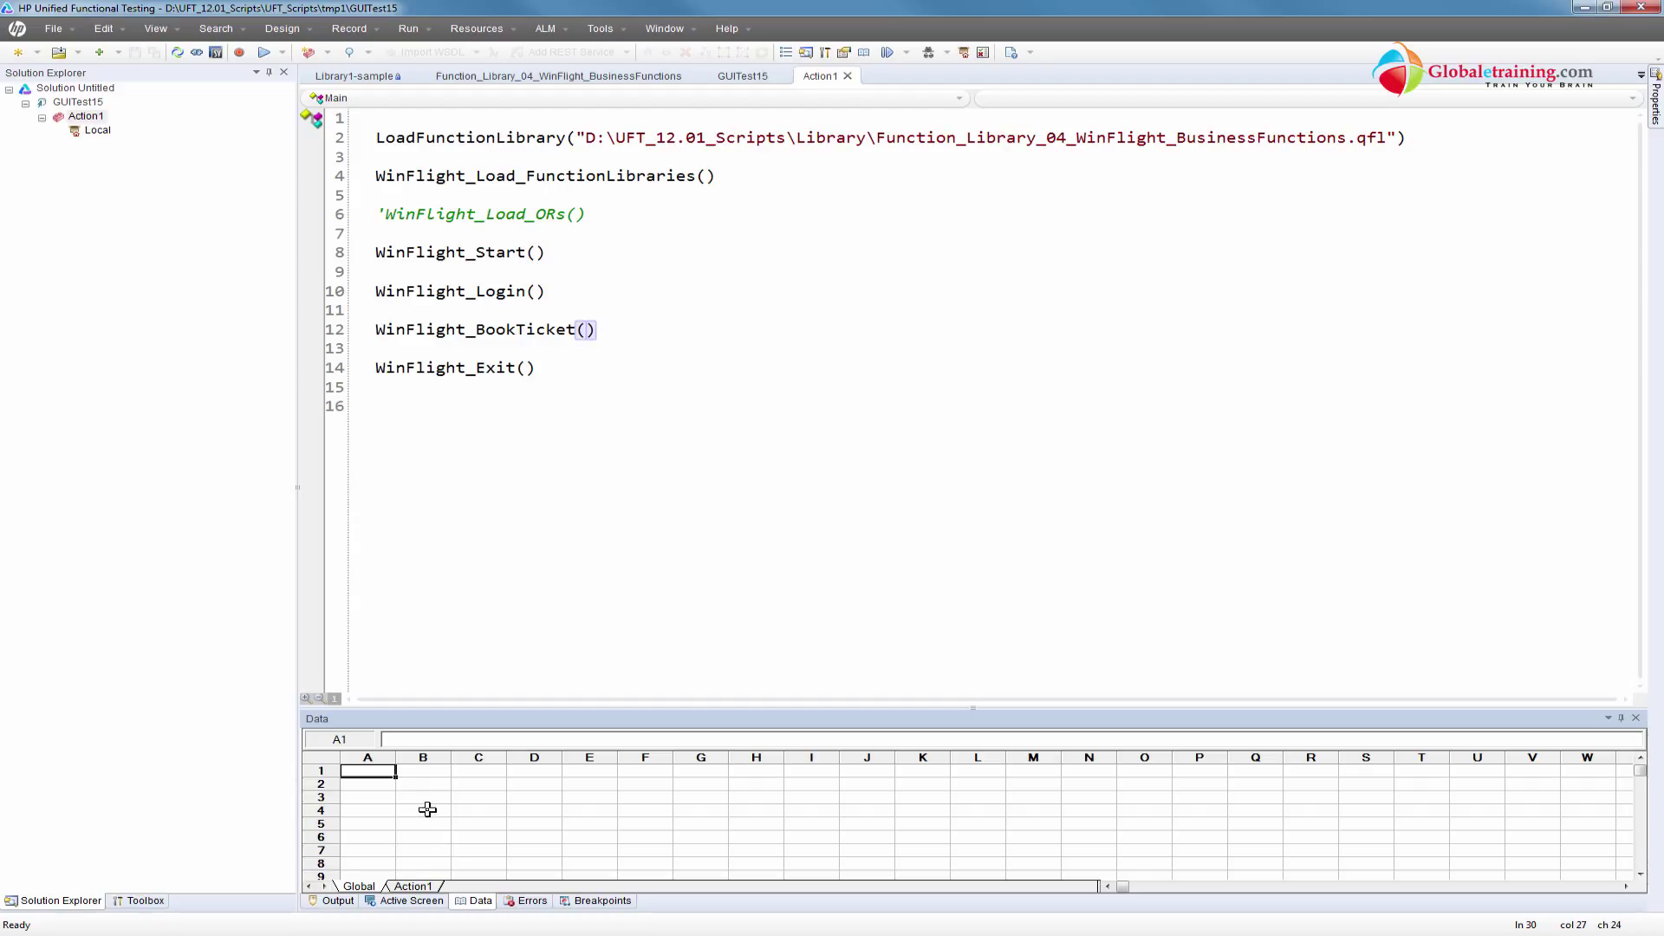
pyautogui.moveTo(490, 625)
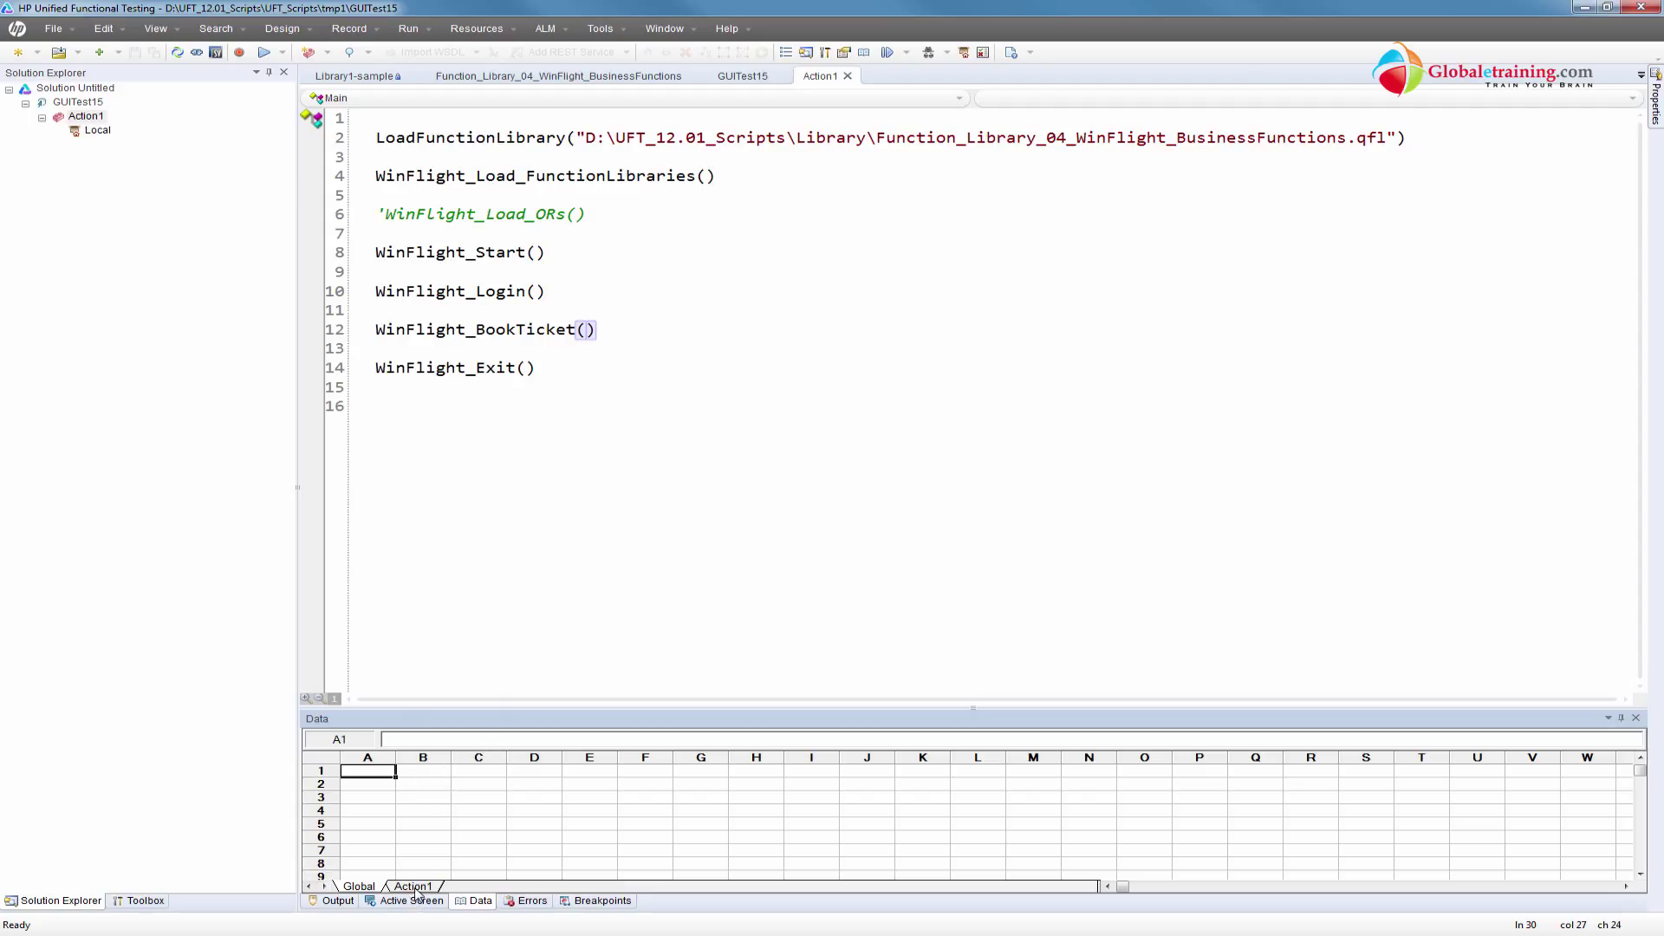
pyautogui.click(559, 76)
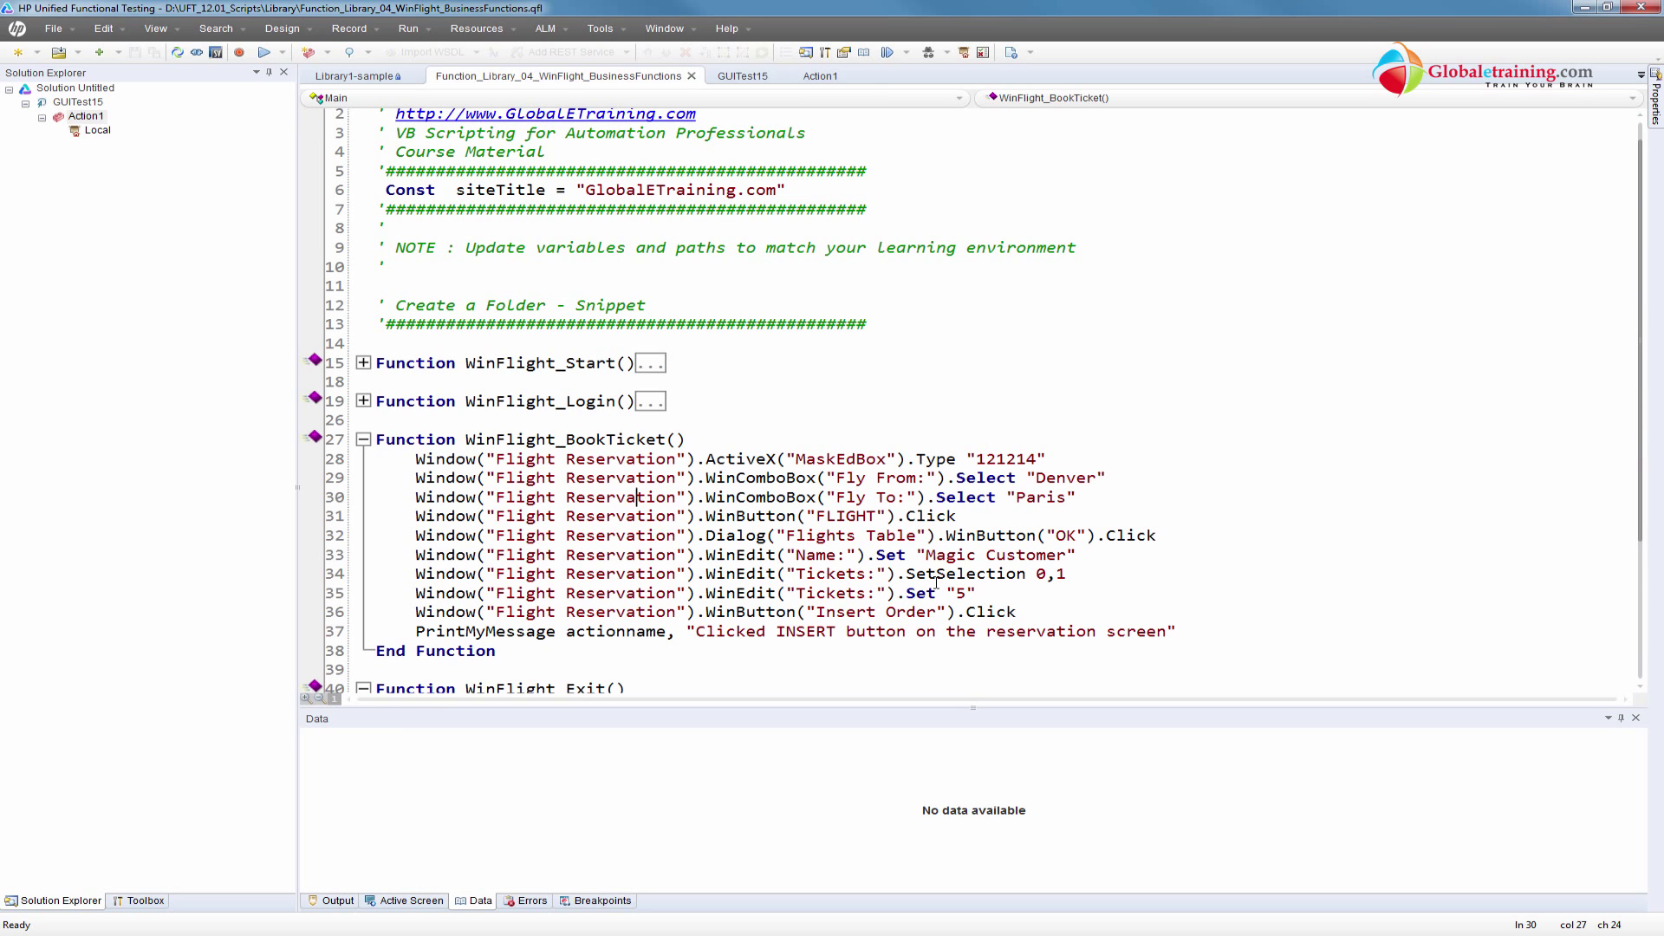
pyautogui.scroll(-3)
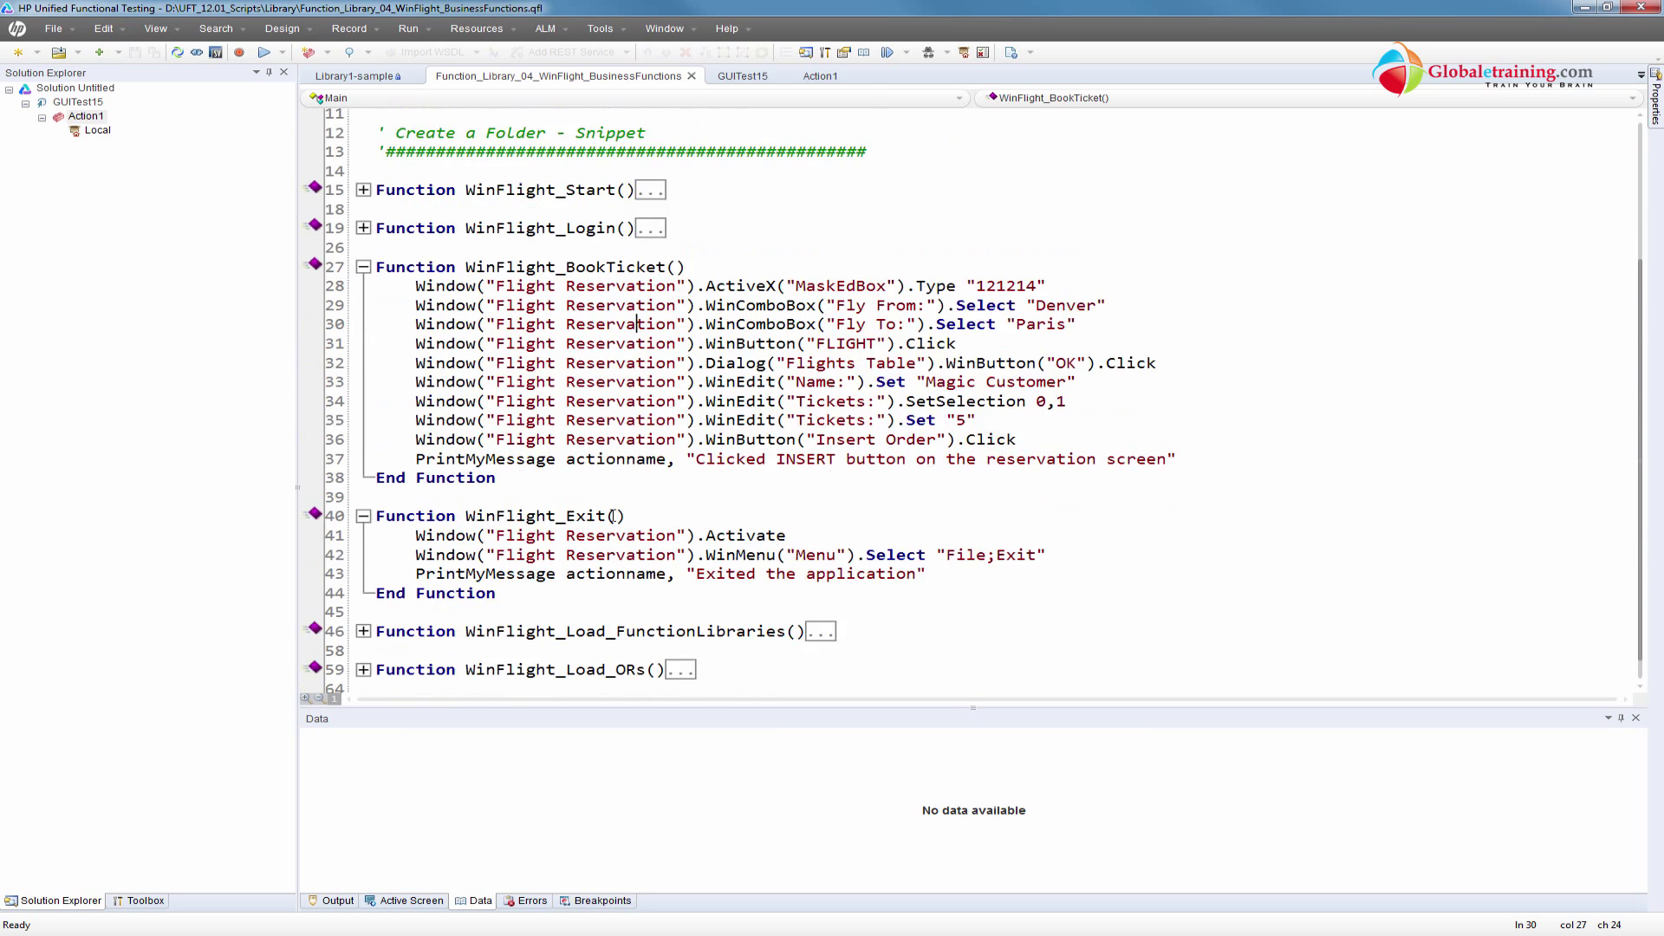
pyautogui.scroll(-3)
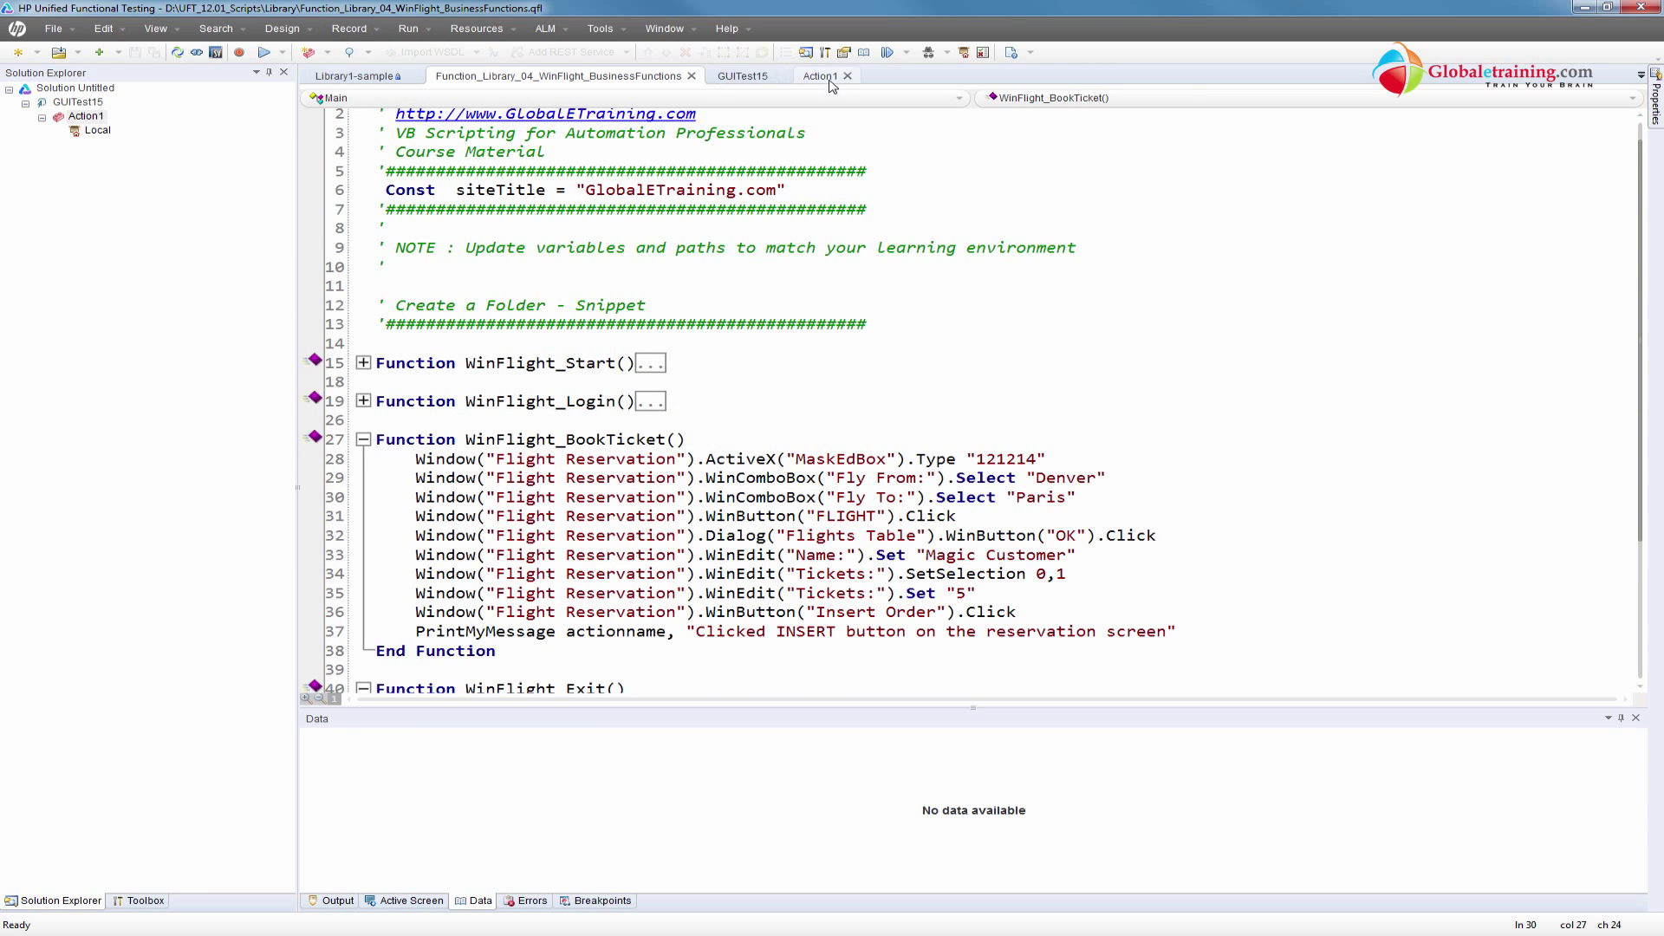
# Switch back to the Action1 script with its WinFlight start, login, booking and exit calls
pyautogui.click(818, 75)
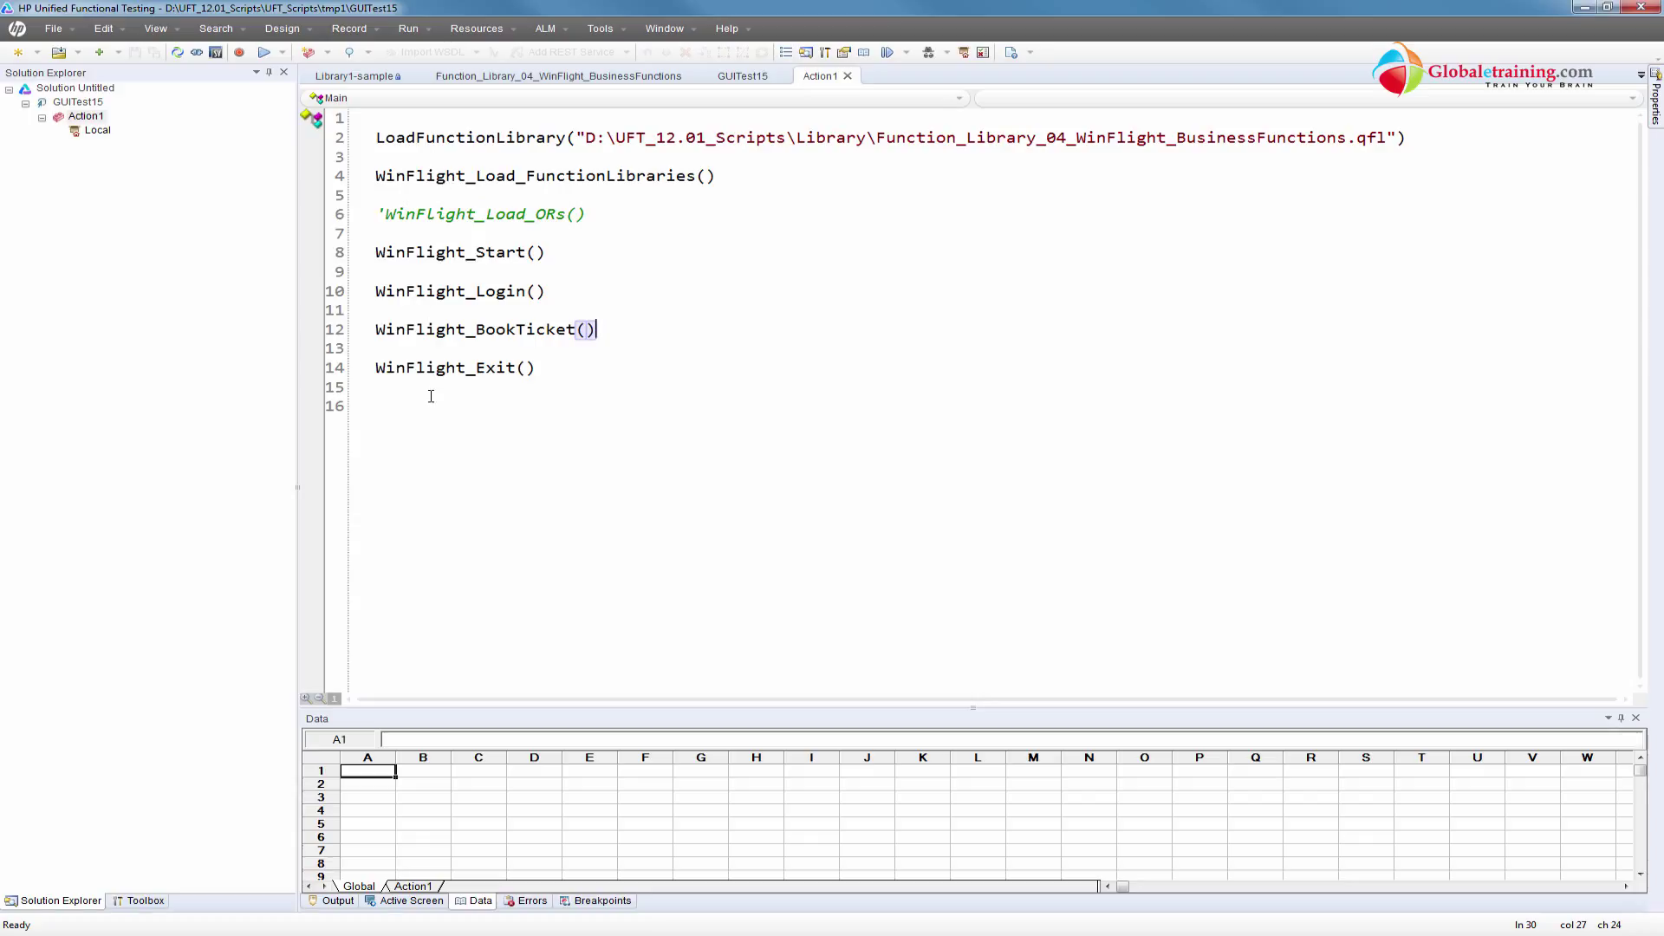
pyautogui.moveTo(467, 417)
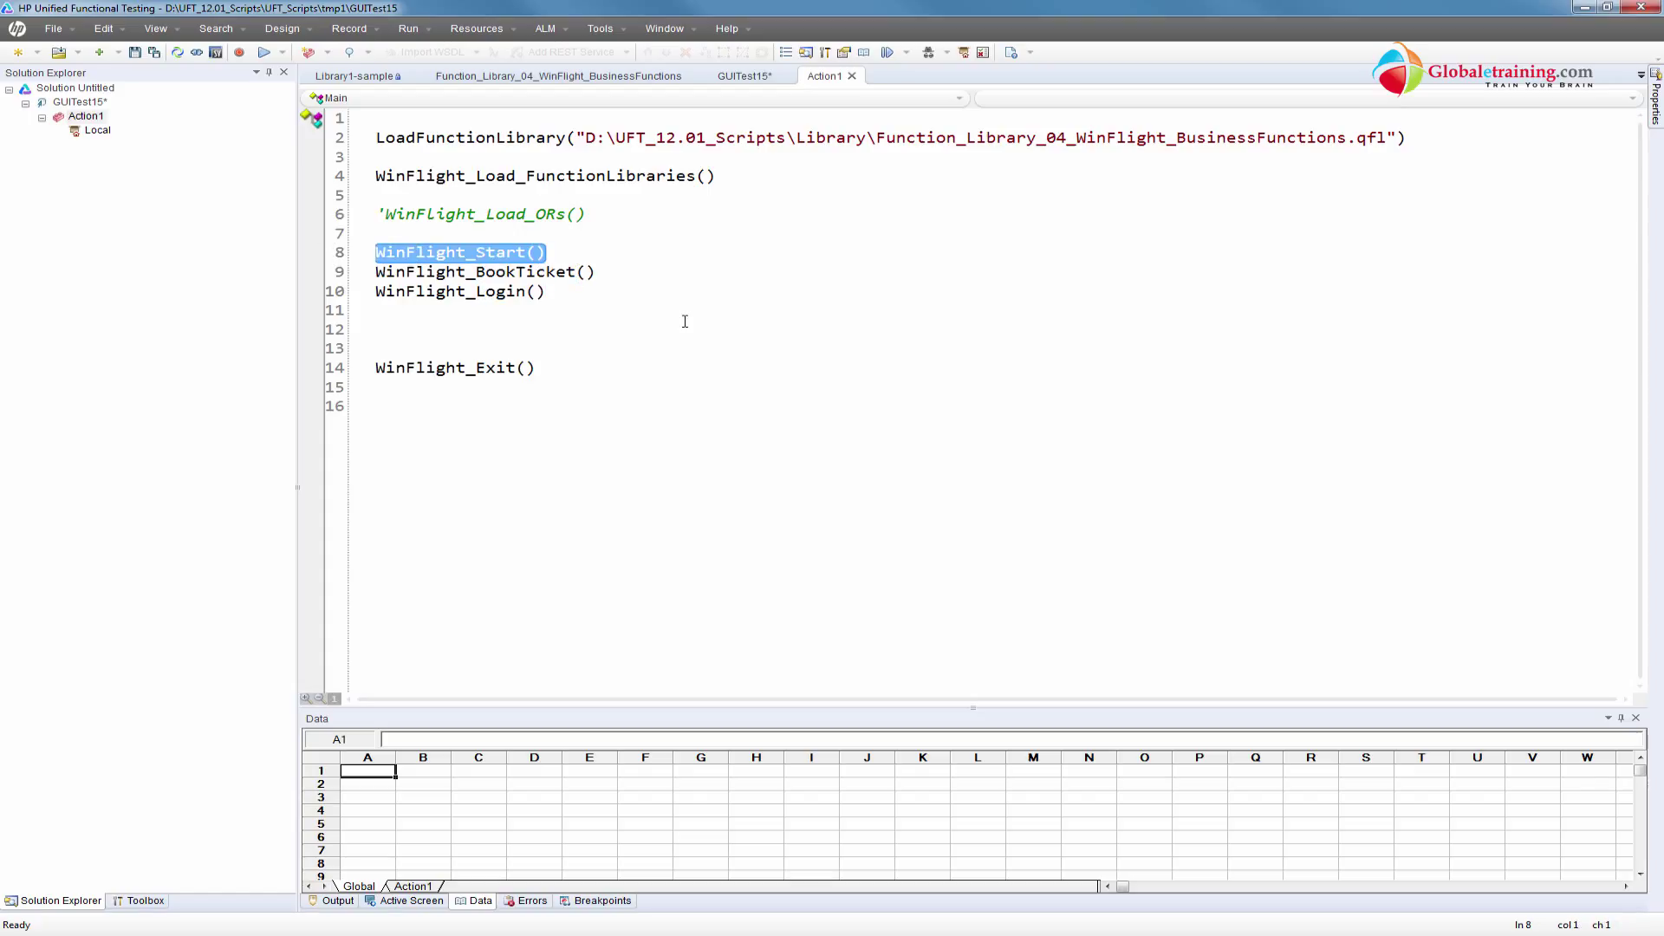
pyautogui.moveTo(604, 271)
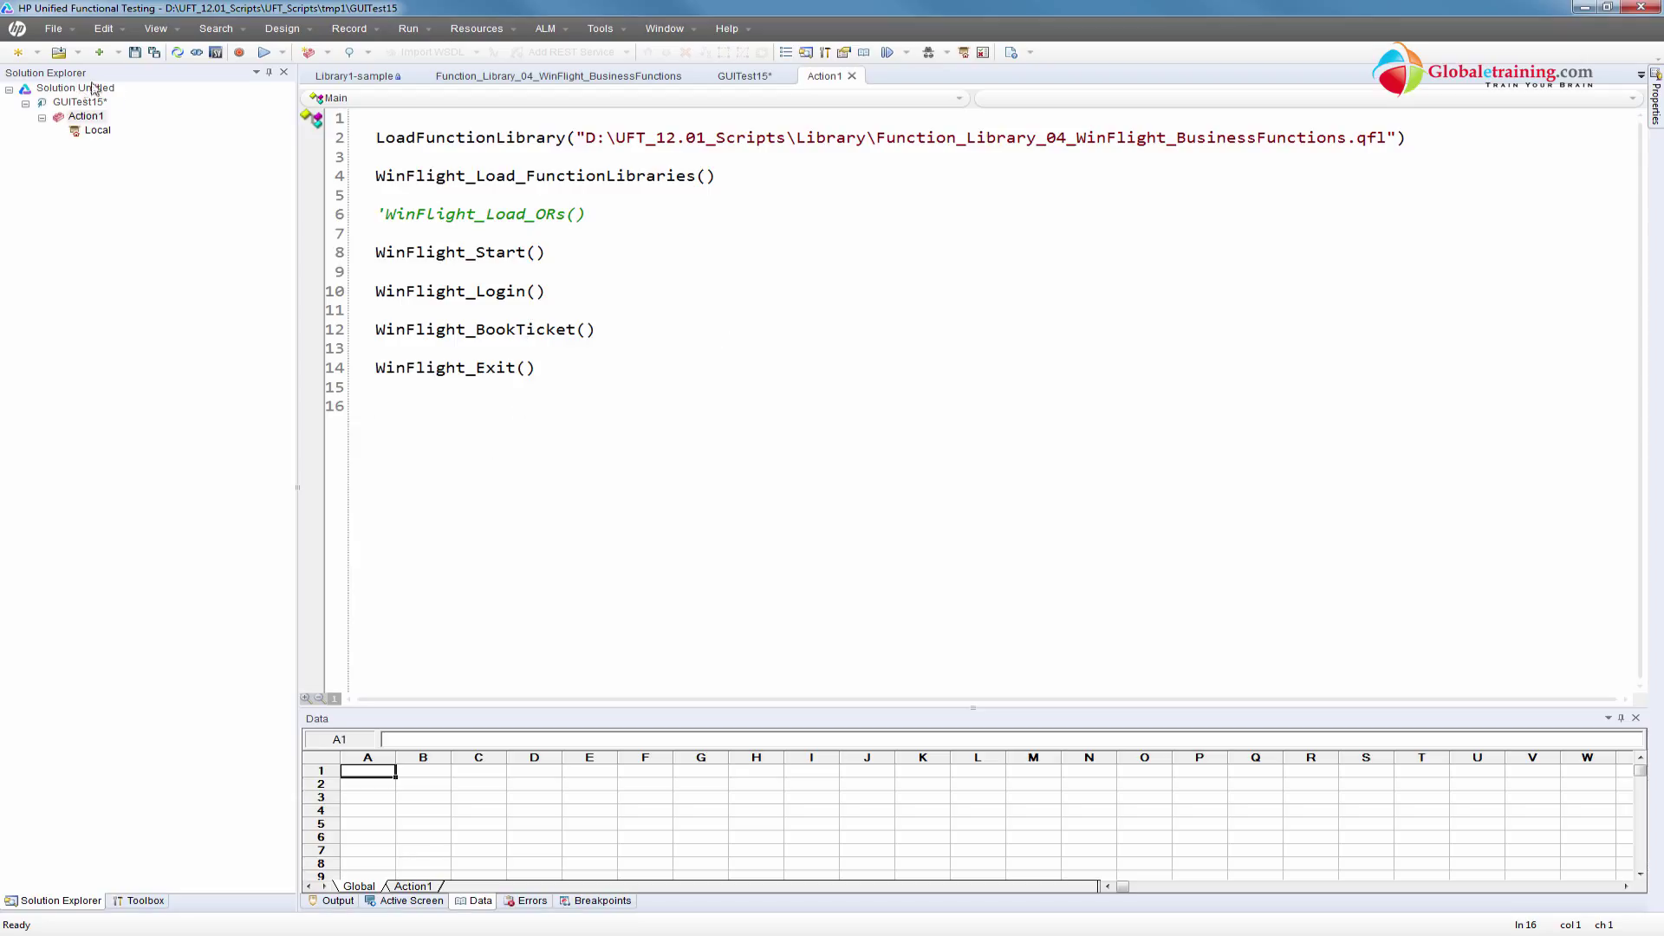
pyautogui.press('ctrl+a')
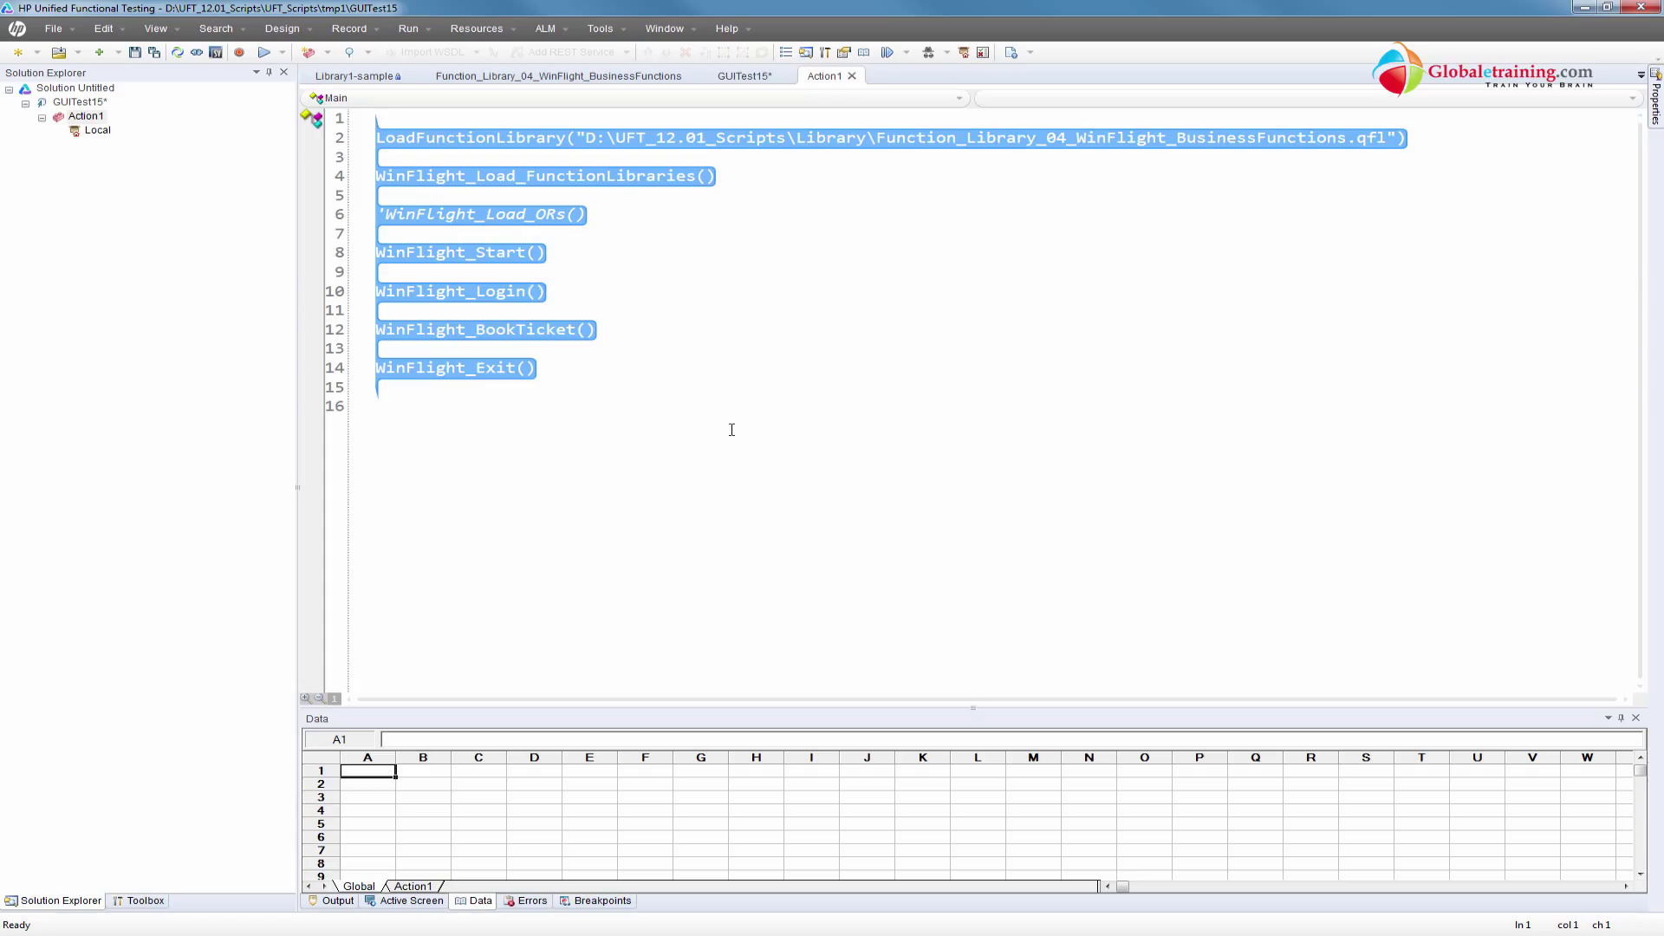
pyautogui.click(568, 75)
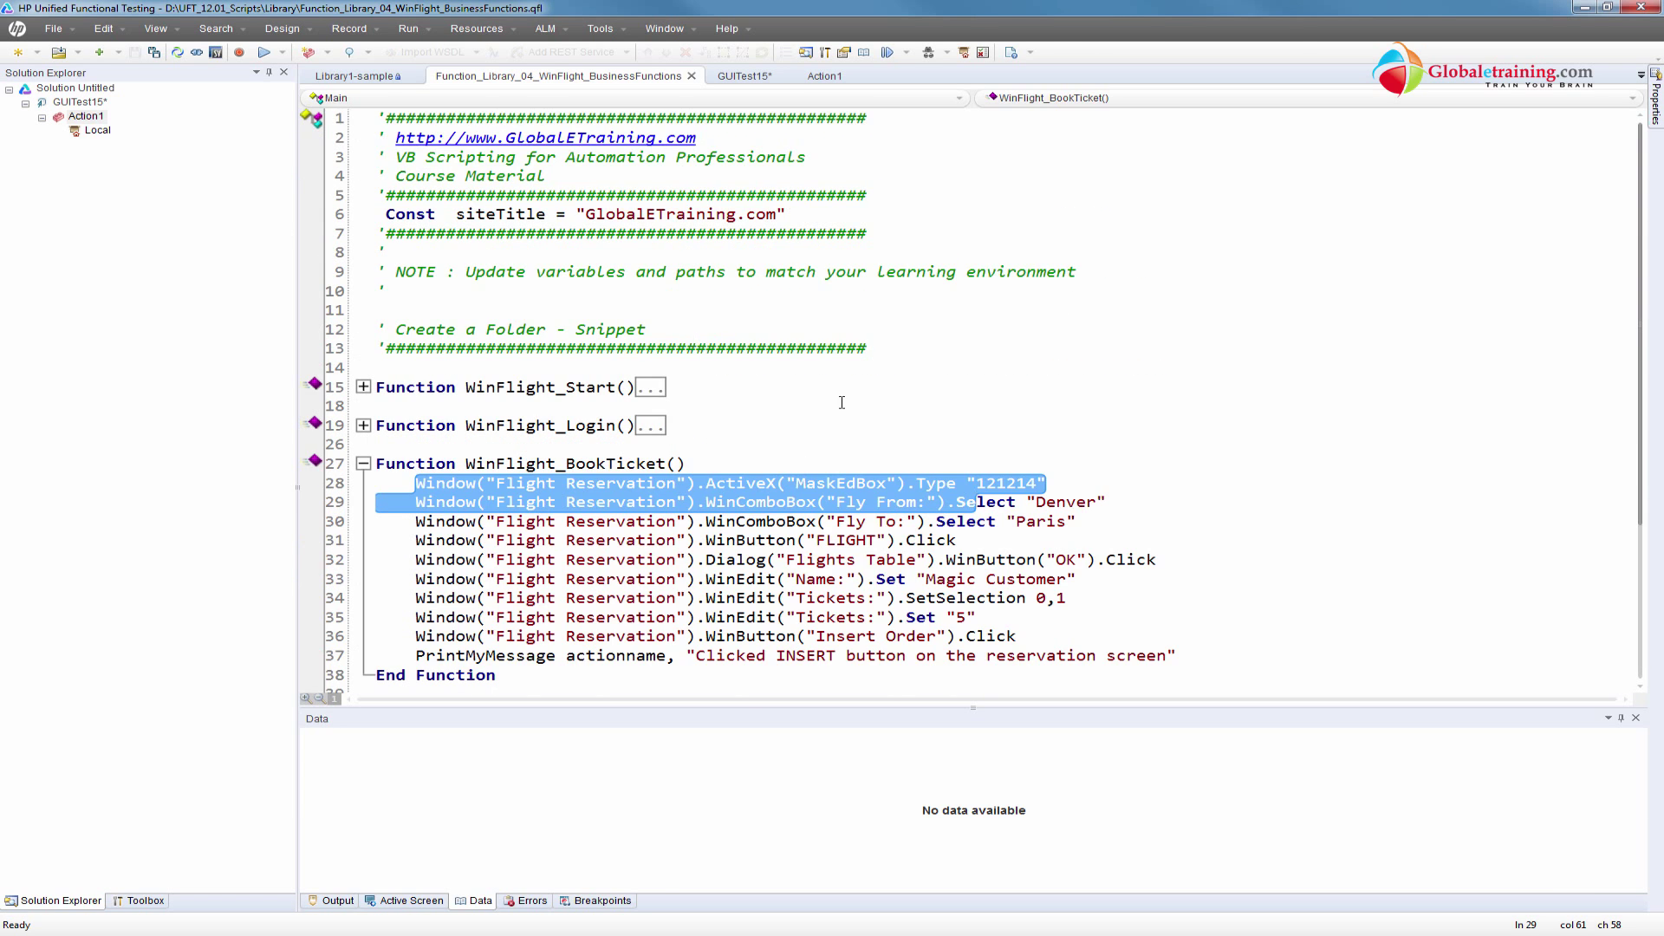
pyautogui.scroll(-3)
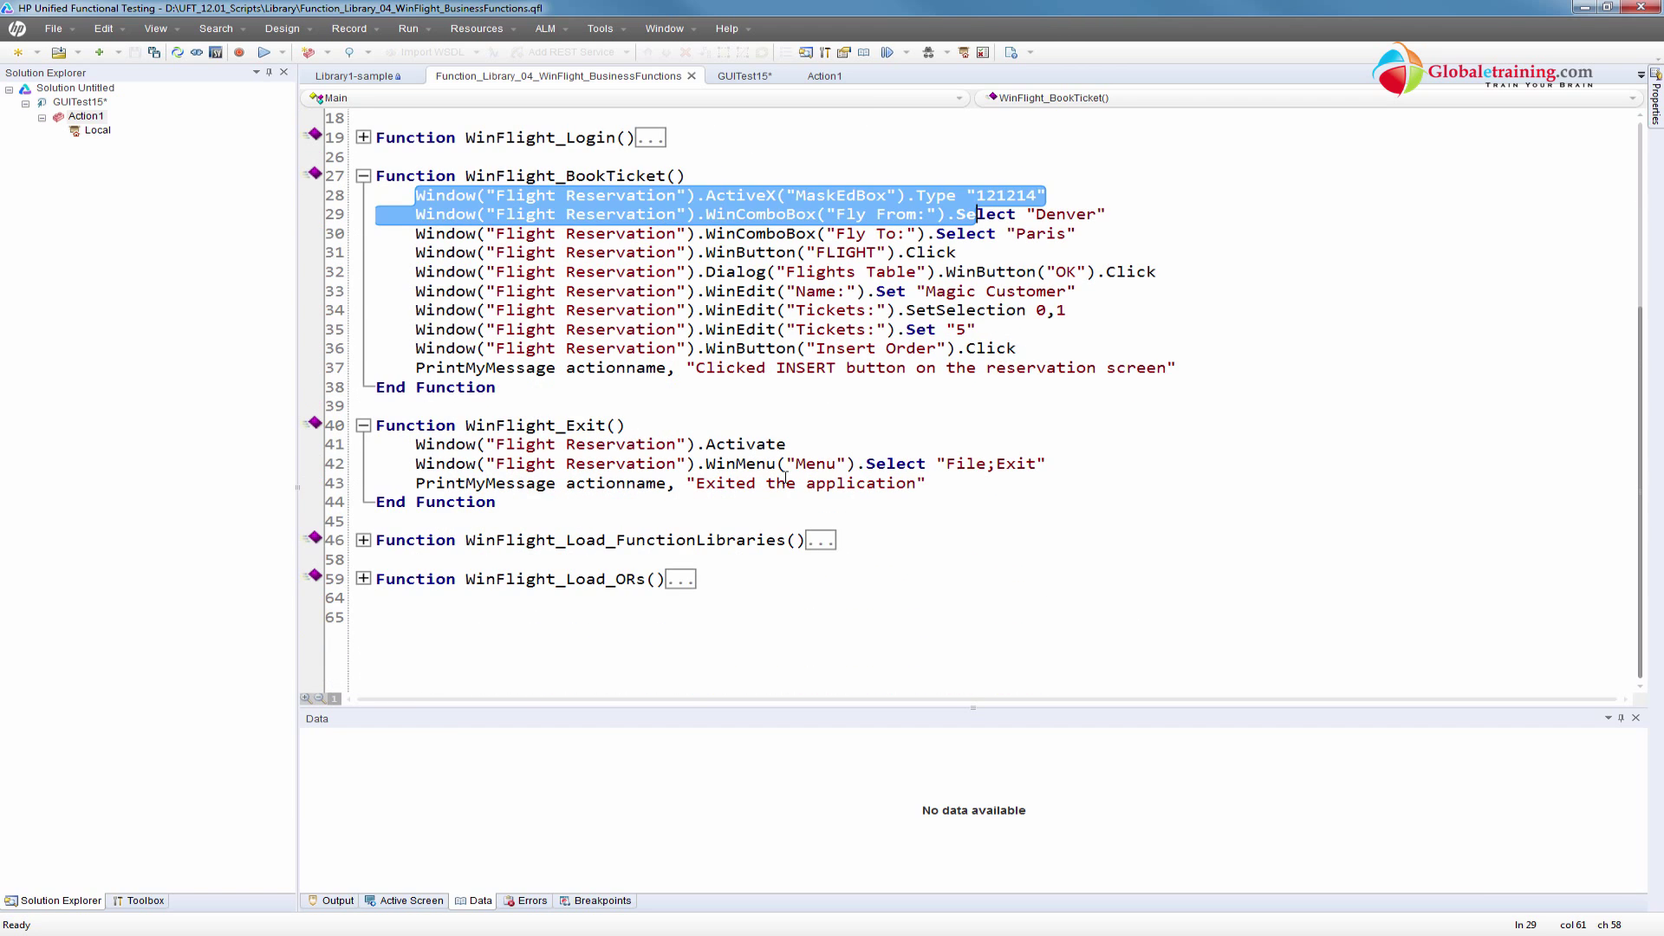
pyautogui.moveTo(356, 488)
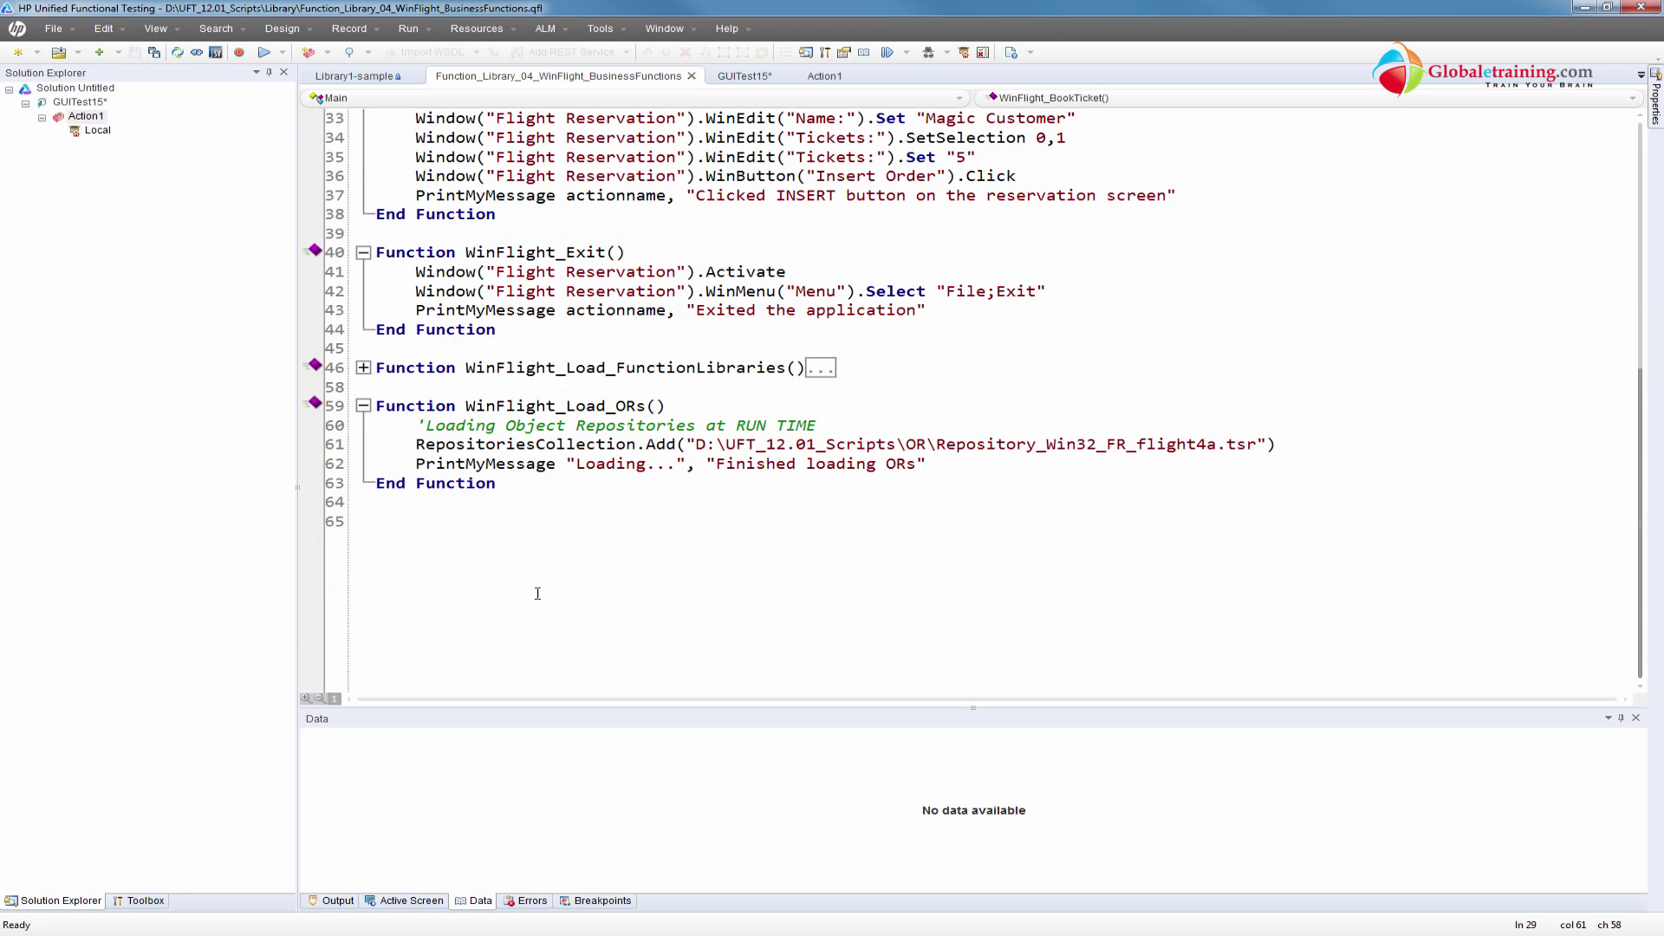
pyautogui.moveTo(416, 424); pyautogui.dragTo(923, 464)
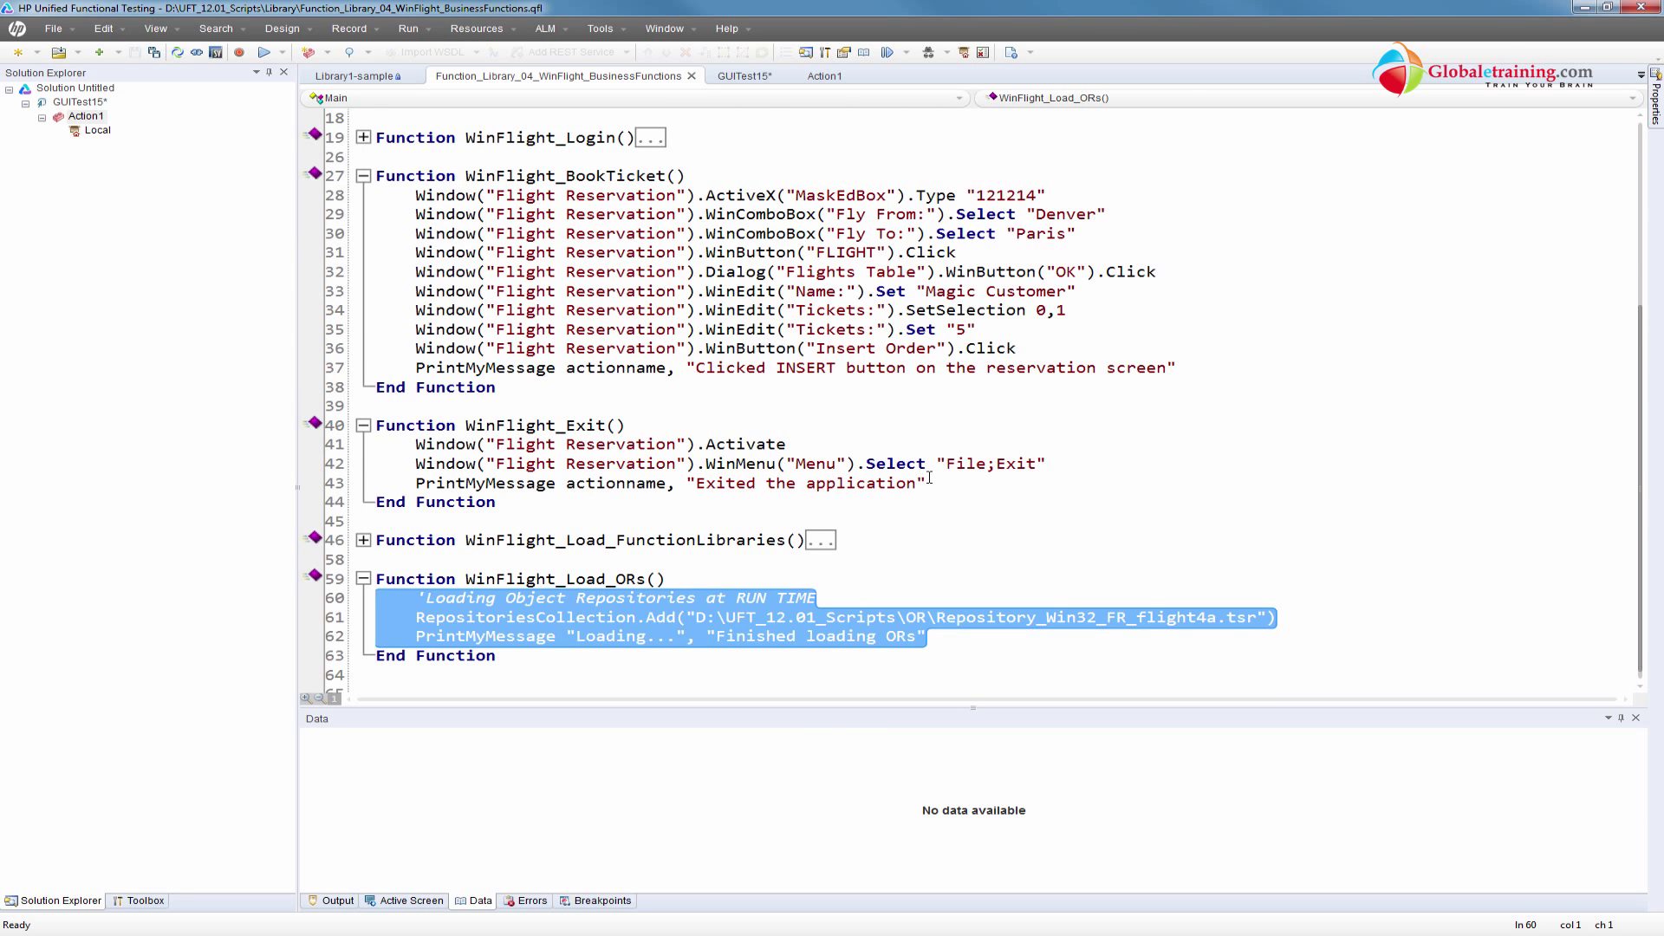
pyautogui.click(362, 540)
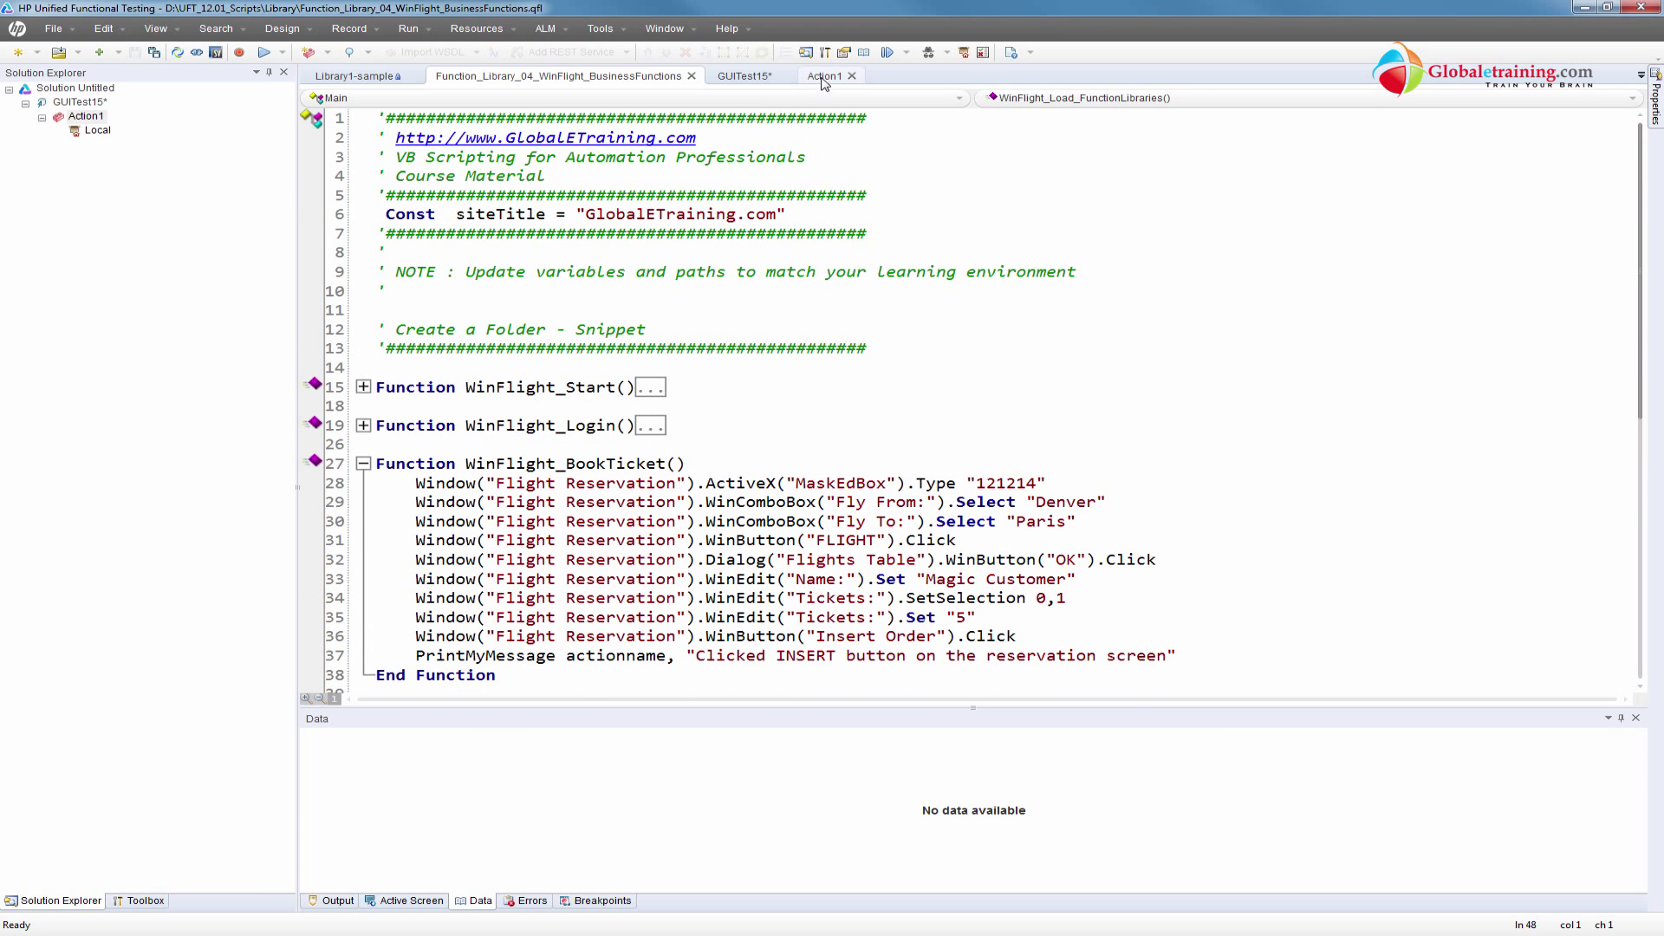
pyautogui.click(819, 75)
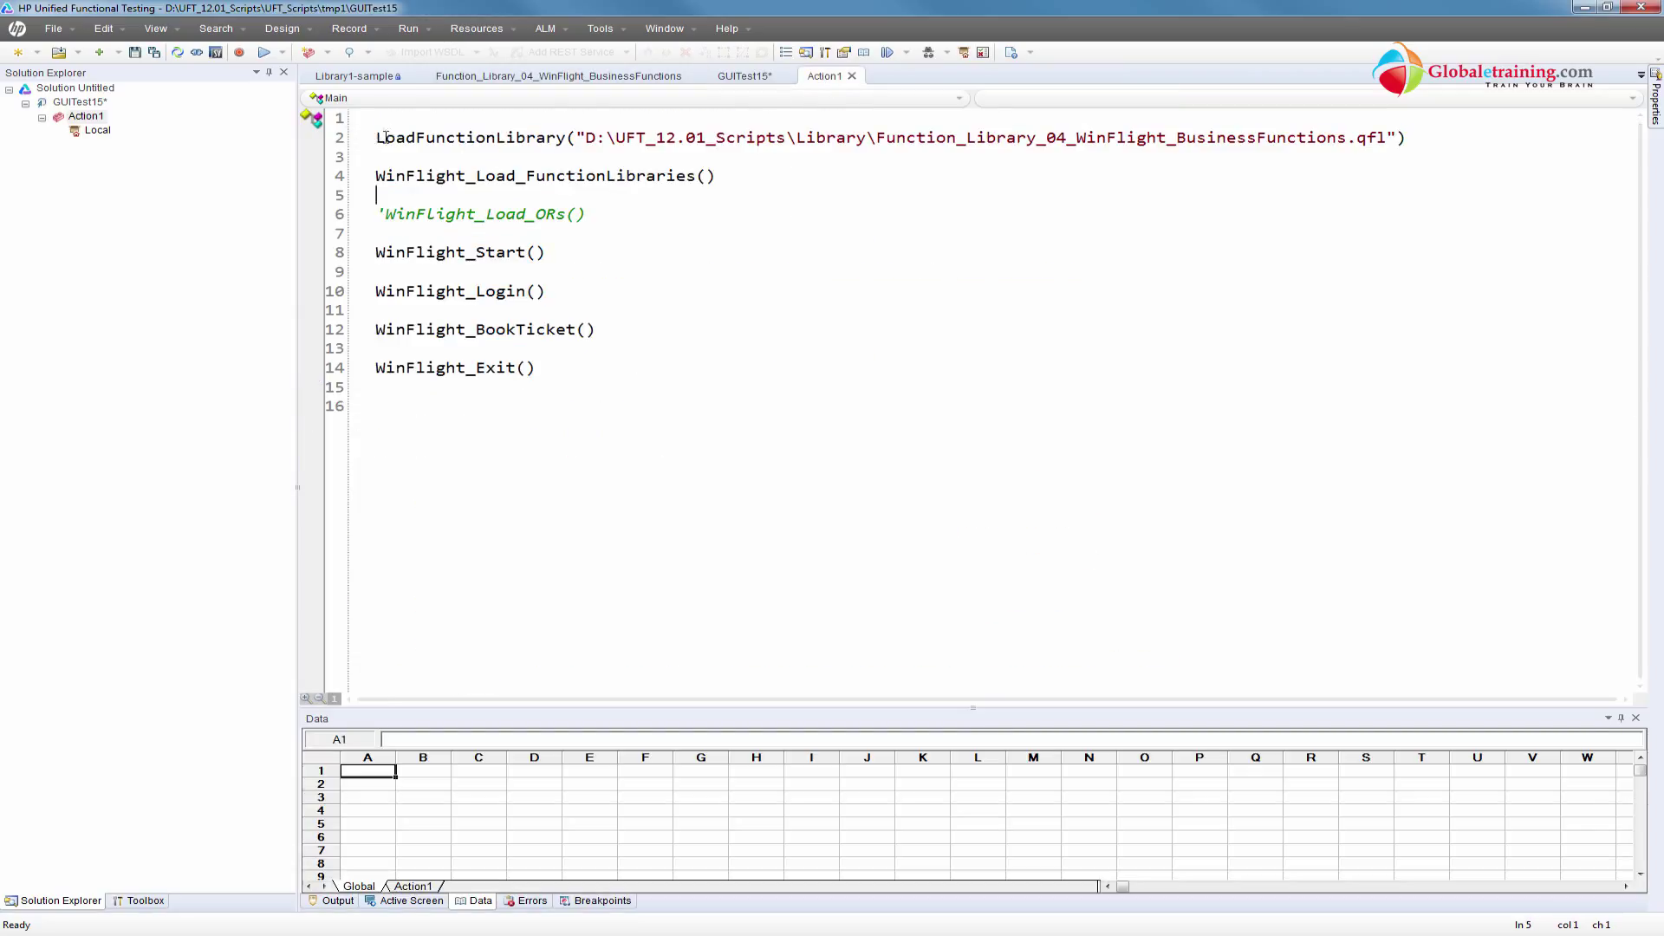